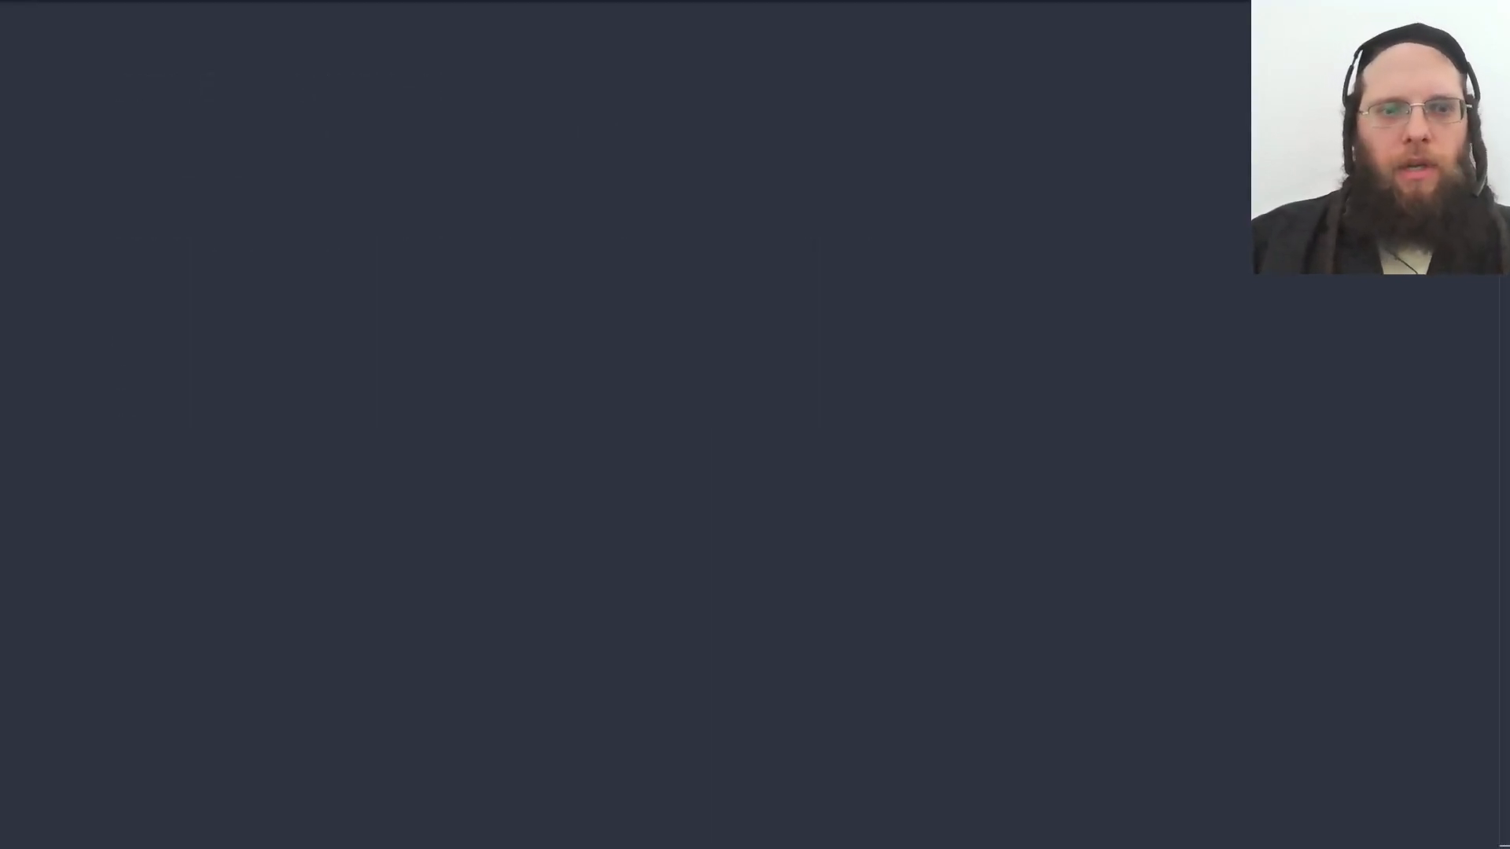
Step: Define the vector v←3 ¯1 4 1 5 9 2 6
{"action": "type", "text": "ש"}
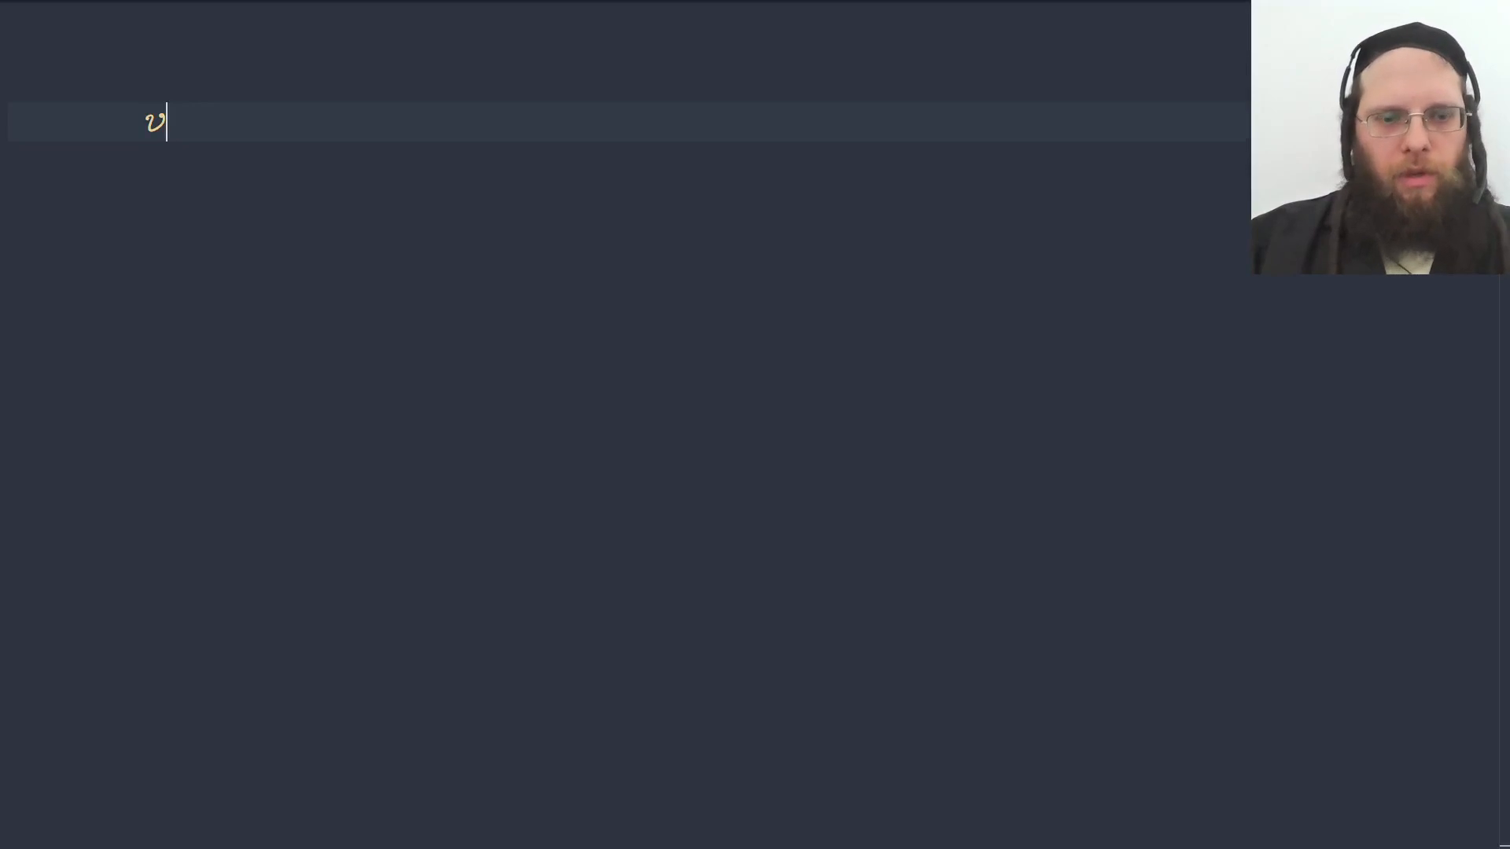
{"action": "type", "text": "←3 ]"}
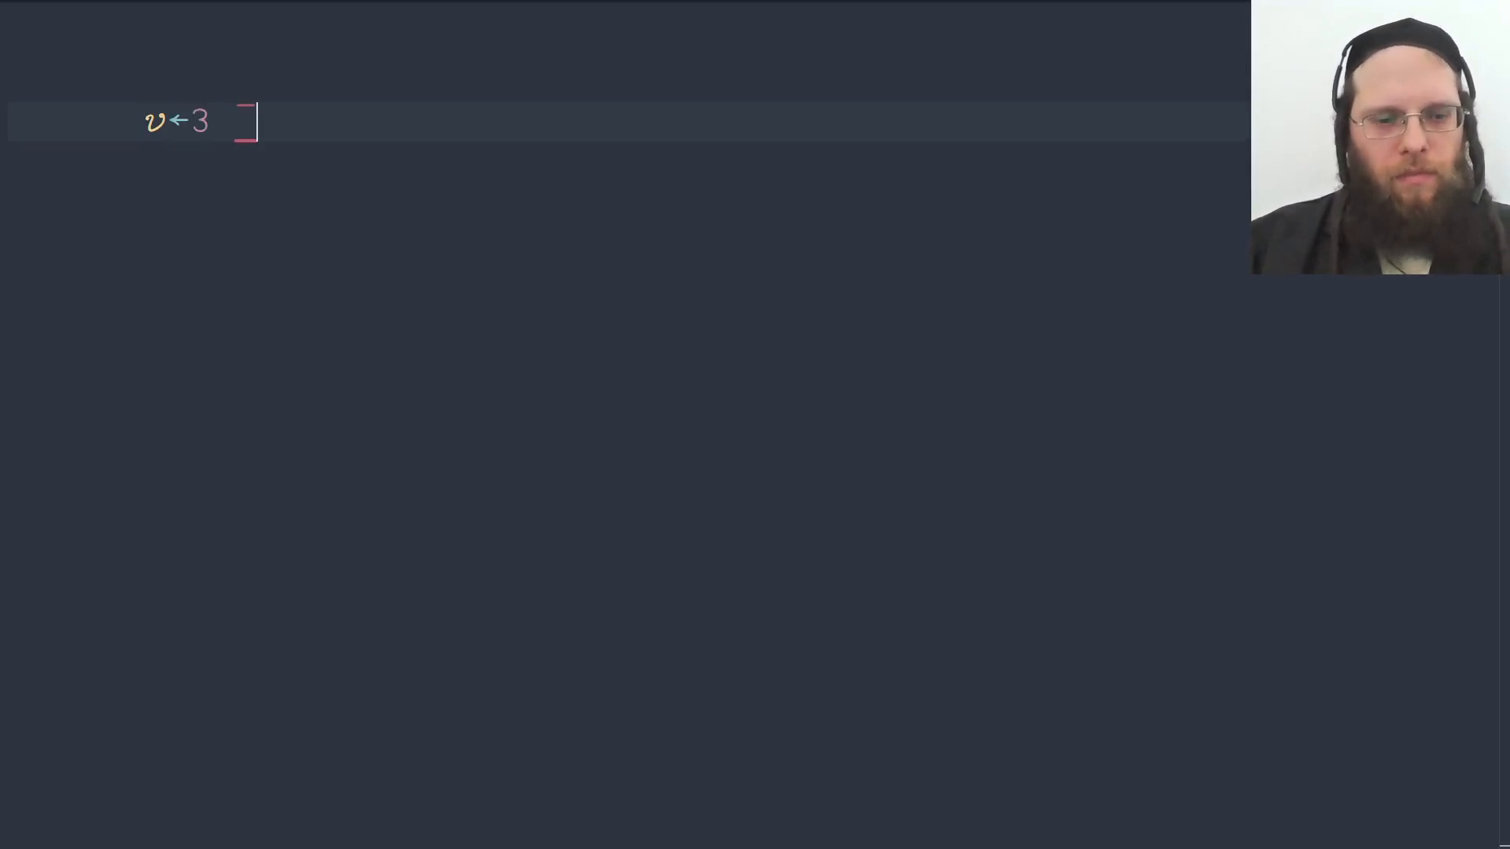
{"action": "type", "text": "¯1 4 15"}
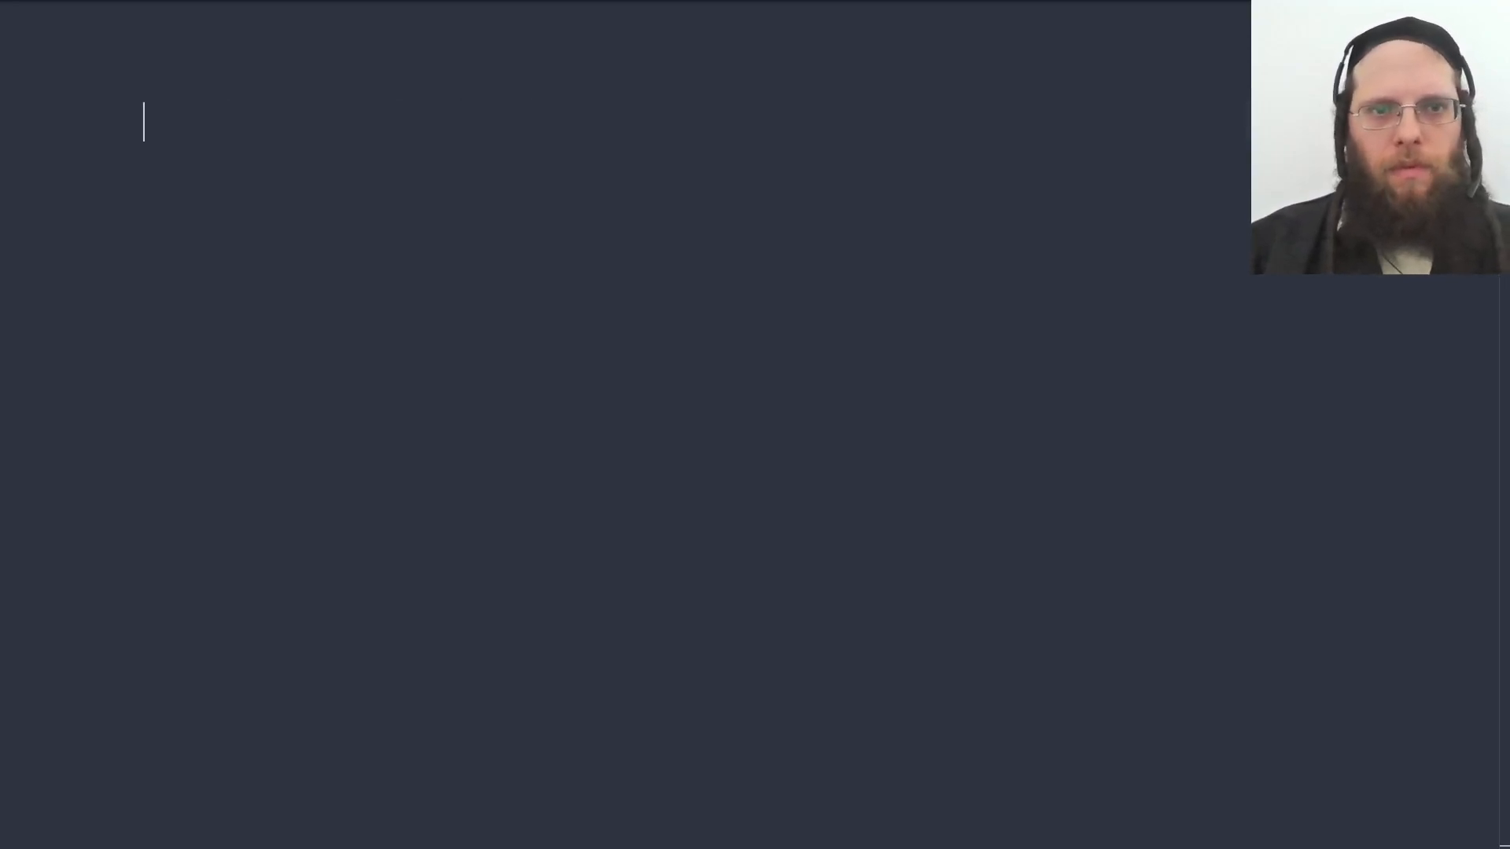
{"action": "type", "text": "v←3 ¯1 4 1 5 9 2 6"}
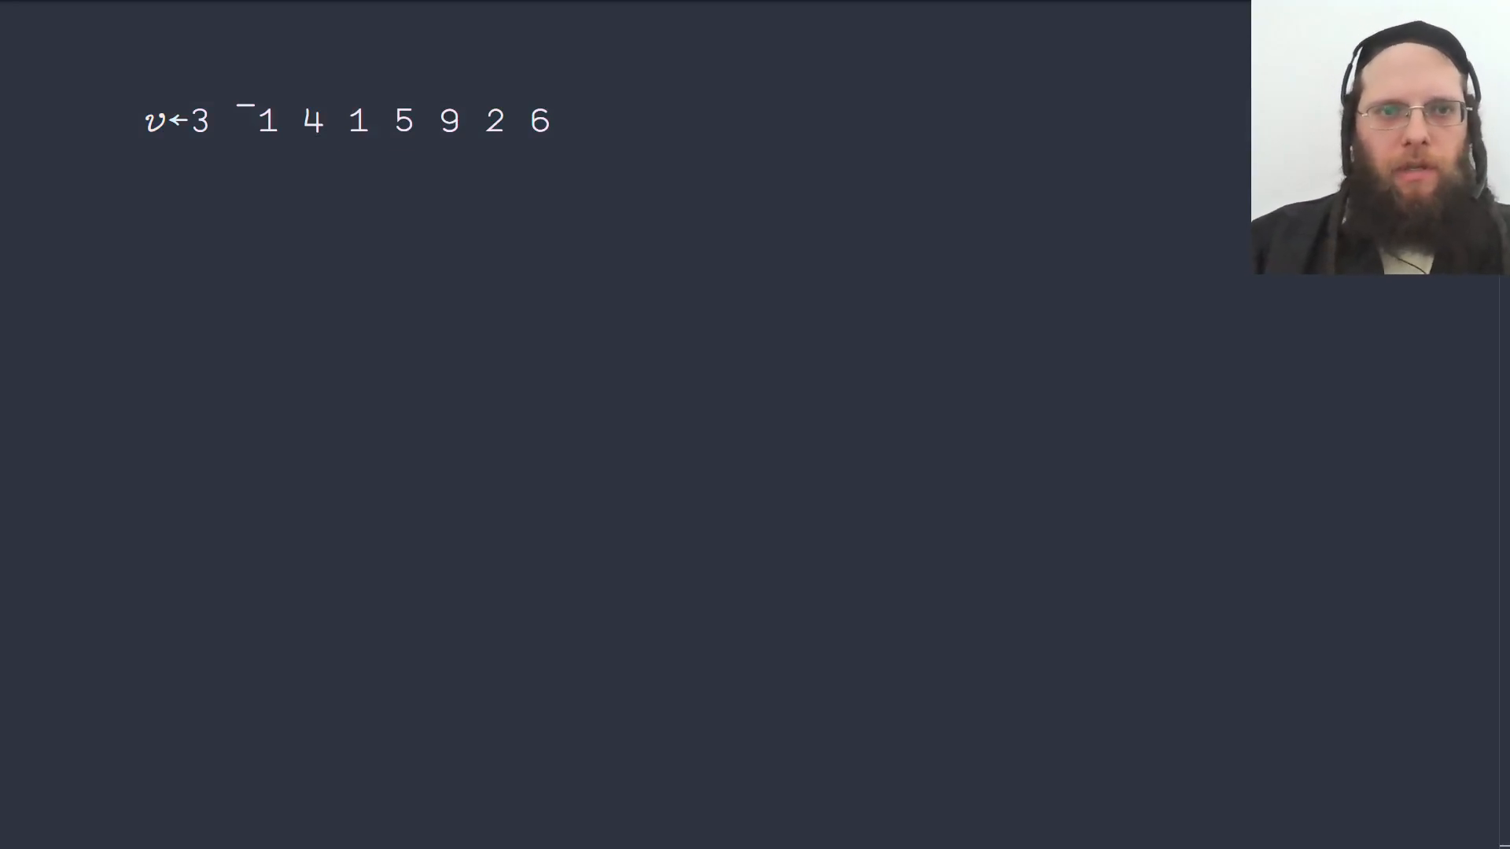
Step: Show v's maximum 9 and minimum ¯1, then compute 9-¯1 giving 10
{"action": "type", "text": "⌈"}
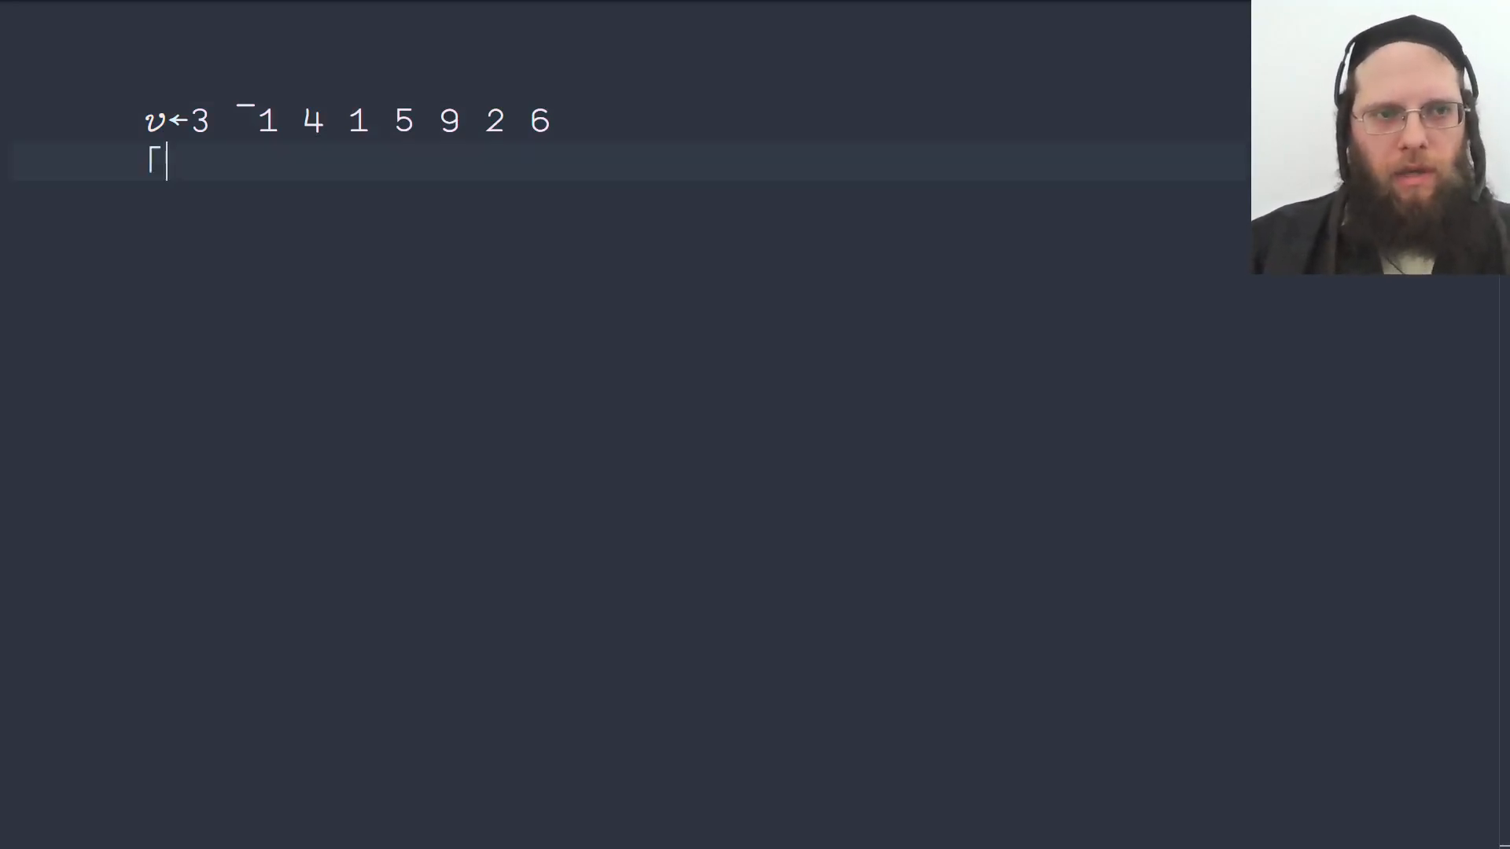
{"action": "type", "text": "/v"}
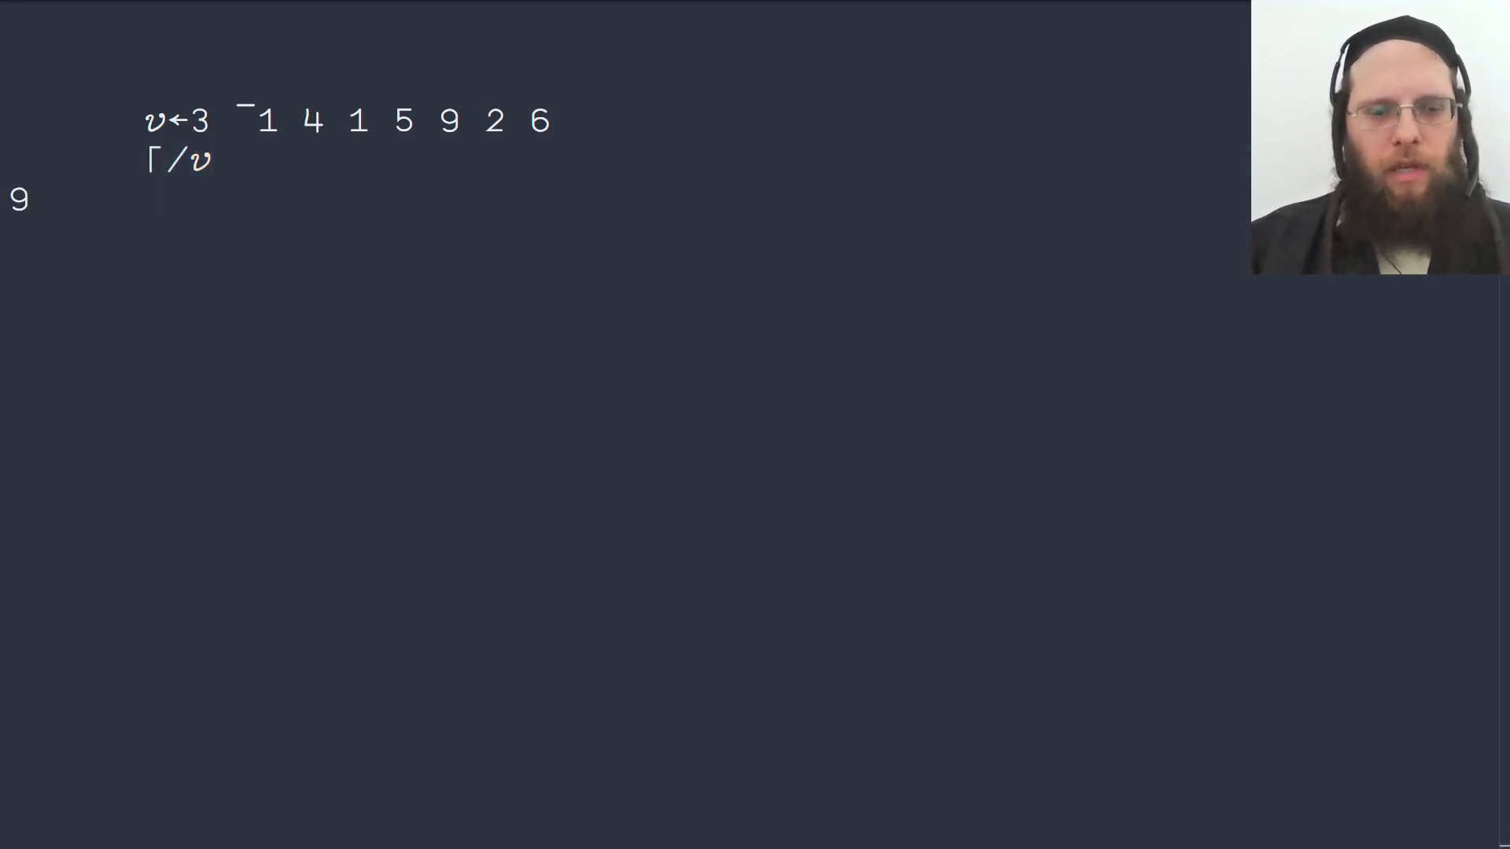
{"action": "type", "text": "⌊/v"}
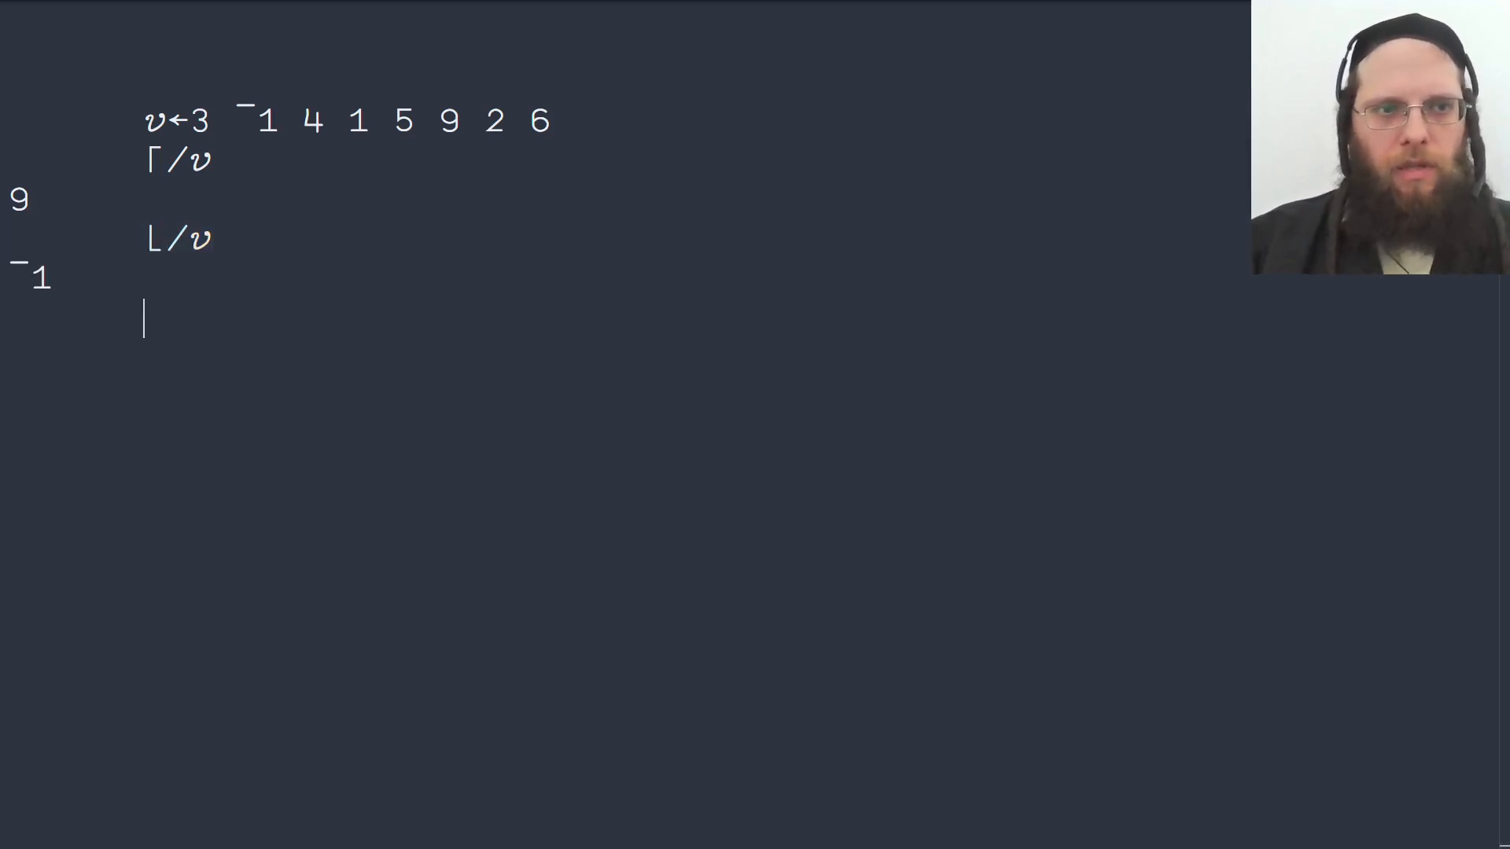
{"action": "type", "text": "9-"}
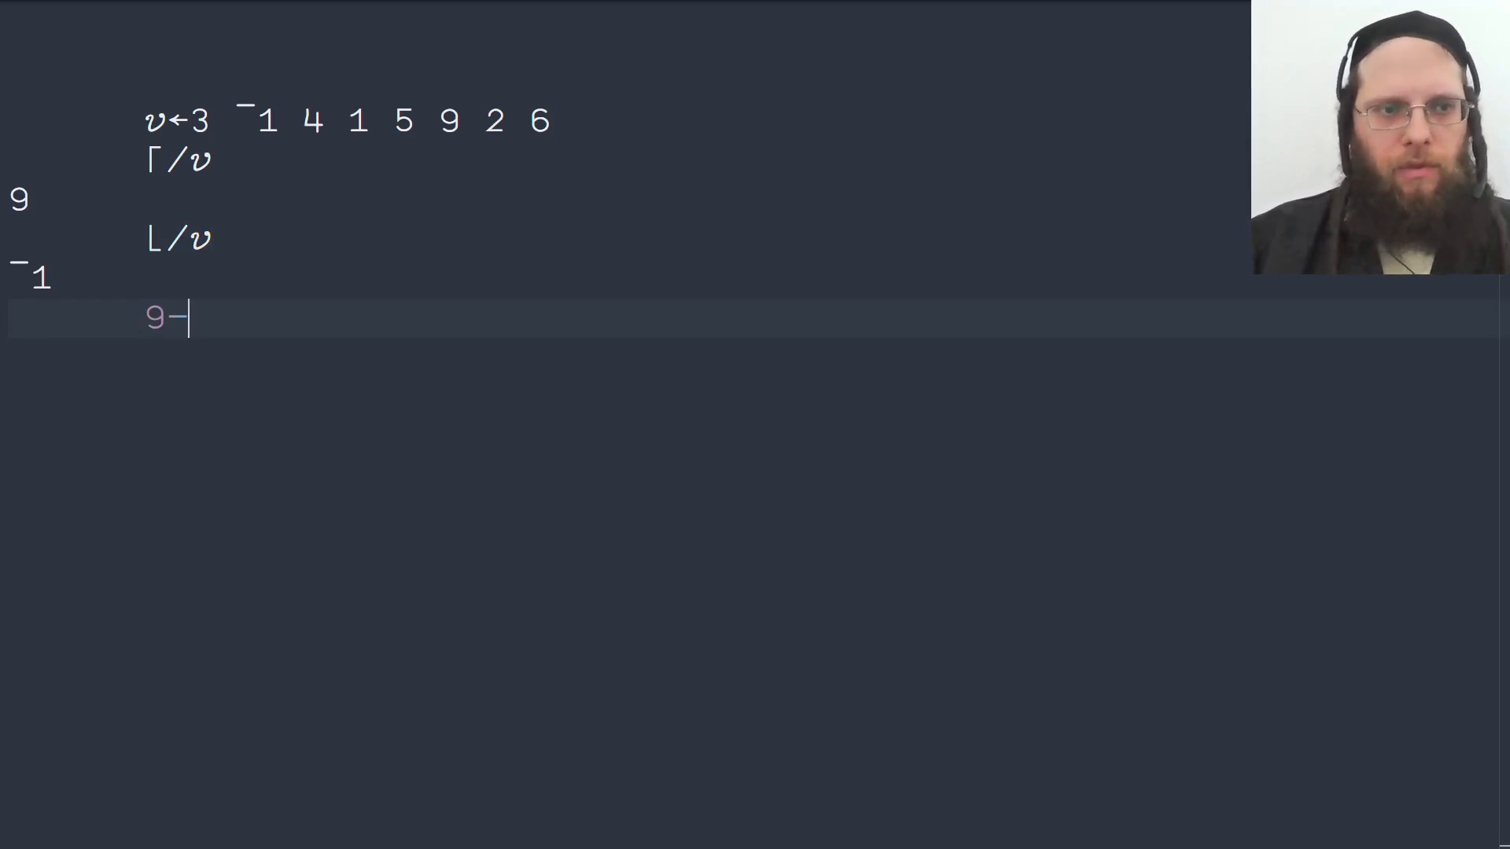
{"action": "type", "text": "¯1"}
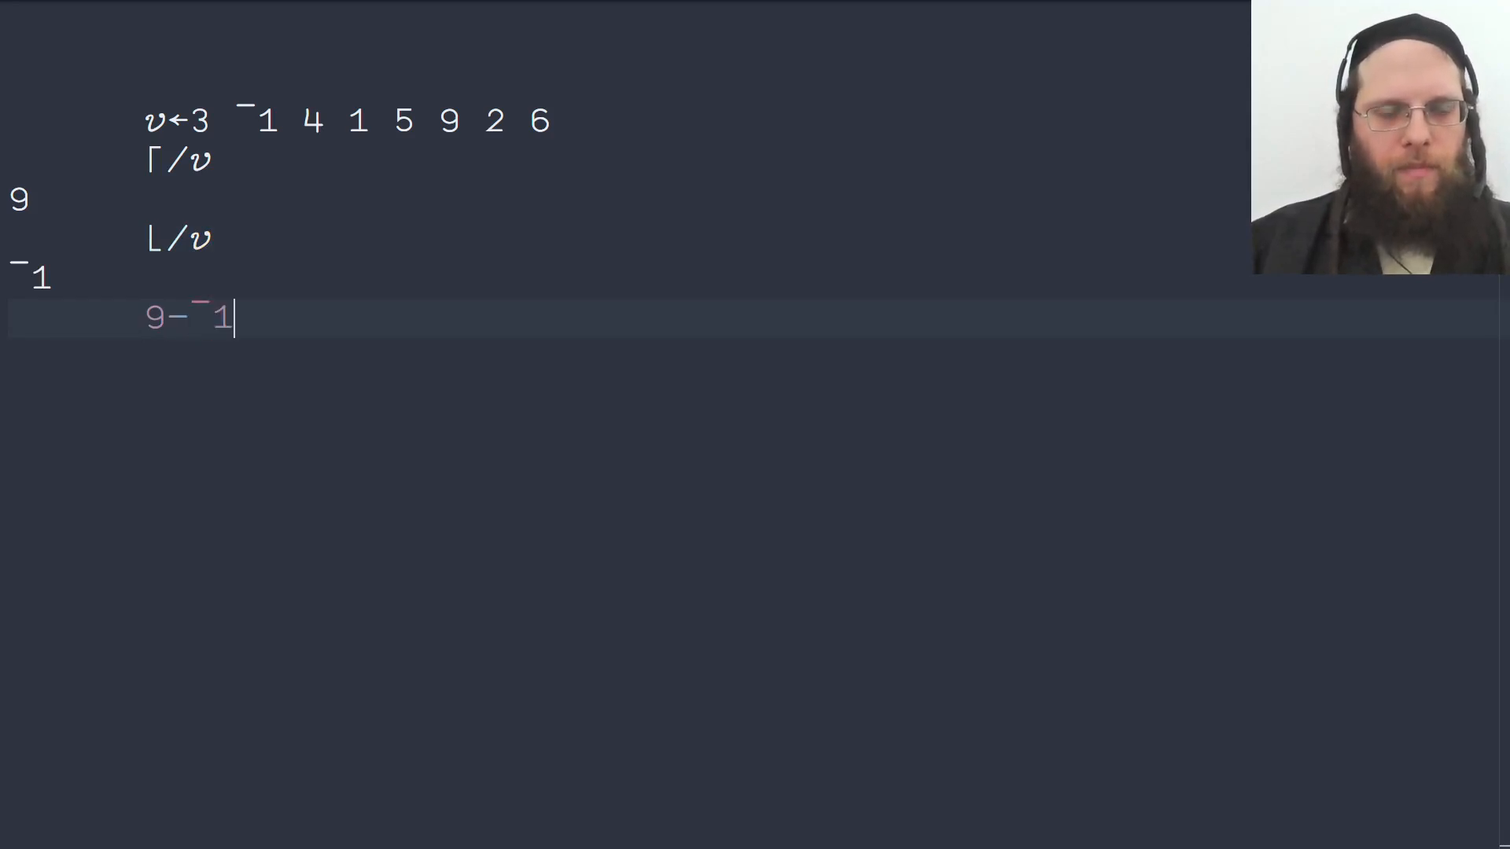
{"action": "key", "text": "Enter"}
{"action": "type", "text": "{"}
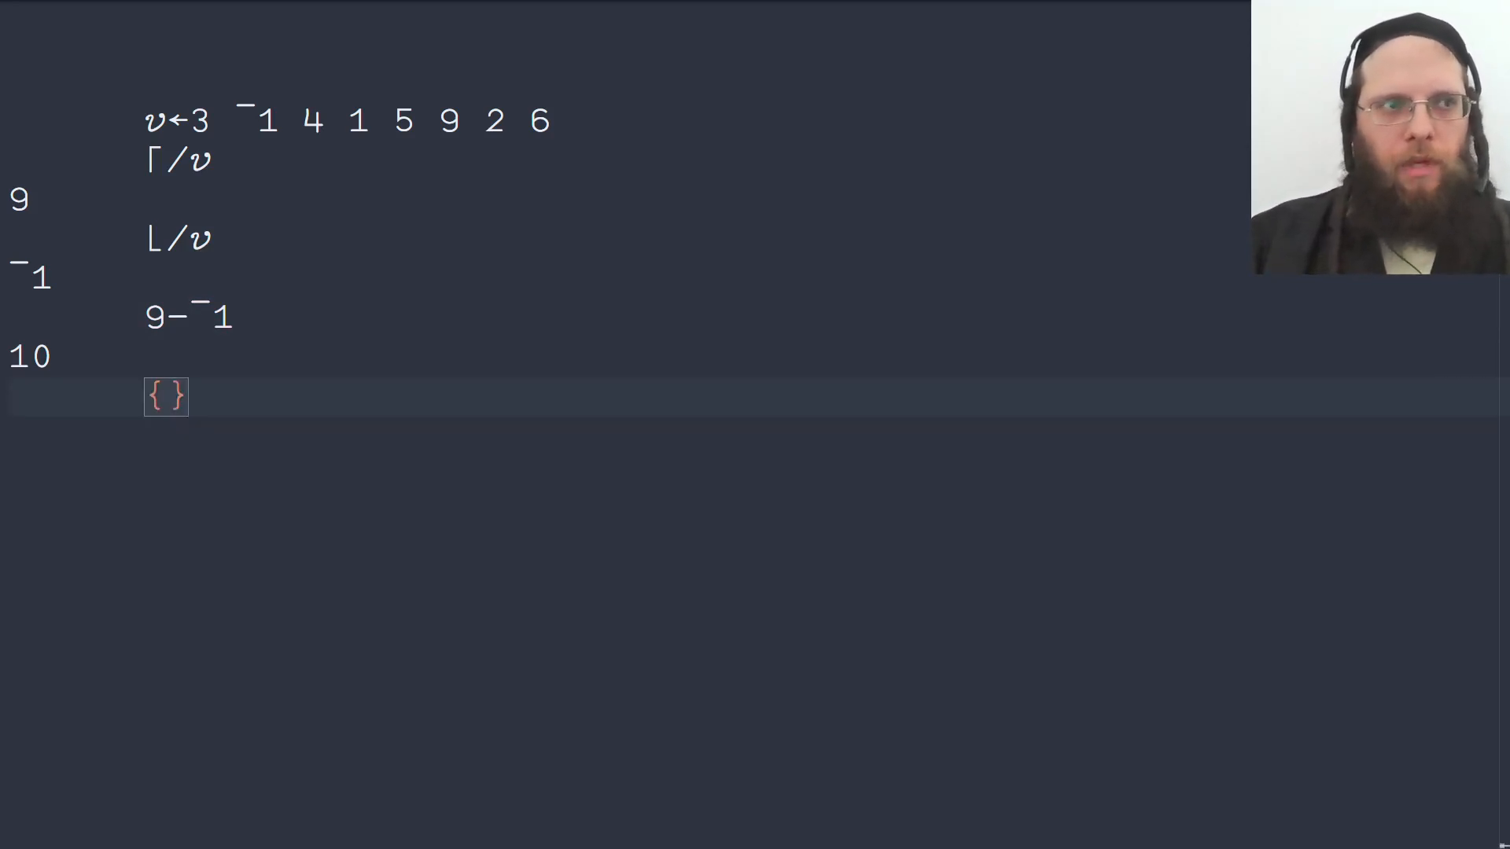
Step: Apply the dfn {(⌈/⍵)-(⌊/⍵)} to v, returning 10
{"action": "type", "text": "(⌈/)"}
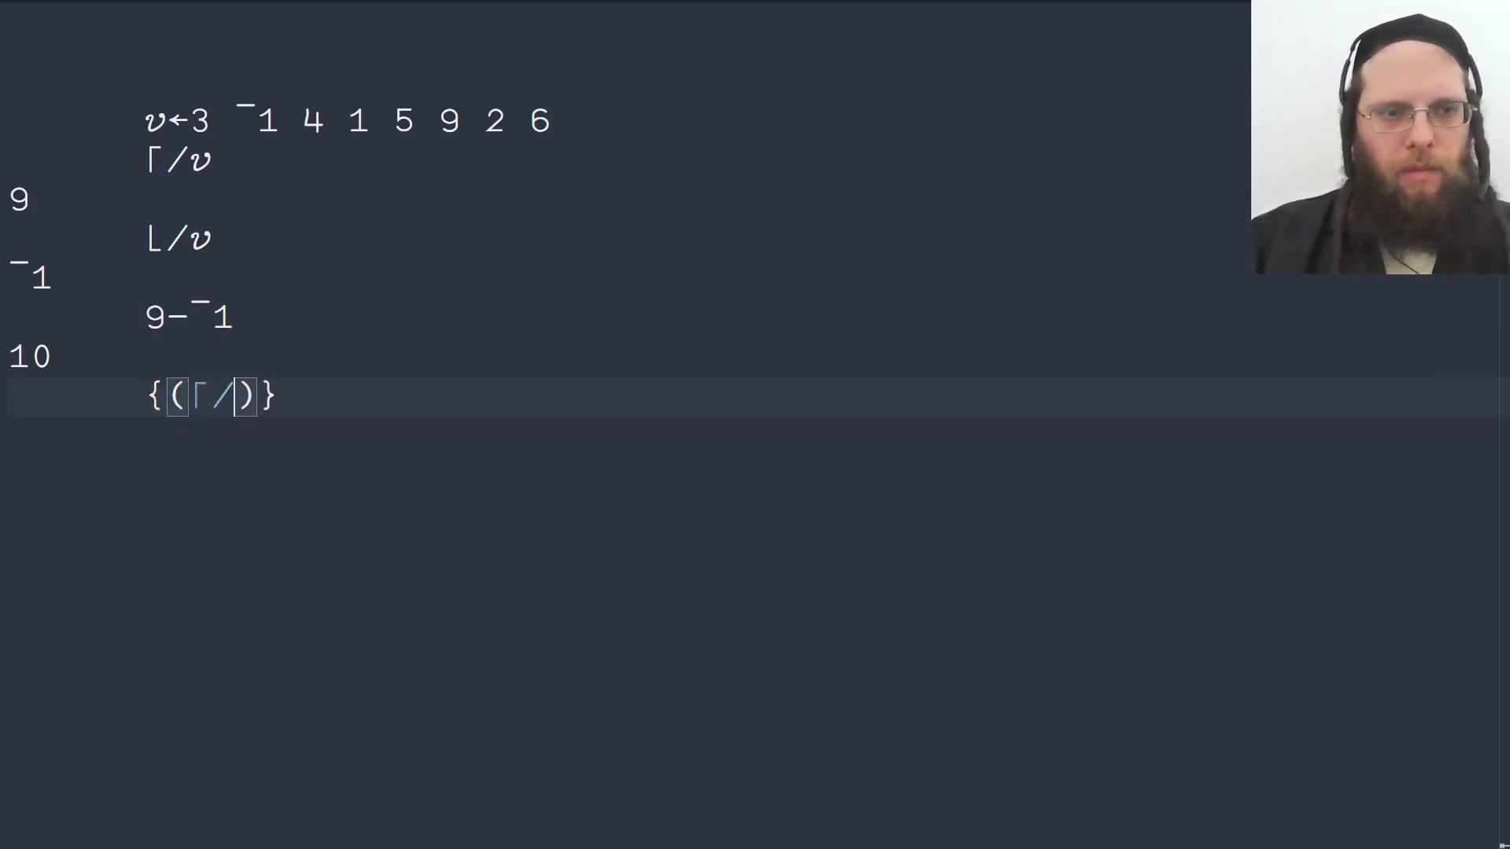
{"action": "type", "text": "ω)→"}
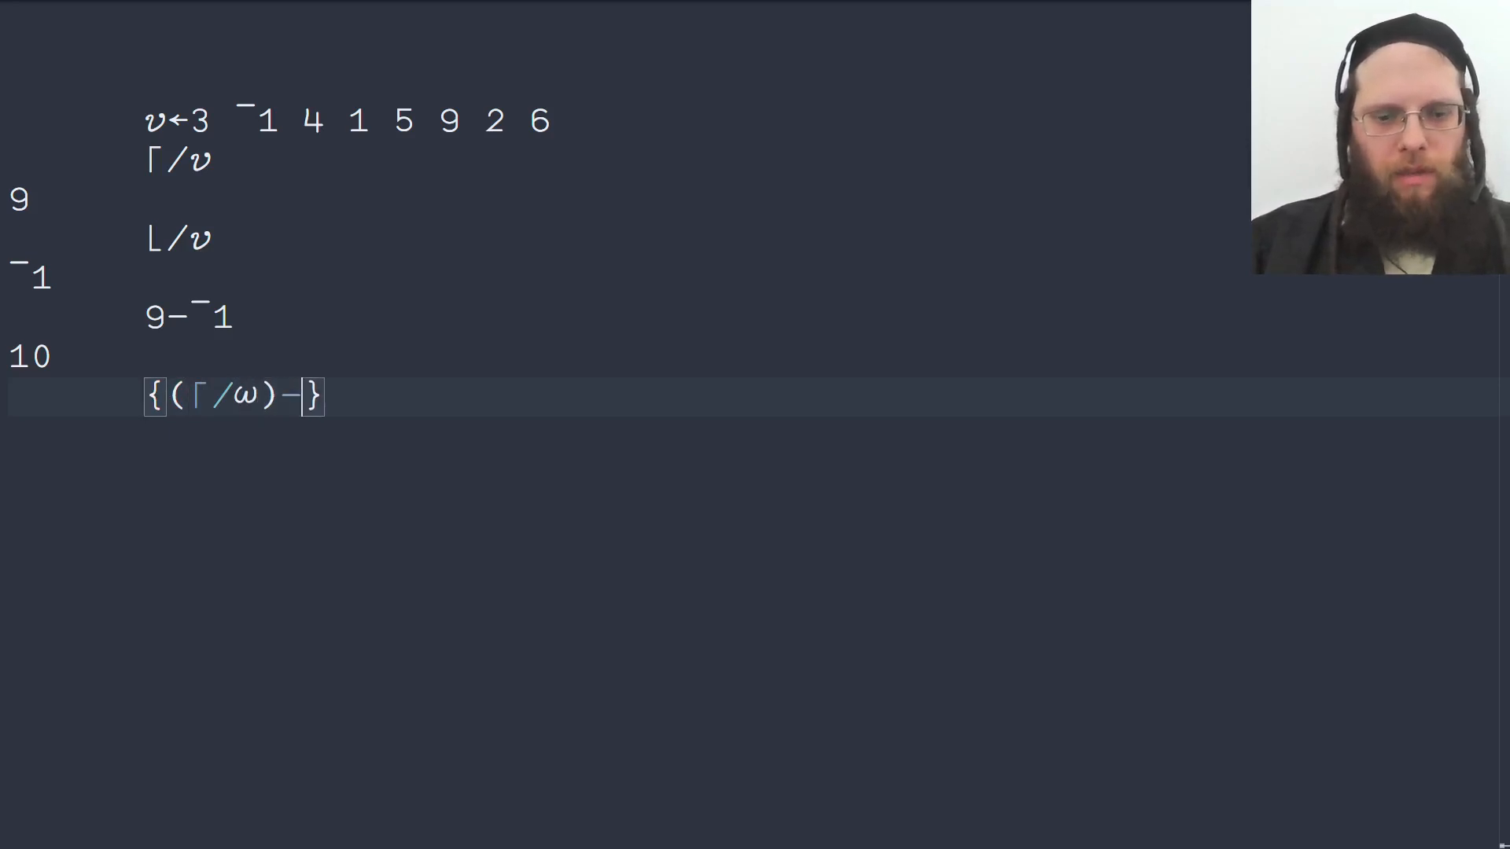
{"action": "type", "text": "(⌊/)"}
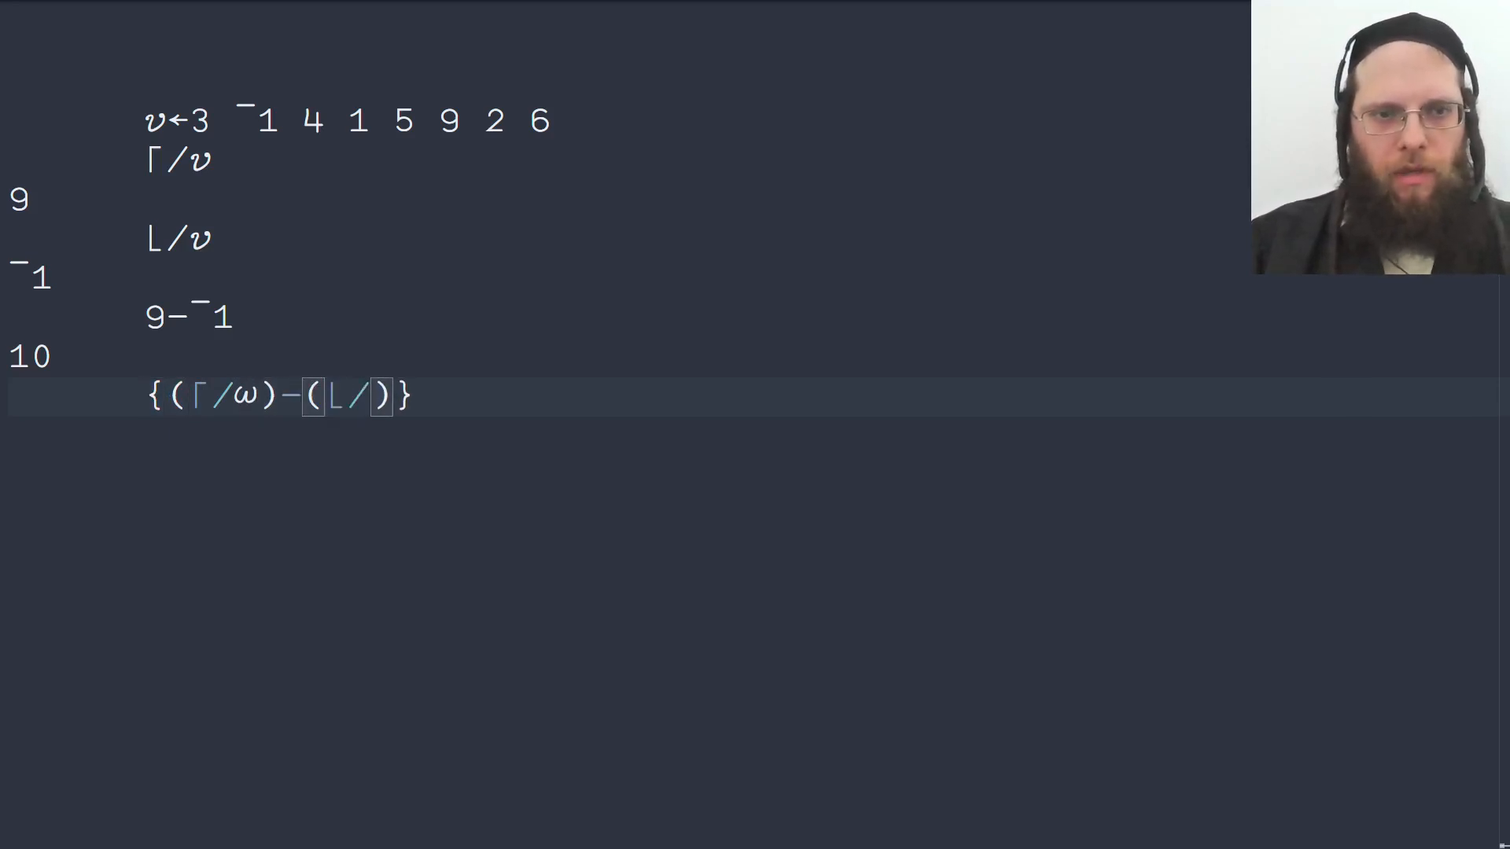
{"action": "type", "text": "ω"}
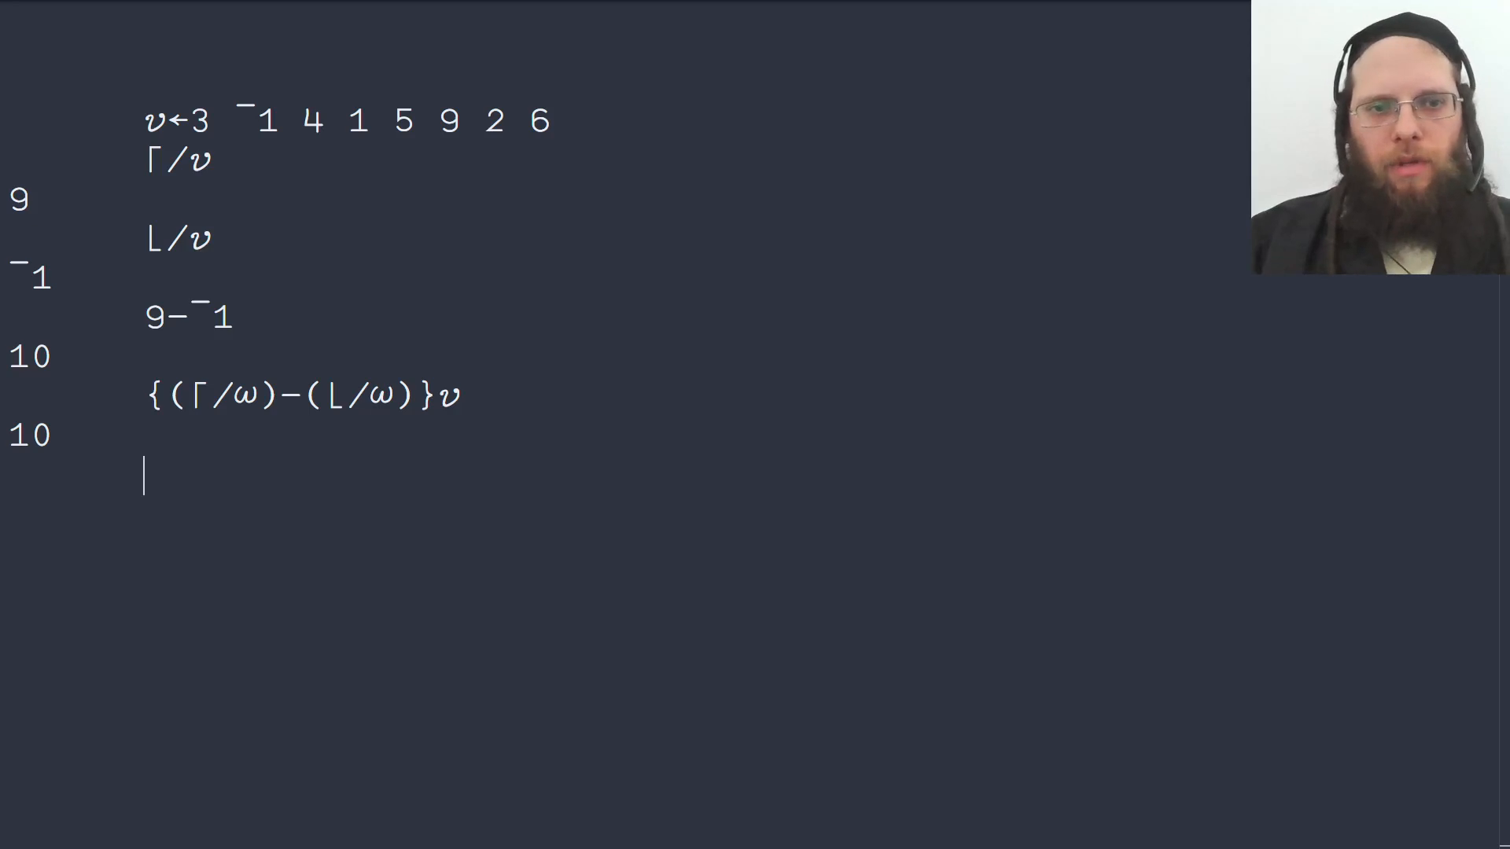
Step: Reshape v into 2×4 matrix m; ravel ⍵ so the dfn gives 10, not 5 7
{"action": "type", "text": "m"}
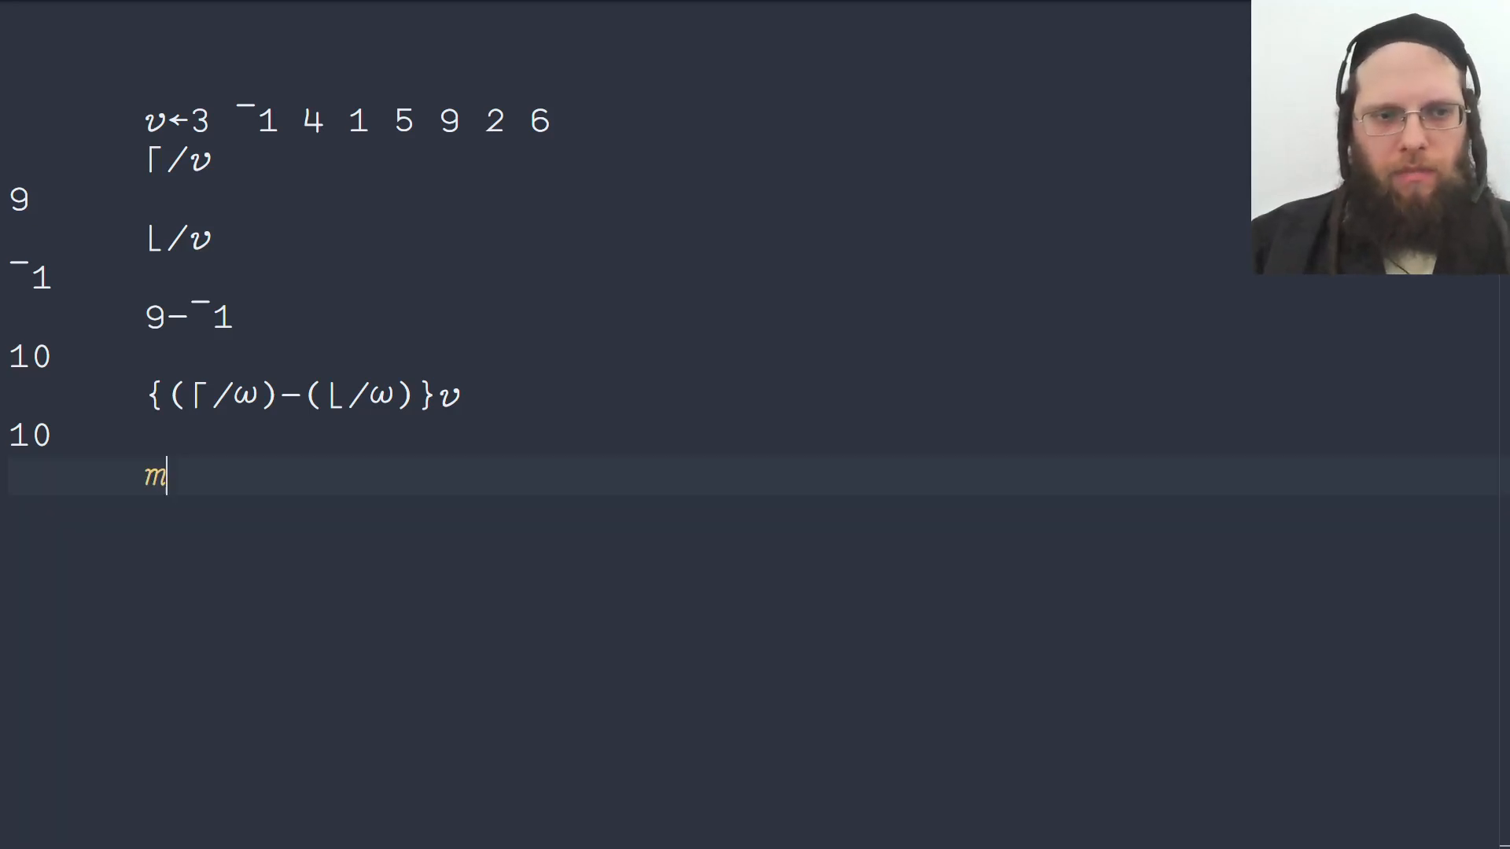
{"action": "type", "text": "←2"}
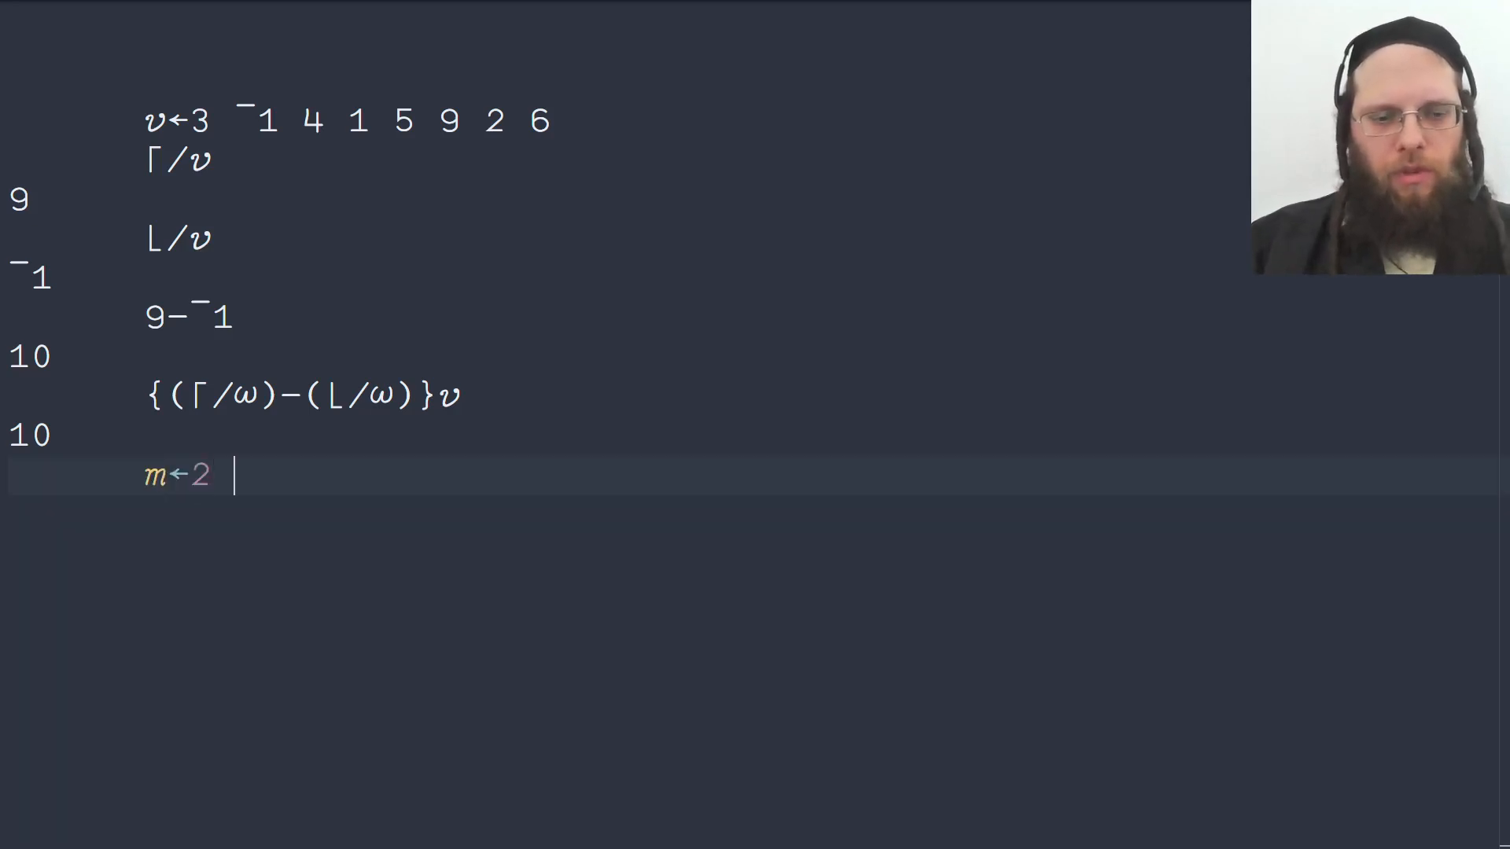
{"action": "type", "text": "4⍴v"}
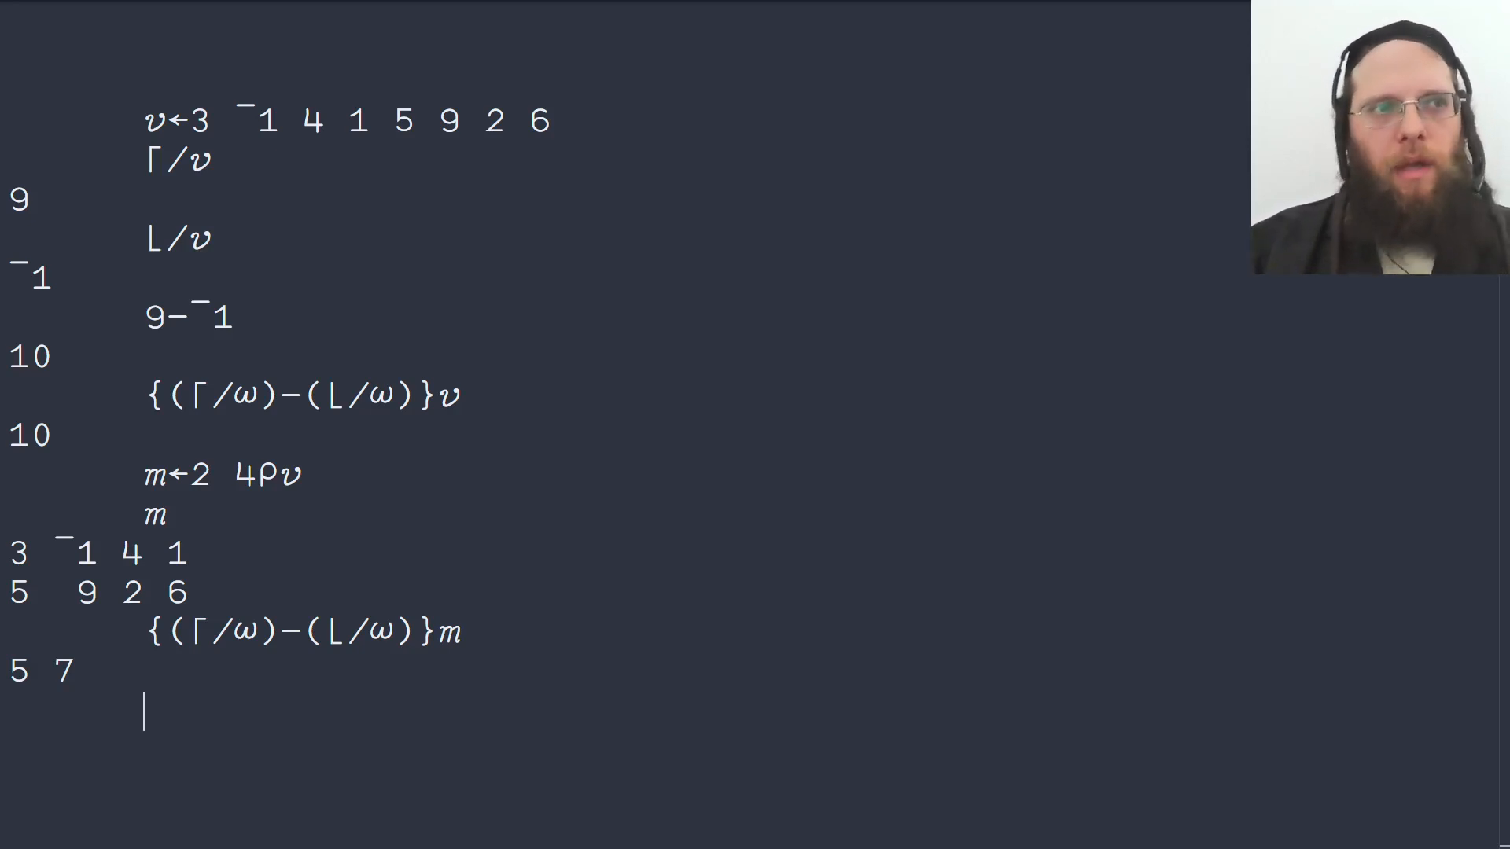
{"action": "type", "text": "{(⌈/ω)-(⌊/ω)}m"}
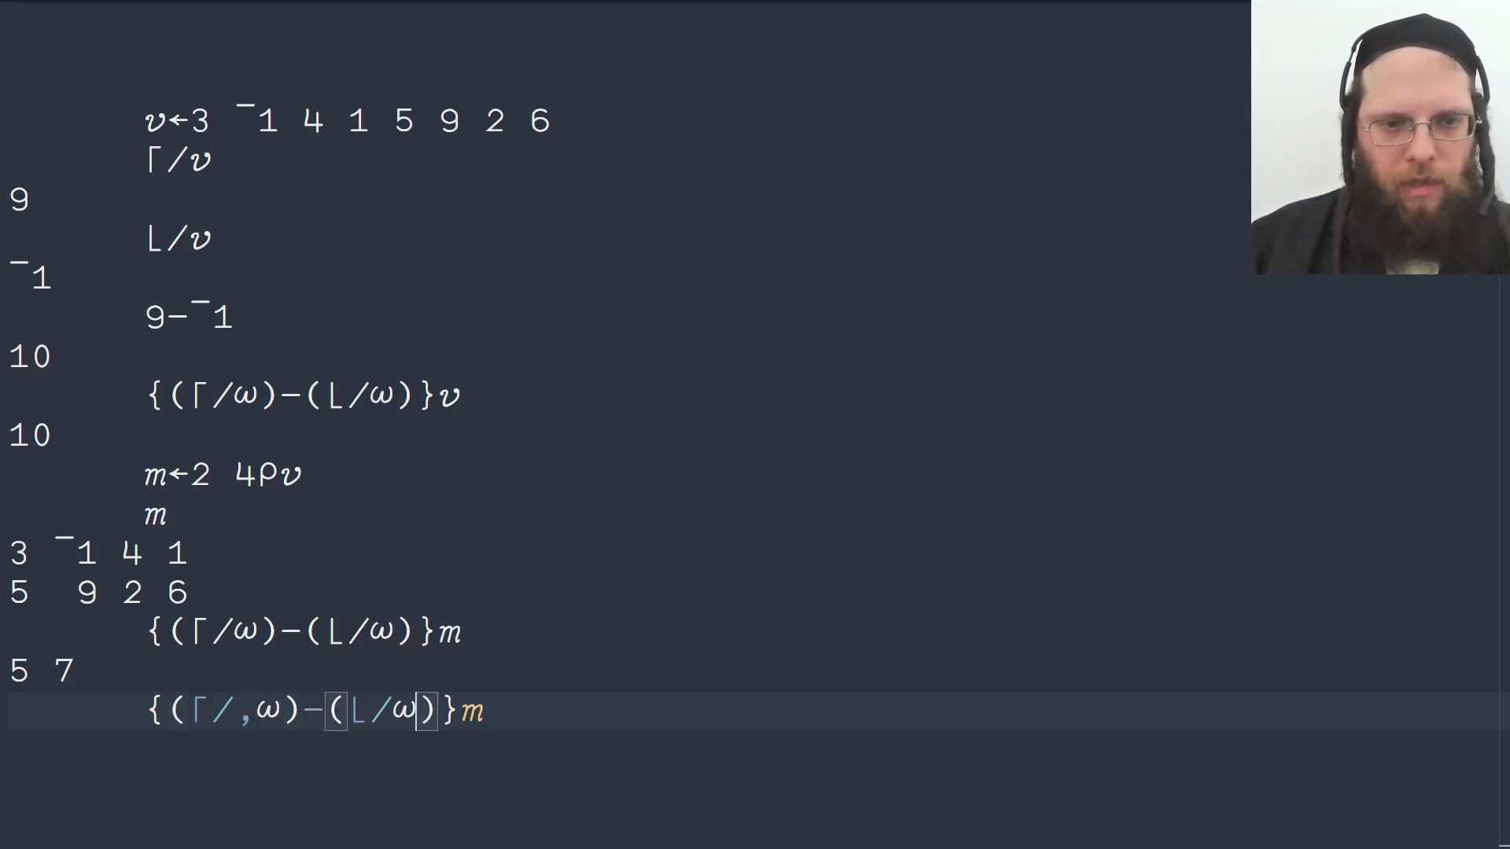
{"action": "type", "text": ","}
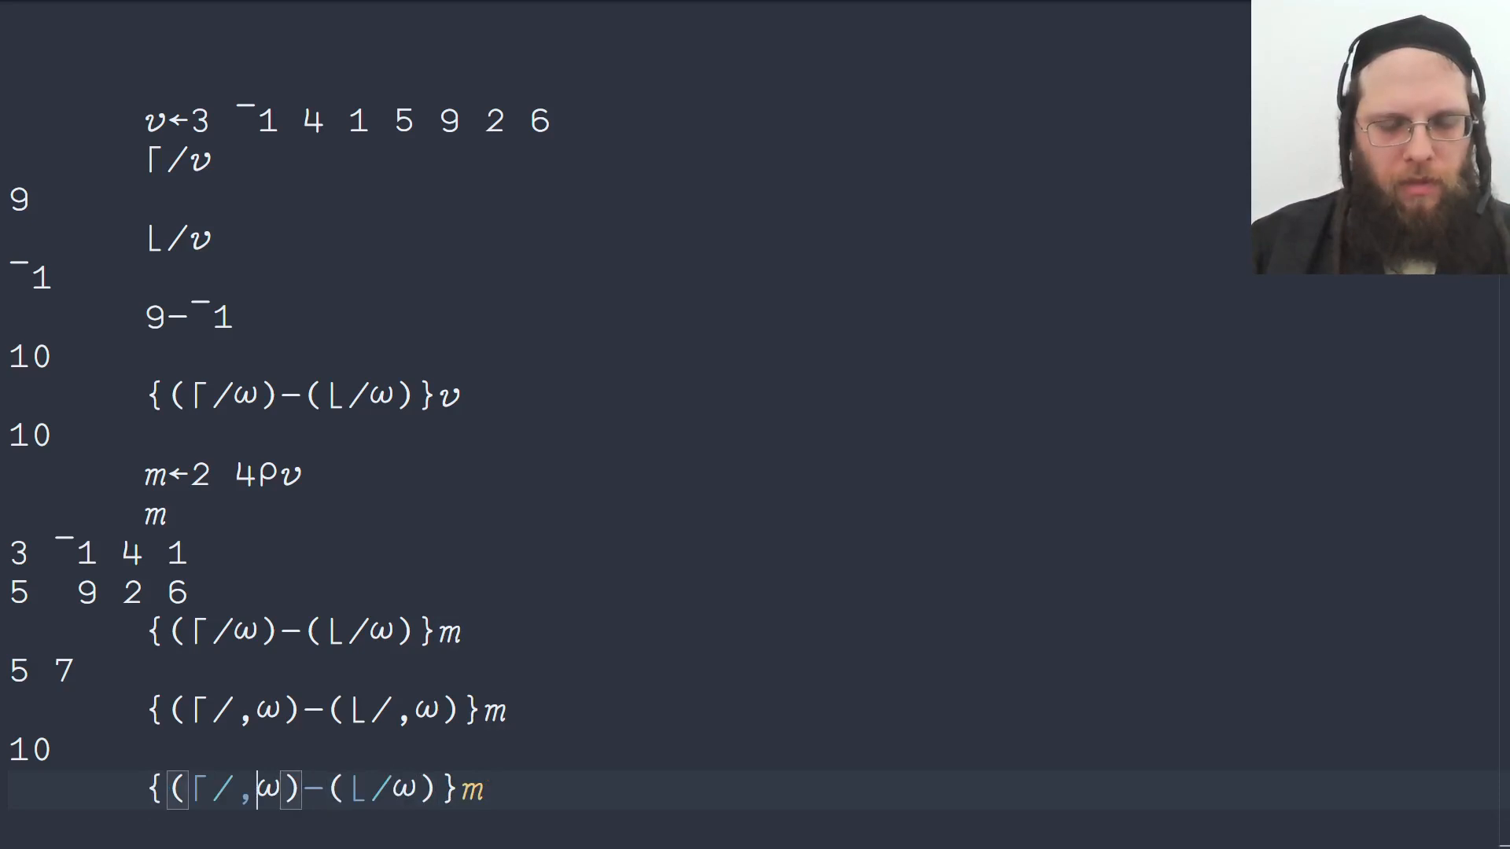
Step: Edit the line to {(⌈/-⌊/),⍵}m and run (⌈/-⌊/),m, both giving 10
{"action": "key", "text": "Backspace"}
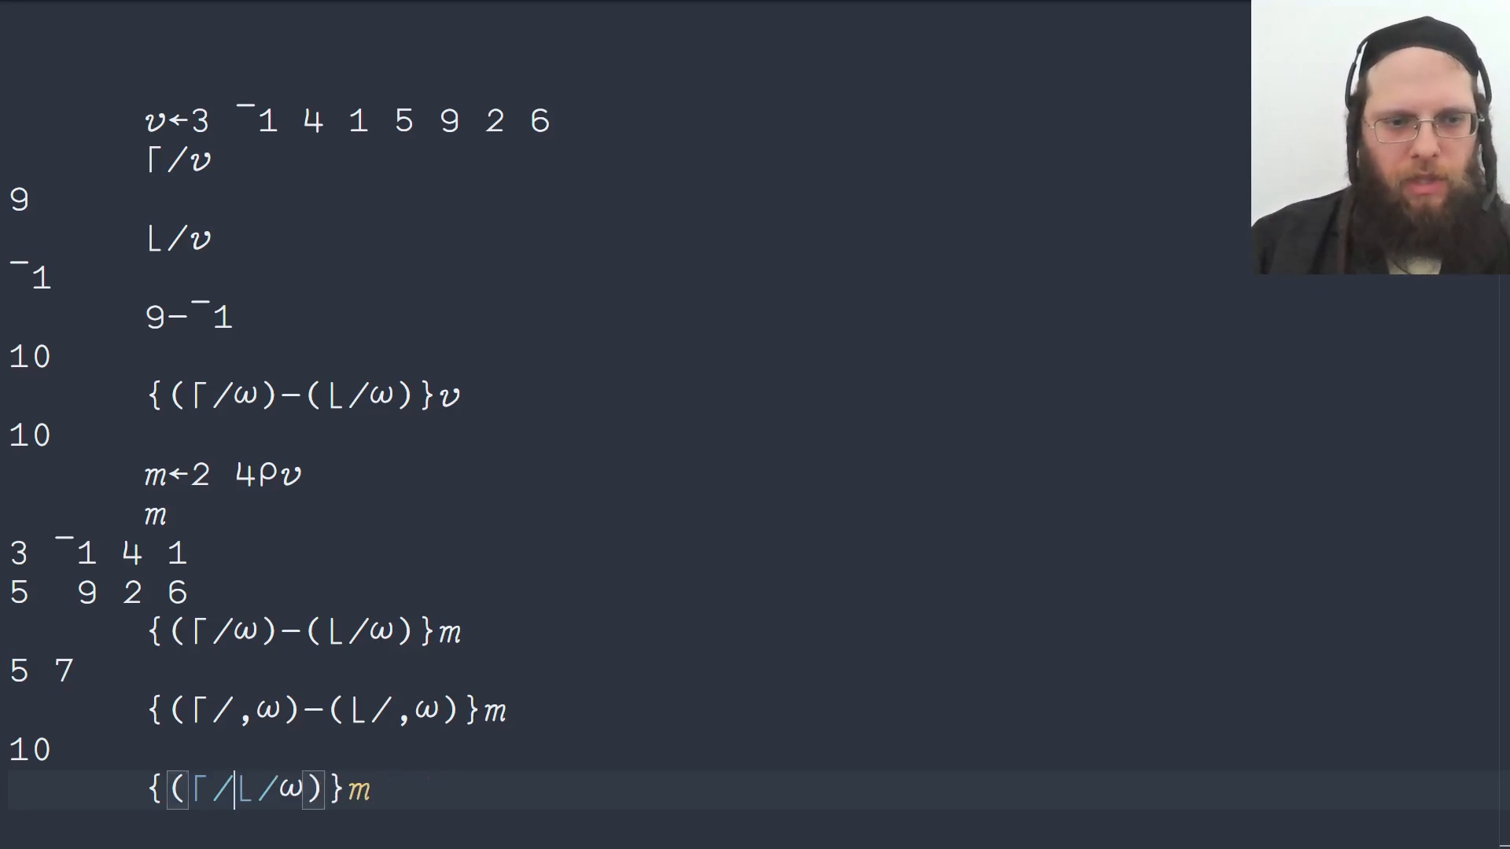
{"action": "type", "text": "-"}
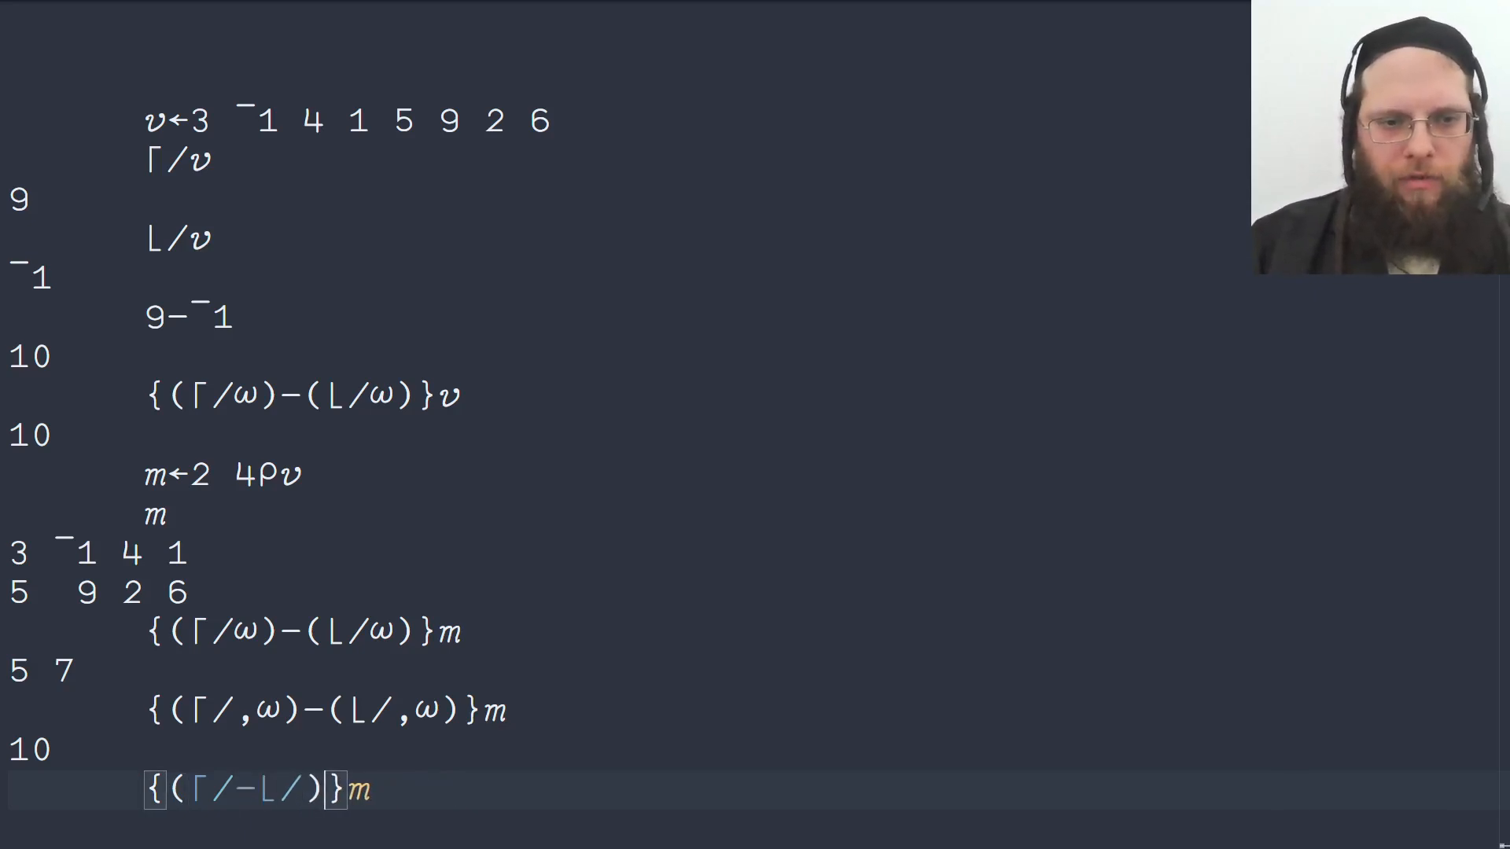
{"action": "type", "text": ",ω"}
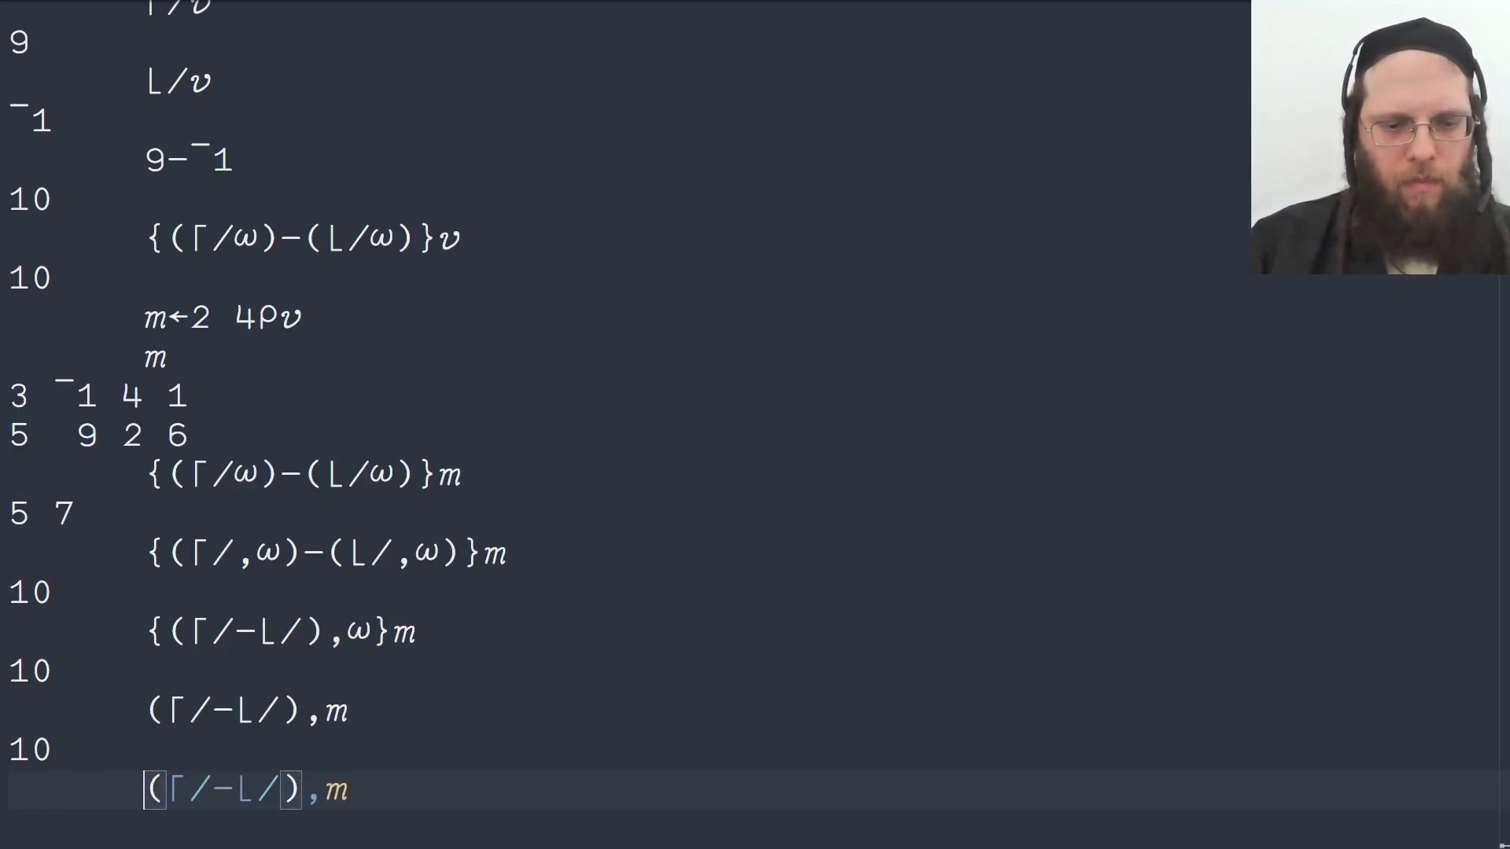
Step: Define F←(⌈/-⌊/), and run F m, F v (10) and F 5 (0)
{"action": "type", "text": "F←"}
{"action": "type", "text": "F"}
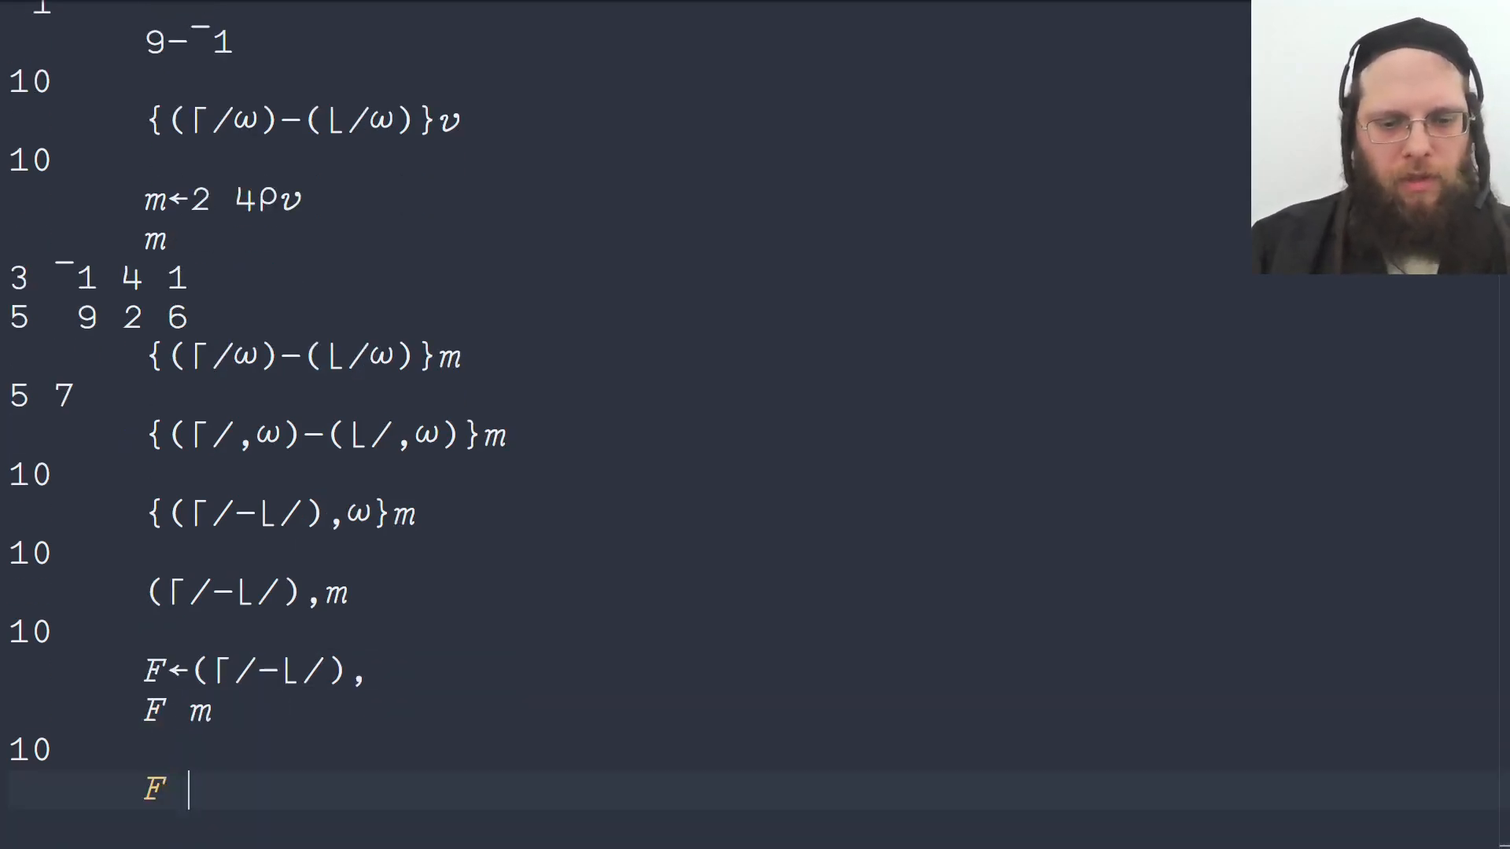
{"action": "type", "text": "v"}
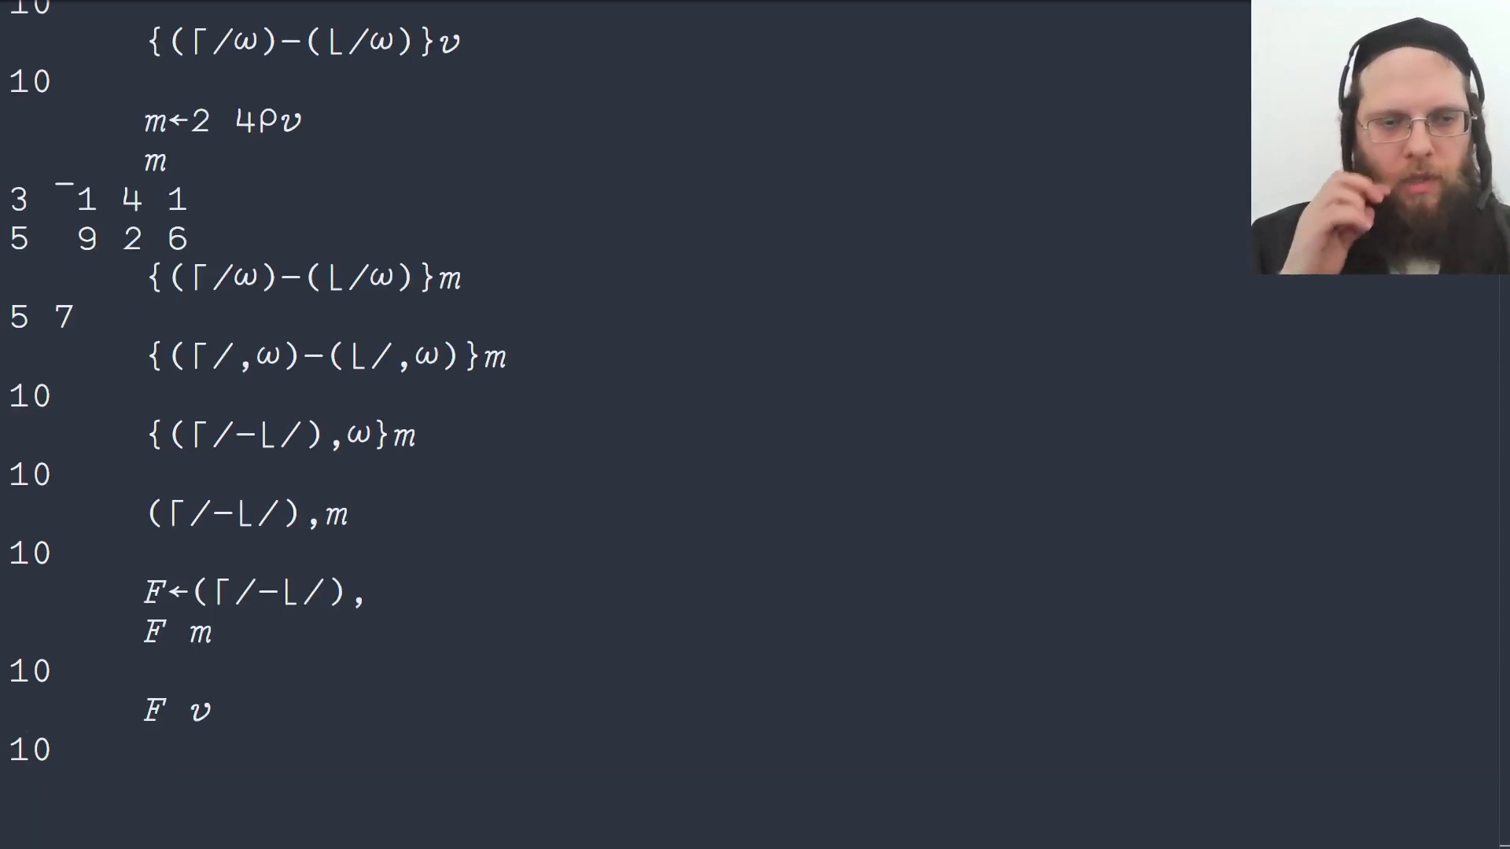
{"action": "type", "text": "F 5"}
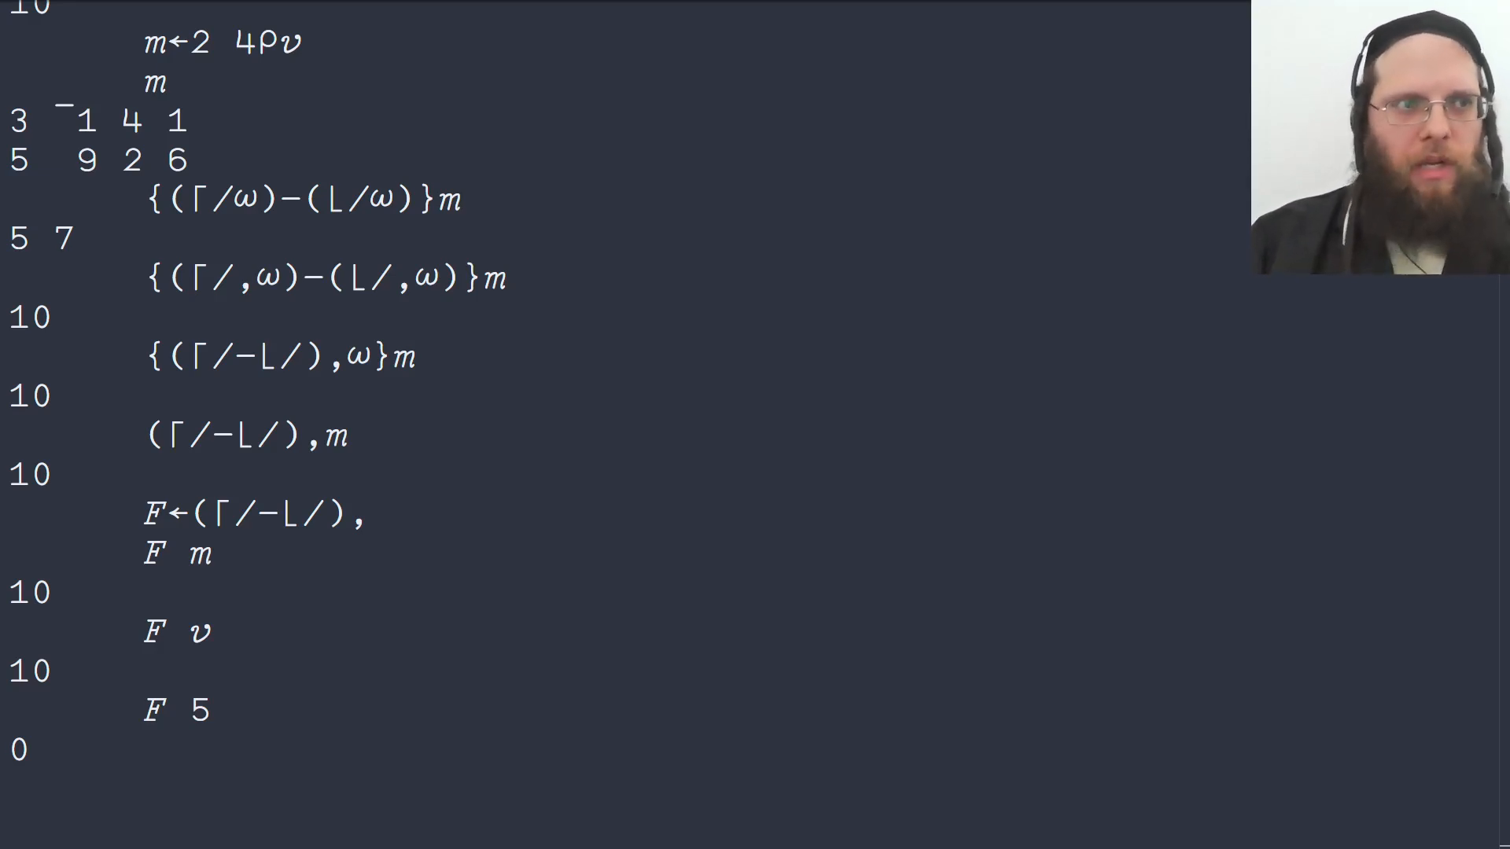
Step: Display the outer difference table v∘.-v and take its maximum ⌈/,v∘.-v, giving 10
{"action": "type", "text": "v"}
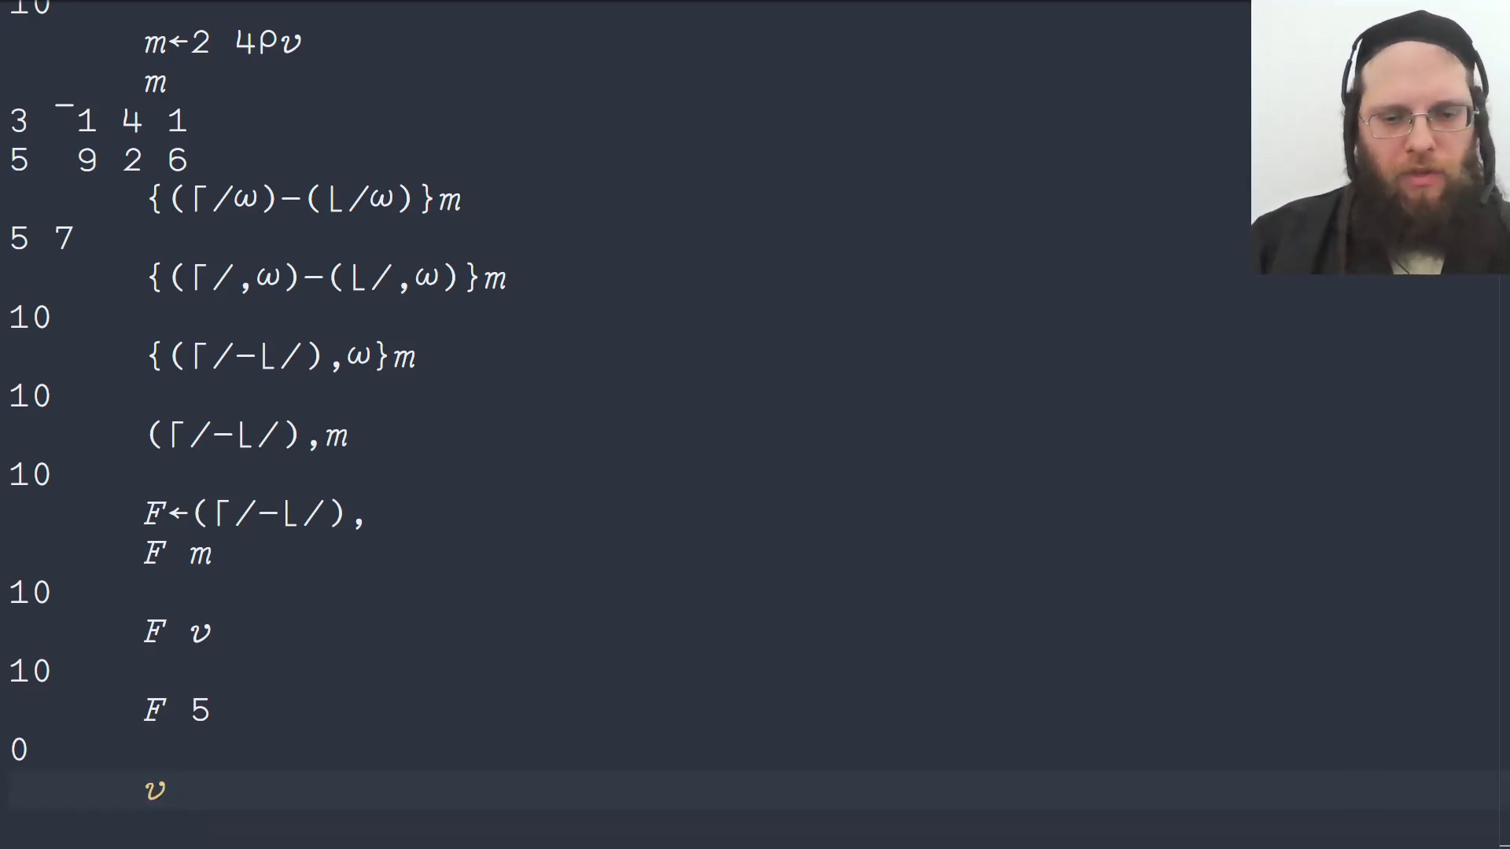
{"action": "type", "text": "∘"}
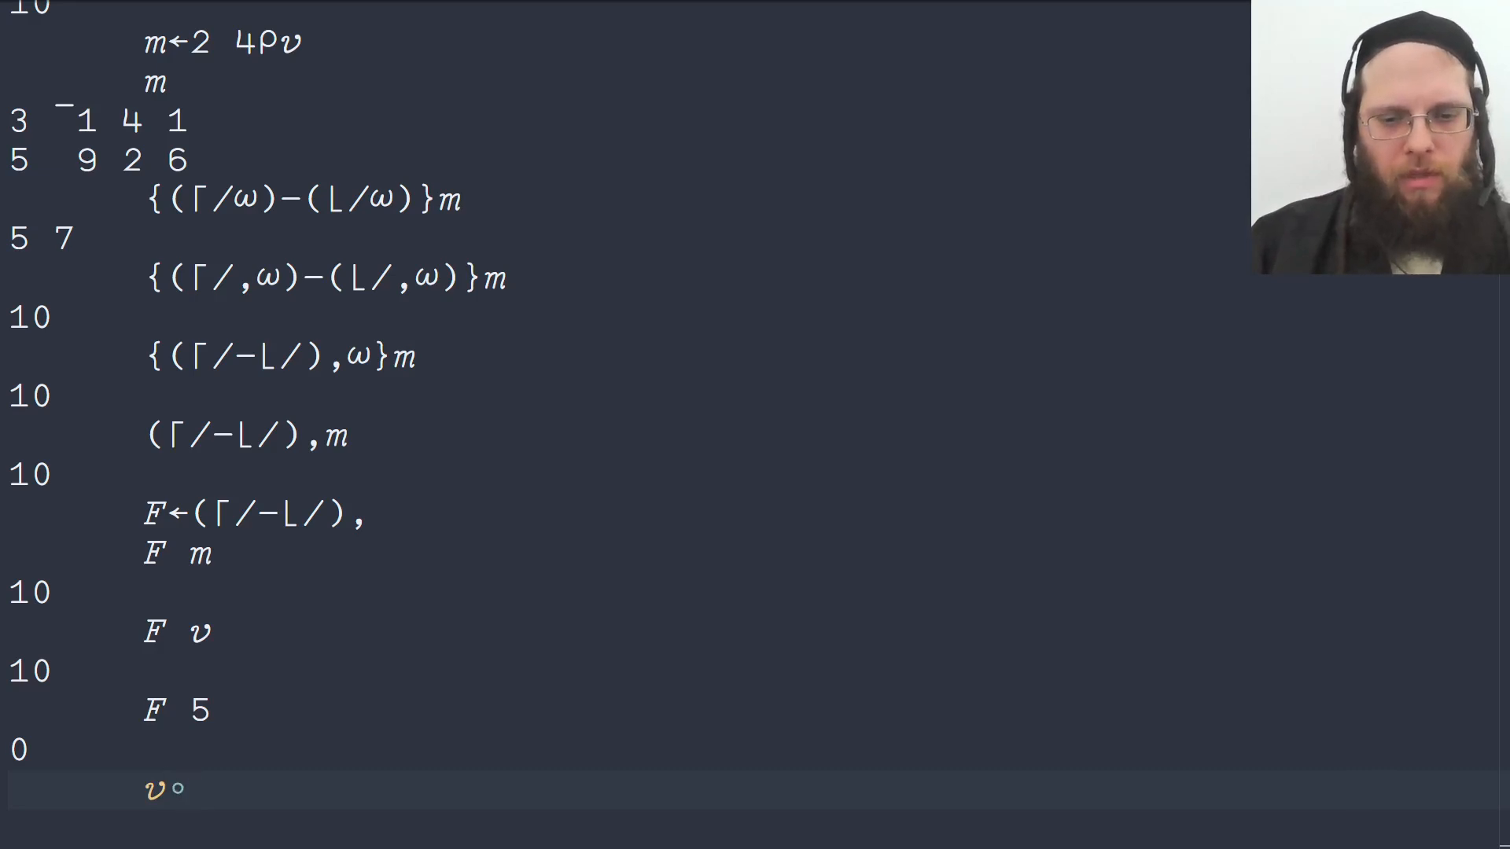
{"action": "type", "text": "."}
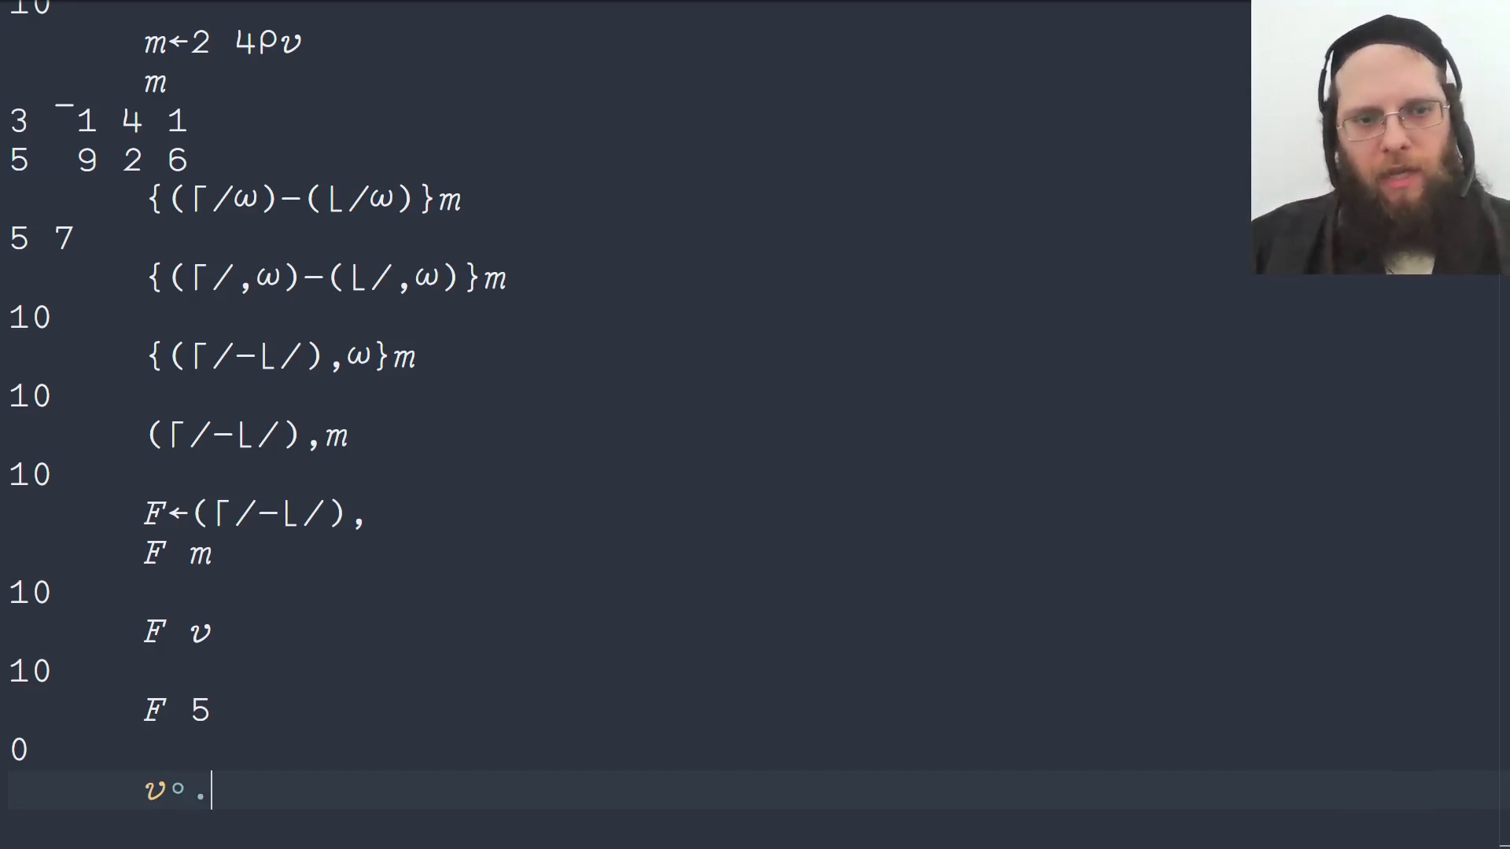
{"action": "type", "text": "-"}
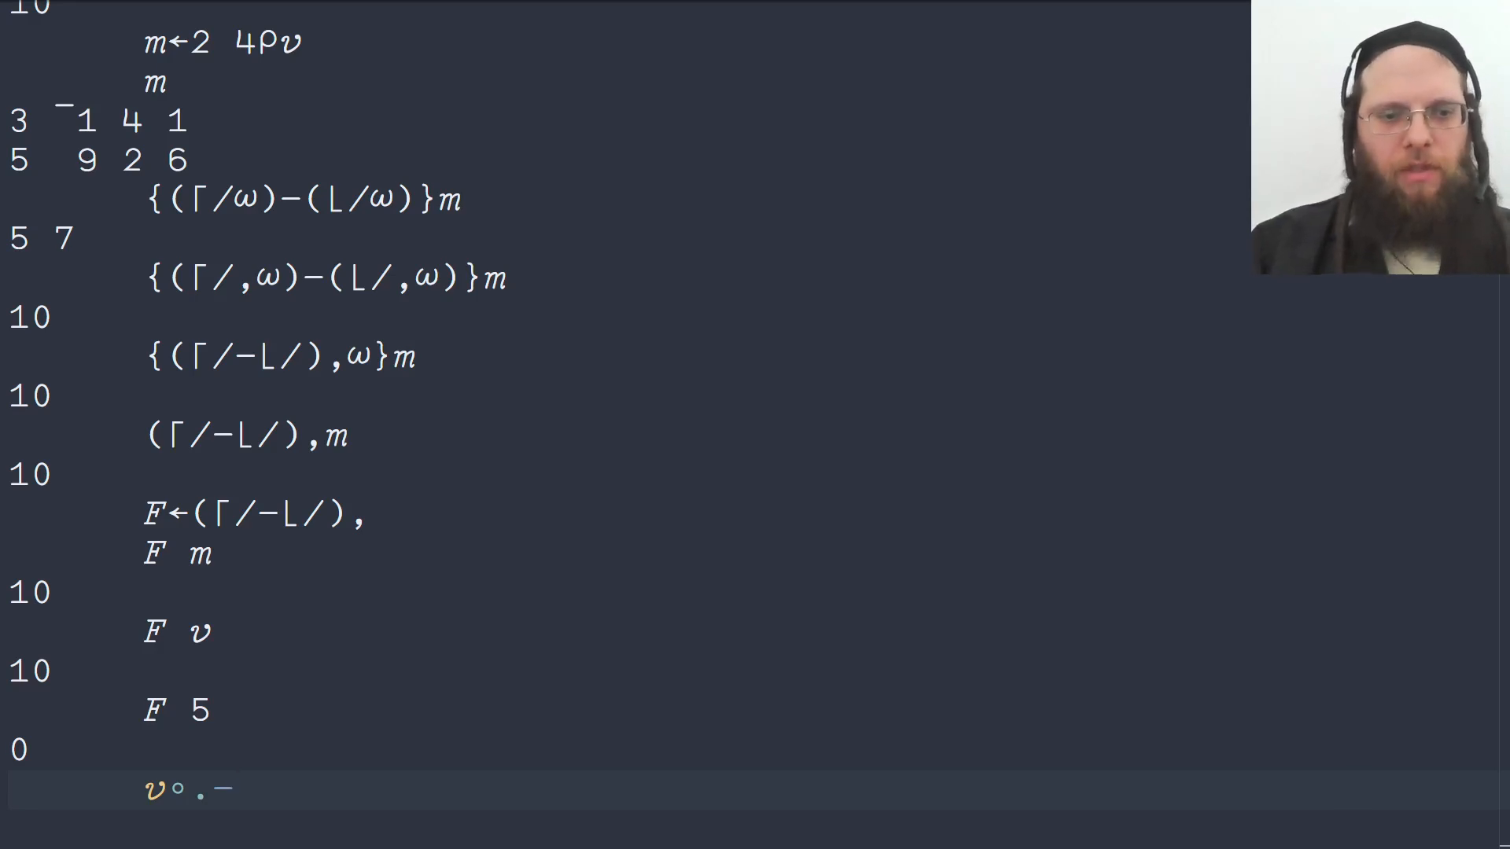
{"action": "type", "text": "v"}
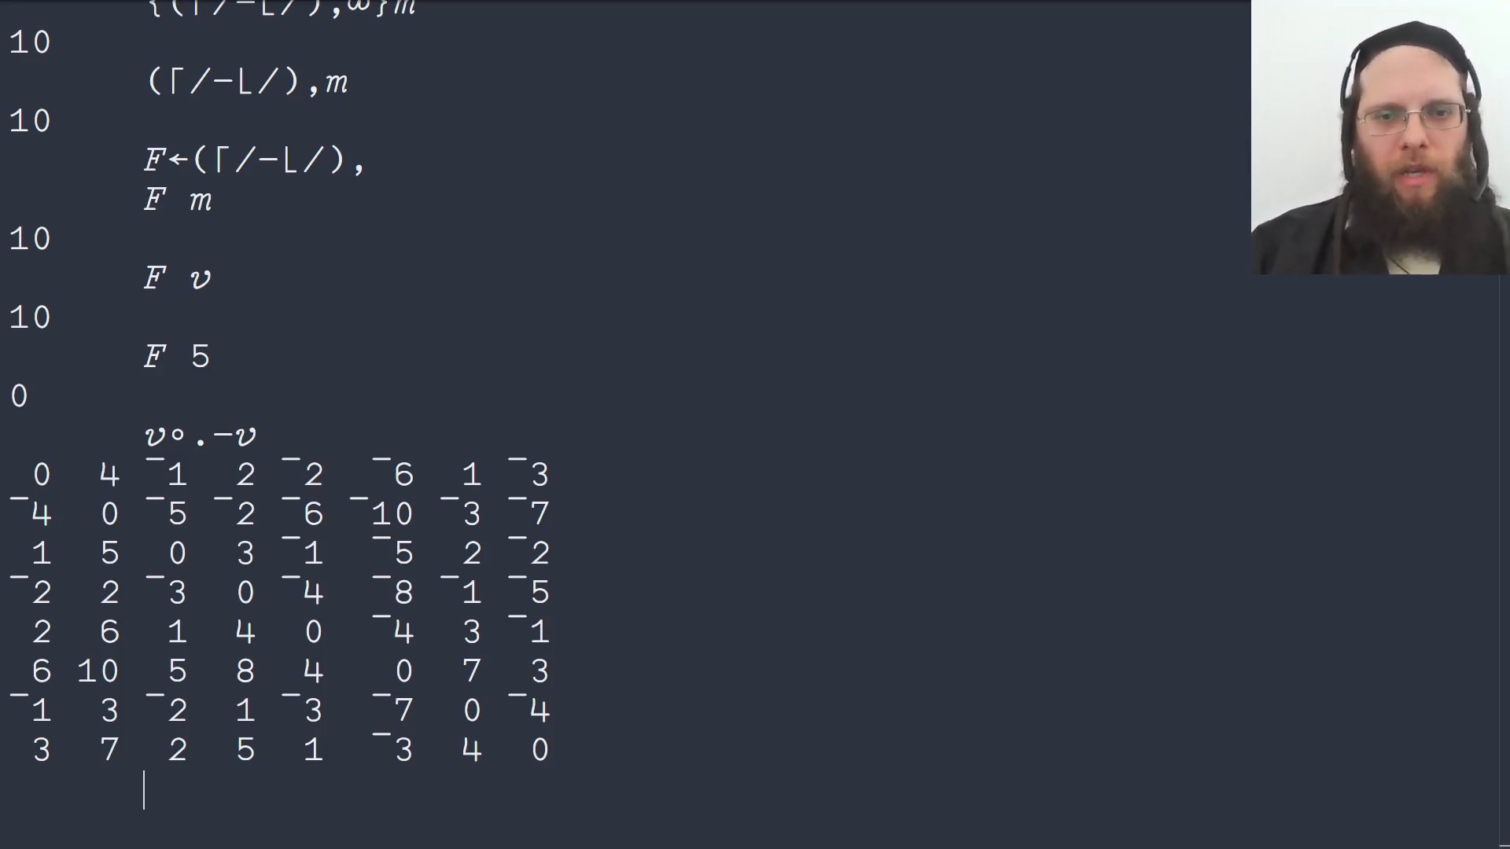
{"action": "type", "text": "v∘.-v"}
{"action": "type", "text": "F"}
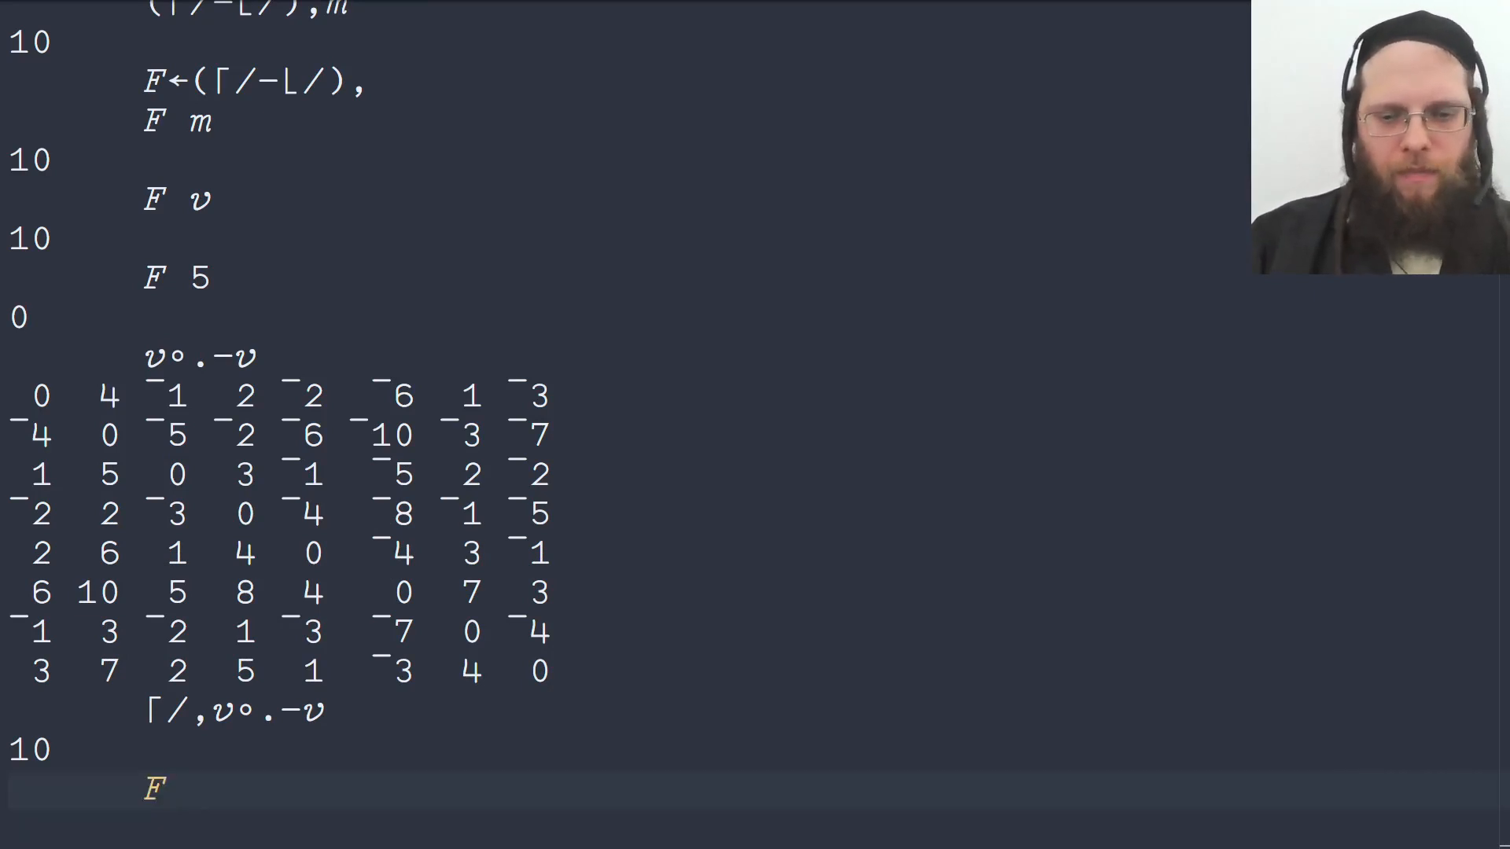
Step: Redefine F←⌈/⍤,∘.-⍨ and confirm F v and F m both return 10
{"action": "type", "text": "←⌈/"}
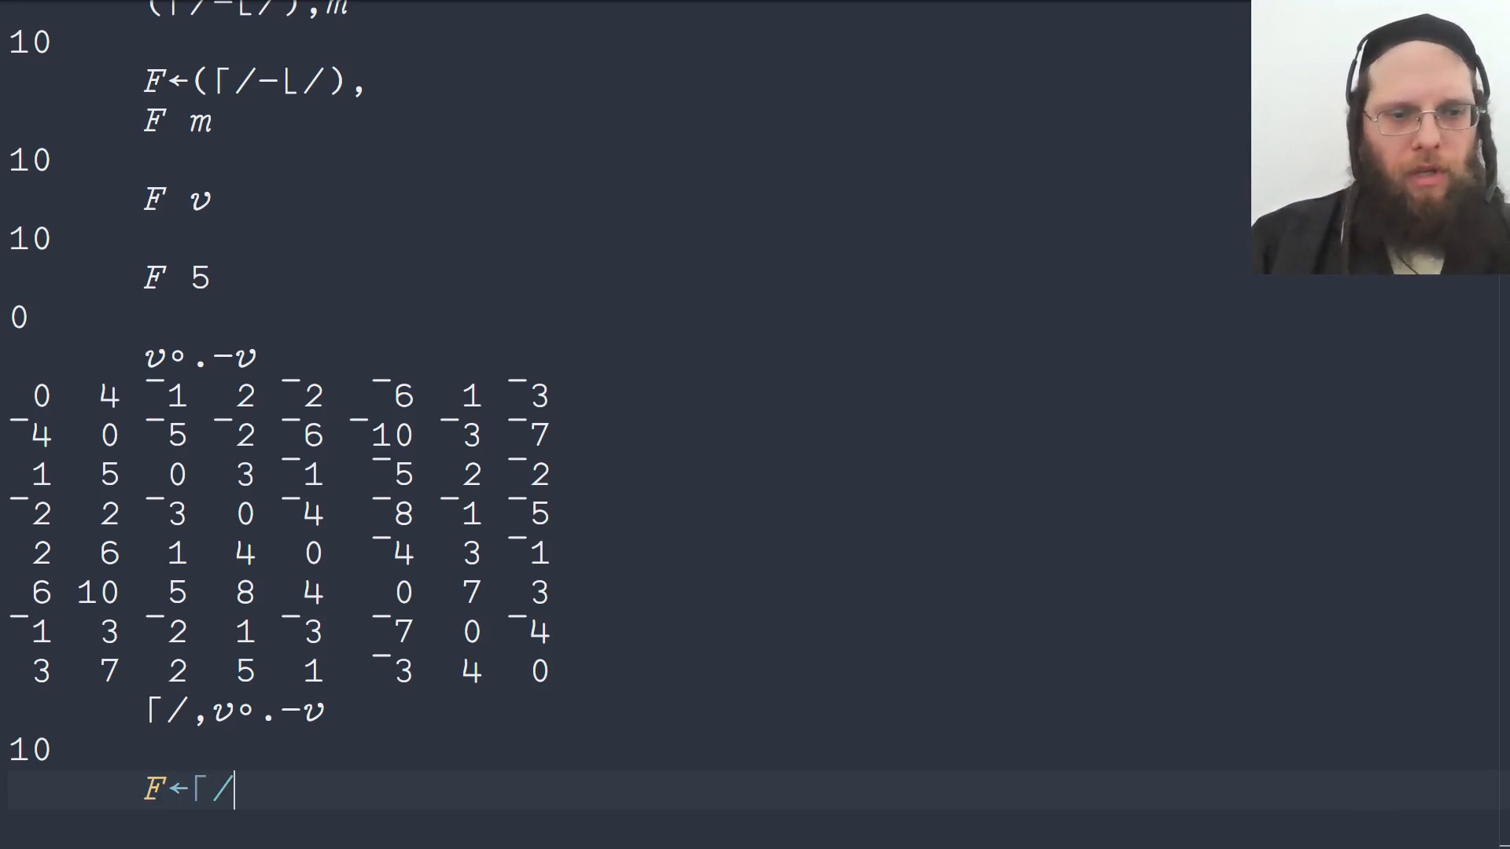
{"action": "type", "text": "⍤,"}
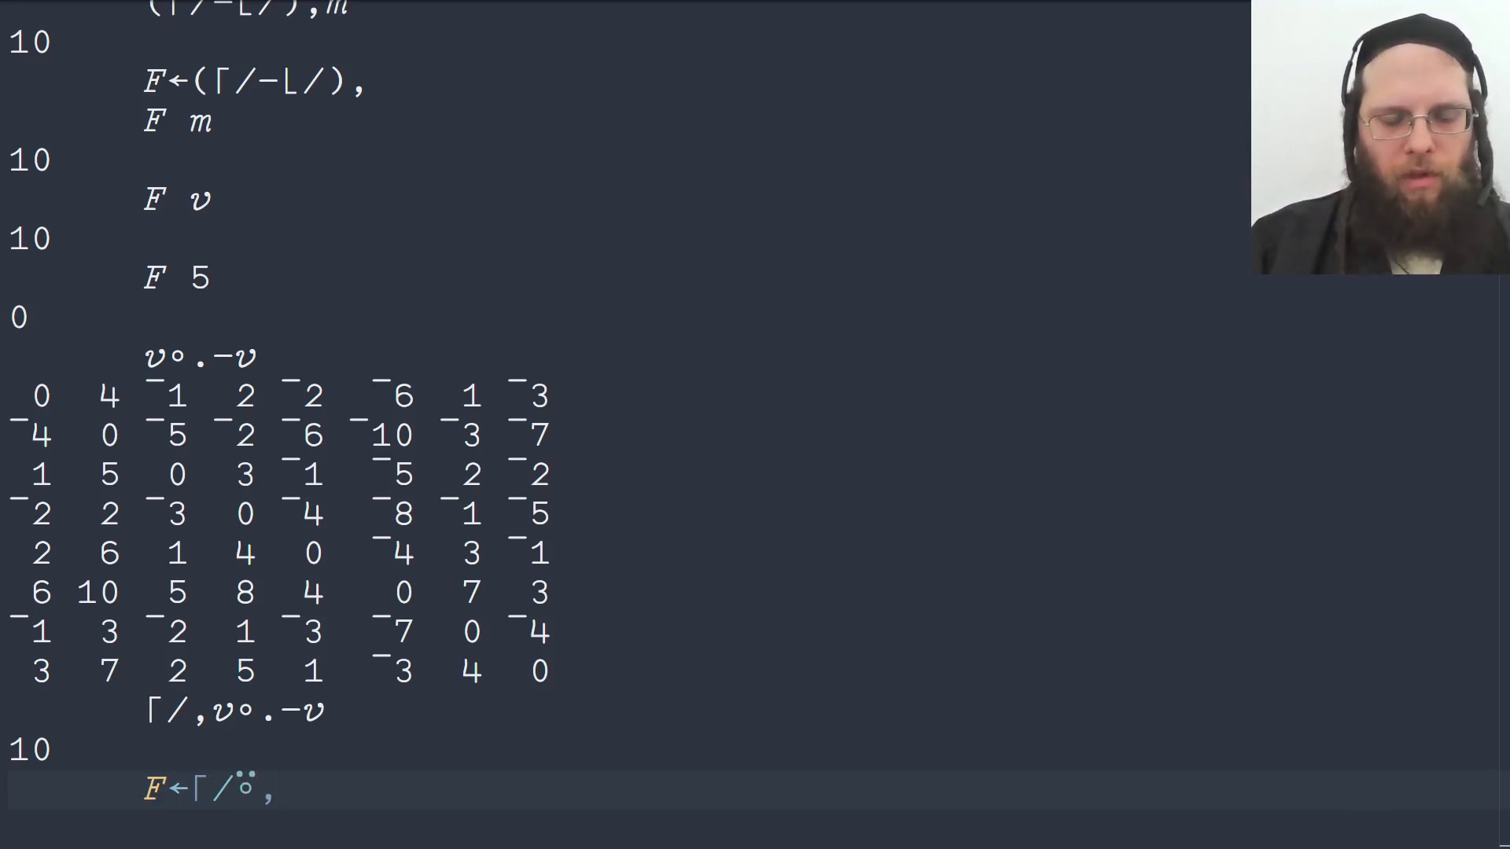
{"action": "type", "text": "∘.-"}
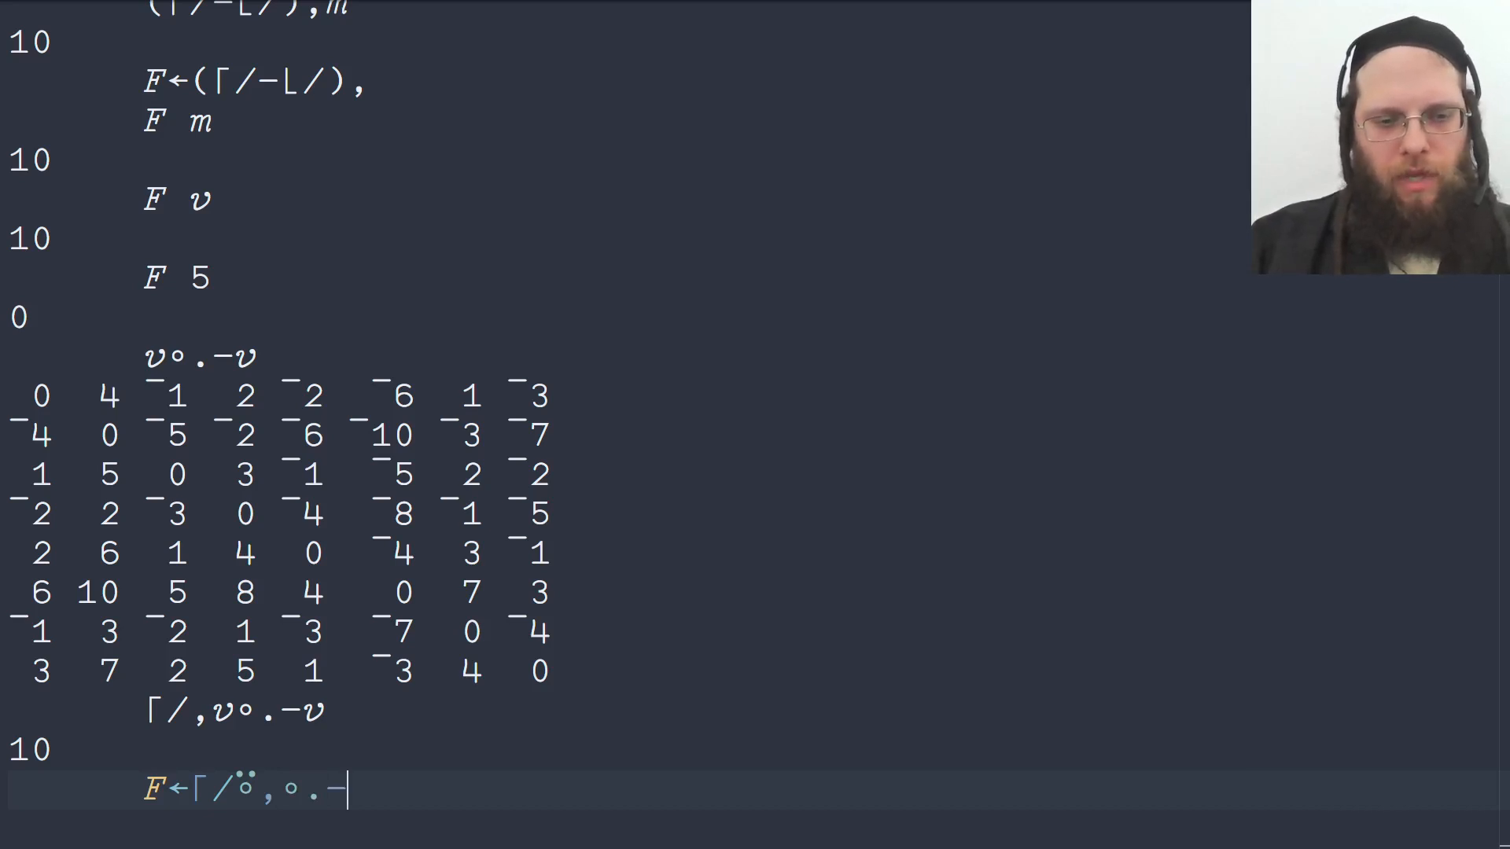
{"action": "type", "text": "~"}
{"action": "type", "text": "F"}
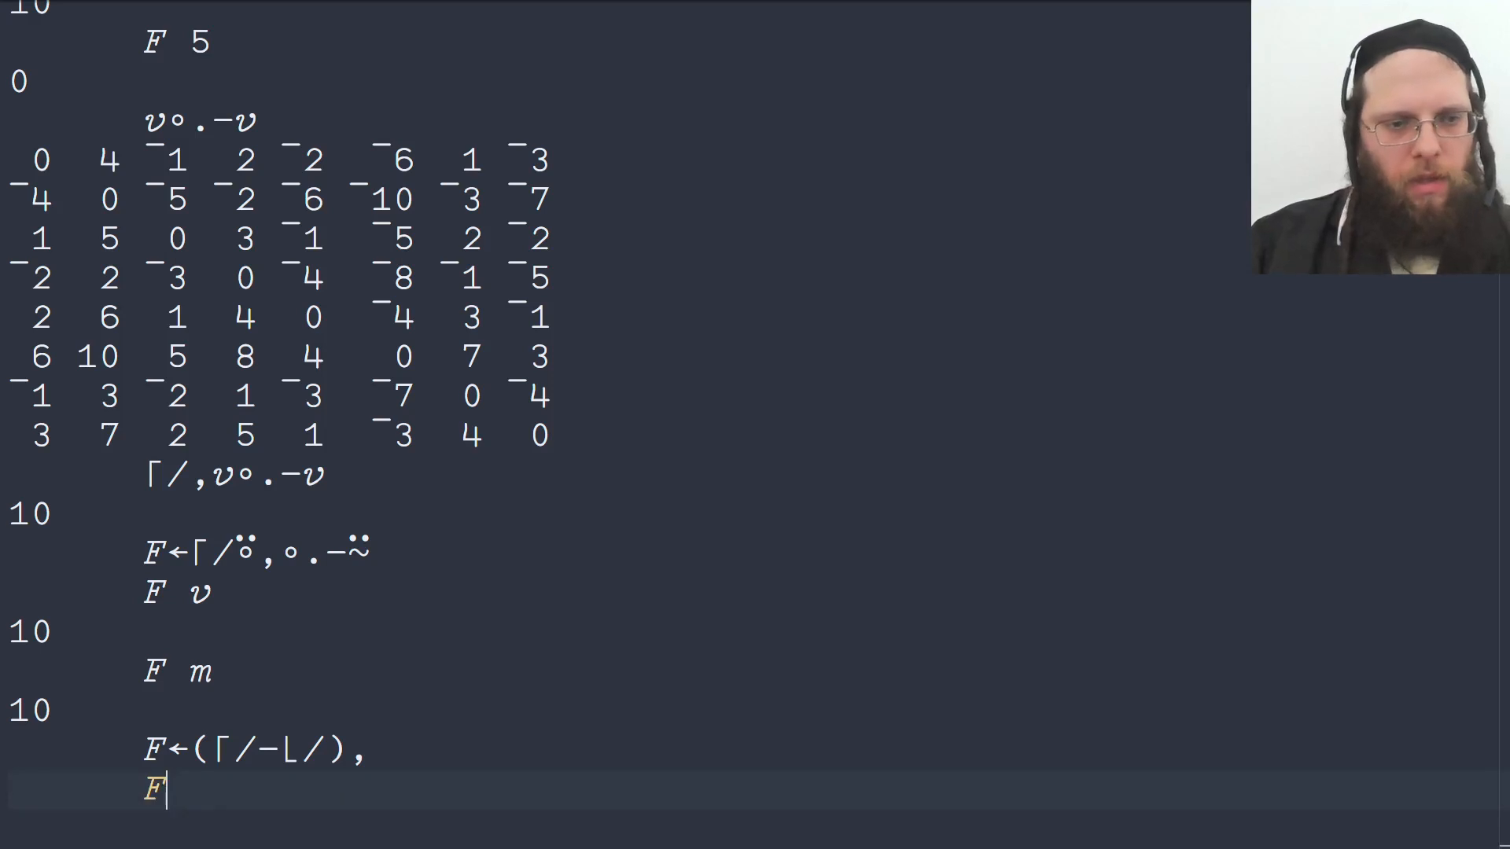
Step: Restore F←(⌈/-⌊/), get DOMAIN ERROR on F ⍬, then evaluate ⌈/⍬
{"action": "type", "text": "⍬"}
{"action": "type", "text": "⌈"}
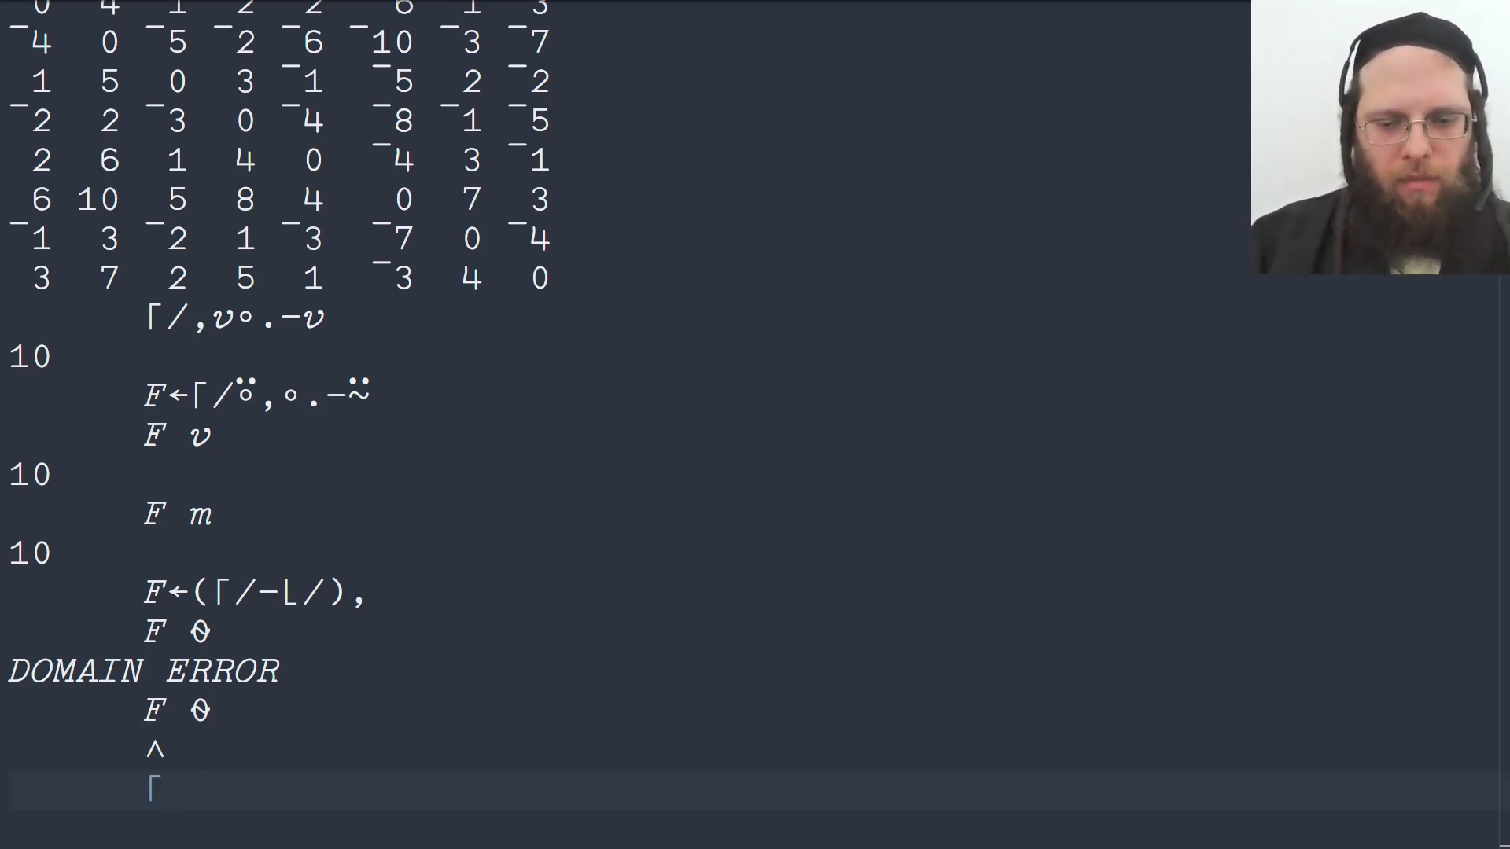
{"action": "type", "text": "/⍬"}
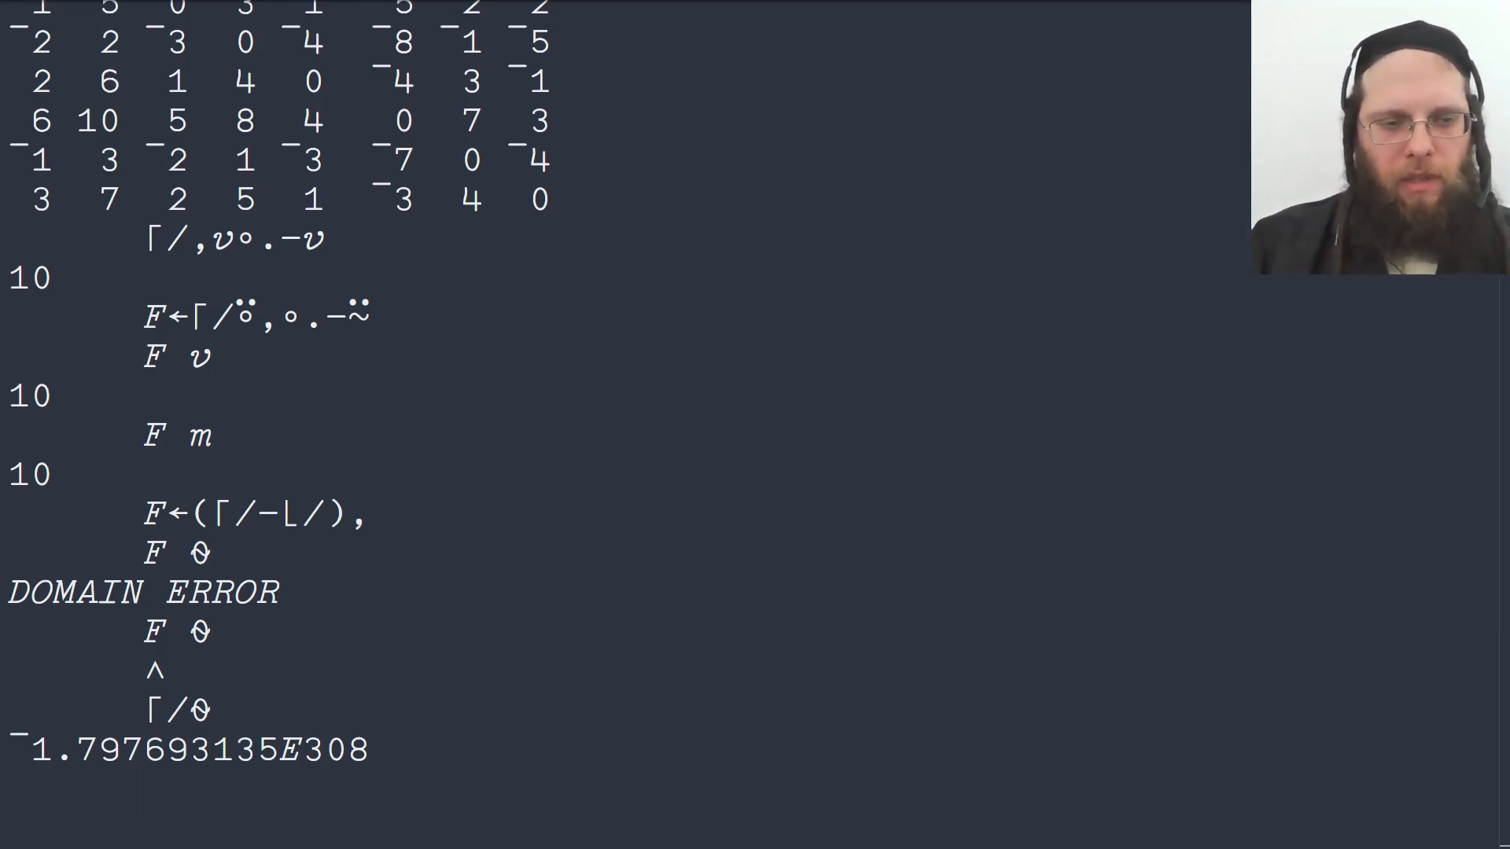
Step: Evaluate ⌊/⍬ (1.797693135E308), then create 0 2⍴0 and check its shape 0 2
{"action": "type", "text": "⌊/0"}
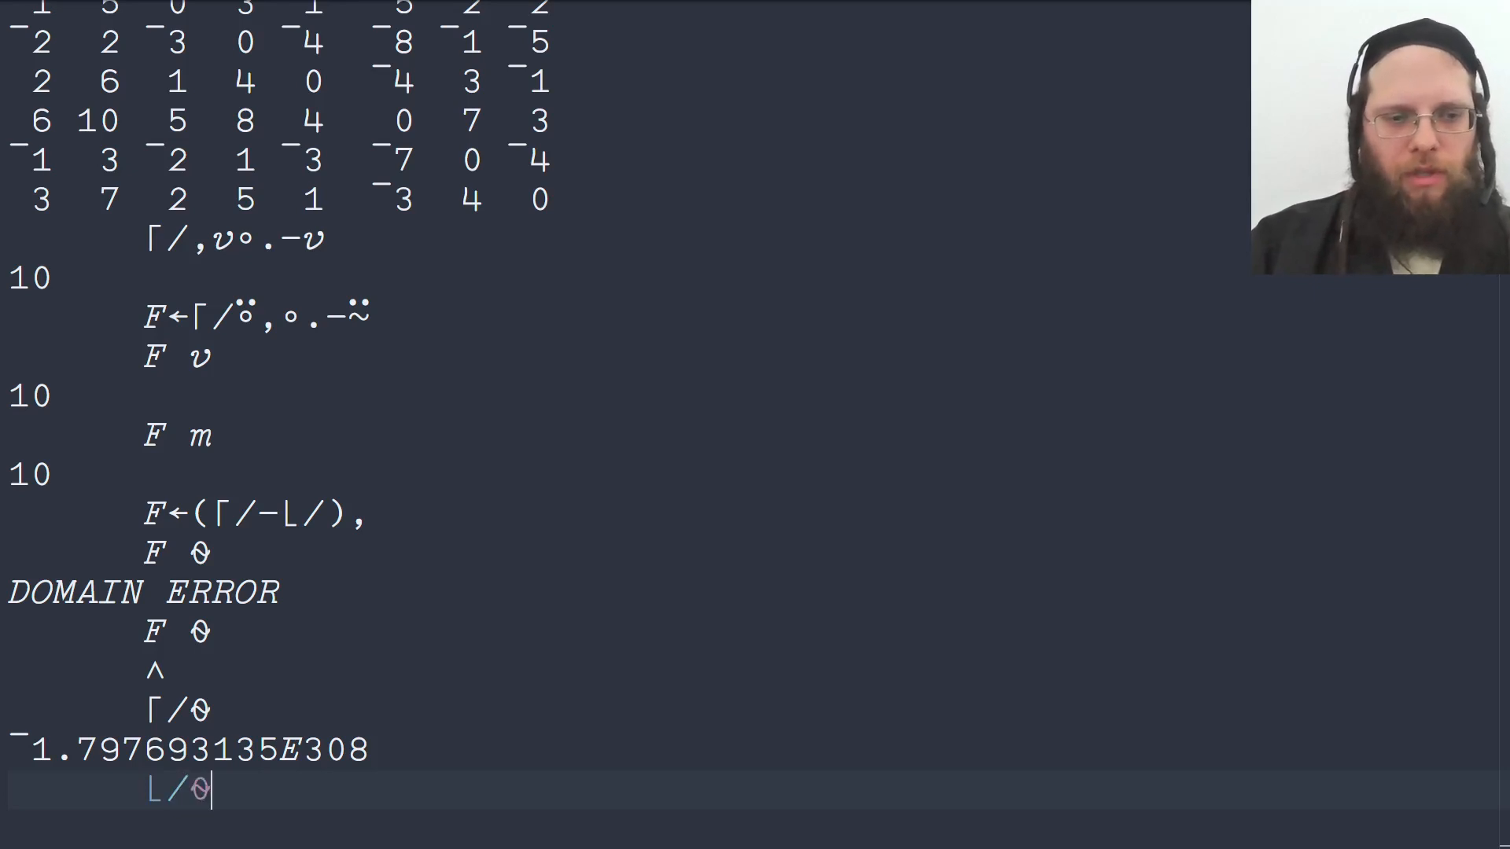
{"action": "key", "text": "enter"}
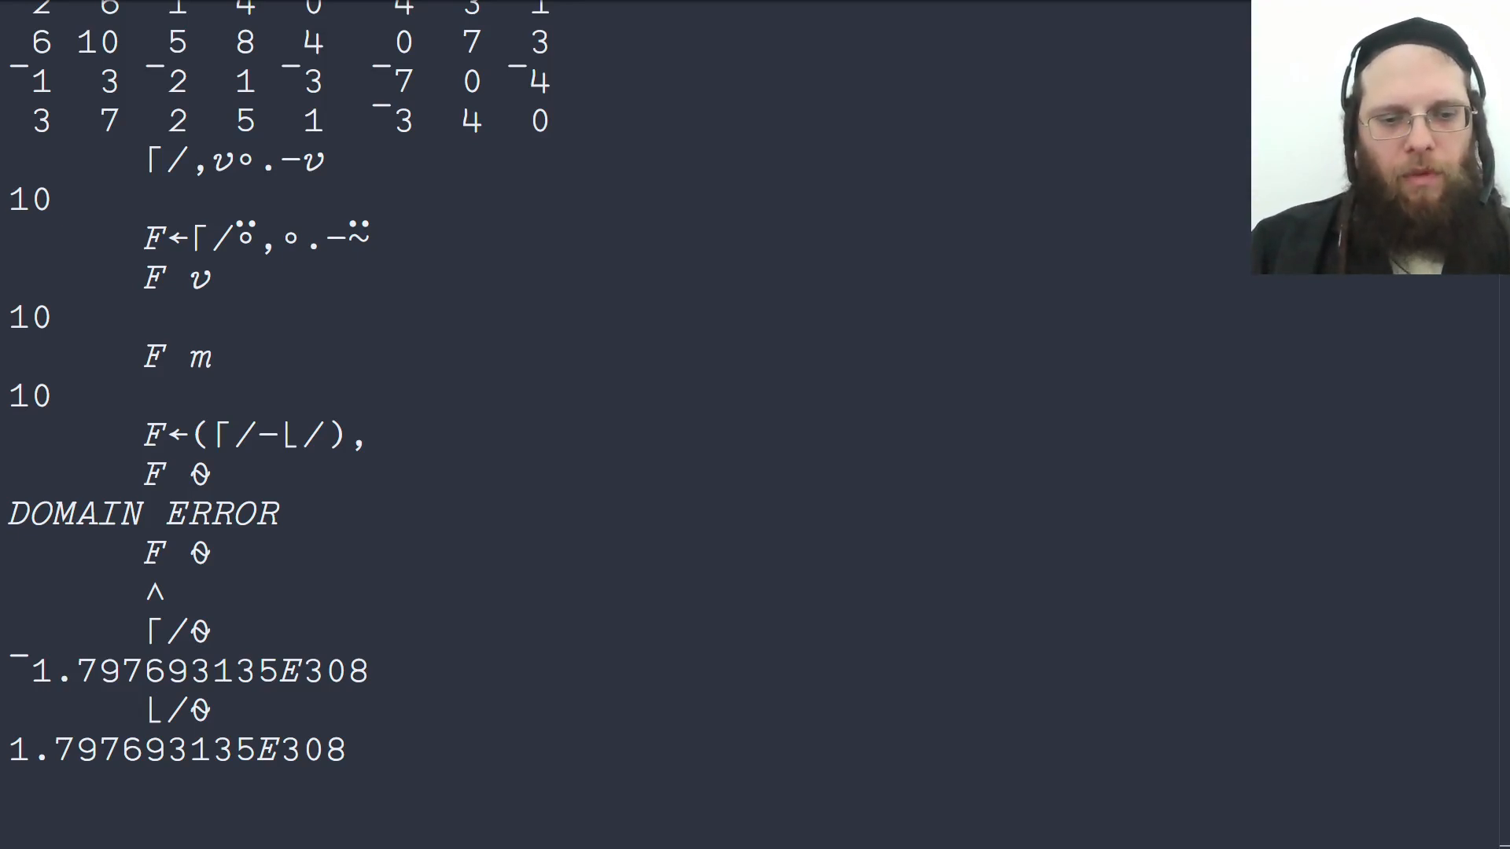
{"action": "type", "text": "0"}
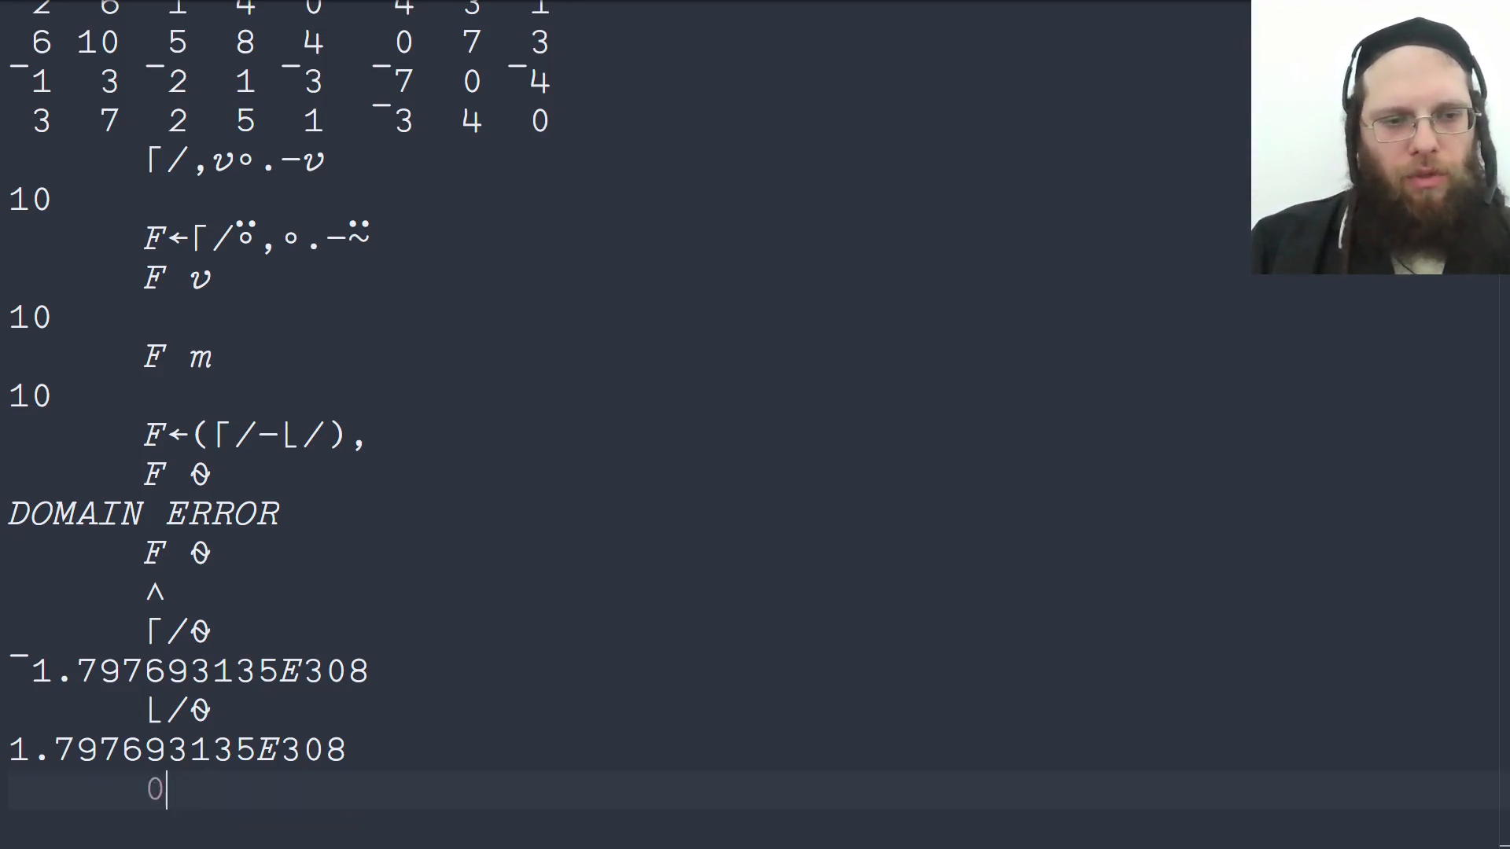
{"action": "type", "text": "2"}
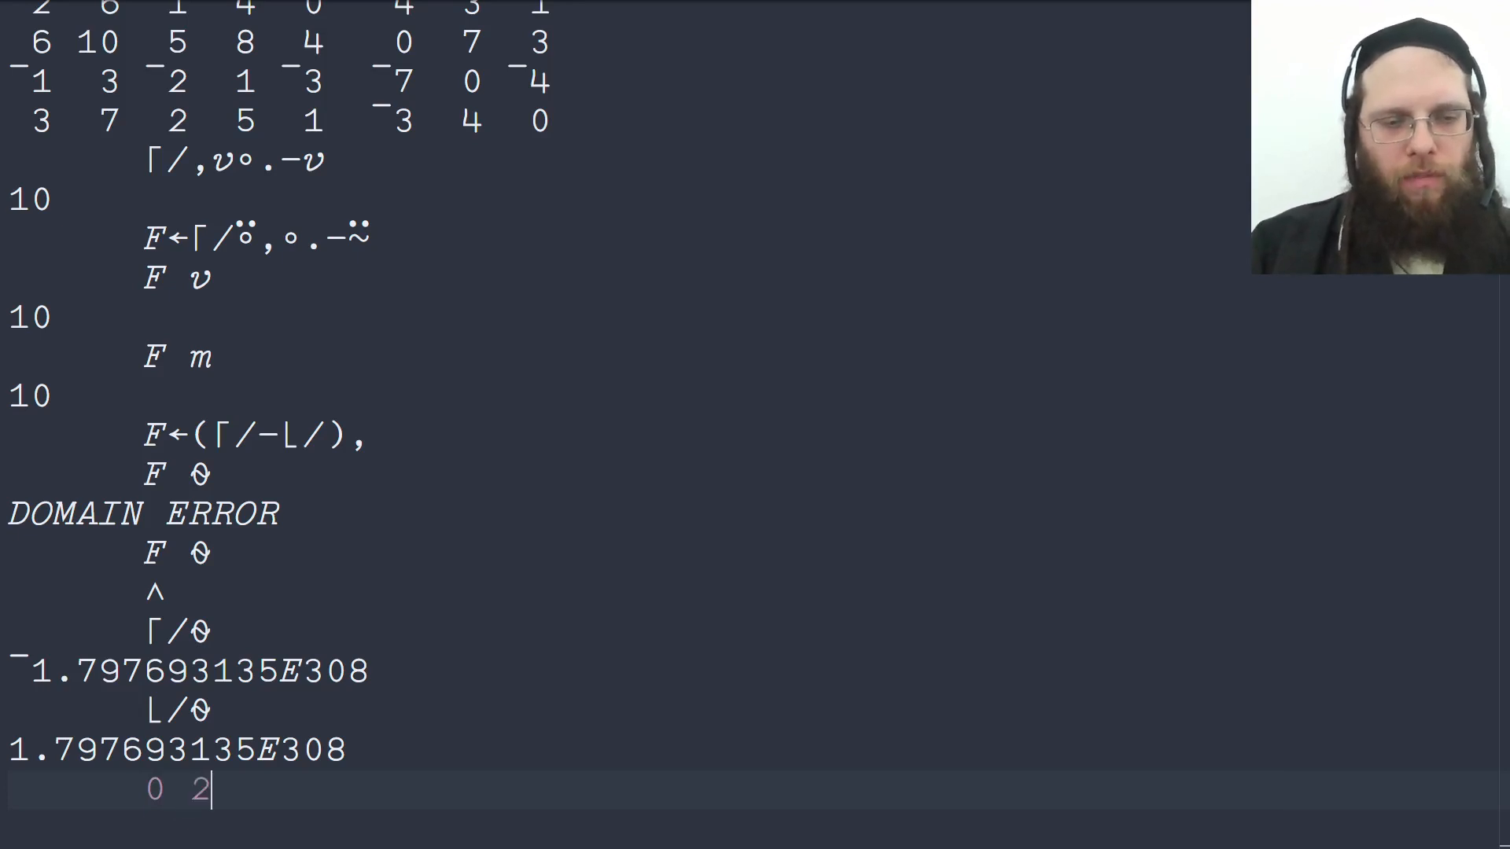
{"action": "type", "text": "⍴0"}
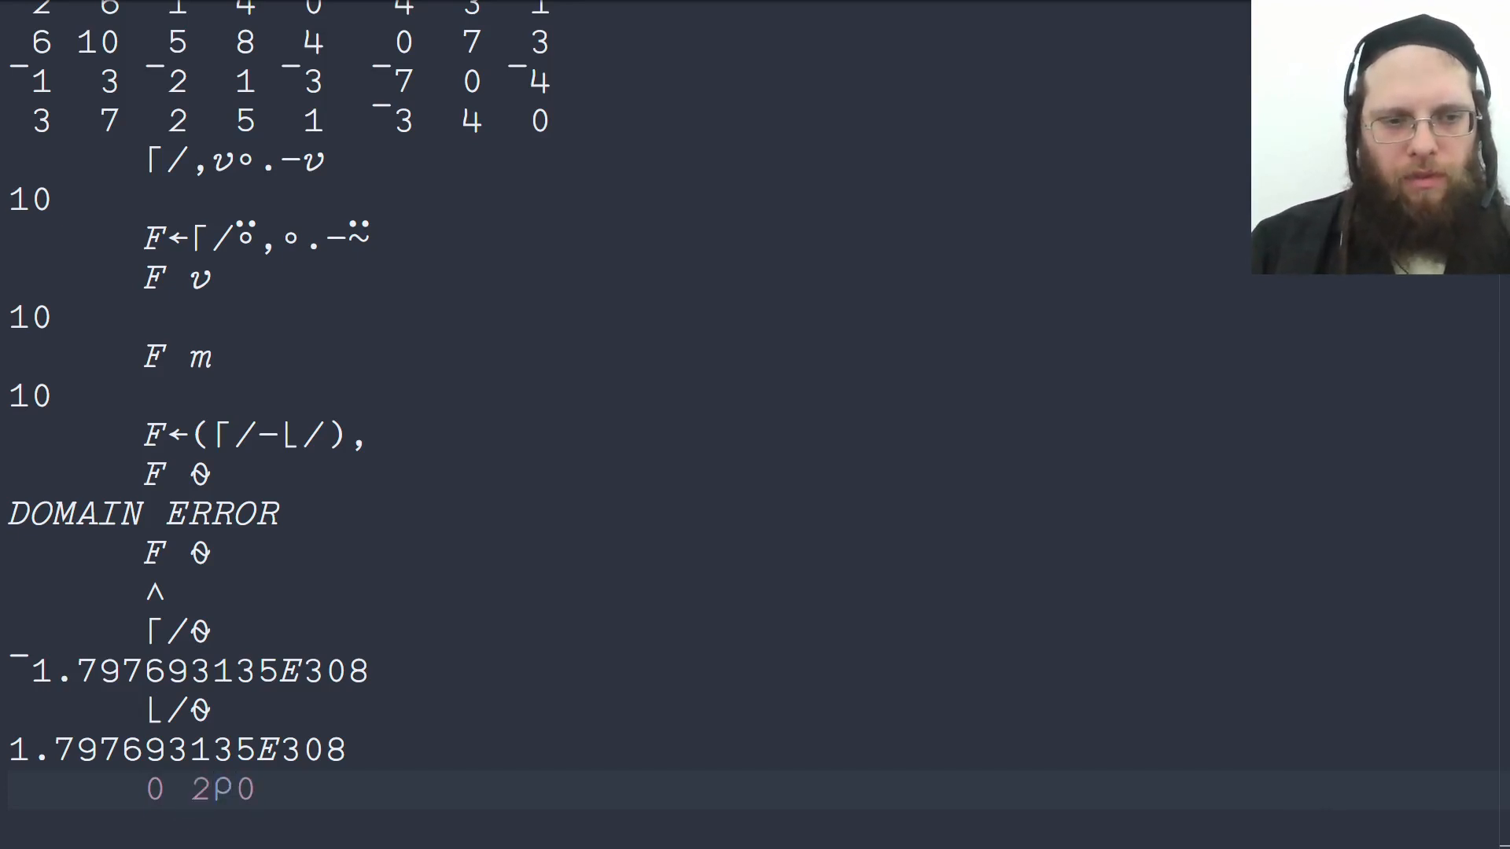
{"action": "scroll", "scroll_direction": "down", "scroll_amount": 3}
{"action": "type", "text": "F←{"}
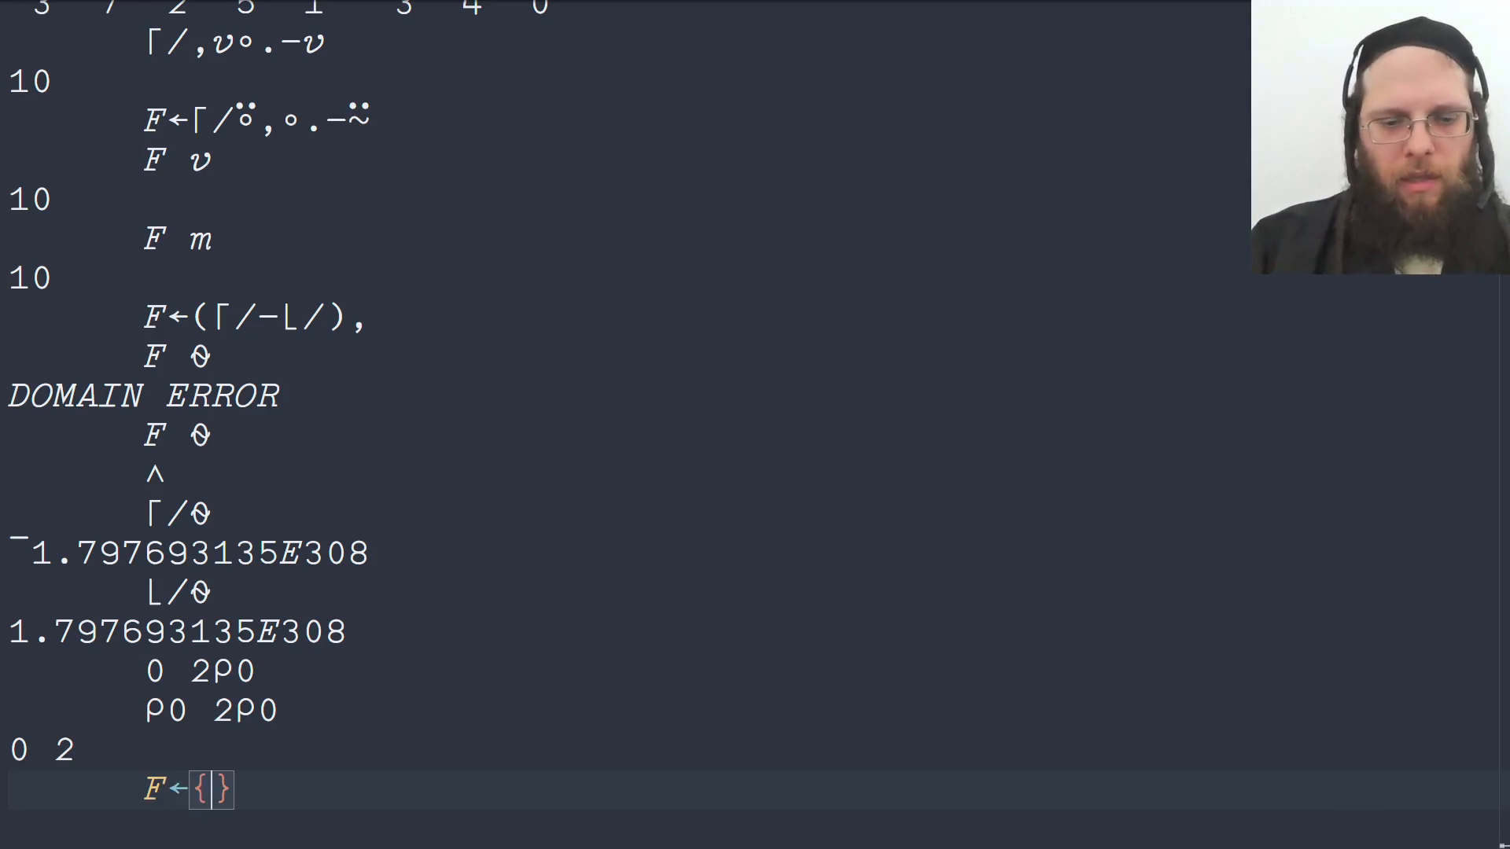
Step: Define F←{0∈⍴⍵:0 ⋄ (⌈/-⌊/),⍵} returning 0 for empty arguments
{"action": "type", "text": "0∈⍴"}
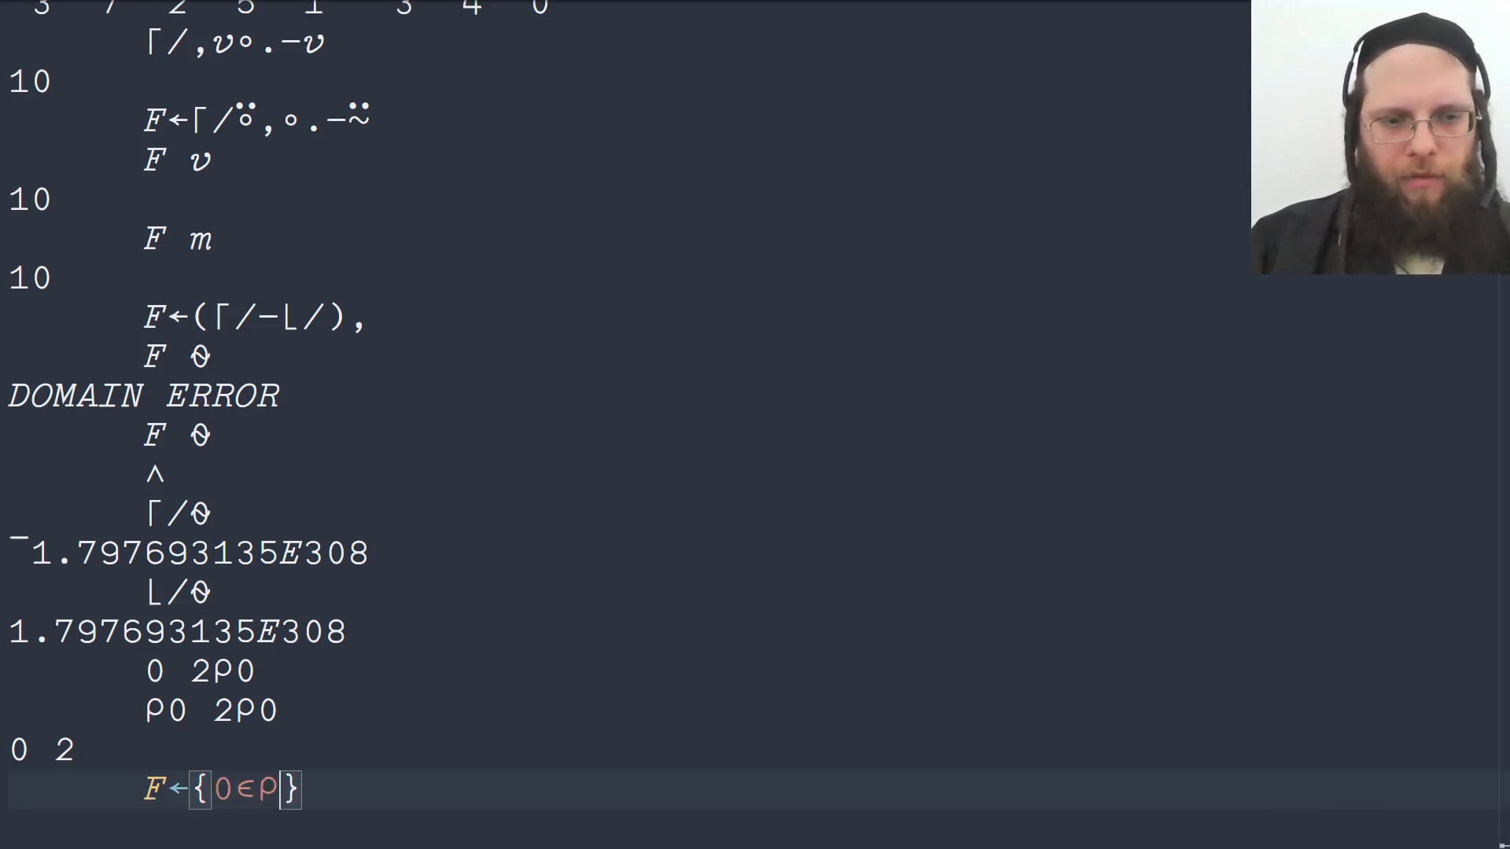
{"action": "type", "text": "ω:"}
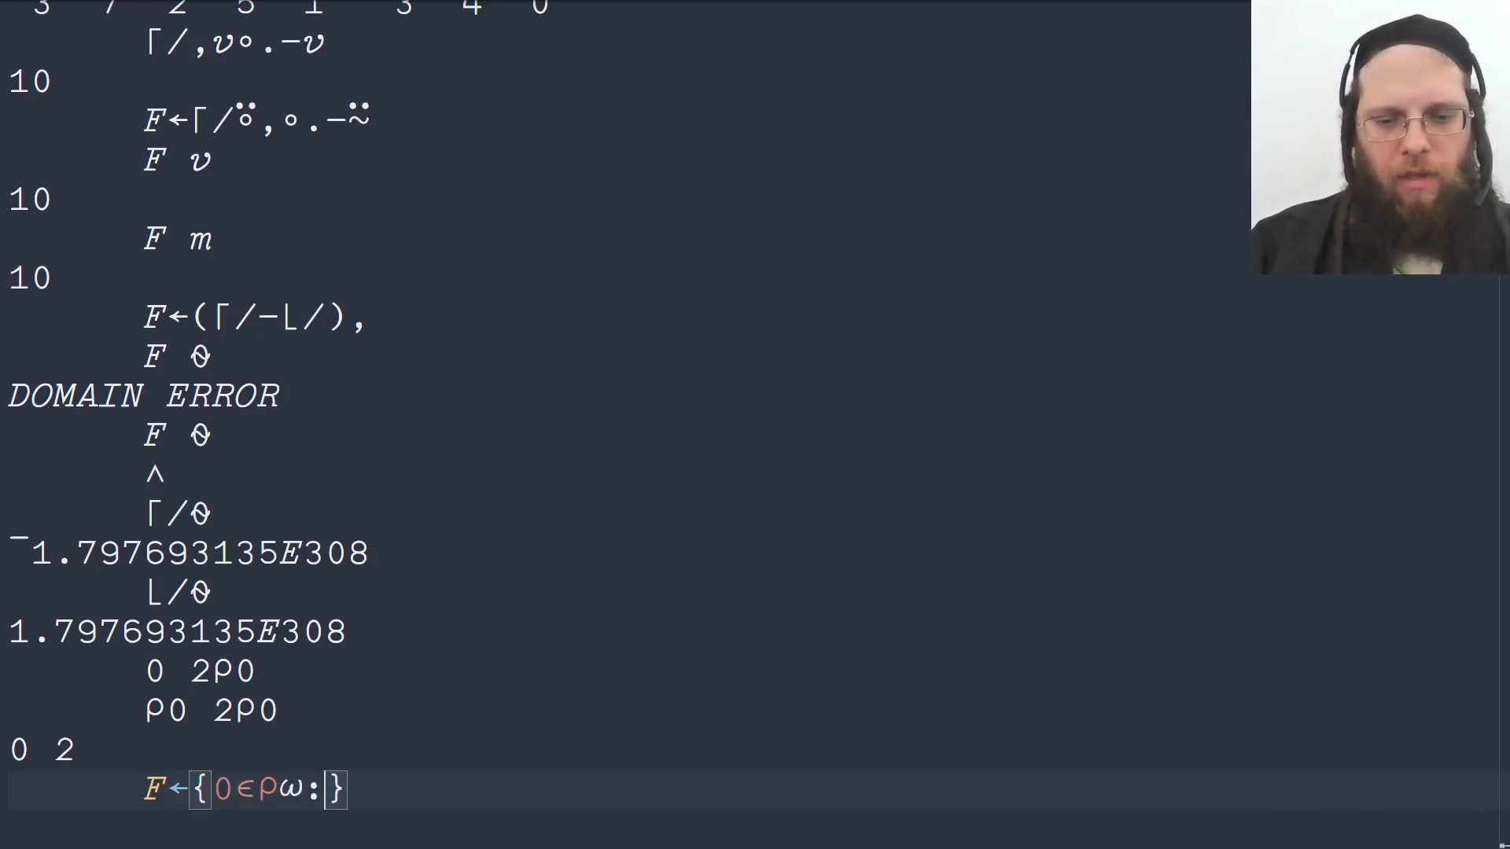
{"action": "type", "text": "0 ⋄"}
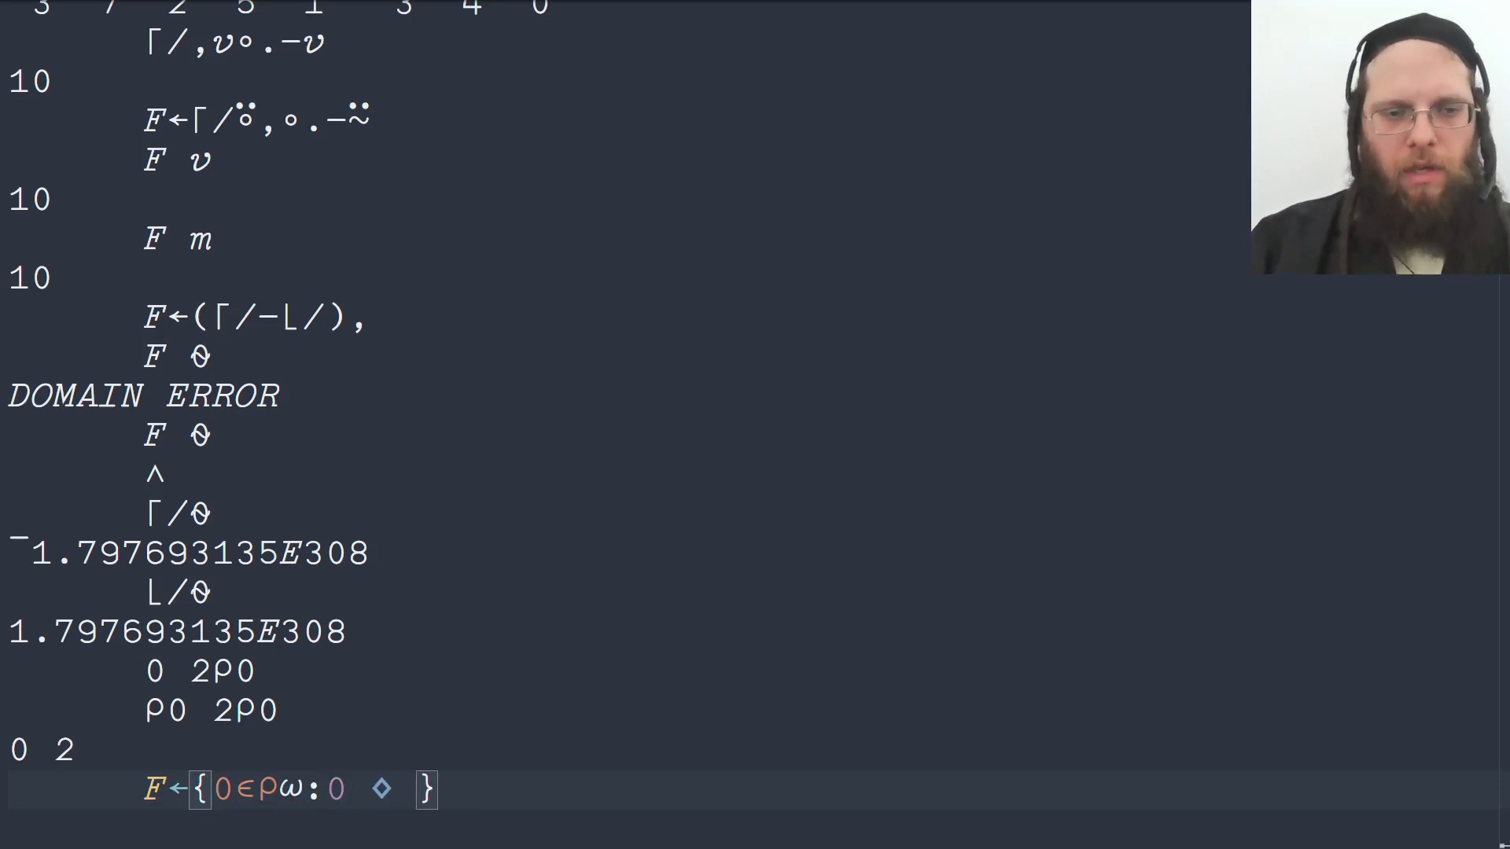
{"action": "type", "text": "(⌈)}"}
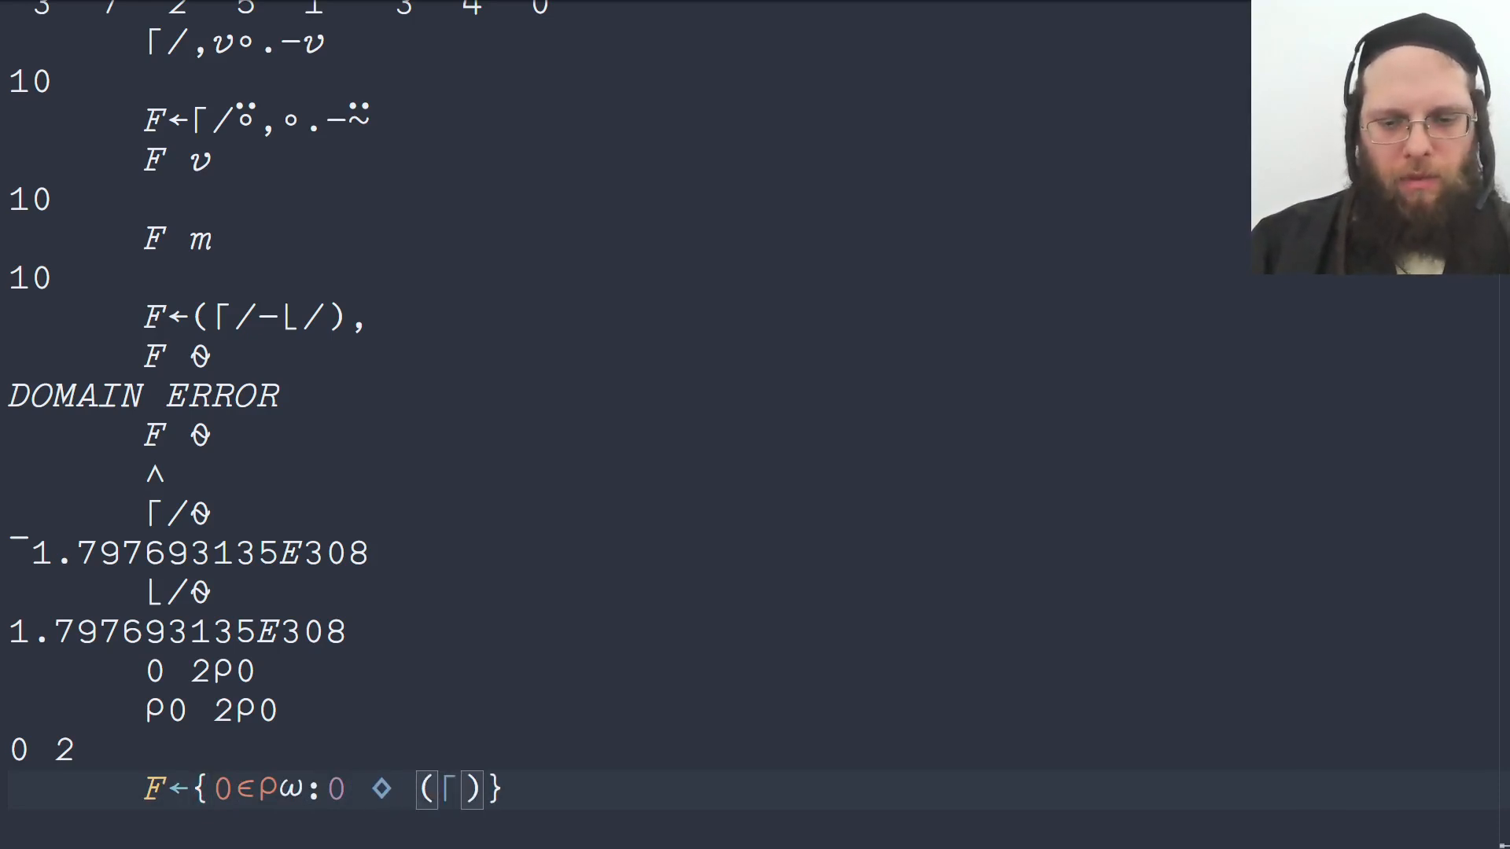
{"action": "type", "text": "/-"}
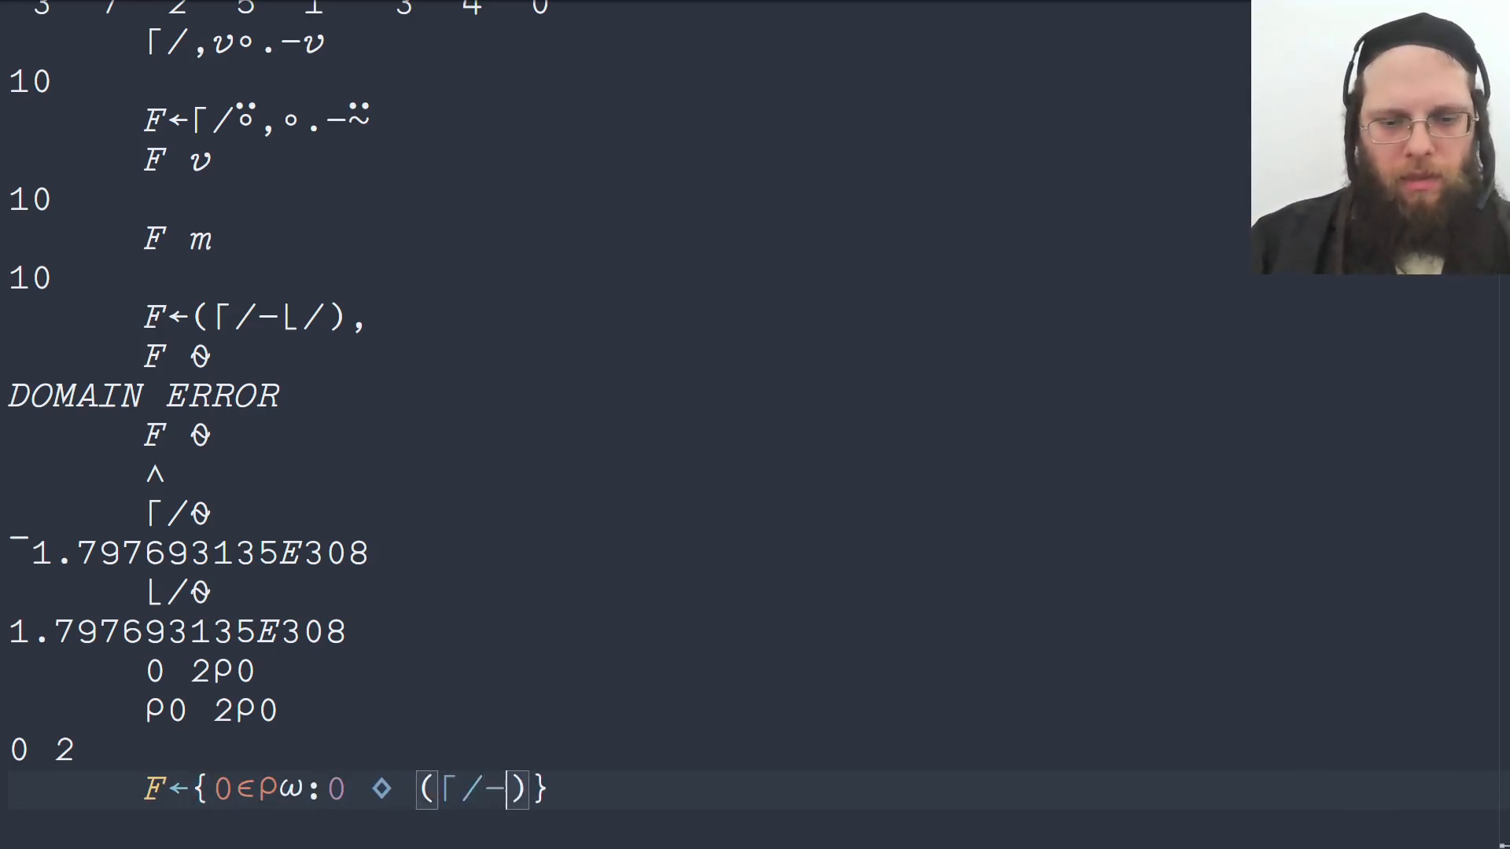
{"action": "type", "text": "L/"}
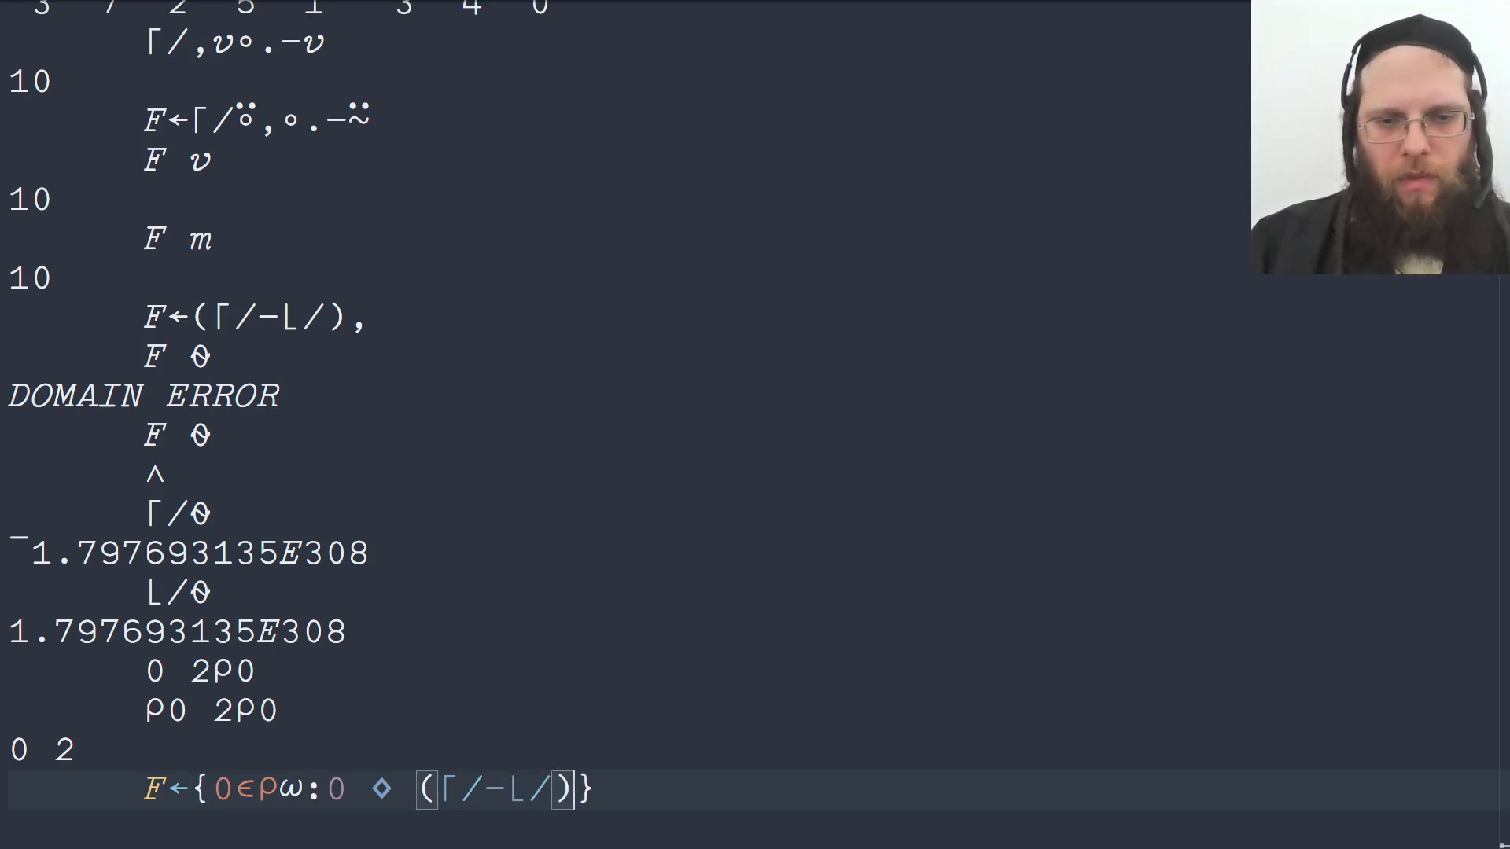
{"action": "type", "text": ",ω"}
{"action": "type", "text": "F ¨"}
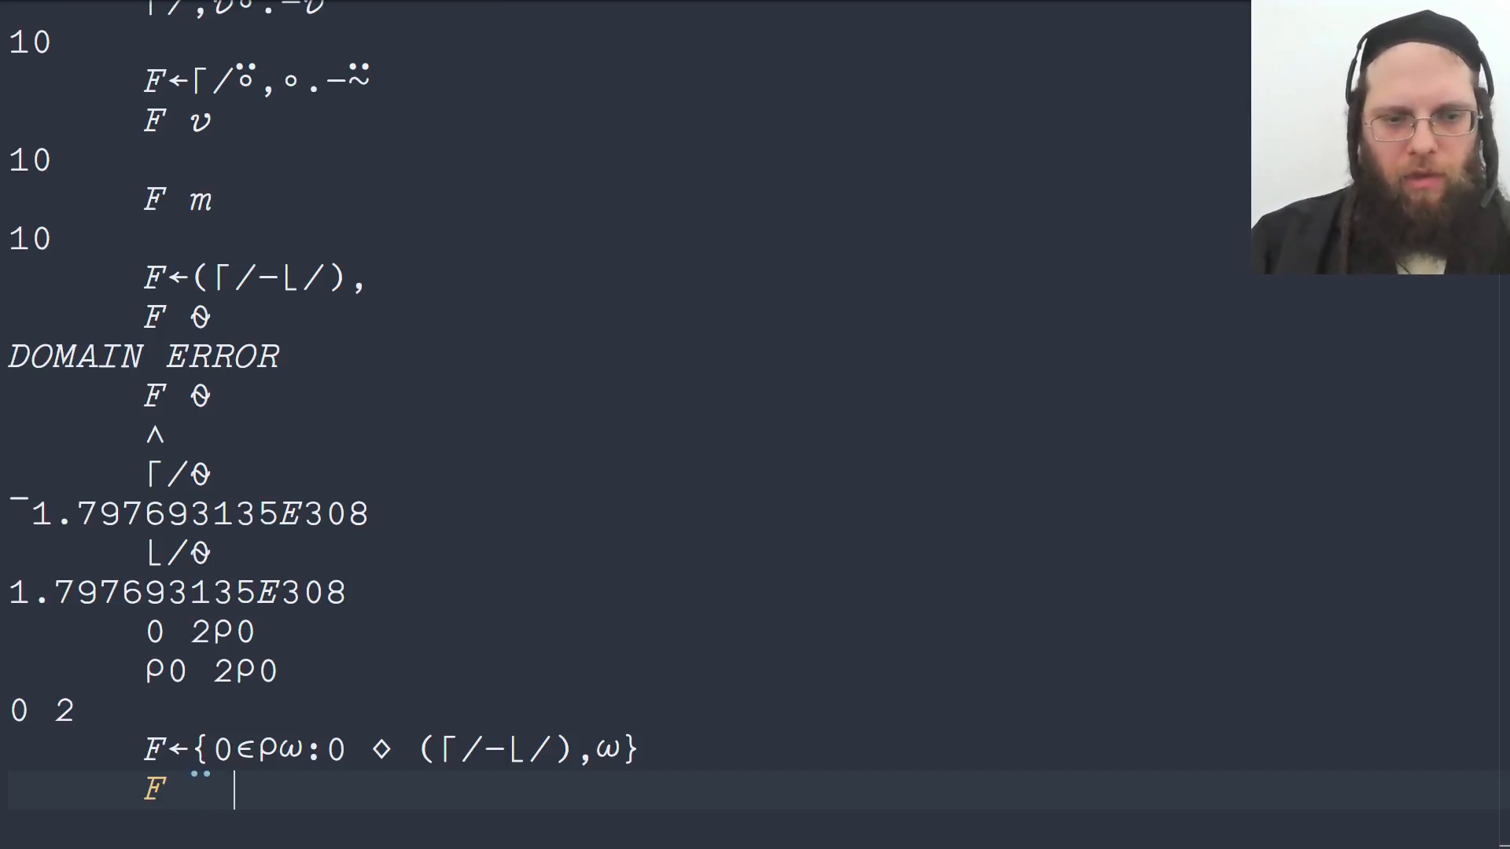
Step: Apply F¨ to v m ⍬ (0 2⍴0), getting 10 10 0 0
{"action": "type", "text": "v"}
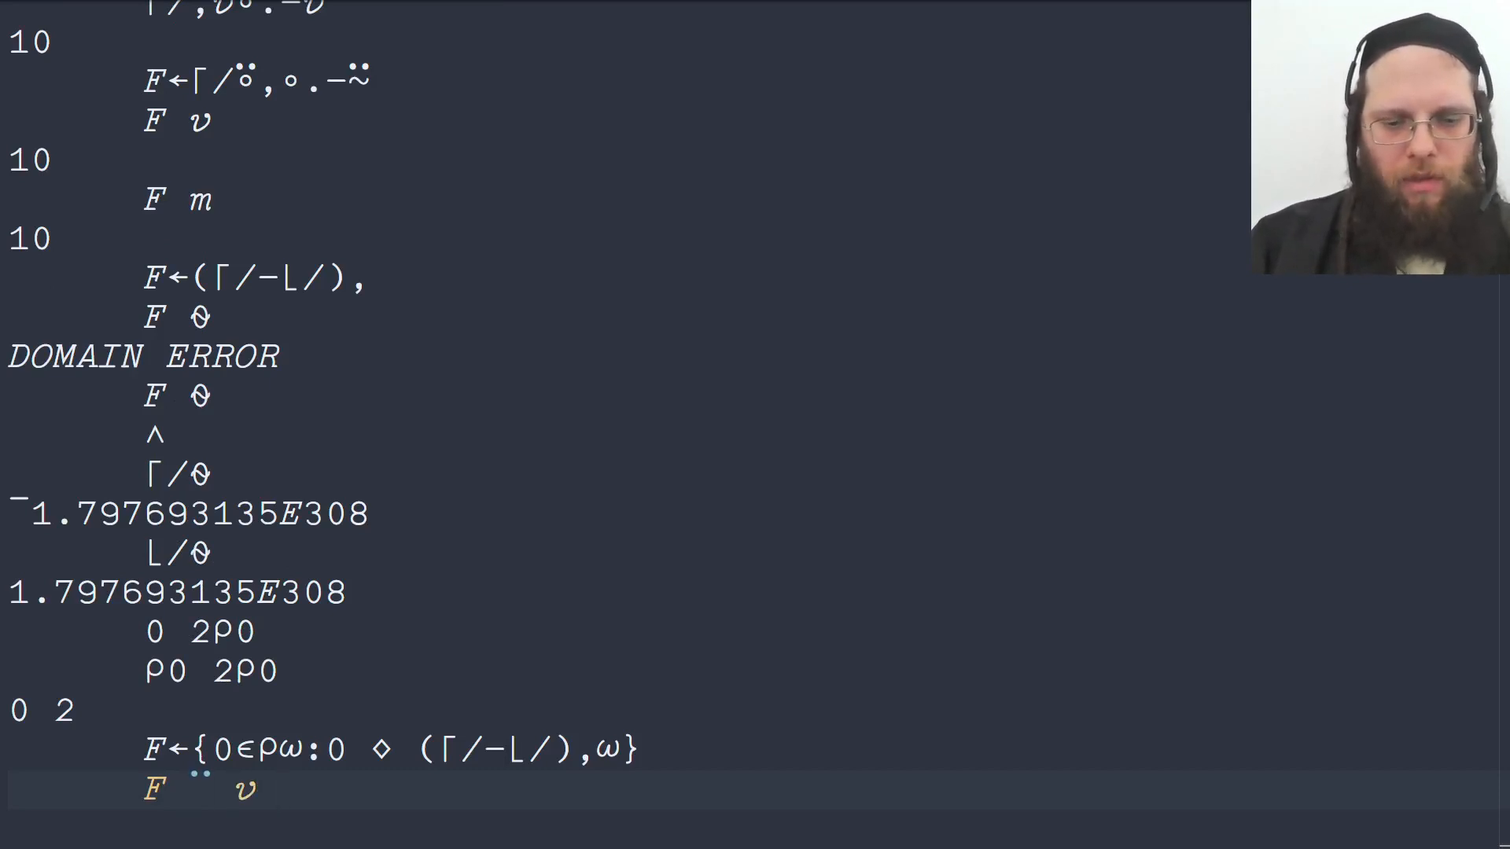
{"action": "type", "text": "m ⍬"}
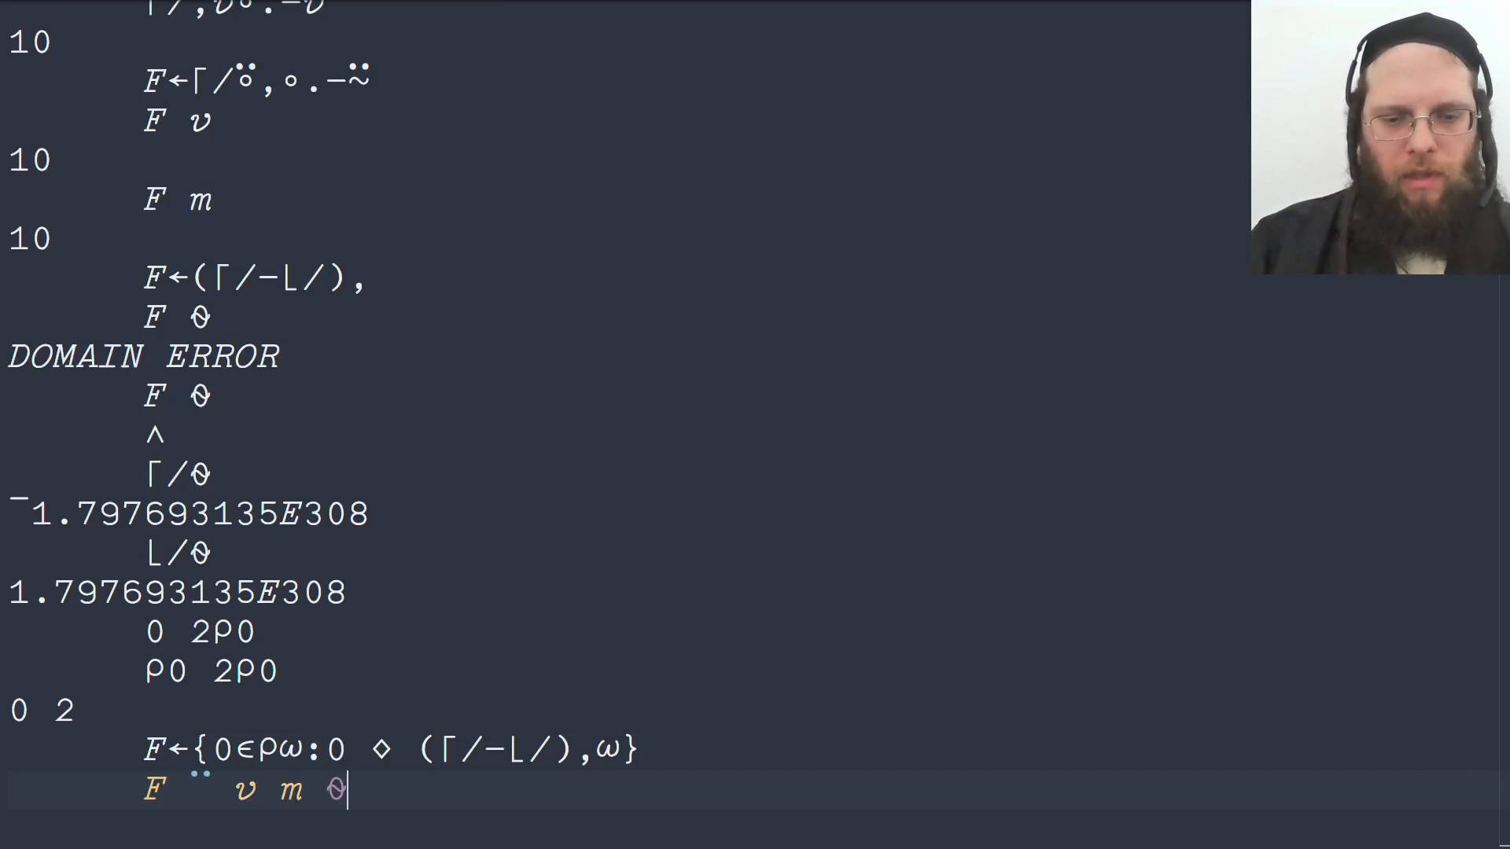
{"action": "type", "text": "(0"}
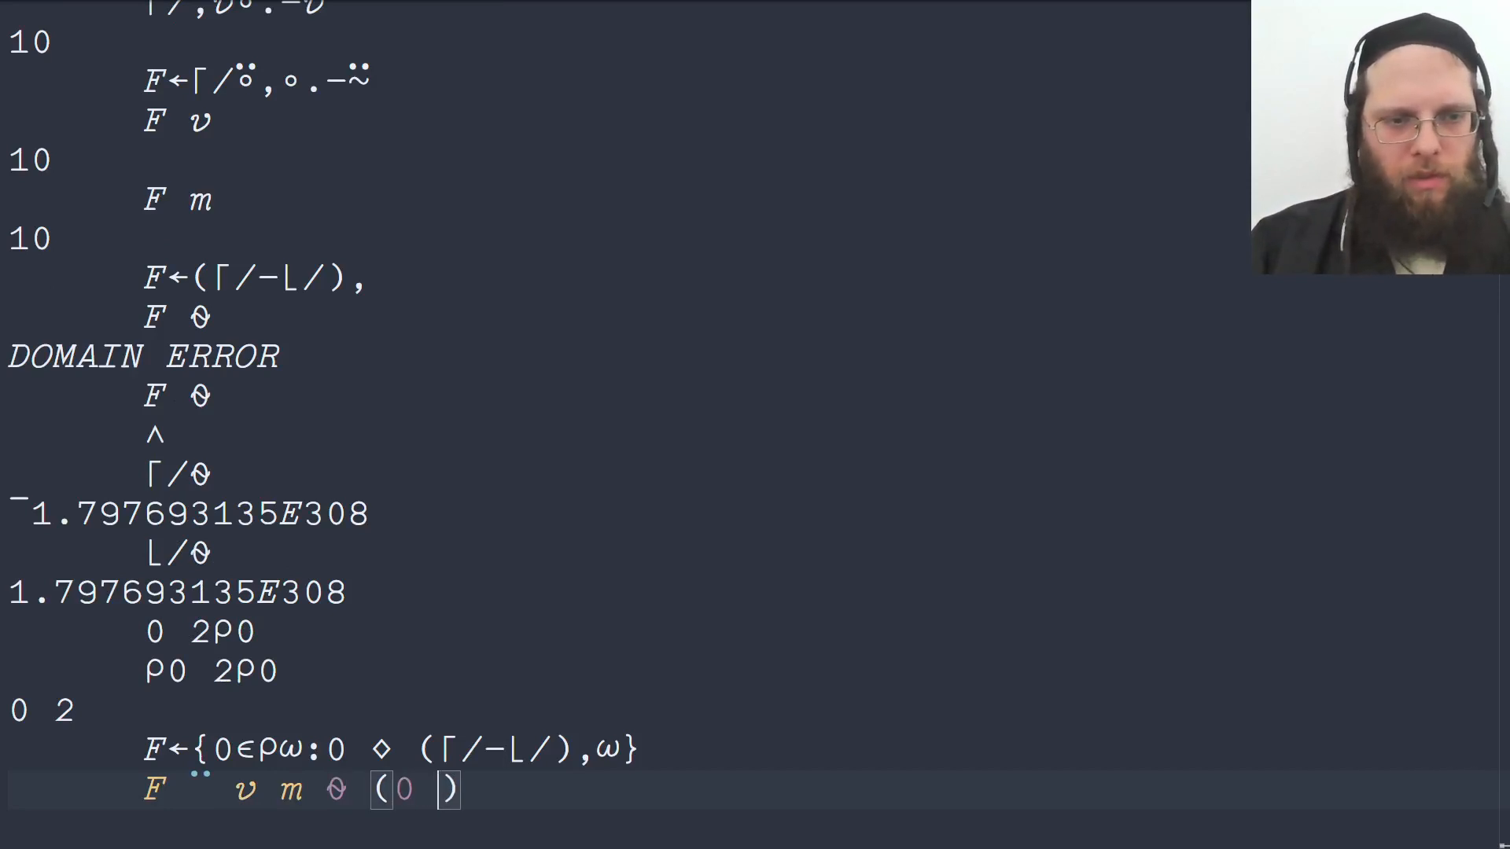
{"action": "type", "text": "2⍴0"}
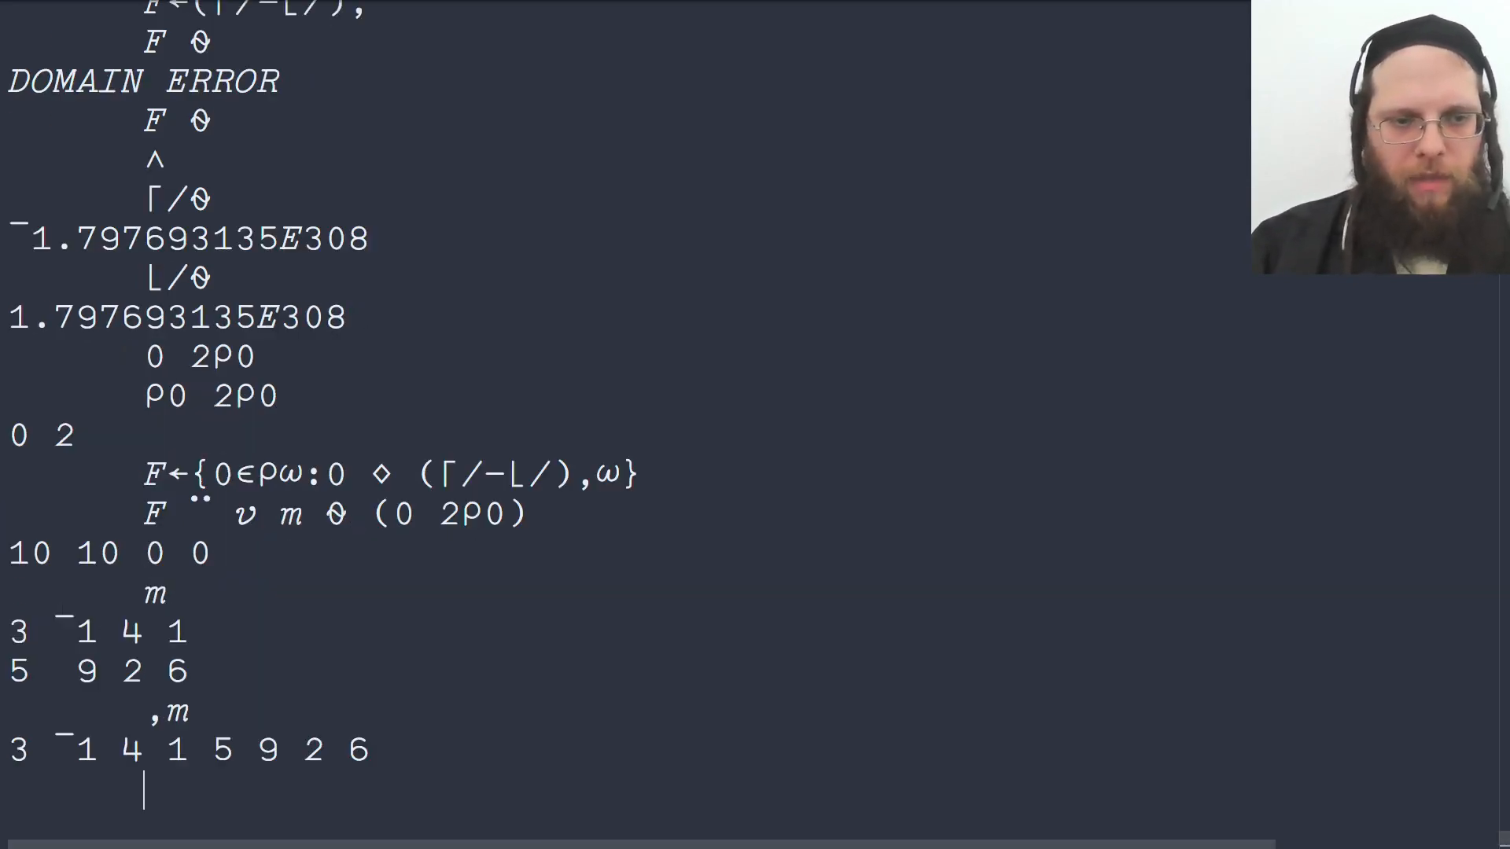
Step: Sort the ravel of m with {⍵[⍋⍵]},m, then prefix the recalled line with (⊃
{"action": "type", "text": ",m"}
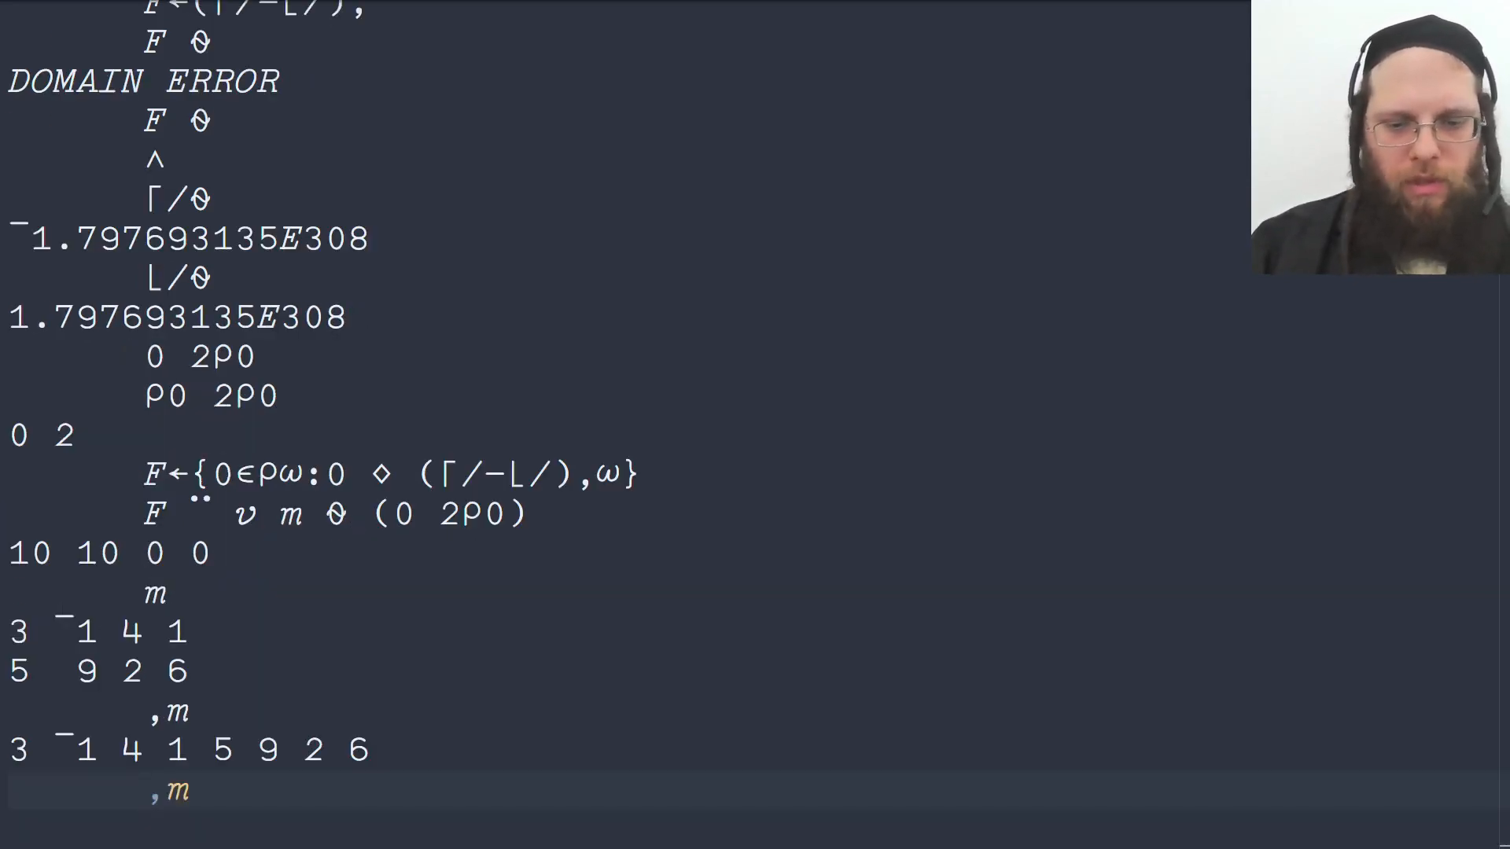
{"action": "type", "text": "{ω[]}"}
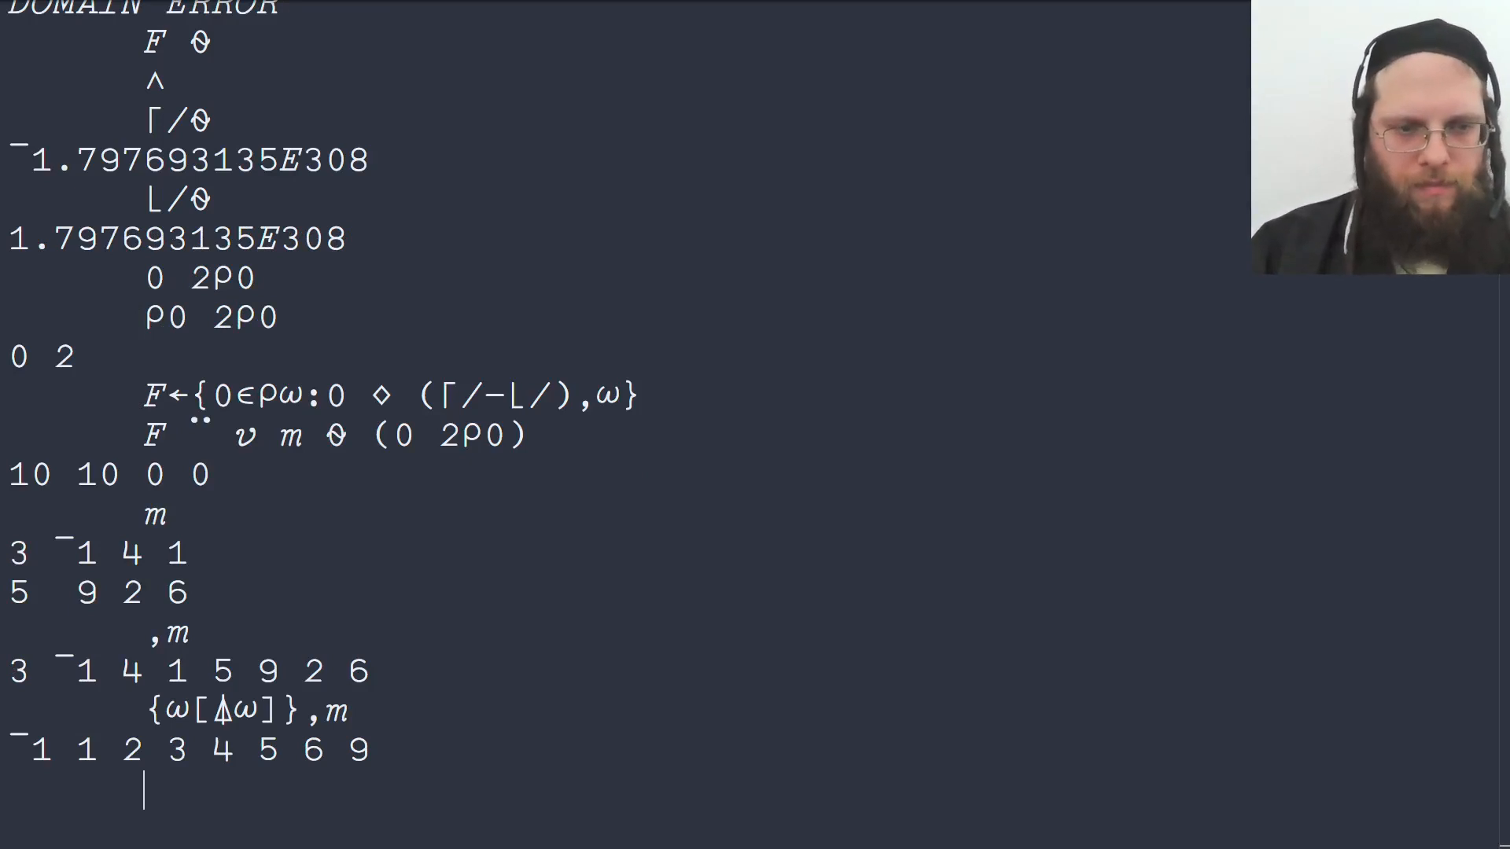
{"action": "type", "text": "{ω[⍋ω]},m"}
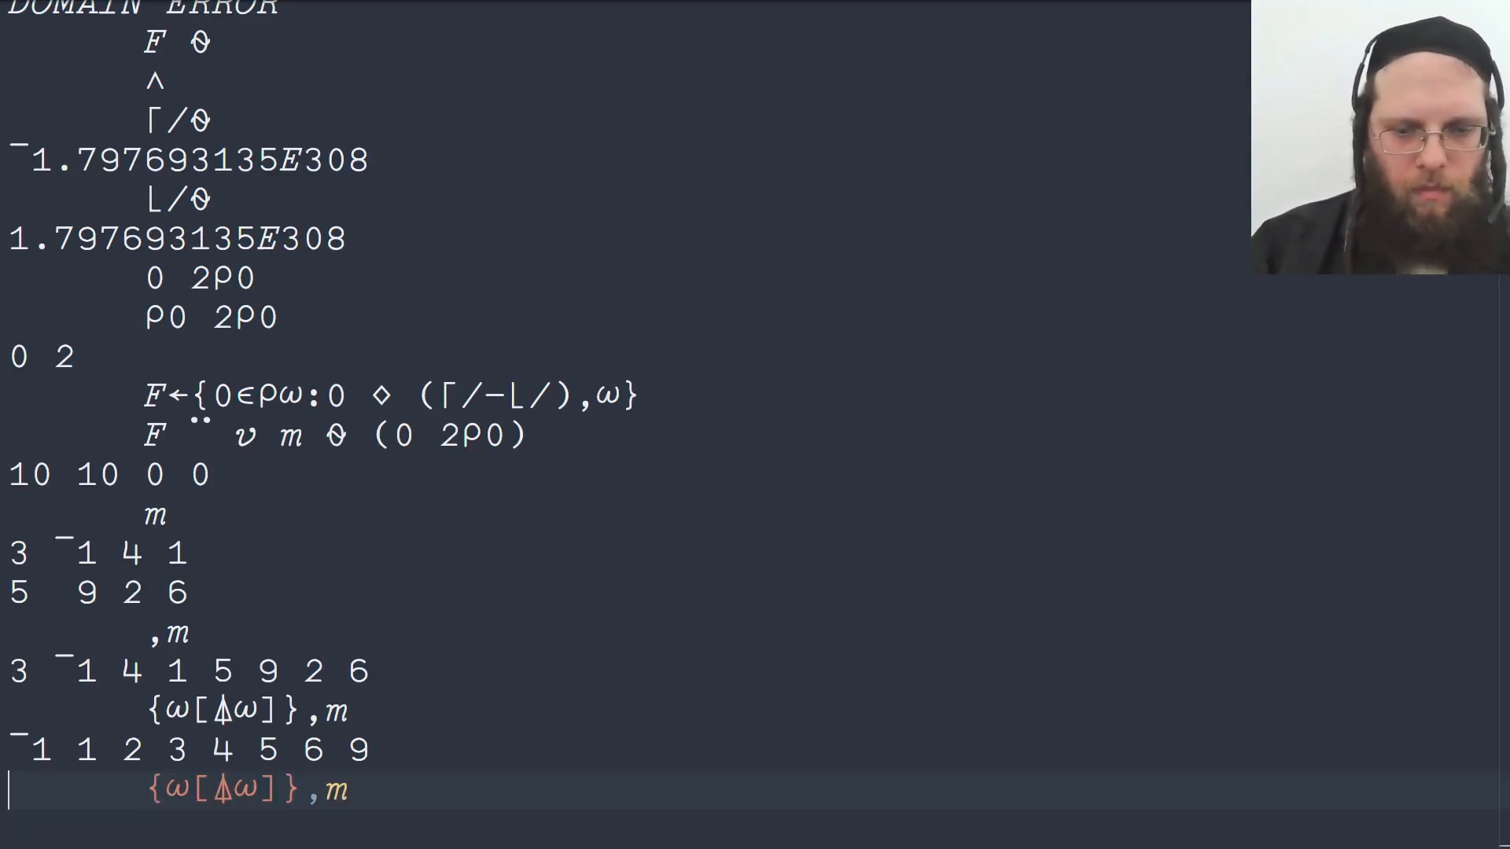
{"action": "type", "text": "("}
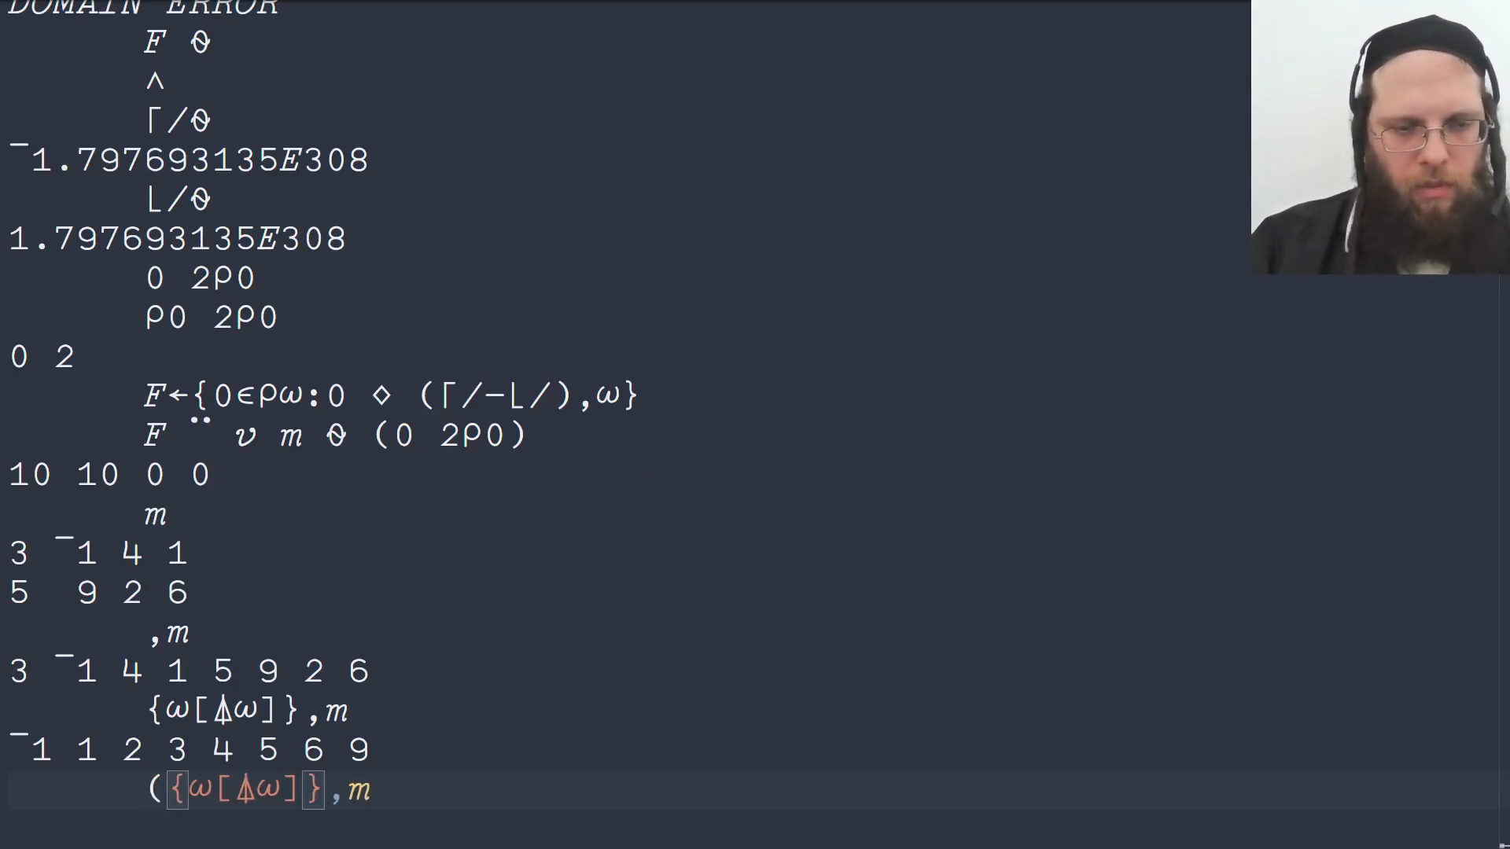
{"action": "type", "text": "⊃⍤⌽"}
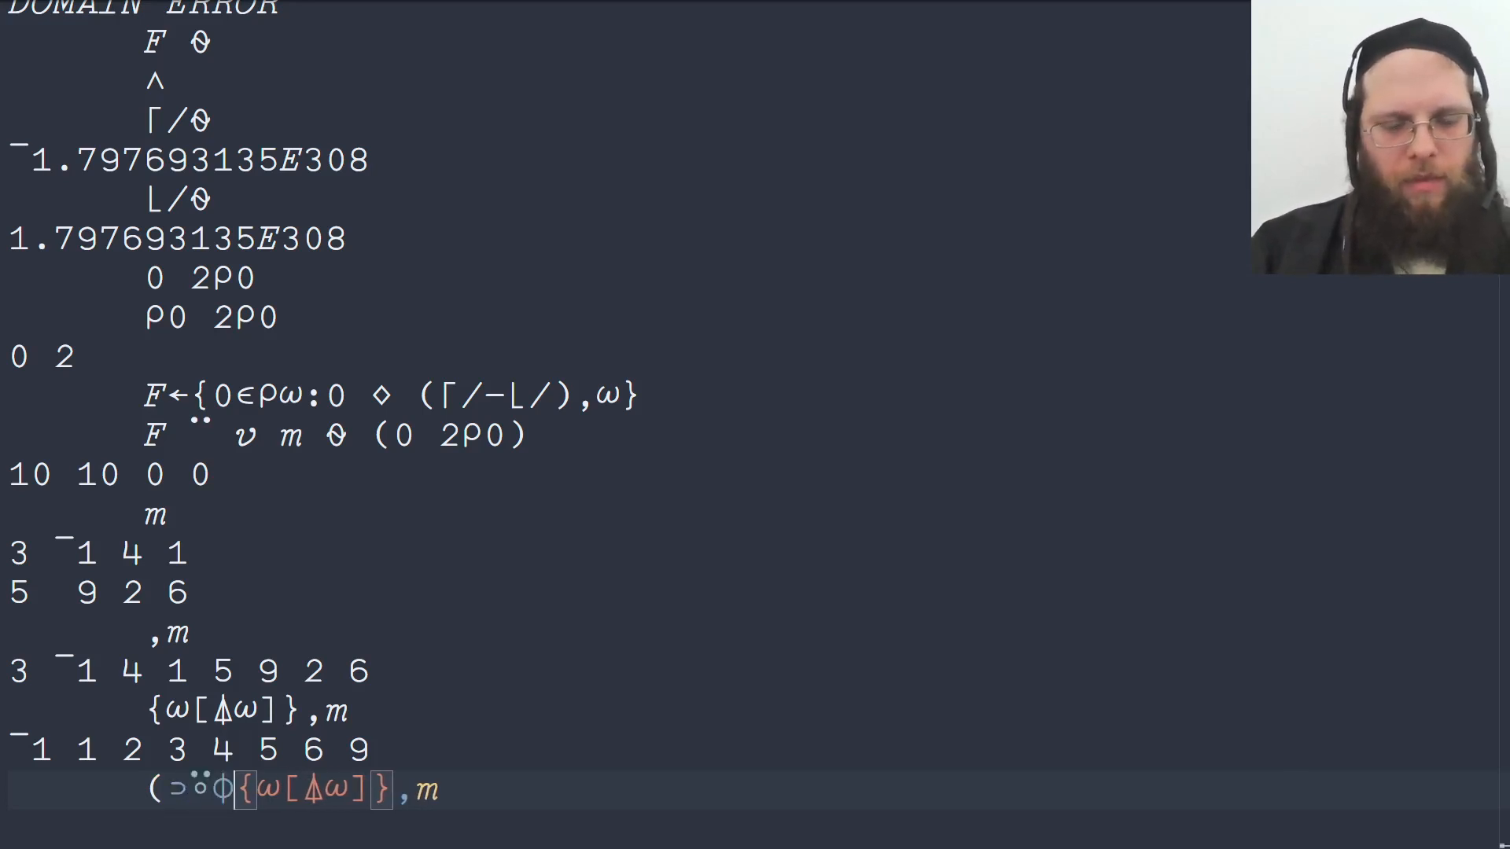
Step: Evaluate (⊃⍤⌽−⊃) on sorted ,m (10), then on ⍬ and 0 2⍴0 (both 0)
{"action": "type", "text": "−"}
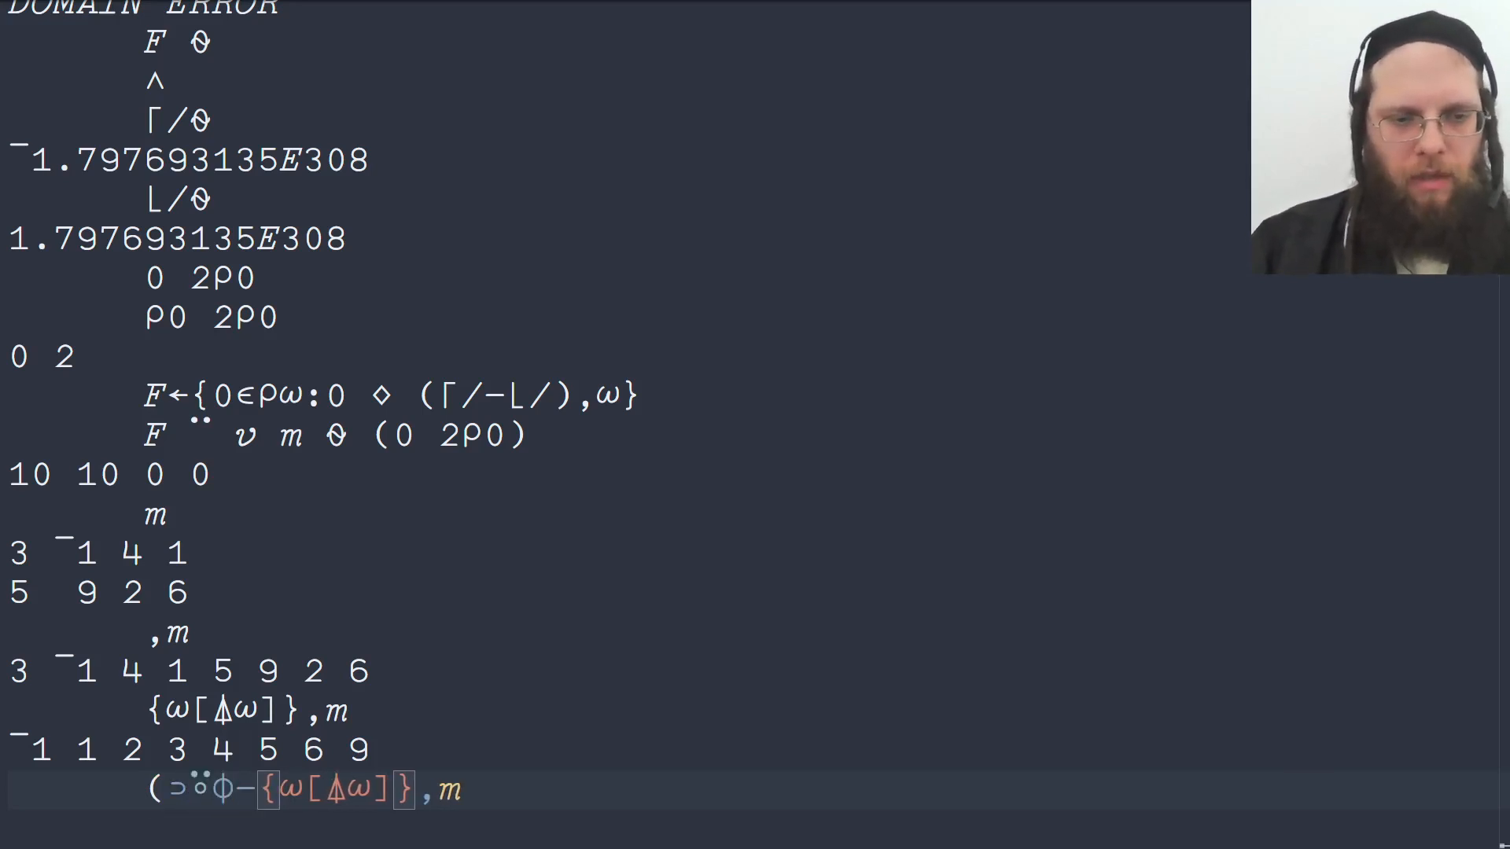
{"action": "type", "text": "⊃"}
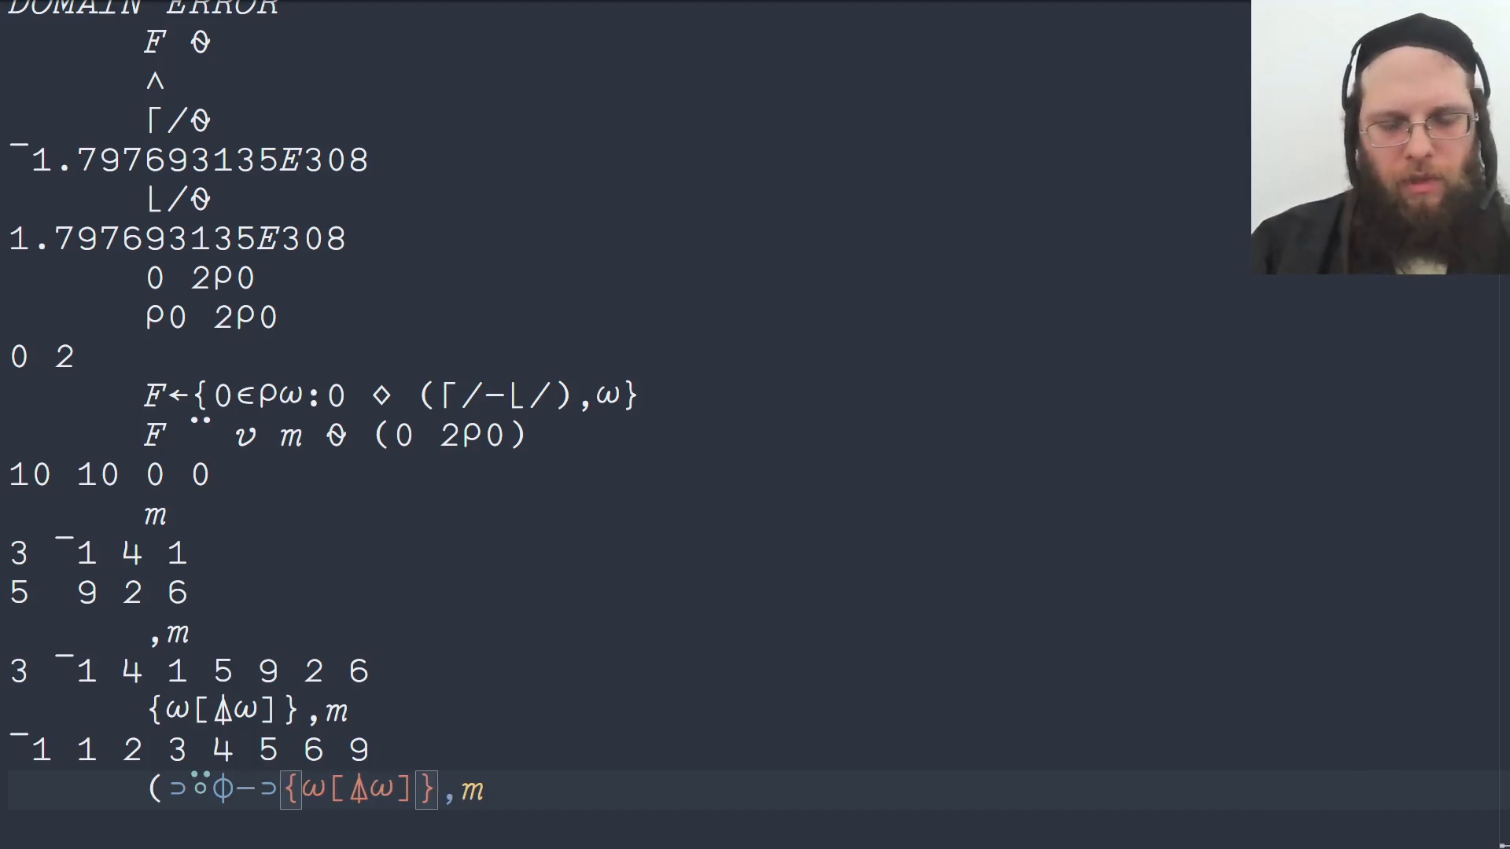
{"action": "type", "text": ")"}
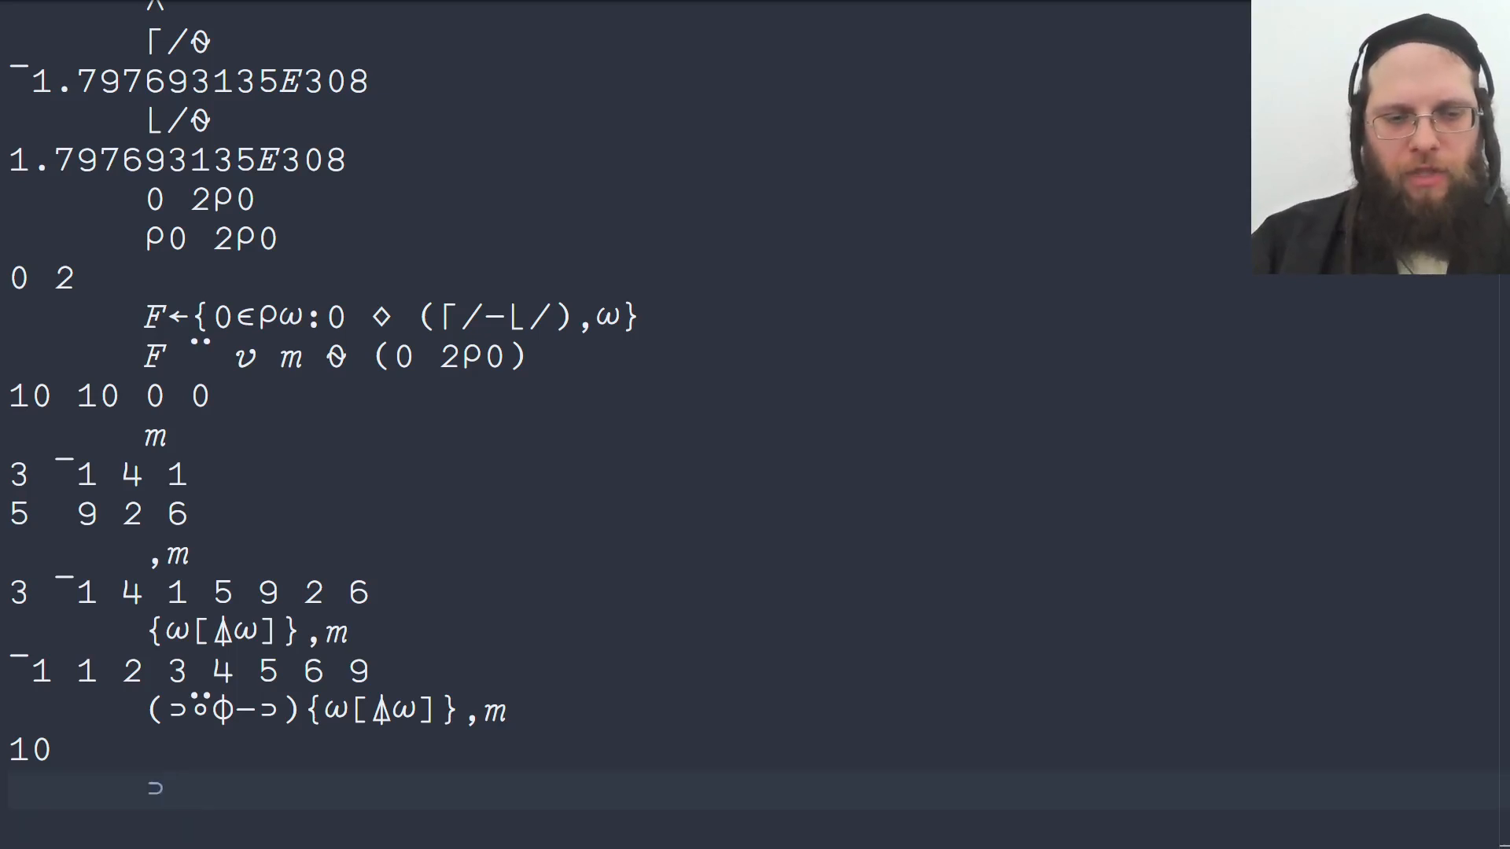
{"action": "type", "text": "⍬"}
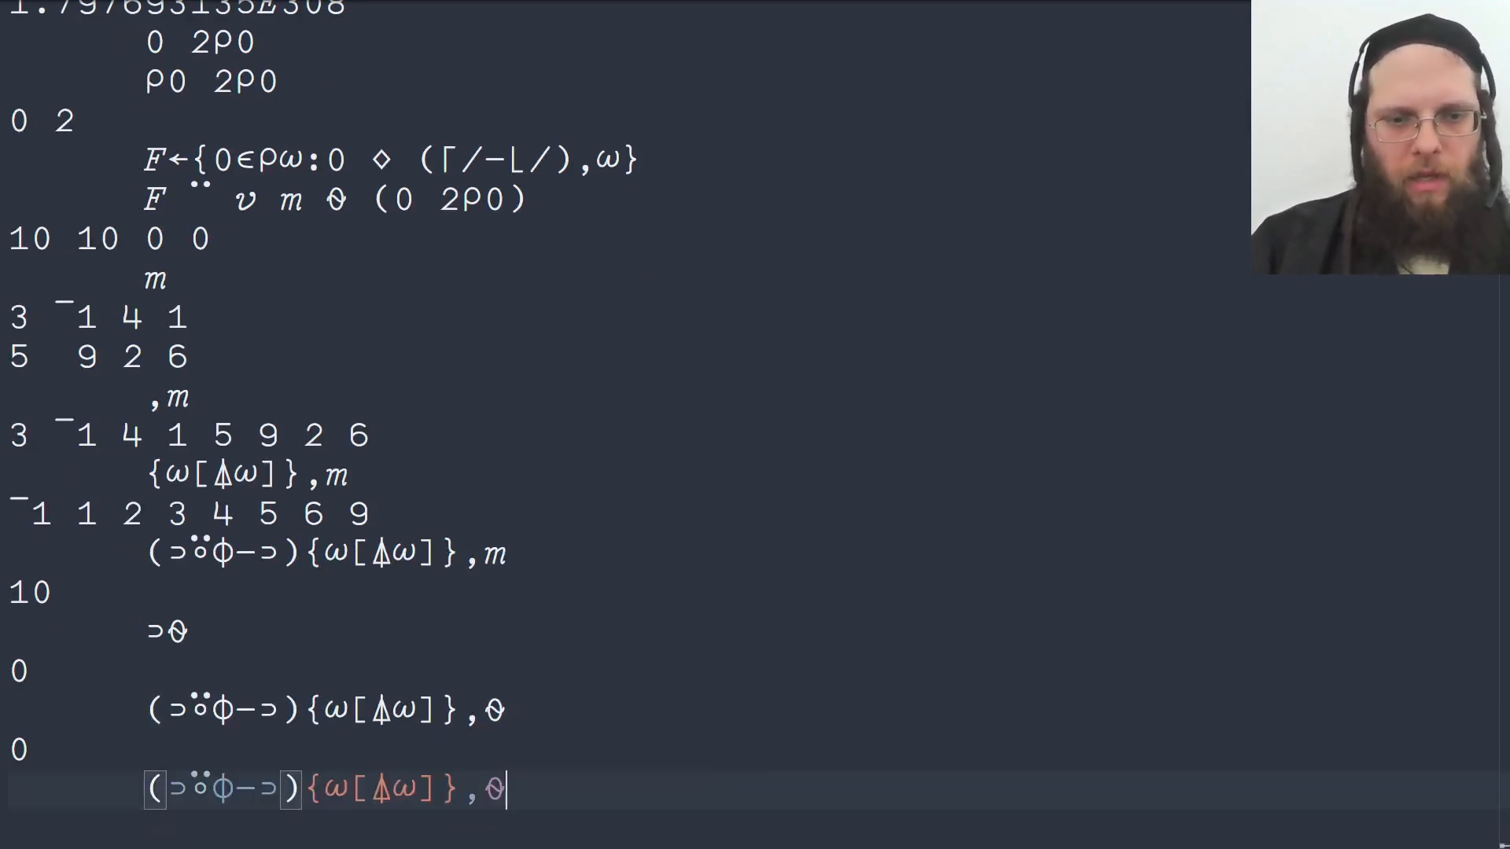
{"action": "type", "text": "0 2"}
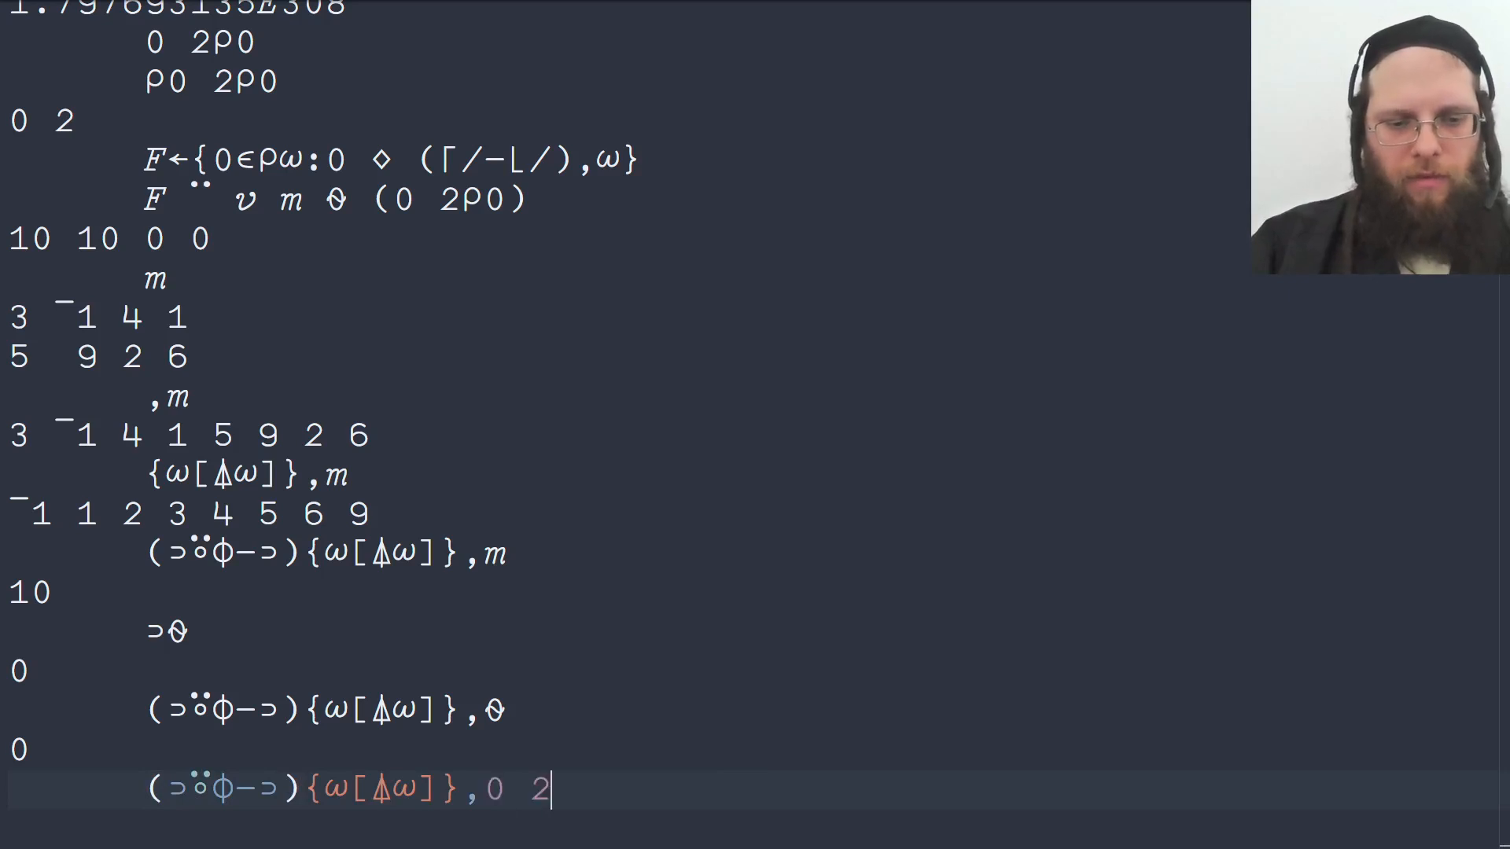
{"action": "type", "text": "⍴0"}
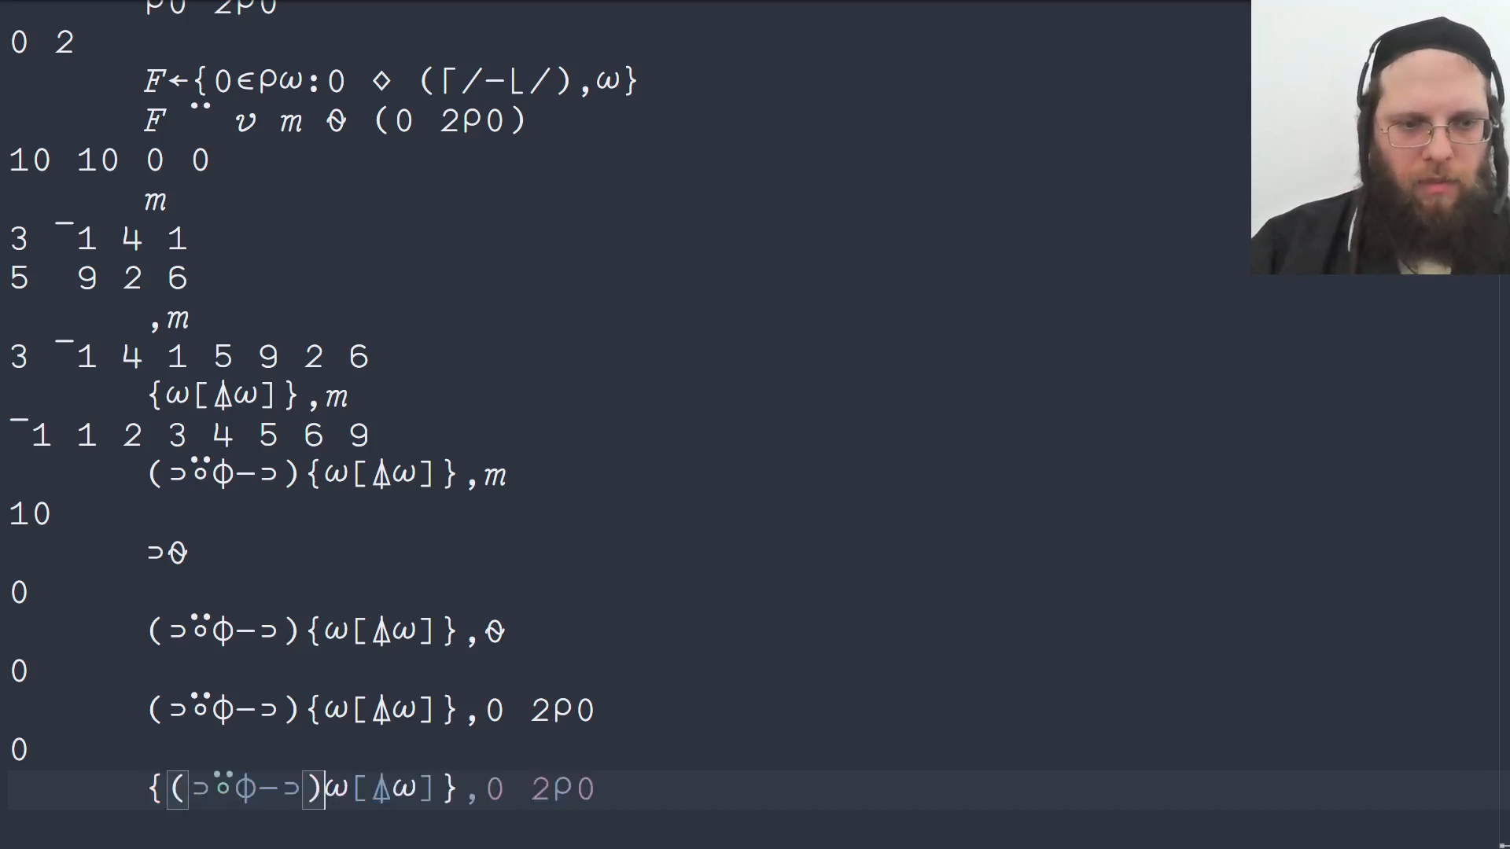
Step: Type F←{(⊃⍤⌽−⊃)⍵[⍋⍵]} and the tacit F←(⊃⍤⌽−⊃)⍤{⍵[⍋⍵]}⍤, on the next line
{"action": "key", "text": "BackSpace"}
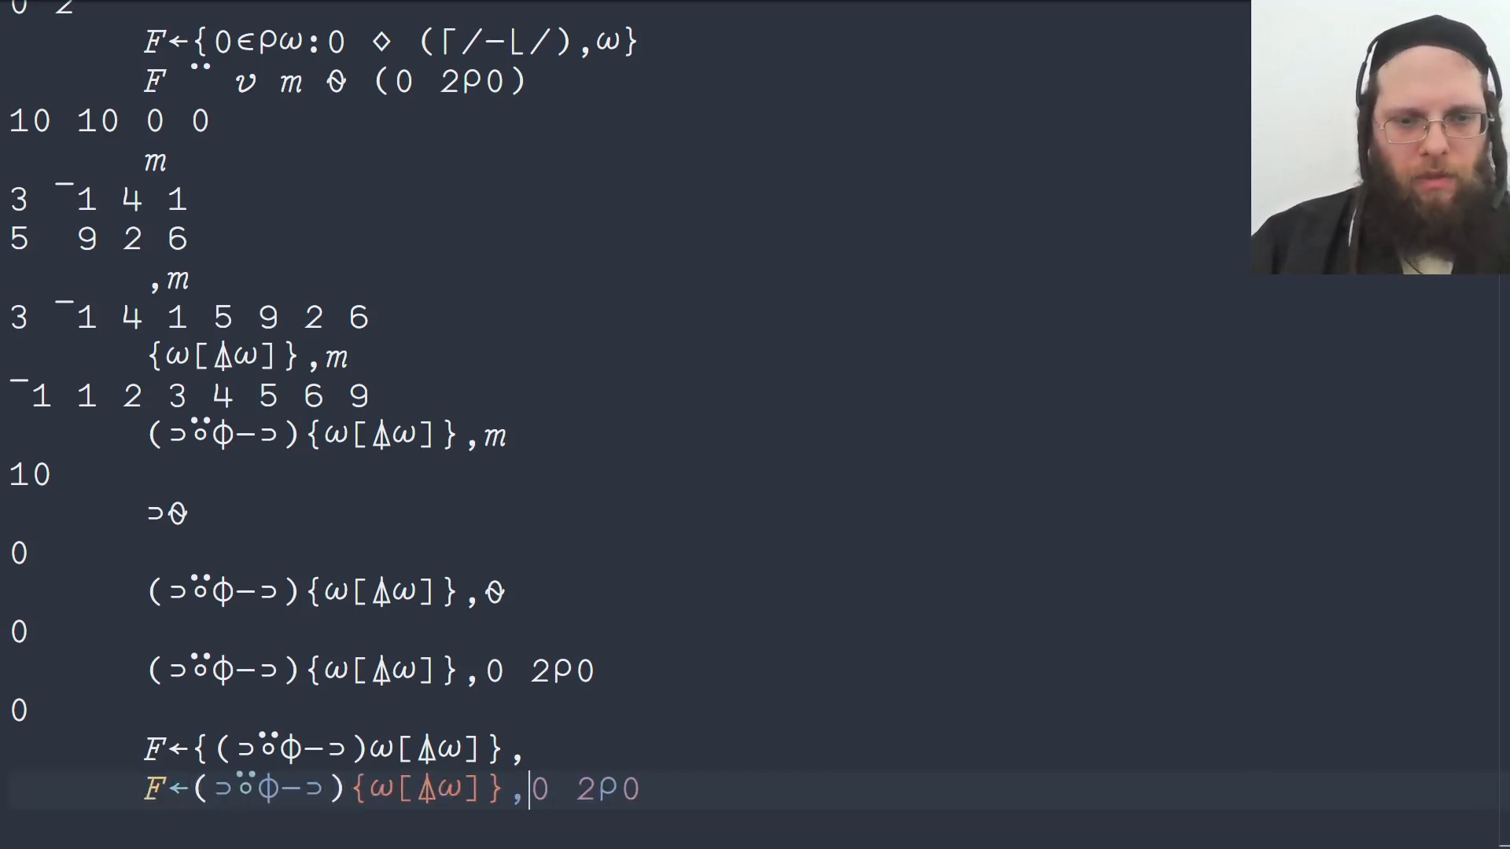
{"action": "type", "text": "¨"}
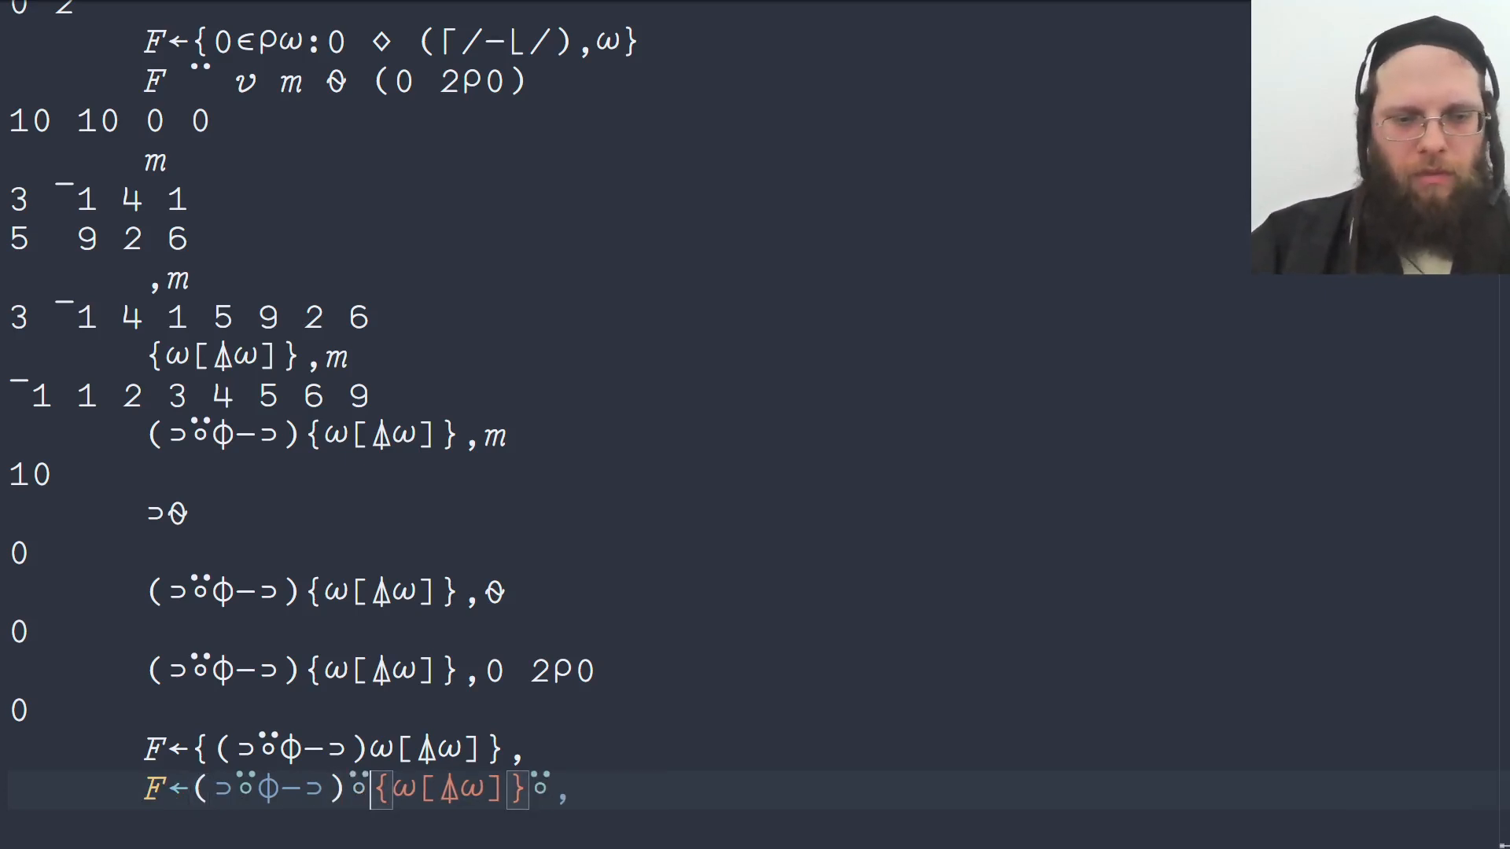
{"action": "scroll", "scroll_direction": "down", "scroll_amount": 3}
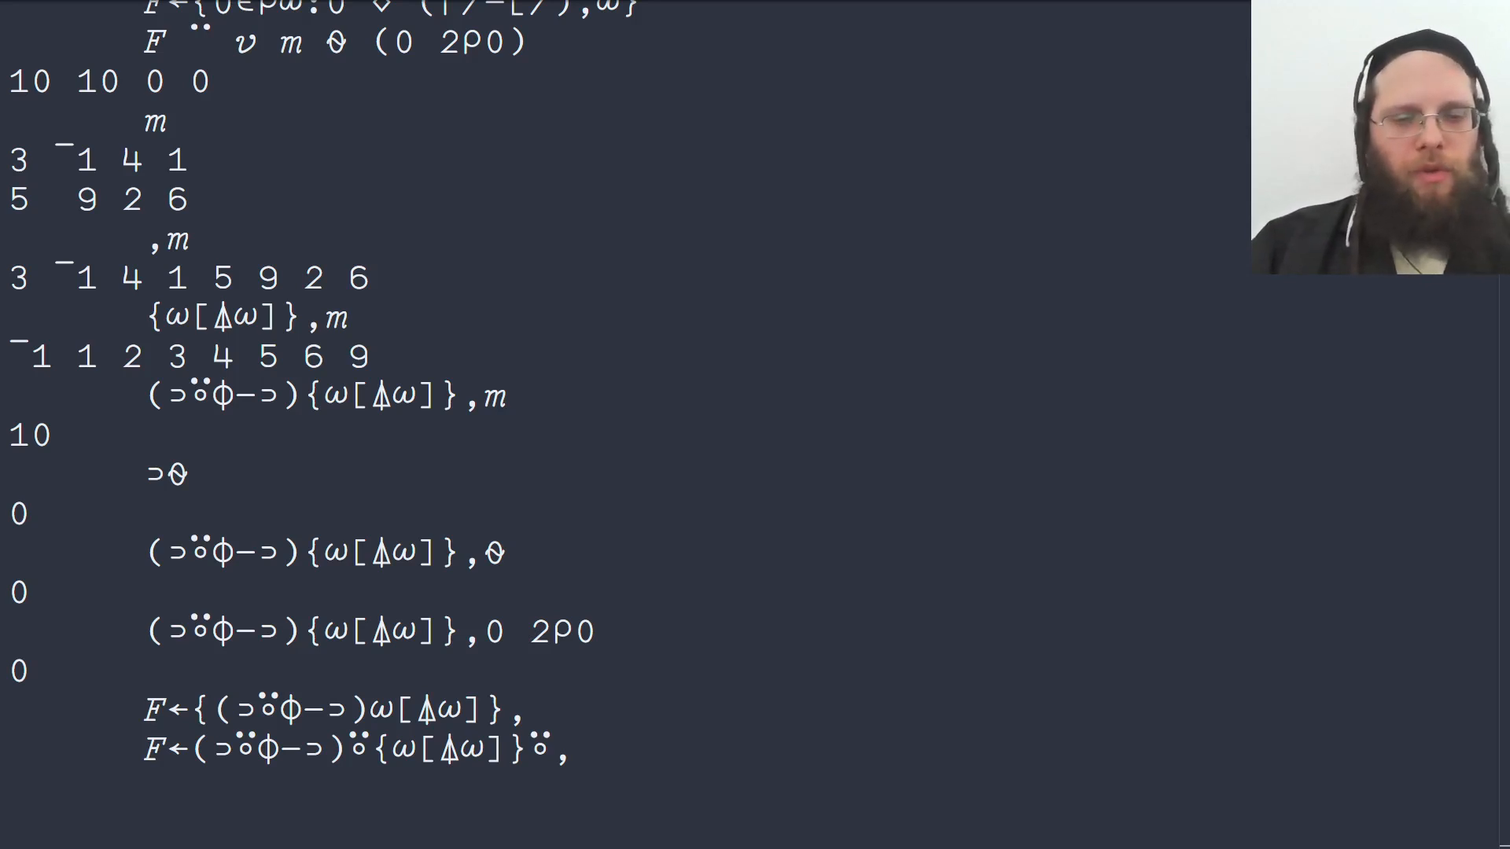
Step: Evaluate ≢,m (8), 1⌈≢,m, (1⌈≢,m)↑,m, and the ⍬ case giving 0 and 1
{"action": "type", "text": "m"}
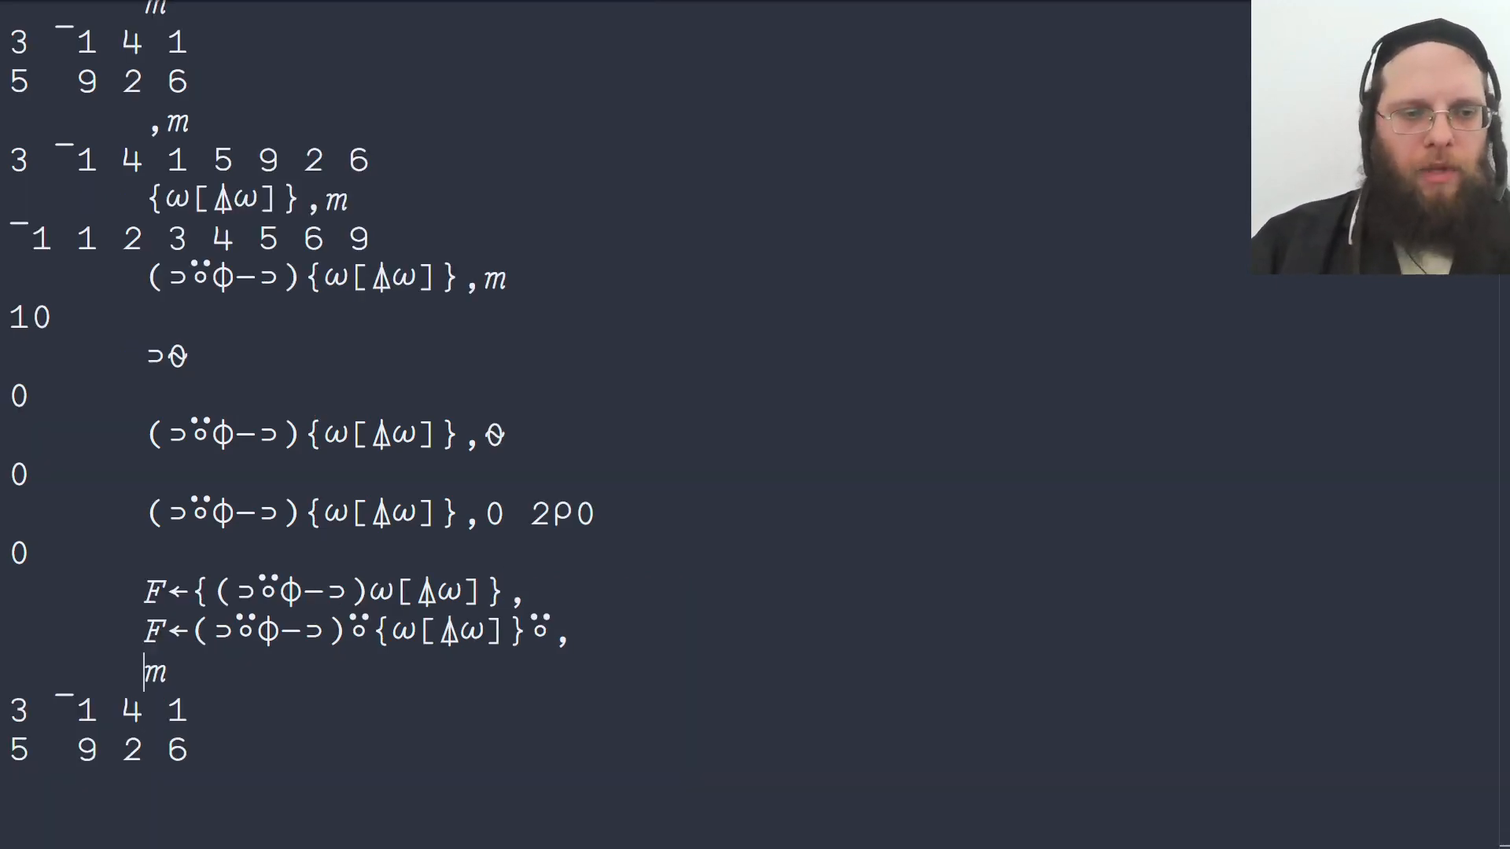
{"action": "scroll", "scroll_direction": "down", "scroll_amount": 3}
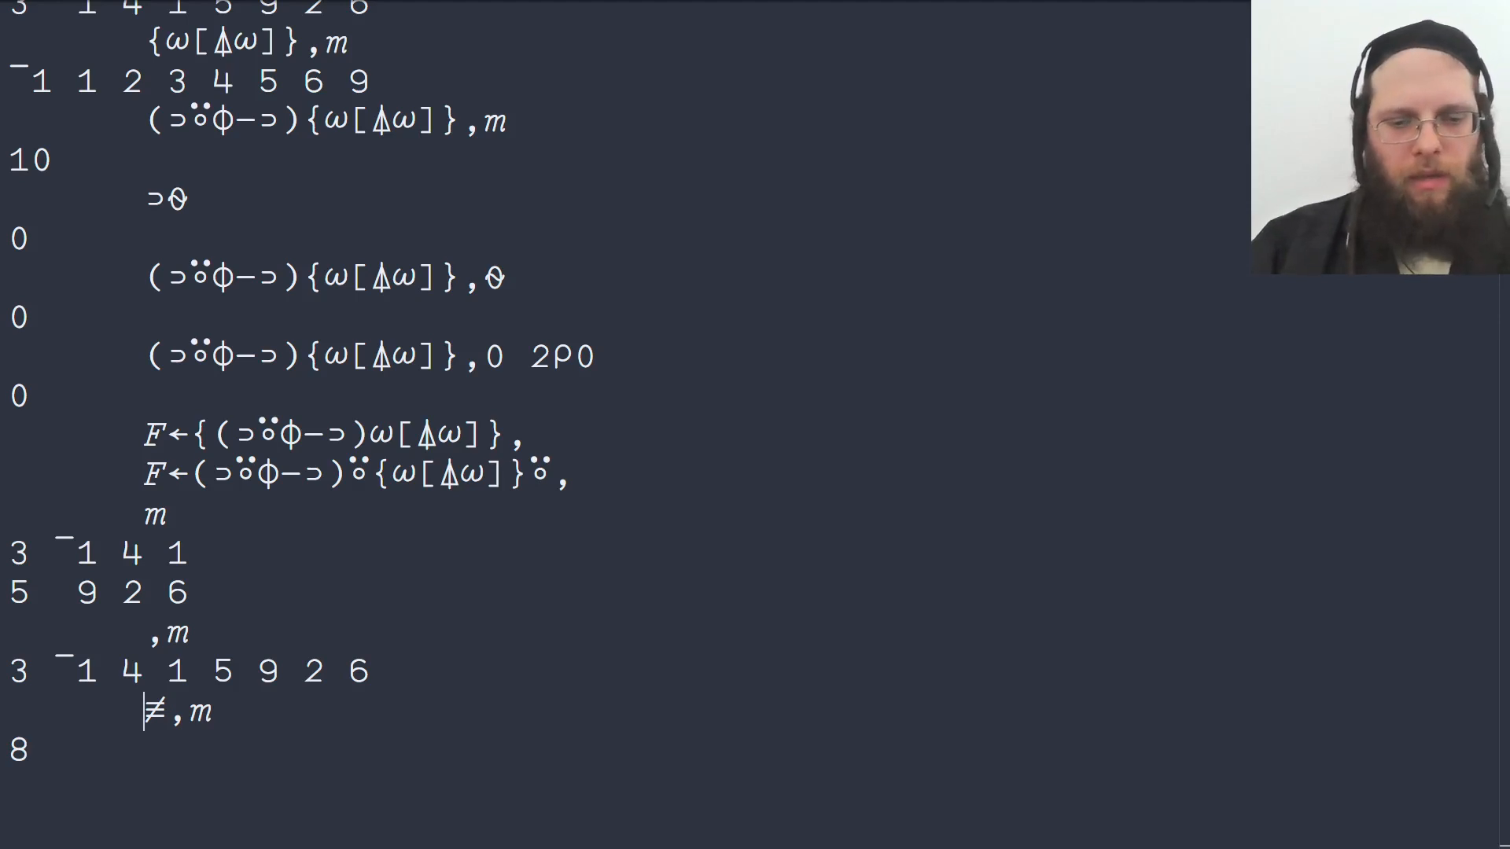
{"action": "type", "text": "1"}
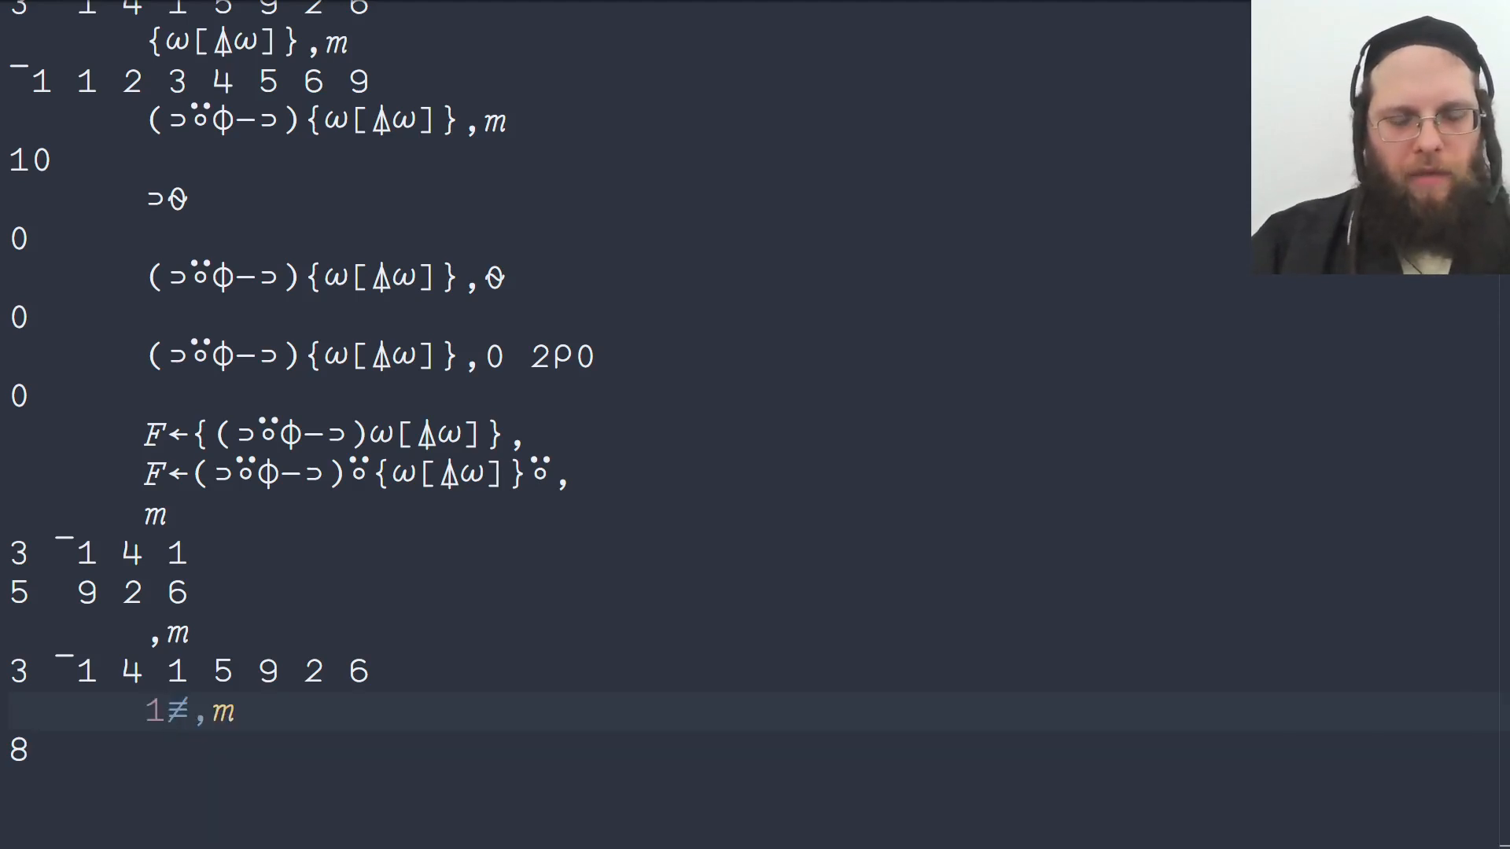
{"action": "type", "text": "⌈"}
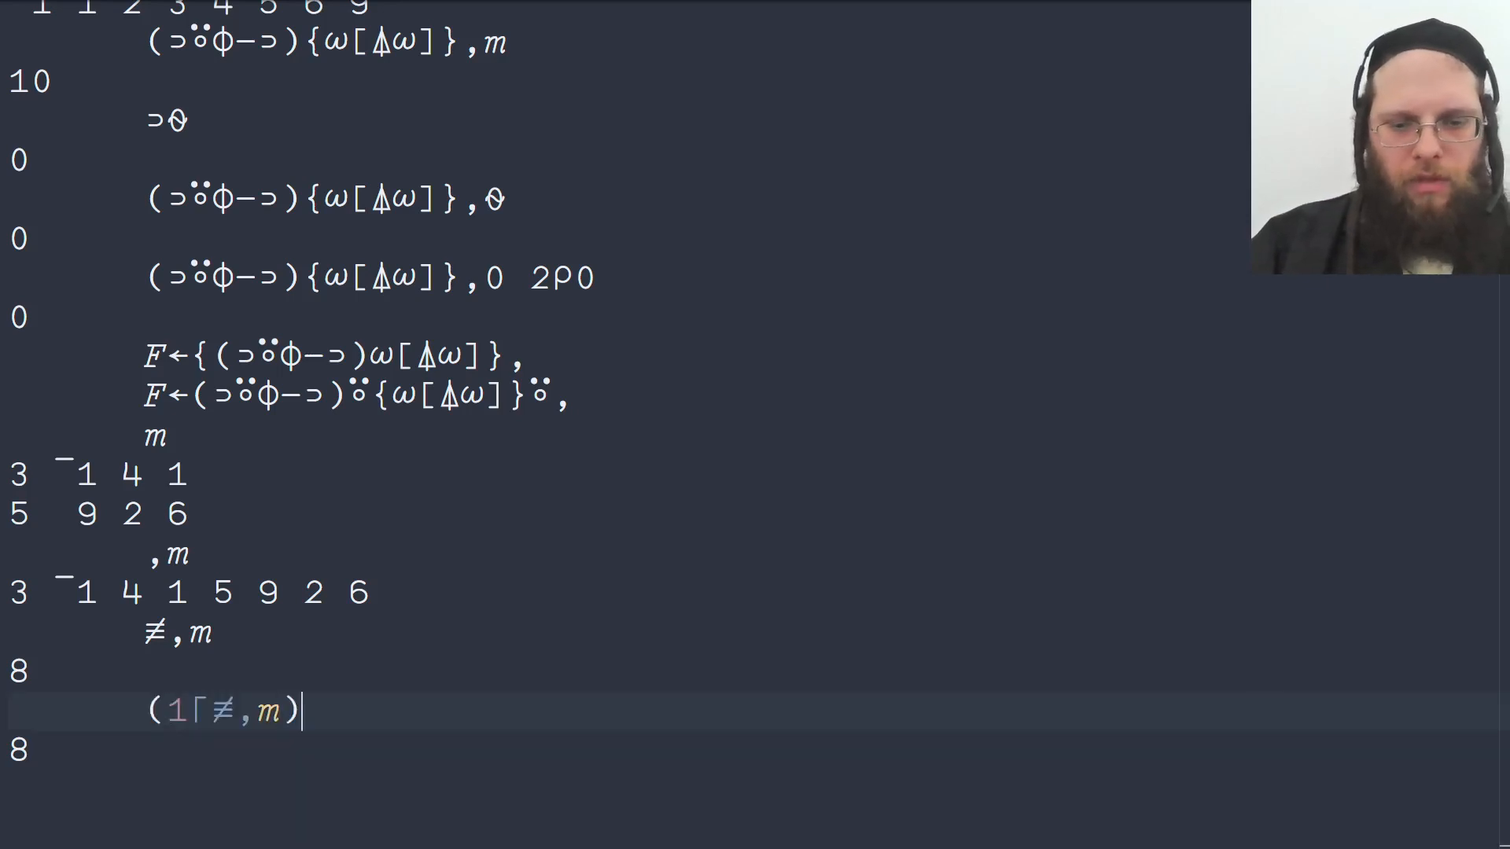
{"action": "type", "text": "↑,m"}
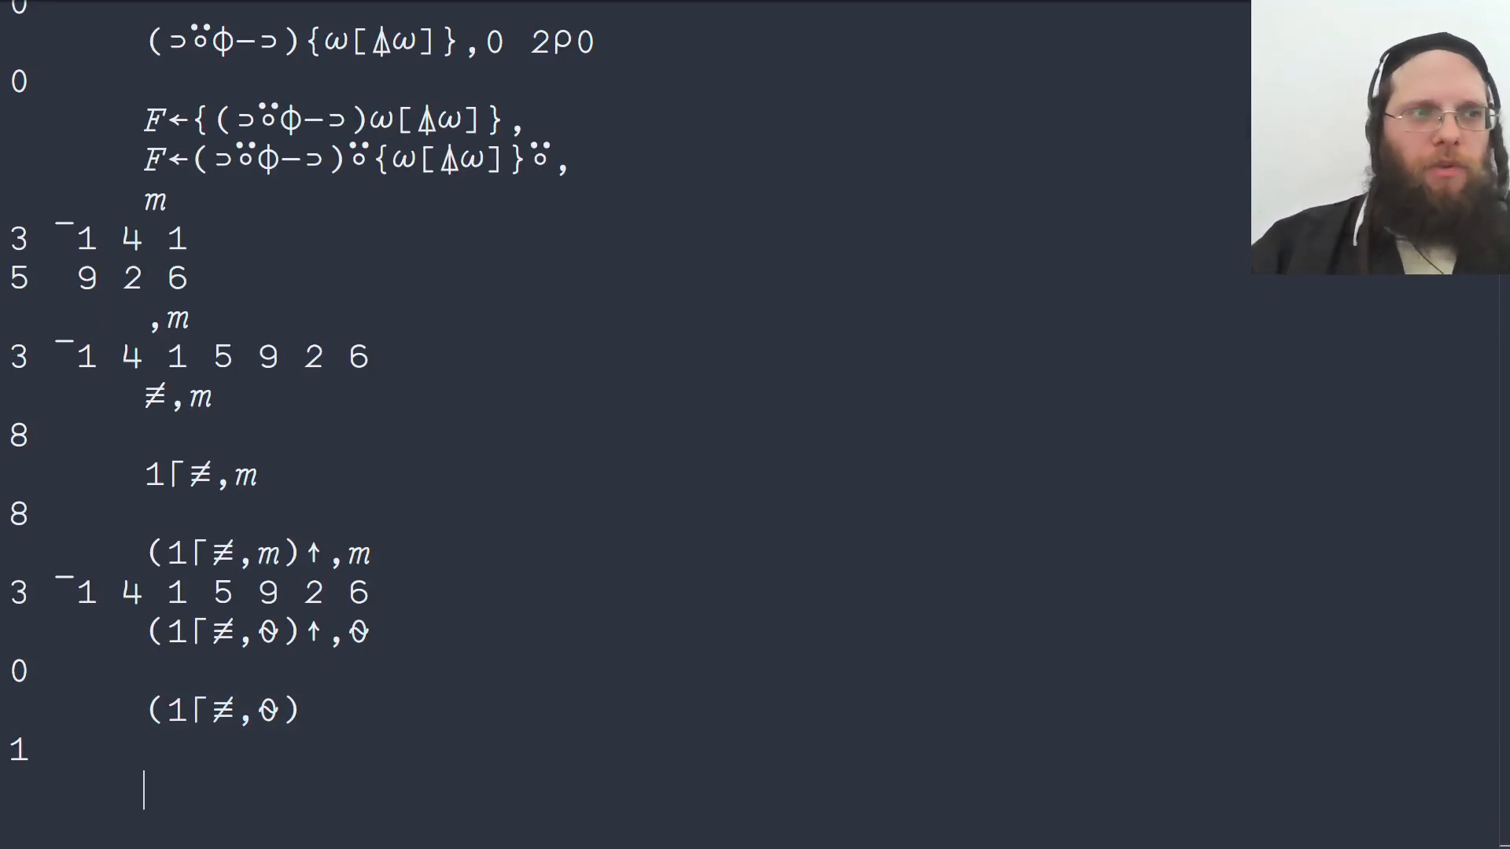
Step: Define F as the dfn {(⌈/−⌊/)(1⌈≢,⍵)↑,⍵}
{"action": "type", "text": "F"}
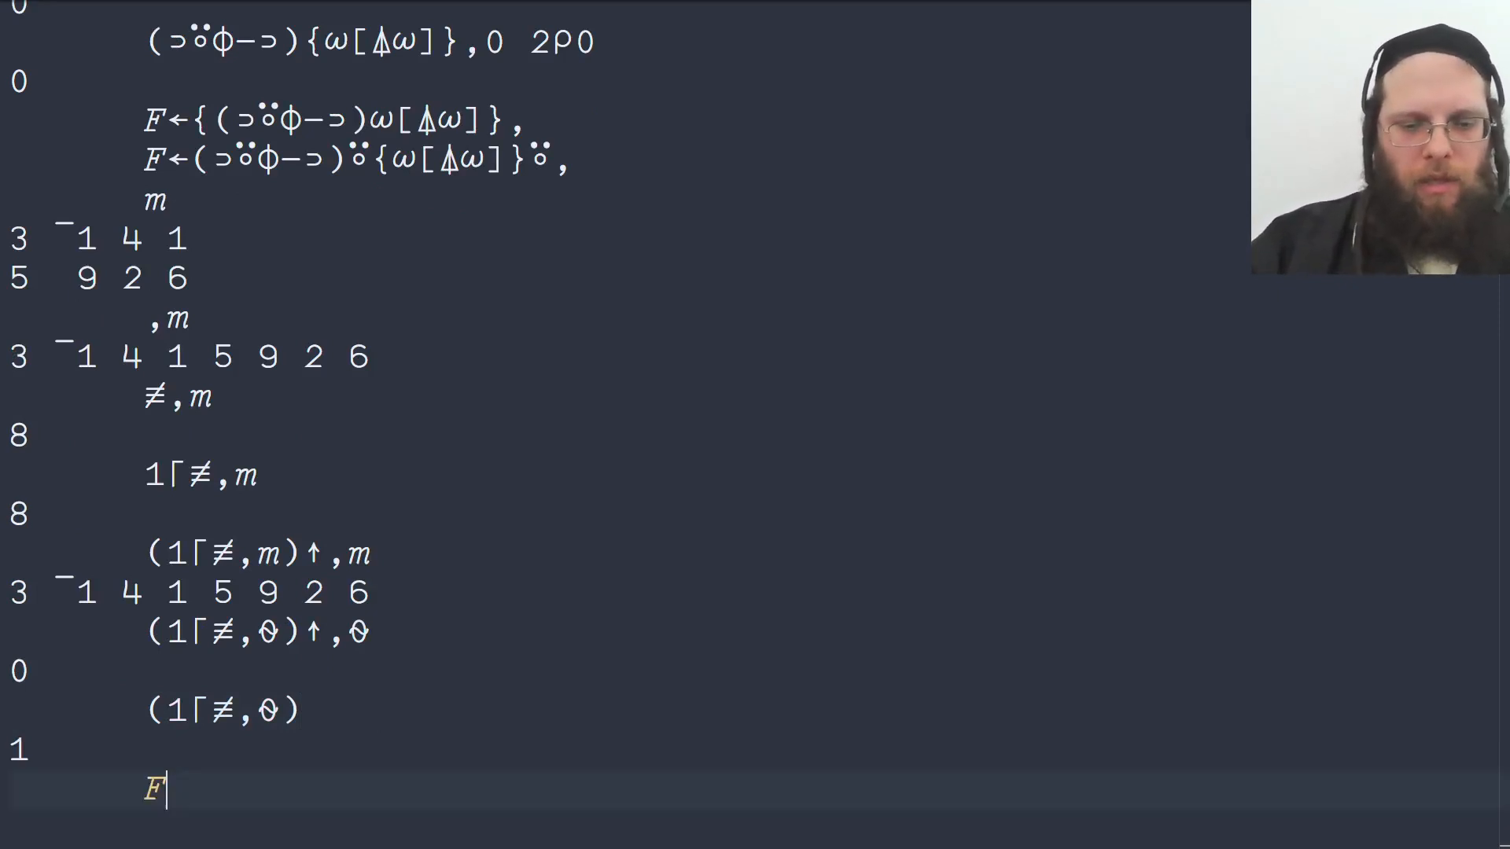
{"action": "type", "text": "←(⌈)"}
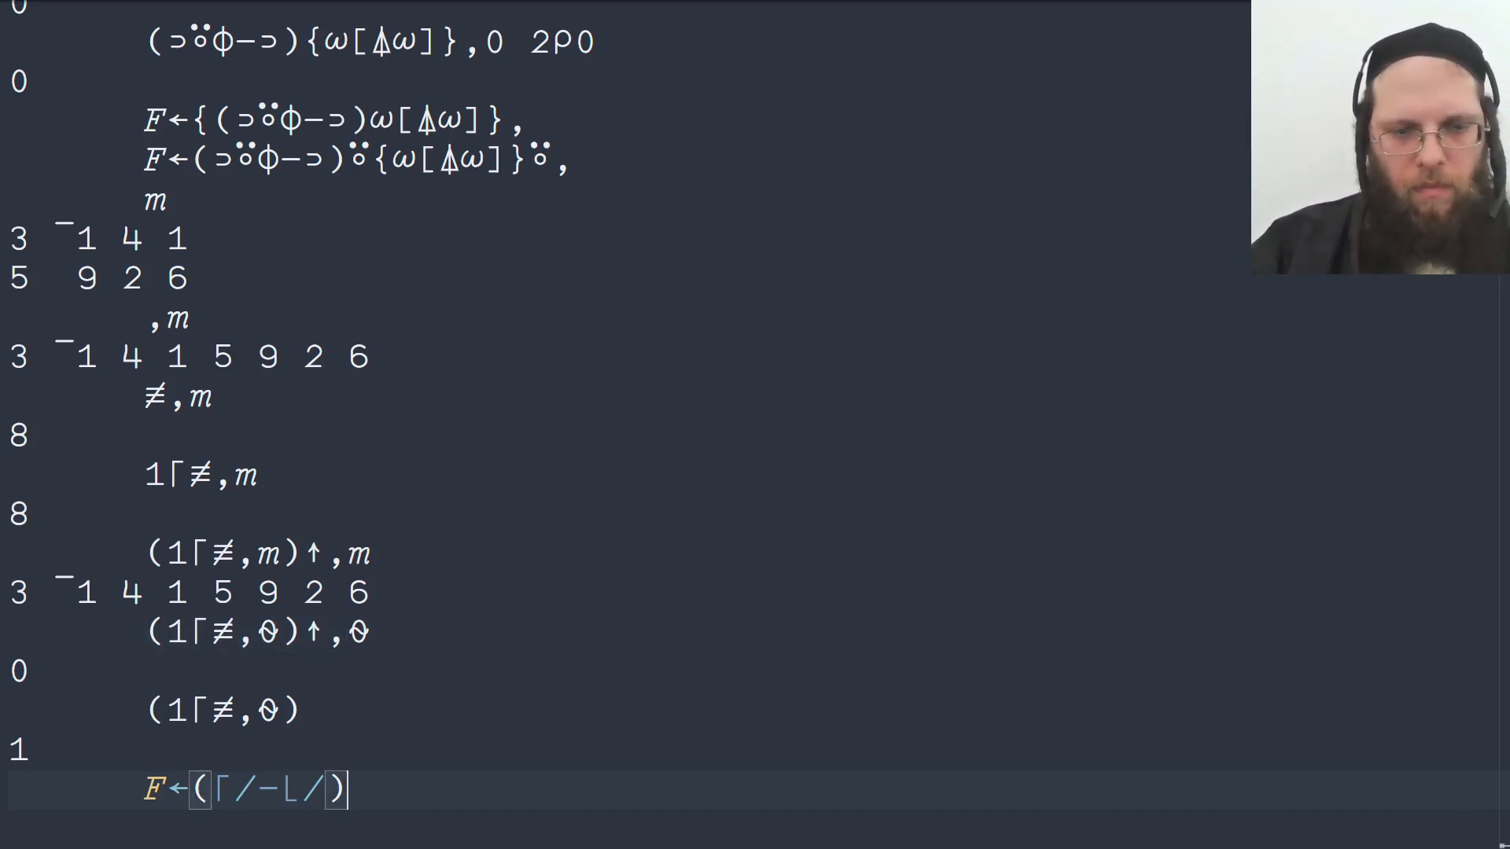
{"action": "type", "text": "(1⌈≠,⍬)↑,"}
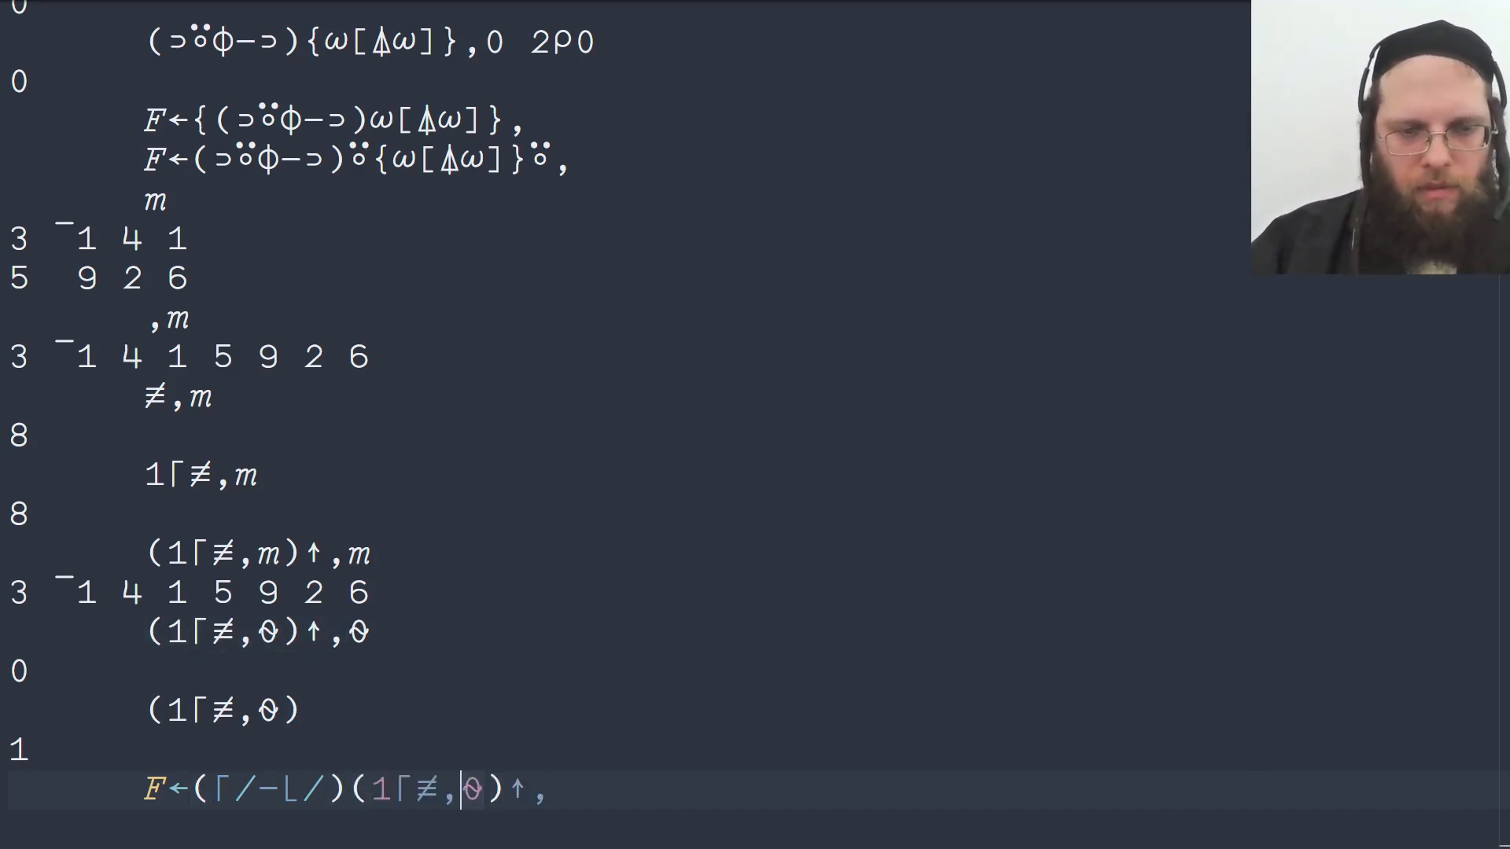
{"action": "type", "text": "ω"}
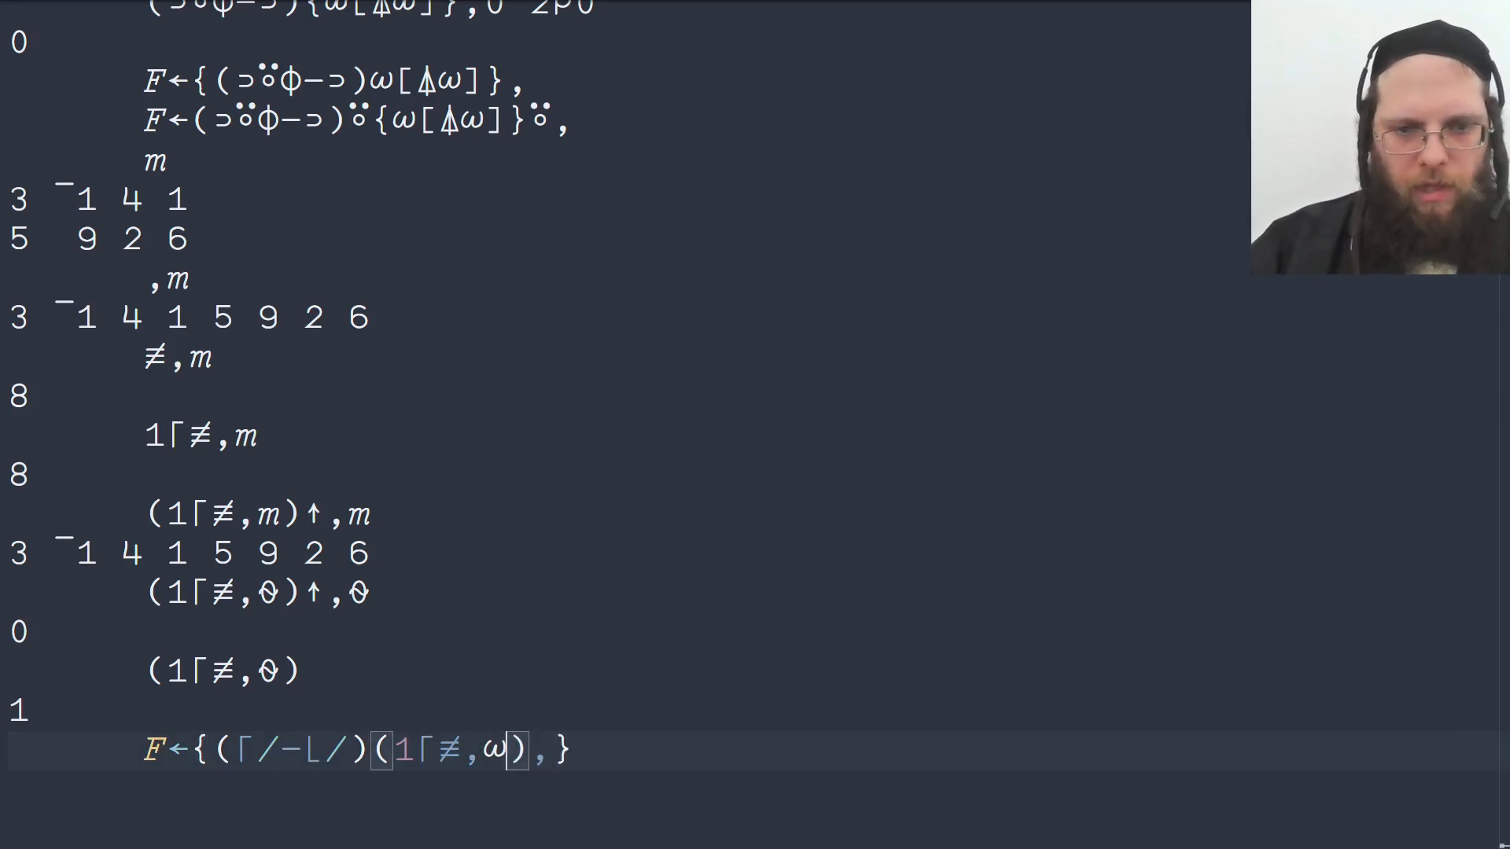
Step: Rewrite F tacitly as (⌈/−⌊/)(⊢↑⍨1⌈≢)⍤, and test F m (10) and F ⍬ (0)
{"action": "key", "text": "BackSpace"}
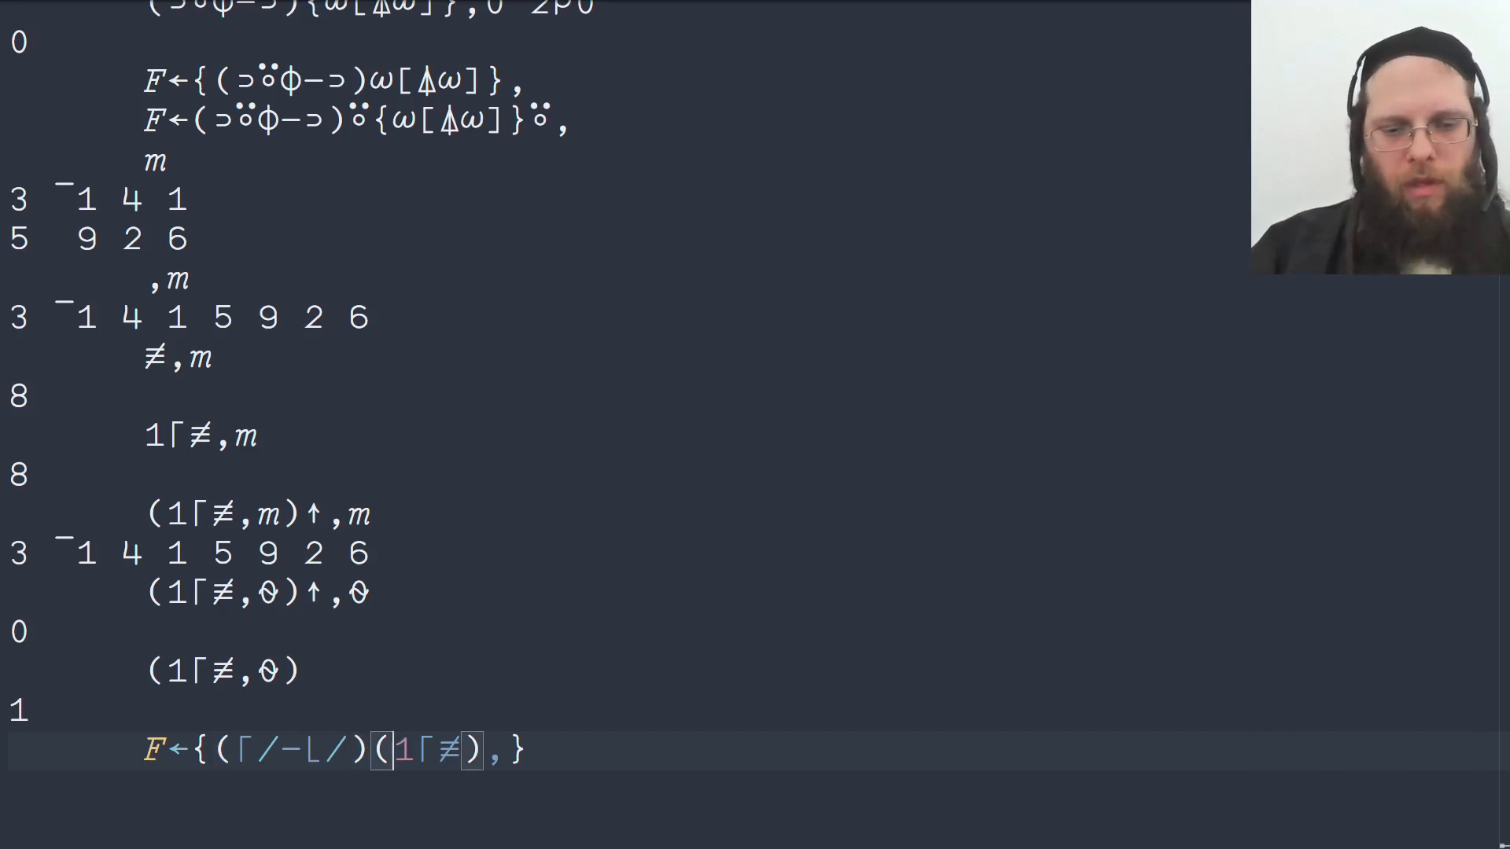
{"action": "type", "text": "↑~"}
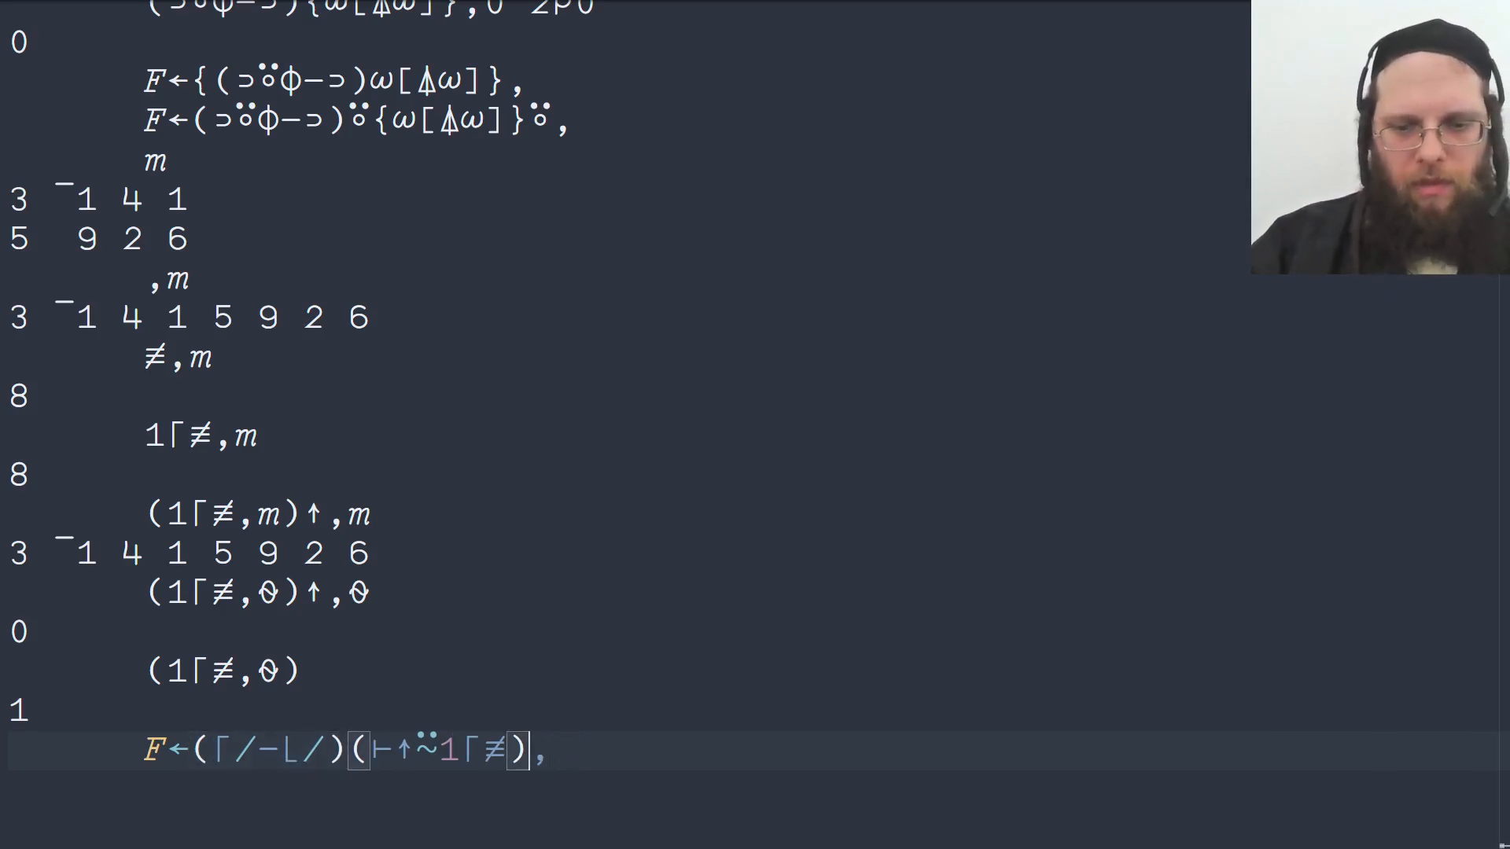
{"action": "type", "text": "F m"}
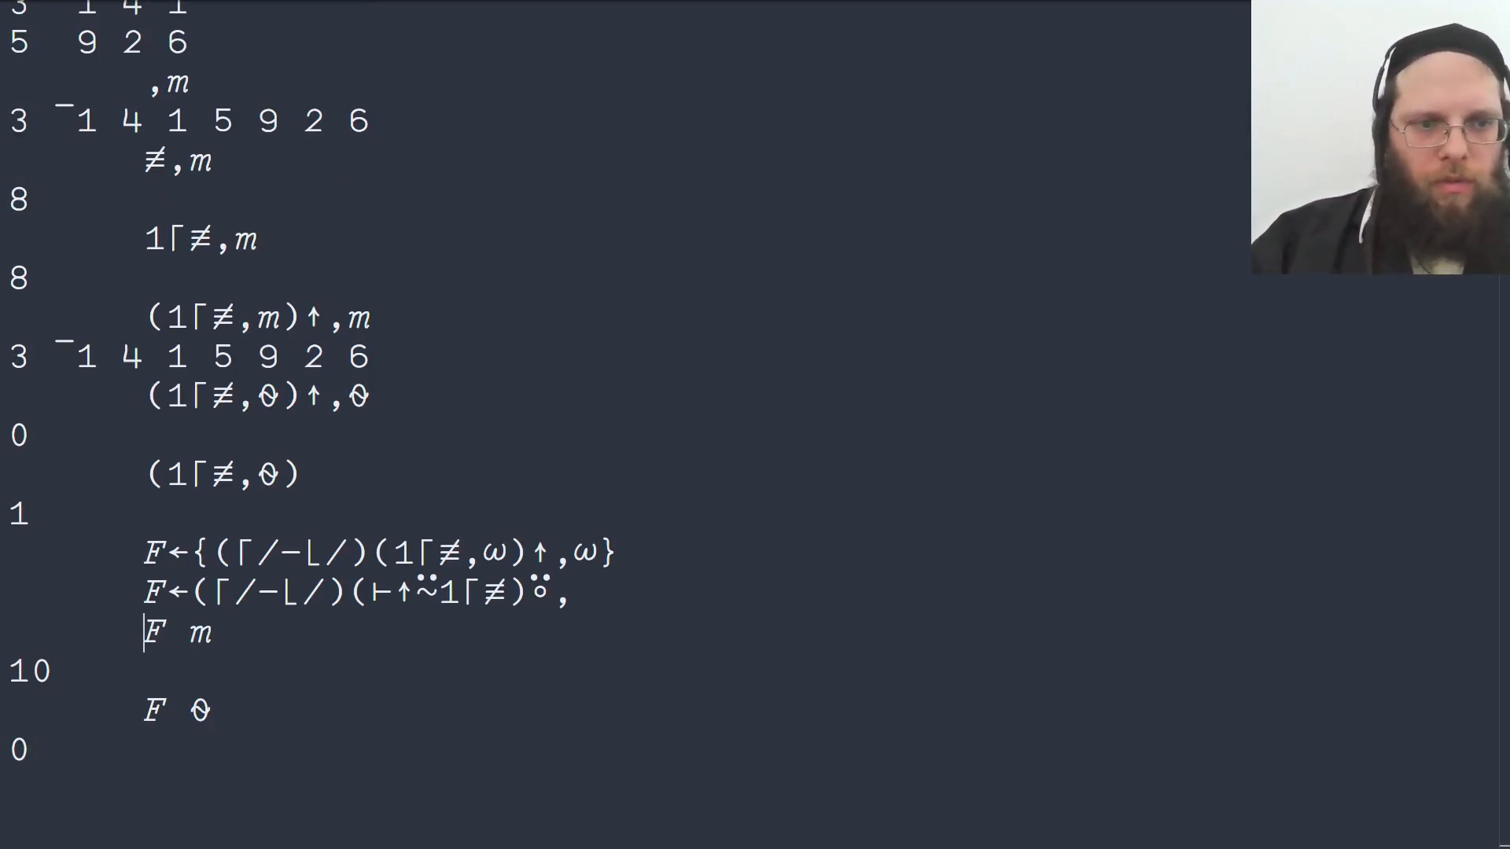
Step: Define F←((⌈/−⌊/)⊢↑⍨1⌈≢)⍤, and apply F¨ to m v ⍬, giving 10 10 0
{"action": "left_click_drag", "start_coordinate": [192, 591], "coordinate": [414, 591]}
{"action": "type", "text": "F¨m v ⍬"}
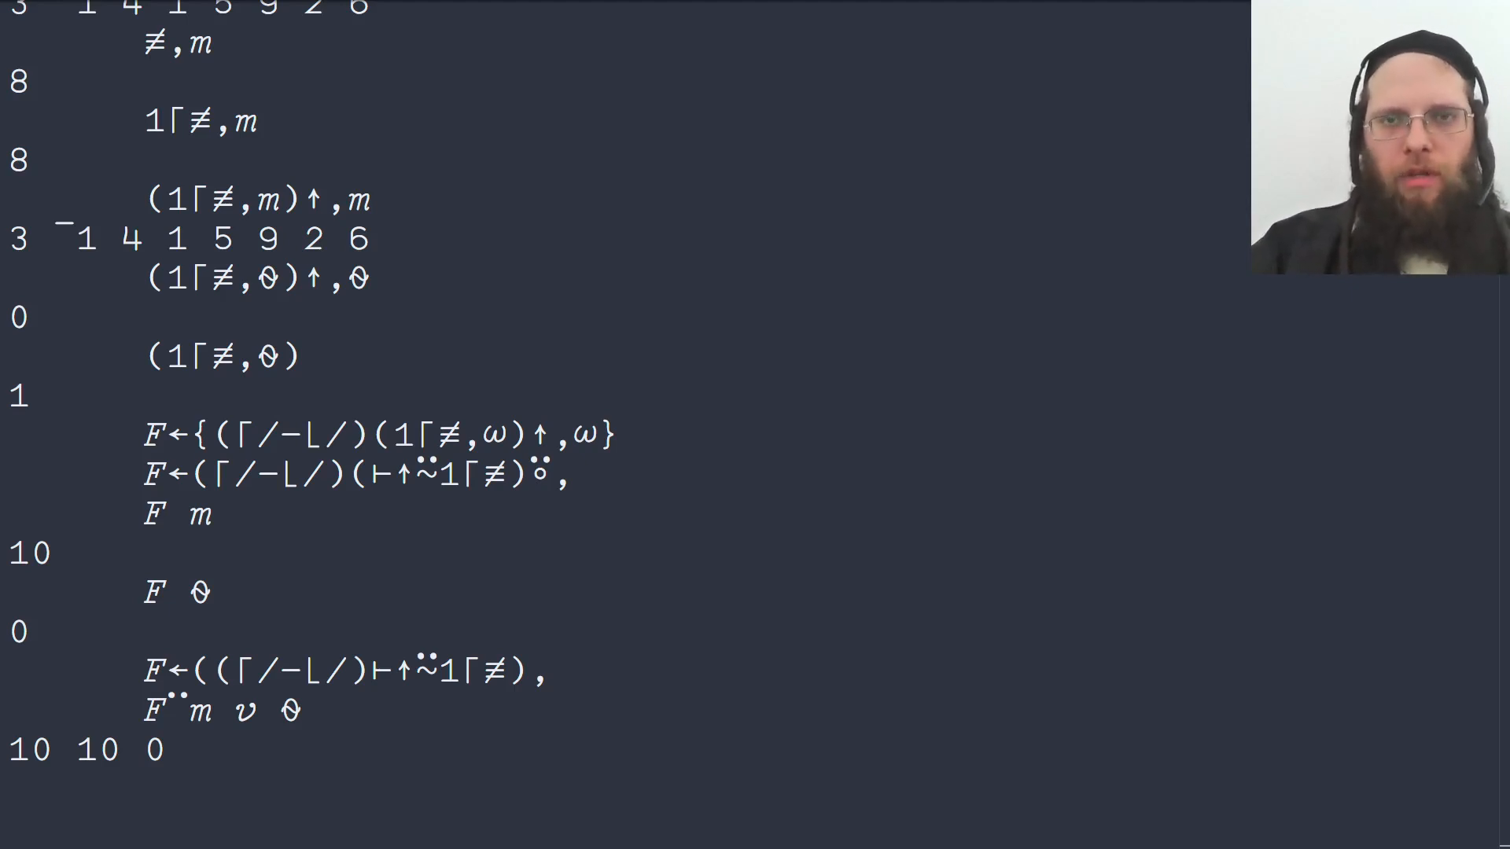
Step: Evaluate ⍴m, ×/⍴m (8), and ⍴⍨1⌈×/⍴ reshapes of m and 0 2⍴0
{"action": "type", "text": "m"}
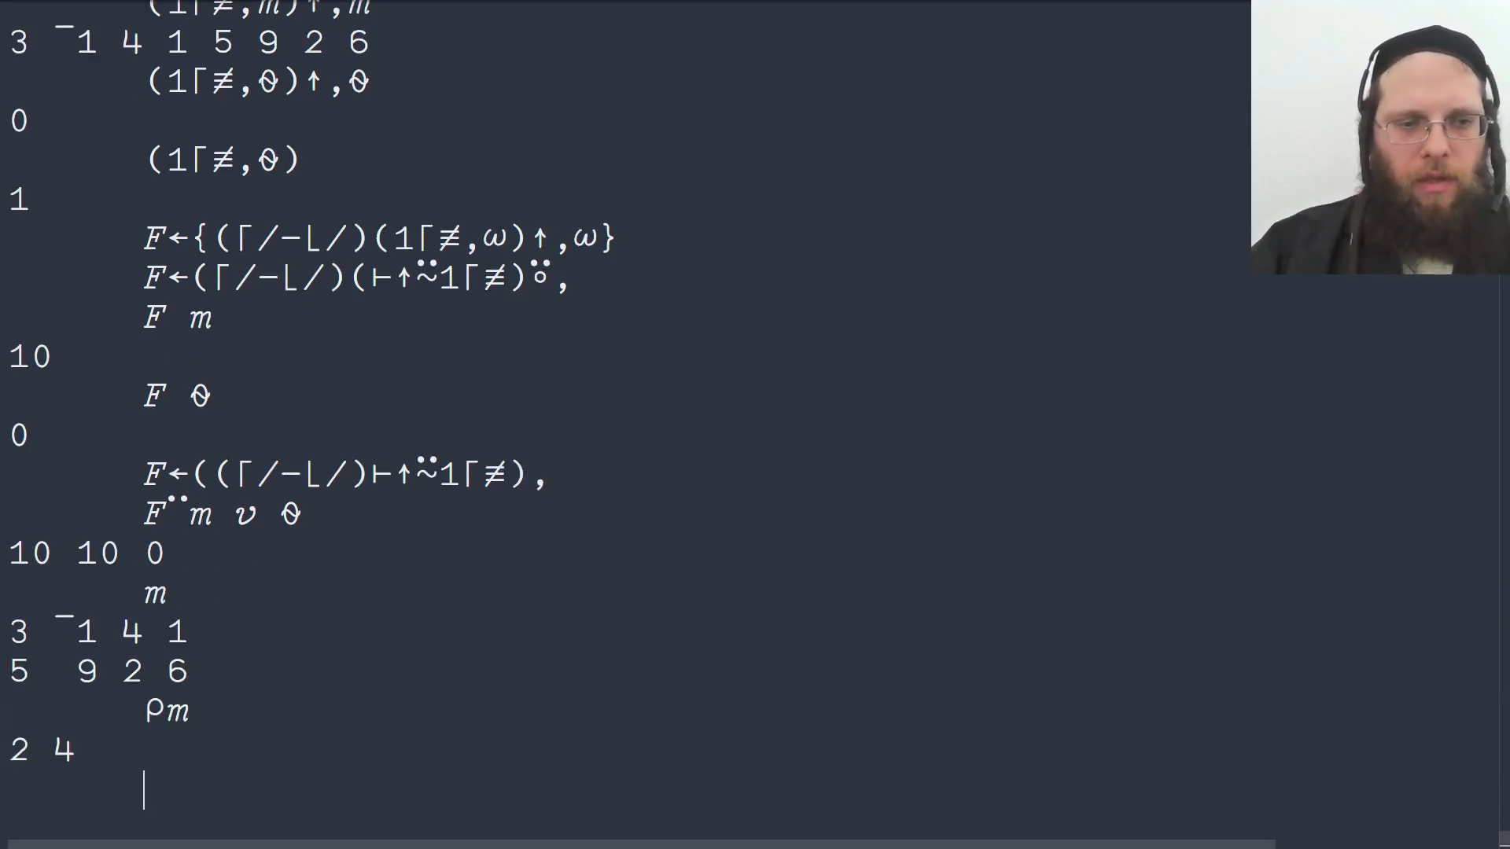
{"action": "type", "text": "⍴m"}
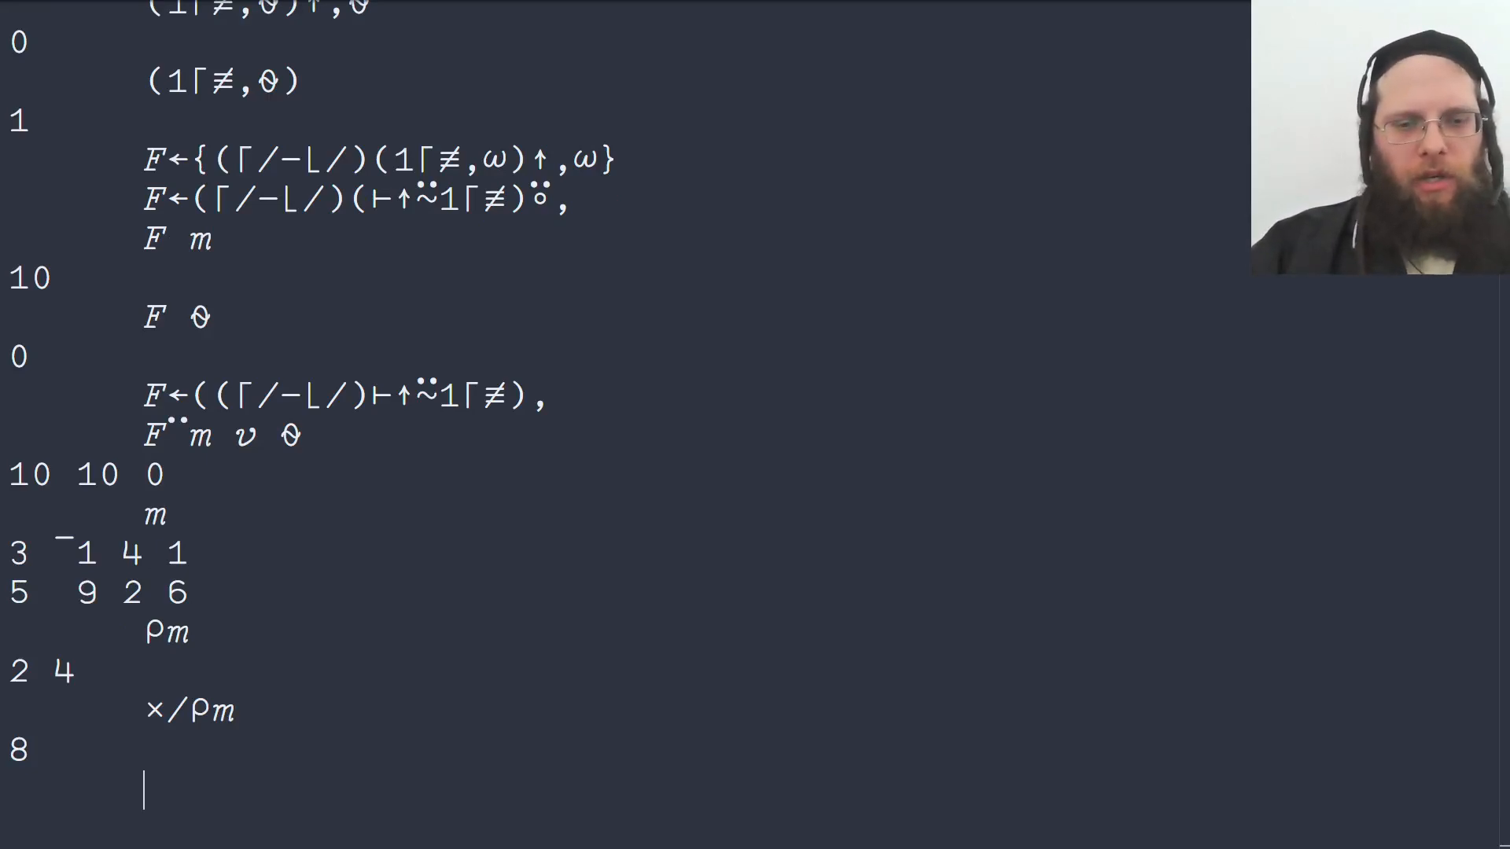
{"action": "type", "text": "×/ρ"}
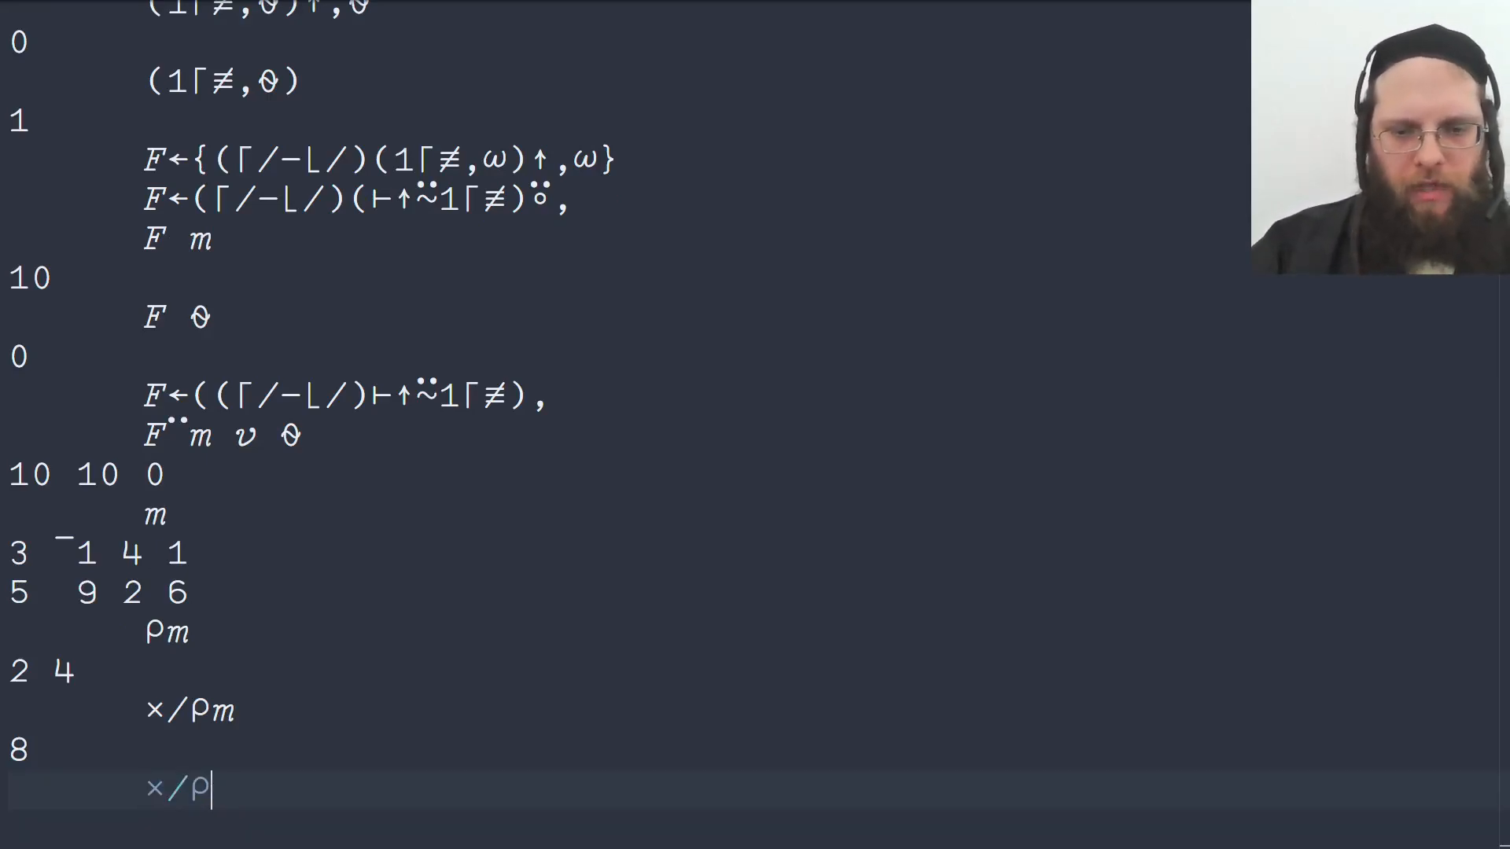
{"action": "type", "text": "0 2ρ0"}
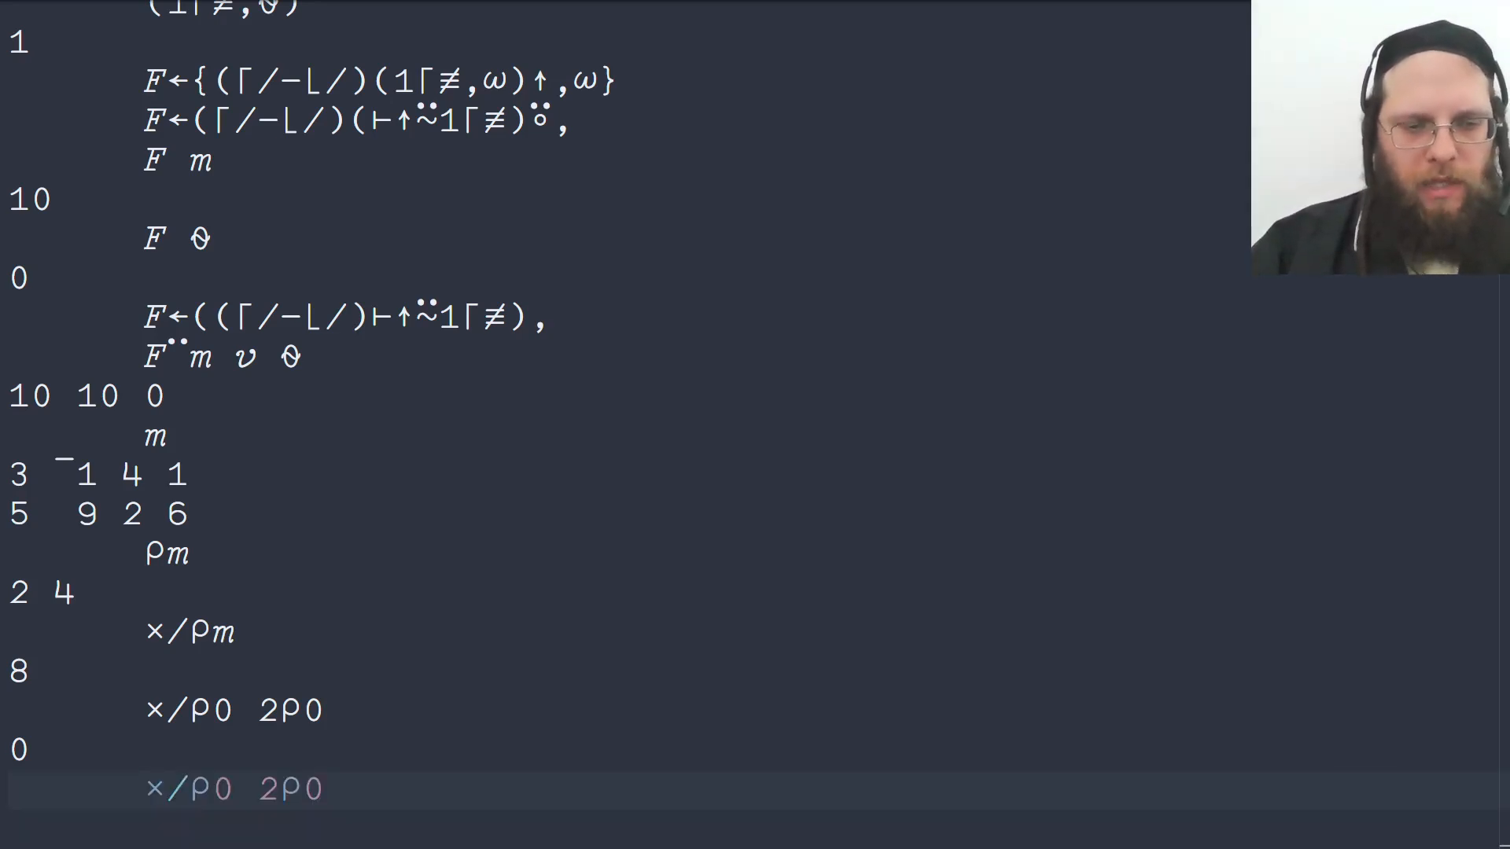
{"action": "type", "text": "1⌈"}
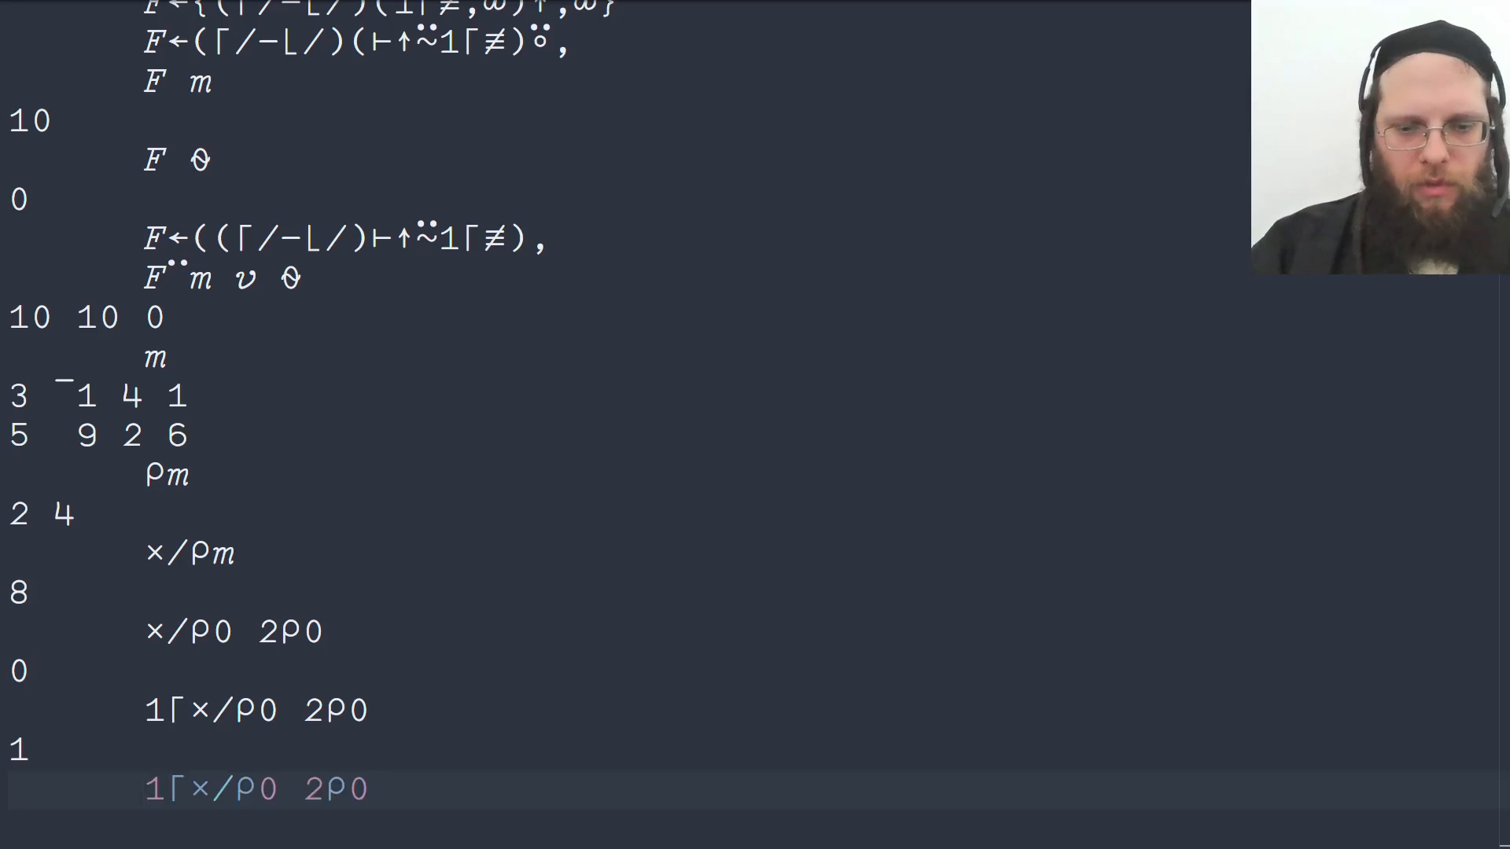
{"action": "type", "text": "⍴⍨"}
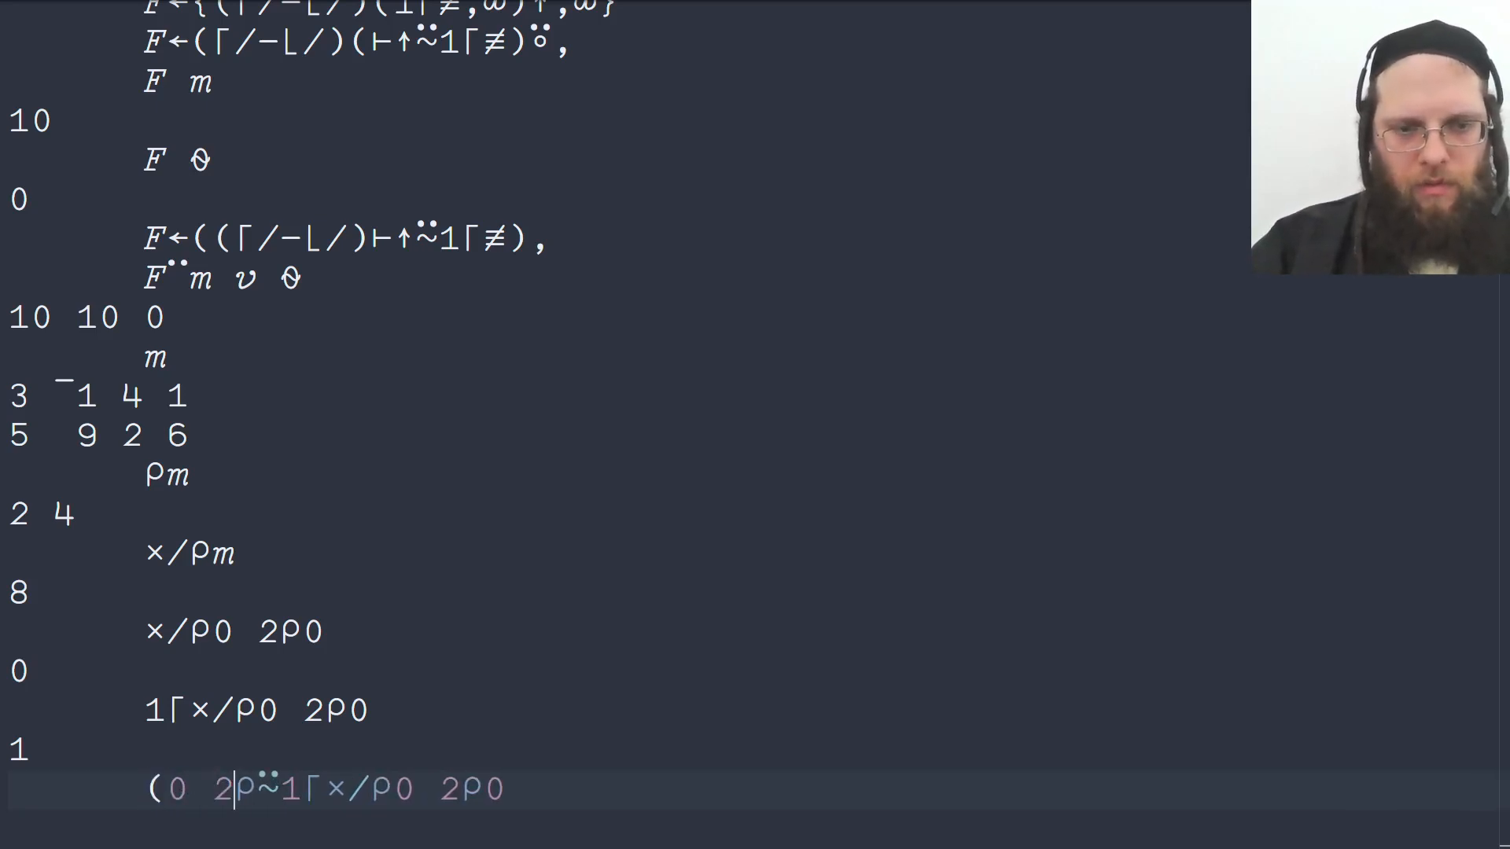
{"action": "type", "text": ")"}
{"action": "type", "text": "mρ⍨1⌈×/ρm"}
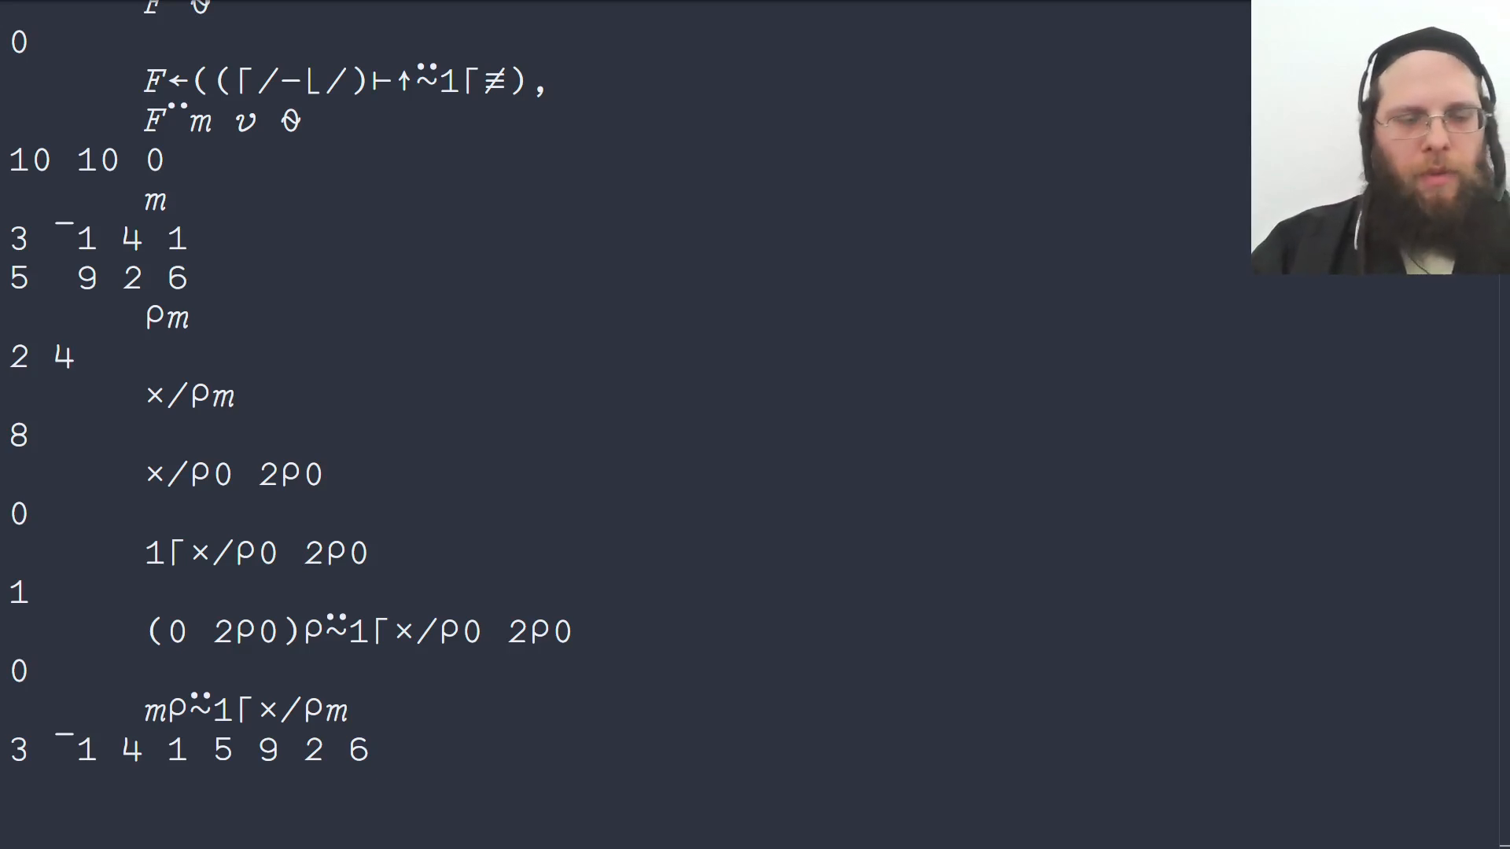
{"action": "type", "text": "F"}
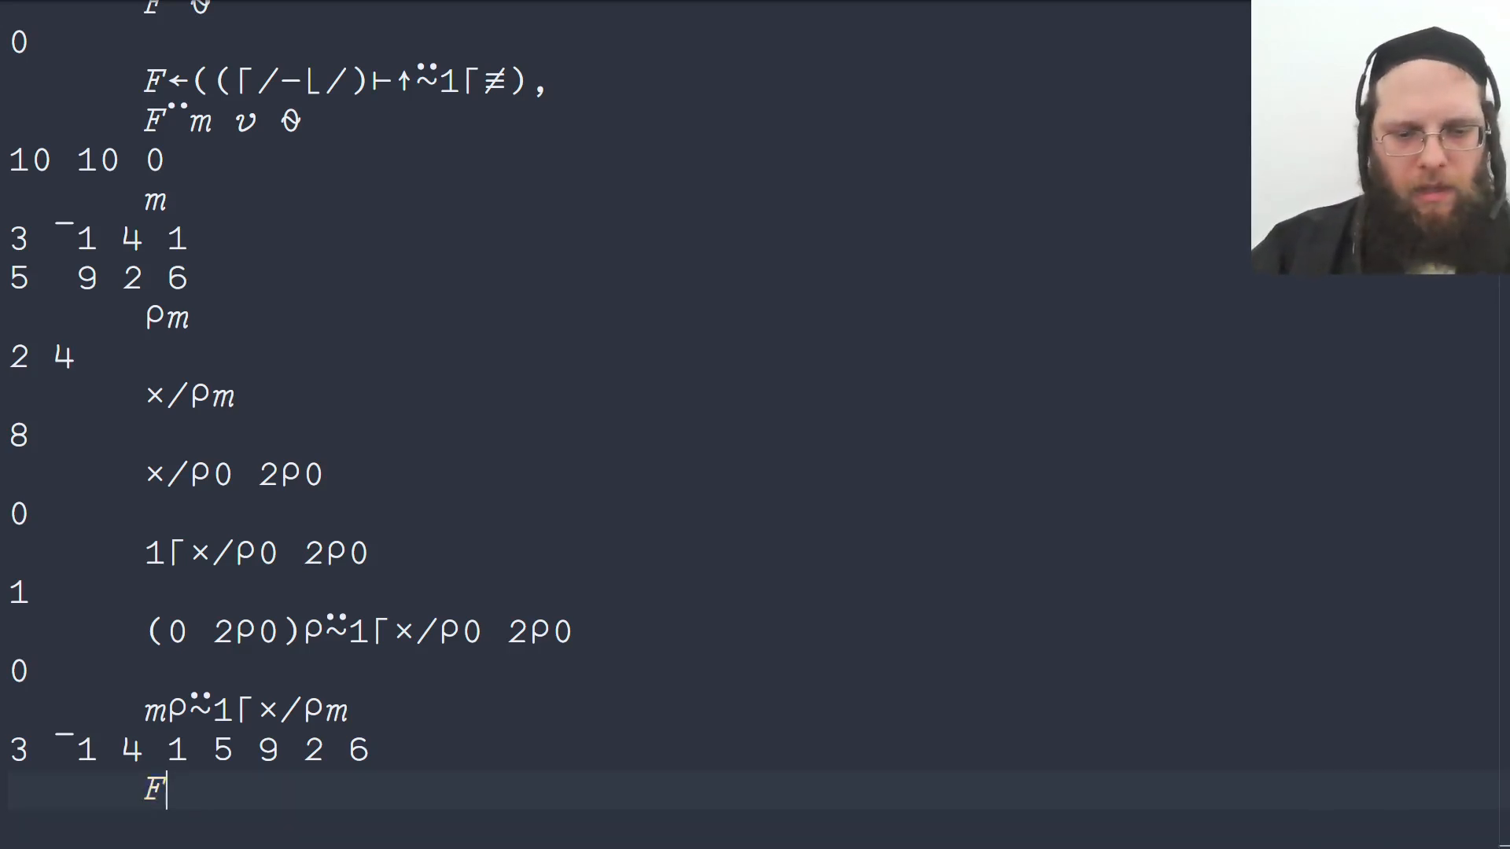
{"action": "type", "text": "←(⌈/-)"}
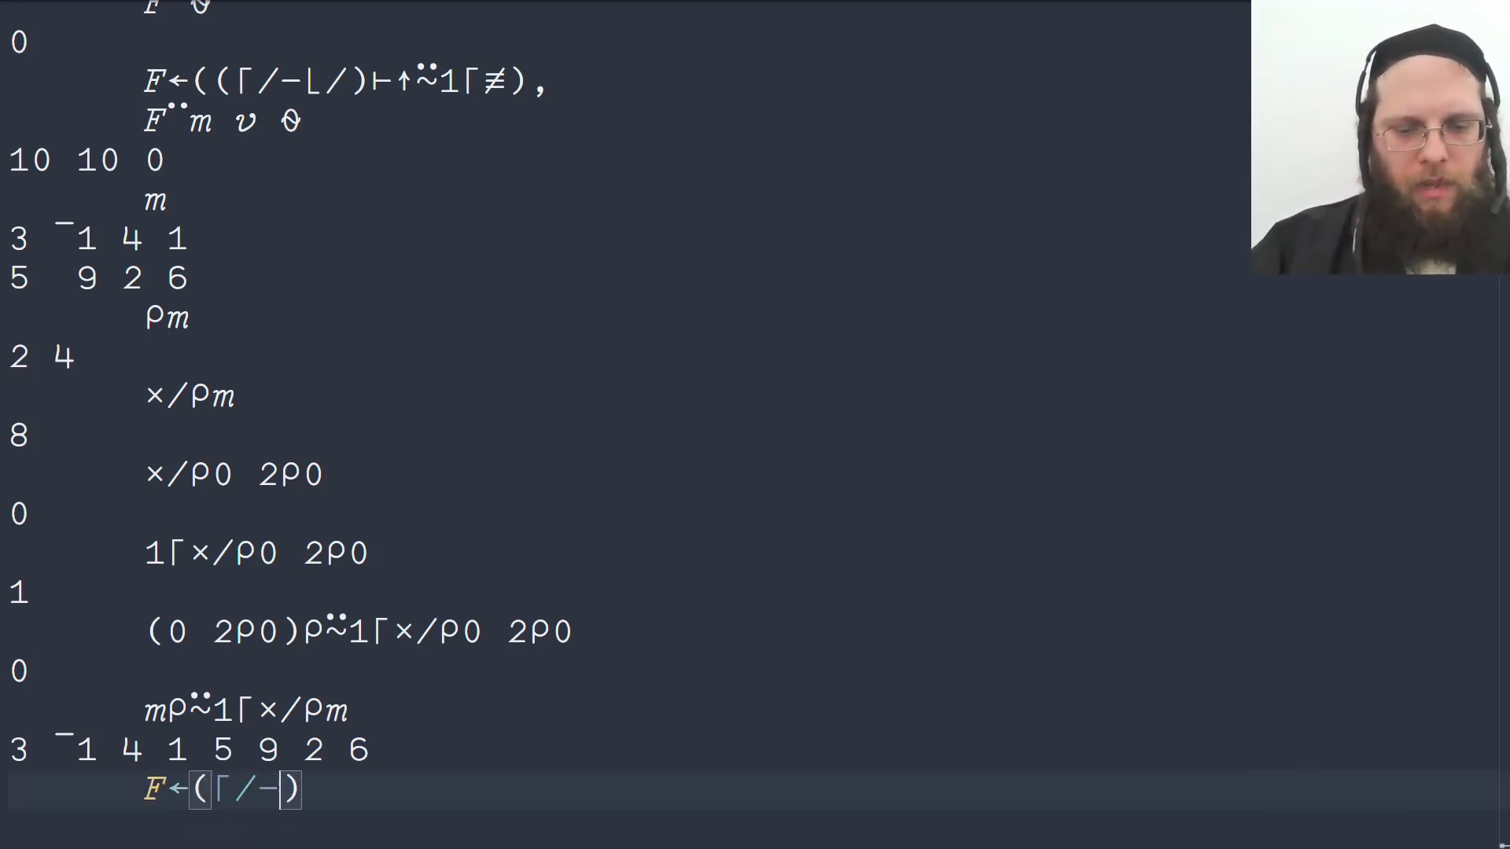
Step: Complete F←((⌈/-⌊/)⊢⍴⍨1⌈≢), and check F m gives 10 and F ⍬ gives 0
{"action": "type", "text": "L/"}
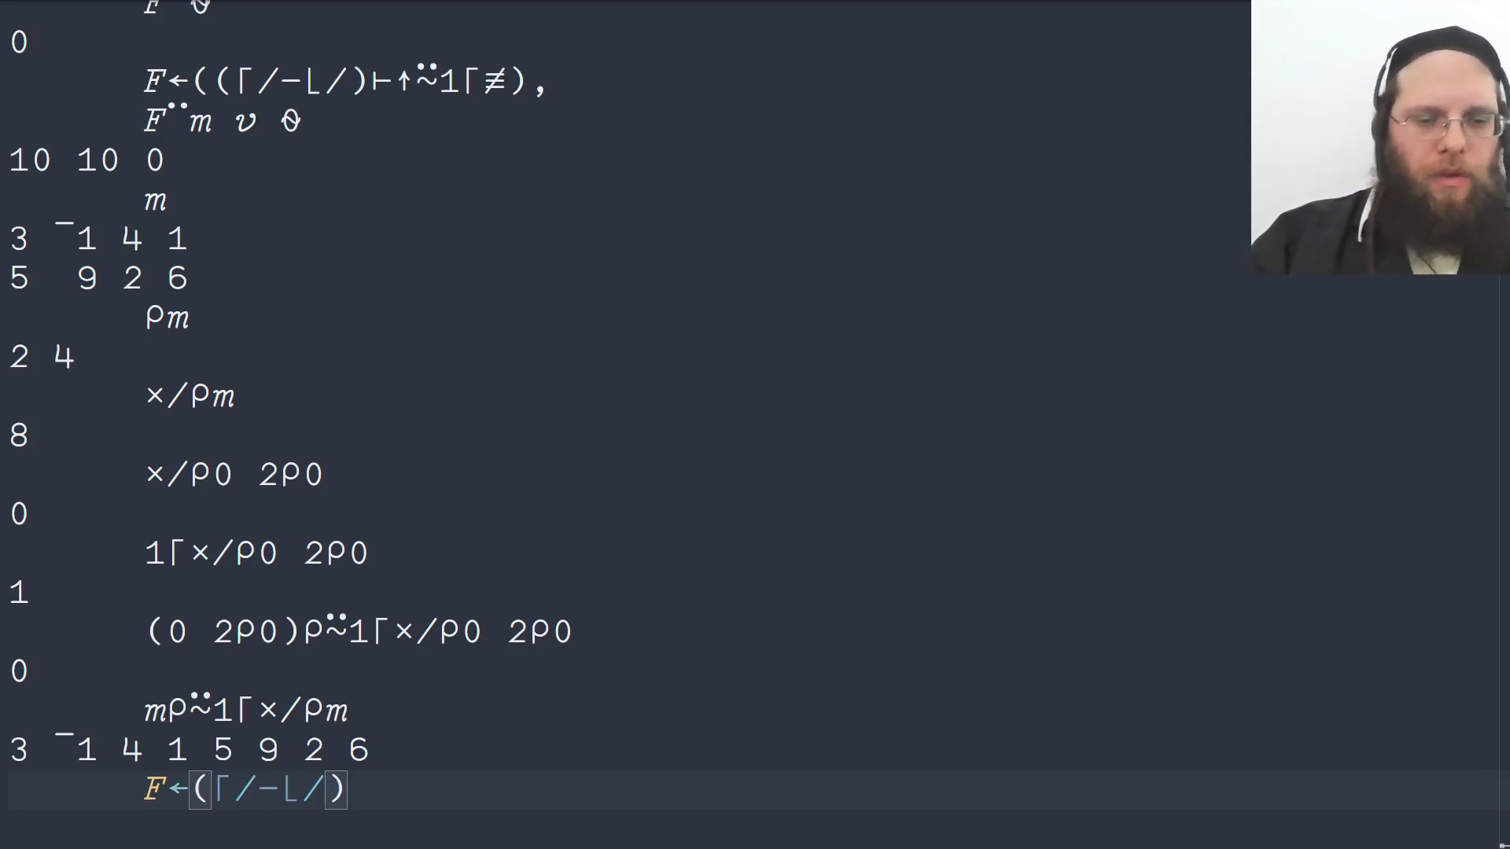
{"action": "type", "text": "⊢ρ"}
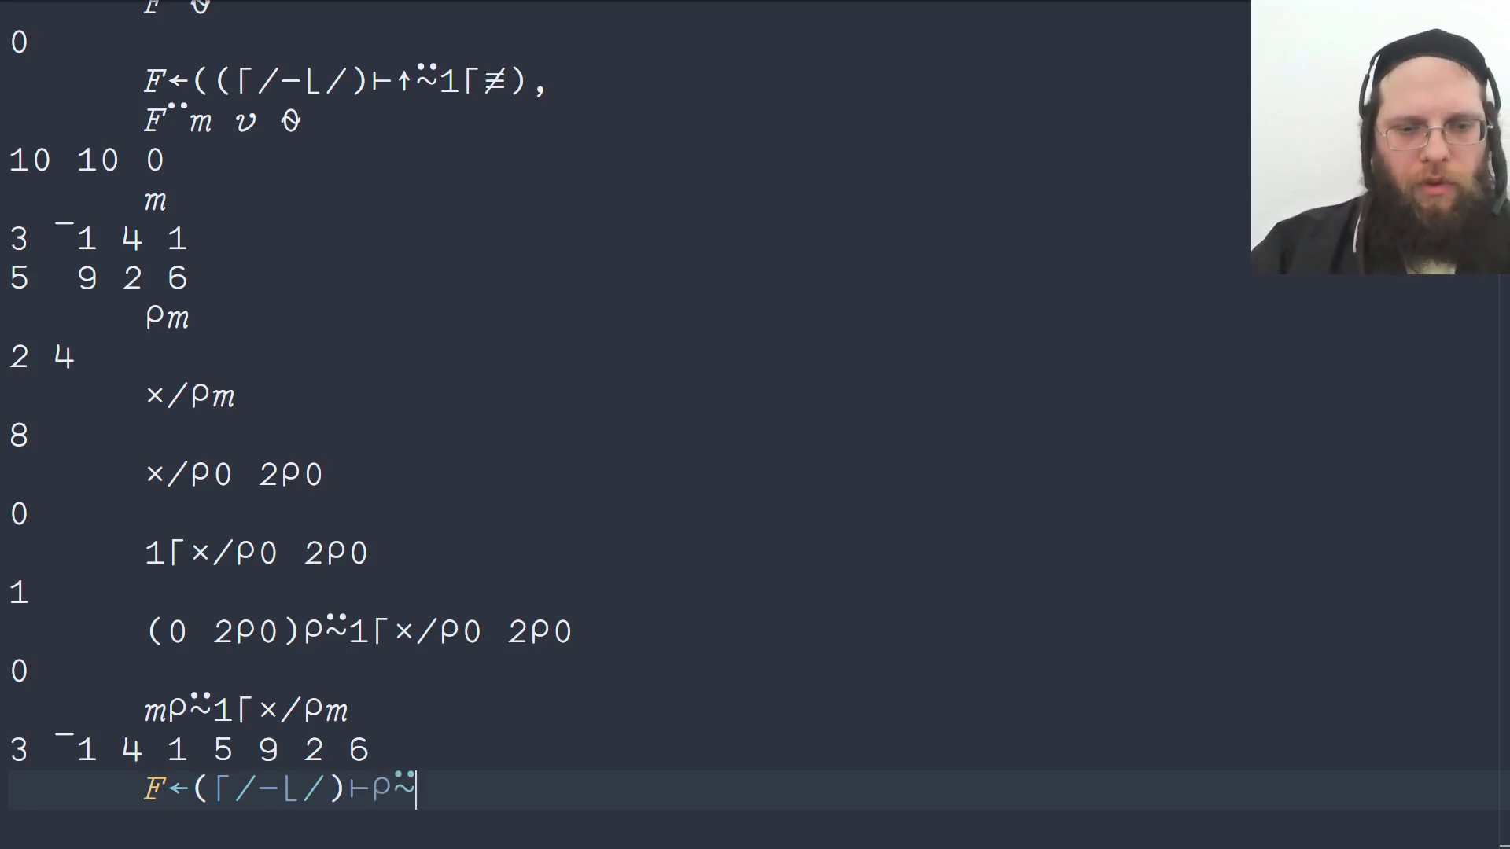
{"action": "type", "text": "1"}
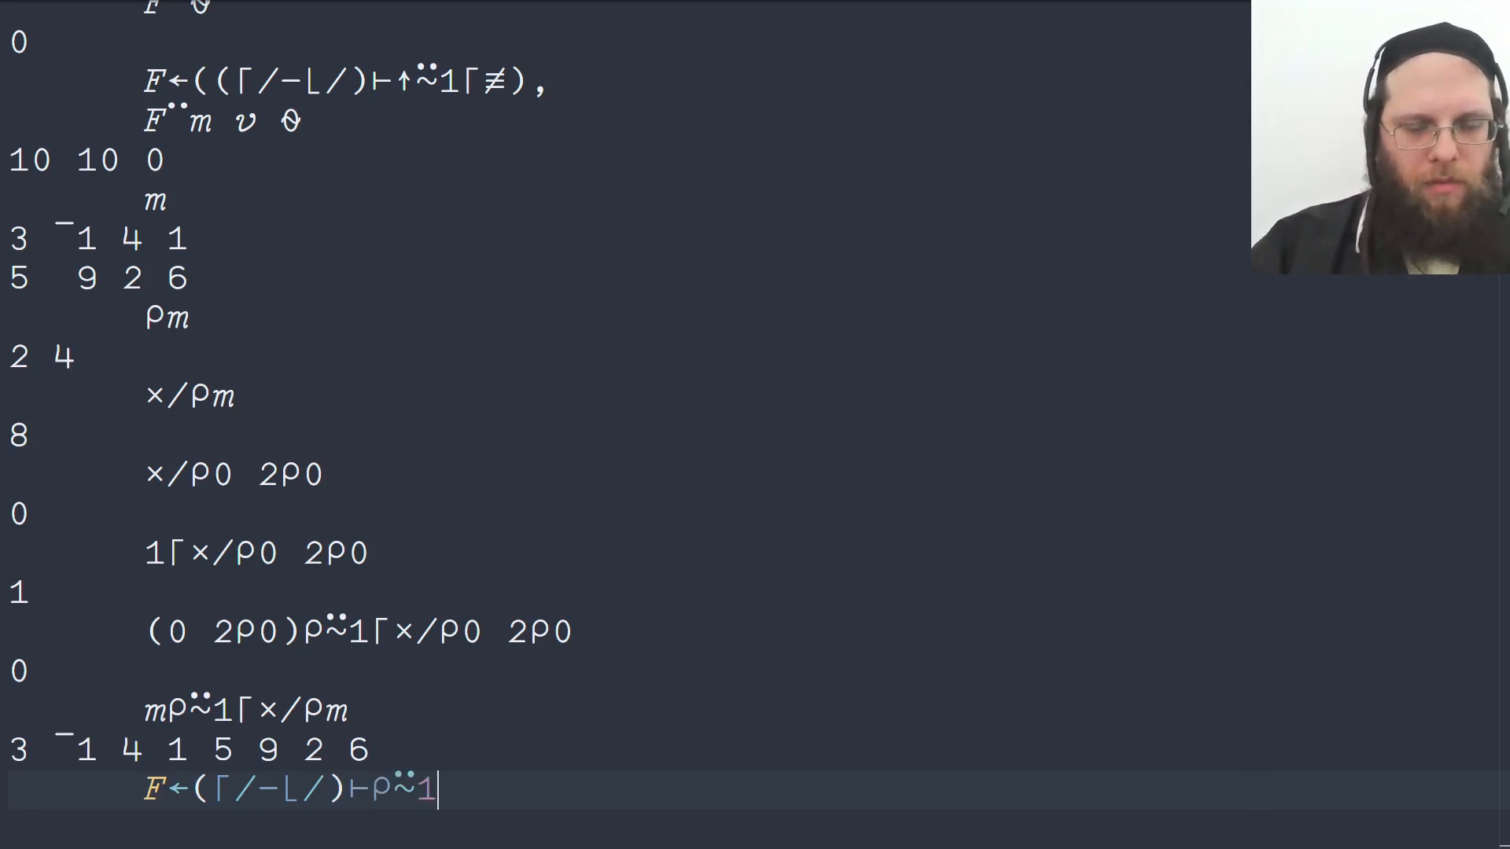
{"action": "type", "text": "⌈"}
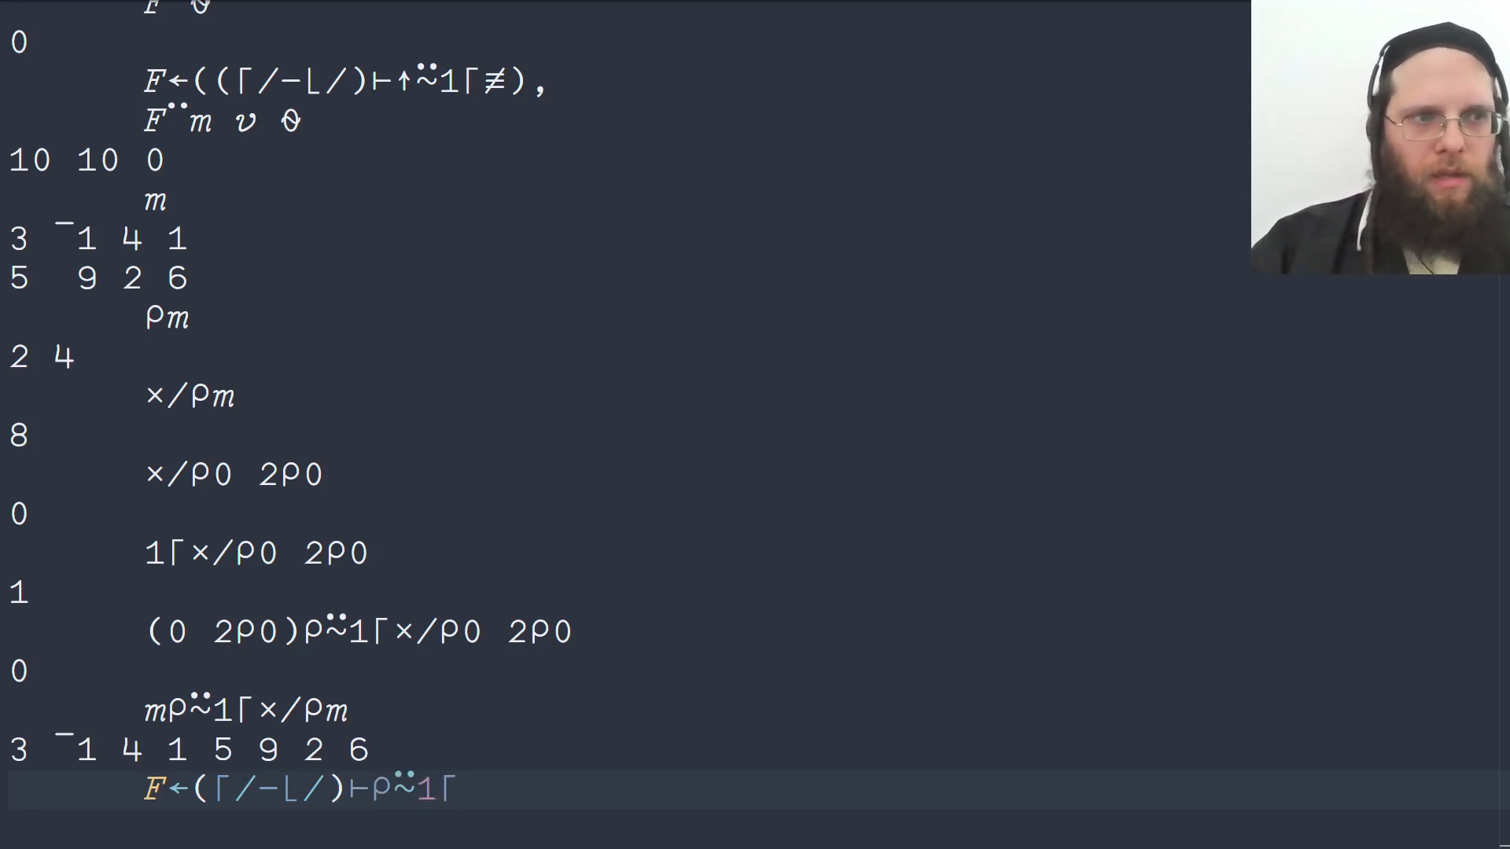
{"action": "type", "text": "≠"}
{"action": "type", "text": "0"}
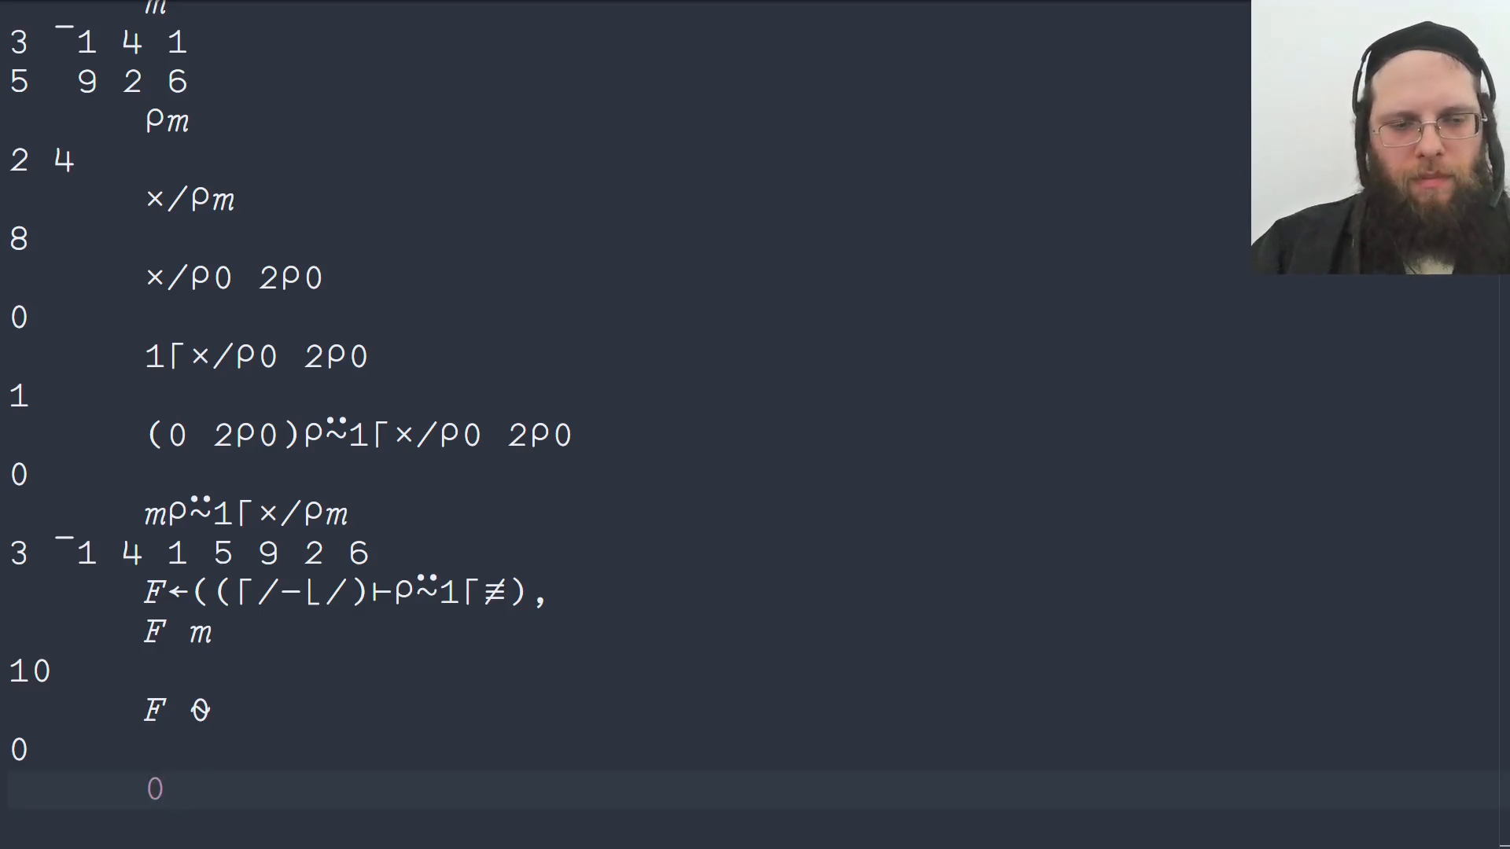
Step: Test 0∈⍴ and 0/⍨0∈⍴ on m, ⍬, 1 2 3 and 0 2⍴0
{"action": "type", "text": "∈ρ⍬"}
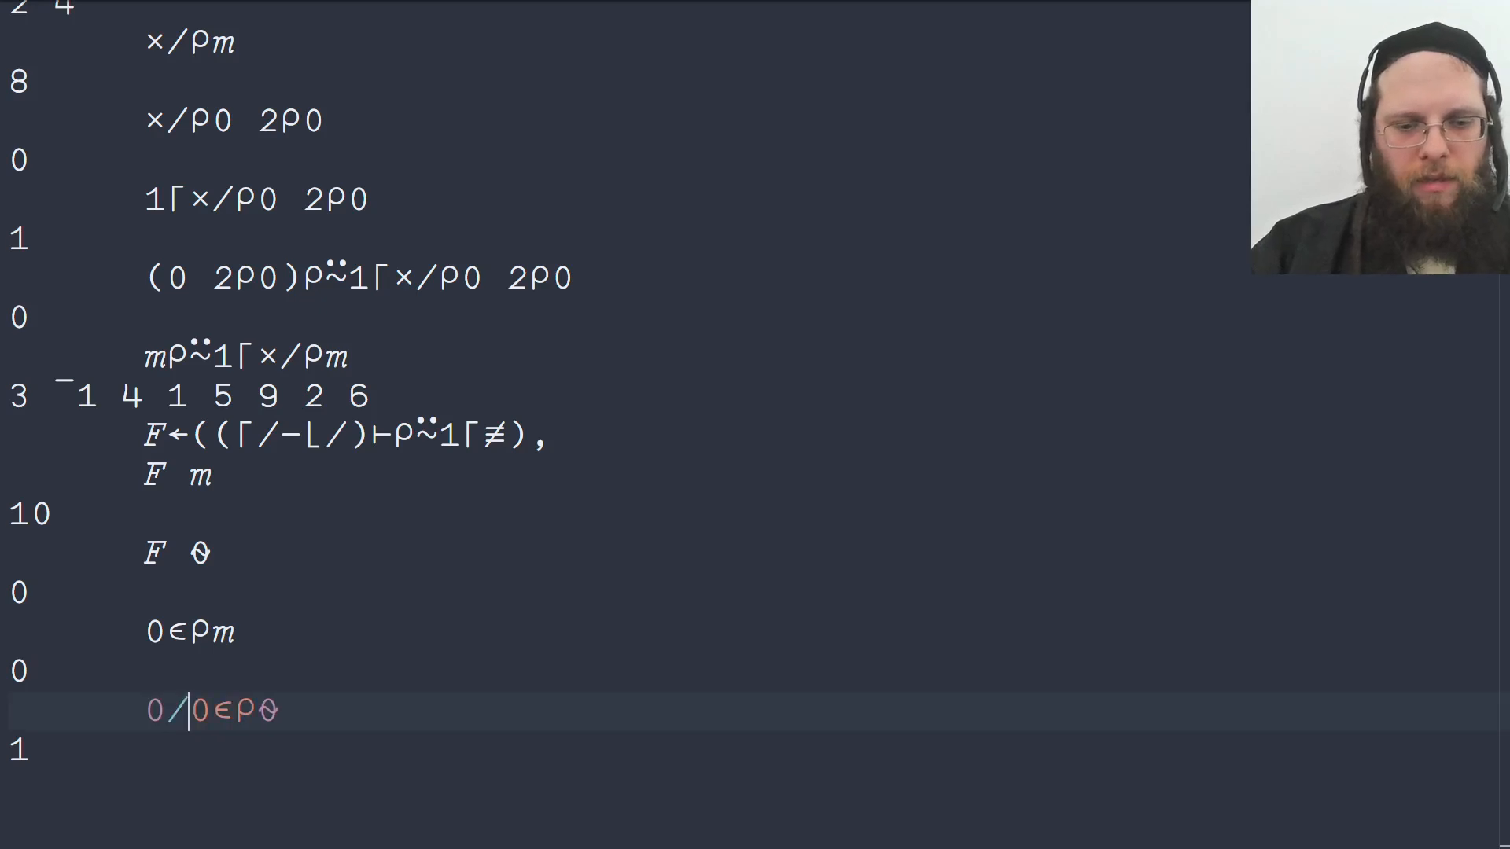
{"action": "type", "text": "⍨"}
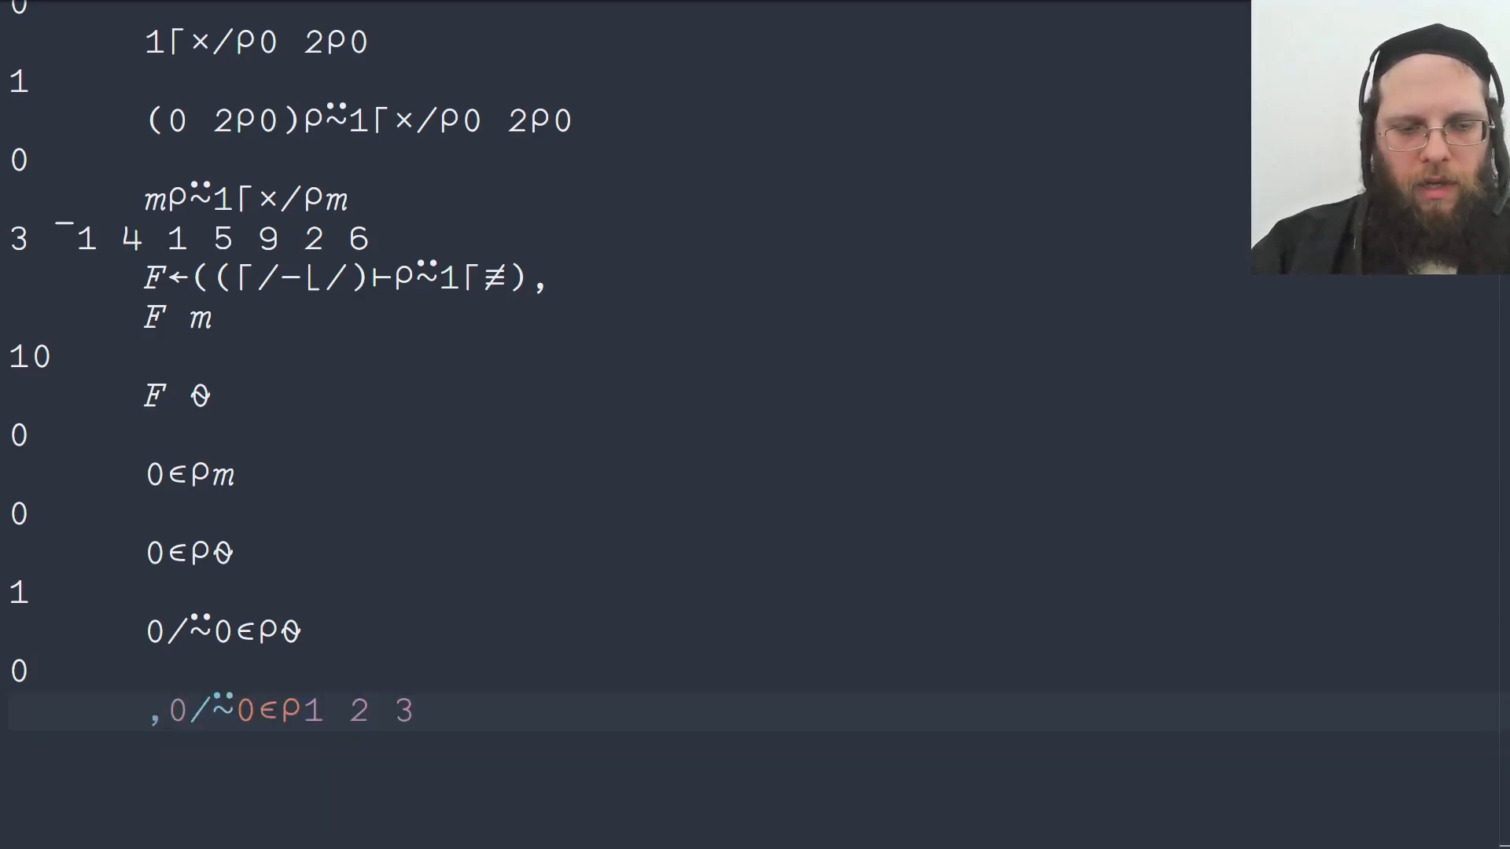
{"action": "type", "text": ","}
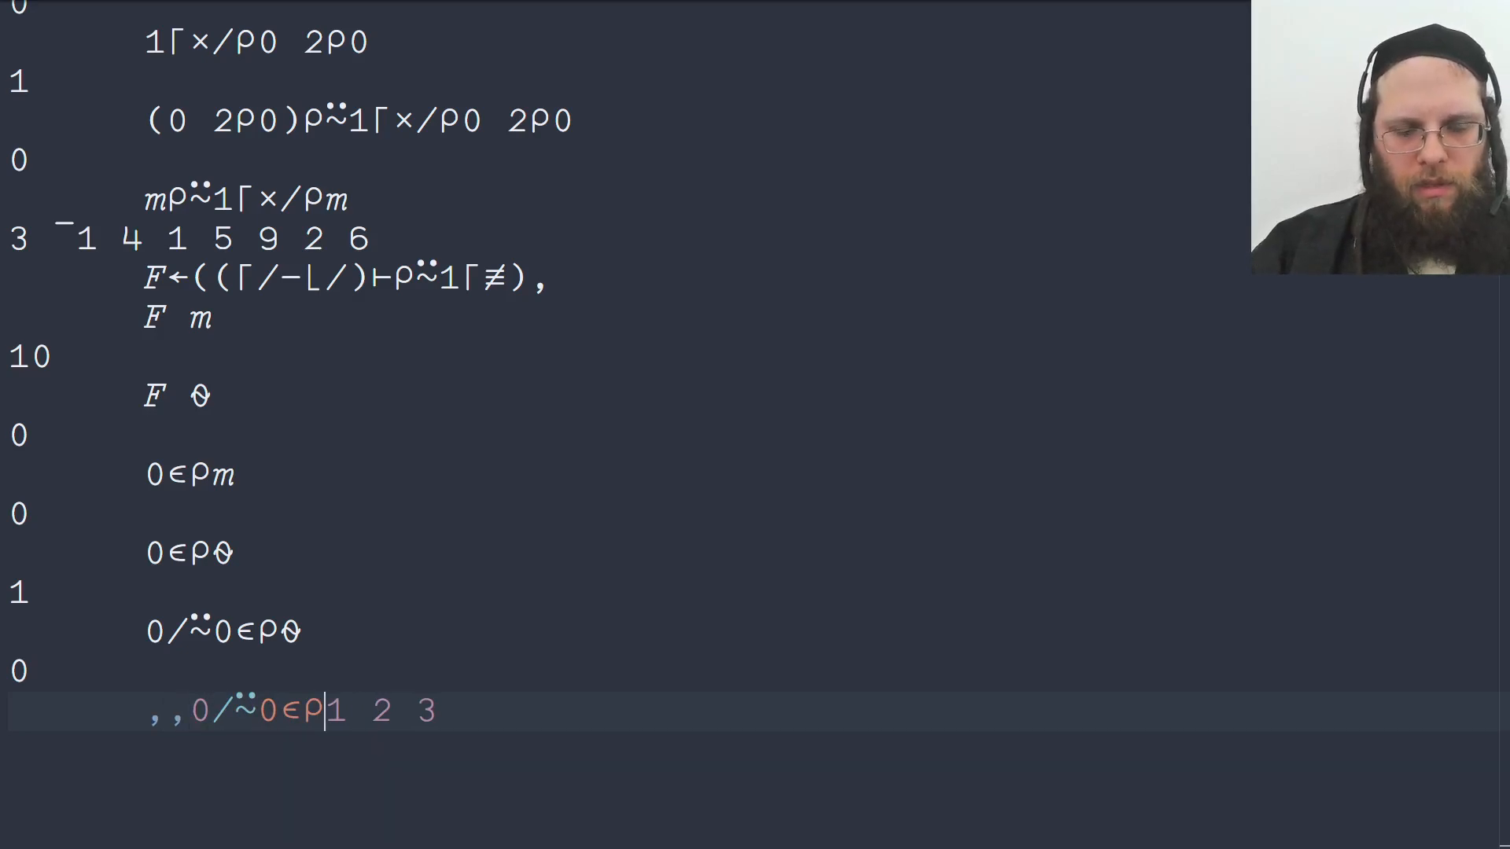
{"action": "type", "text": "()"}
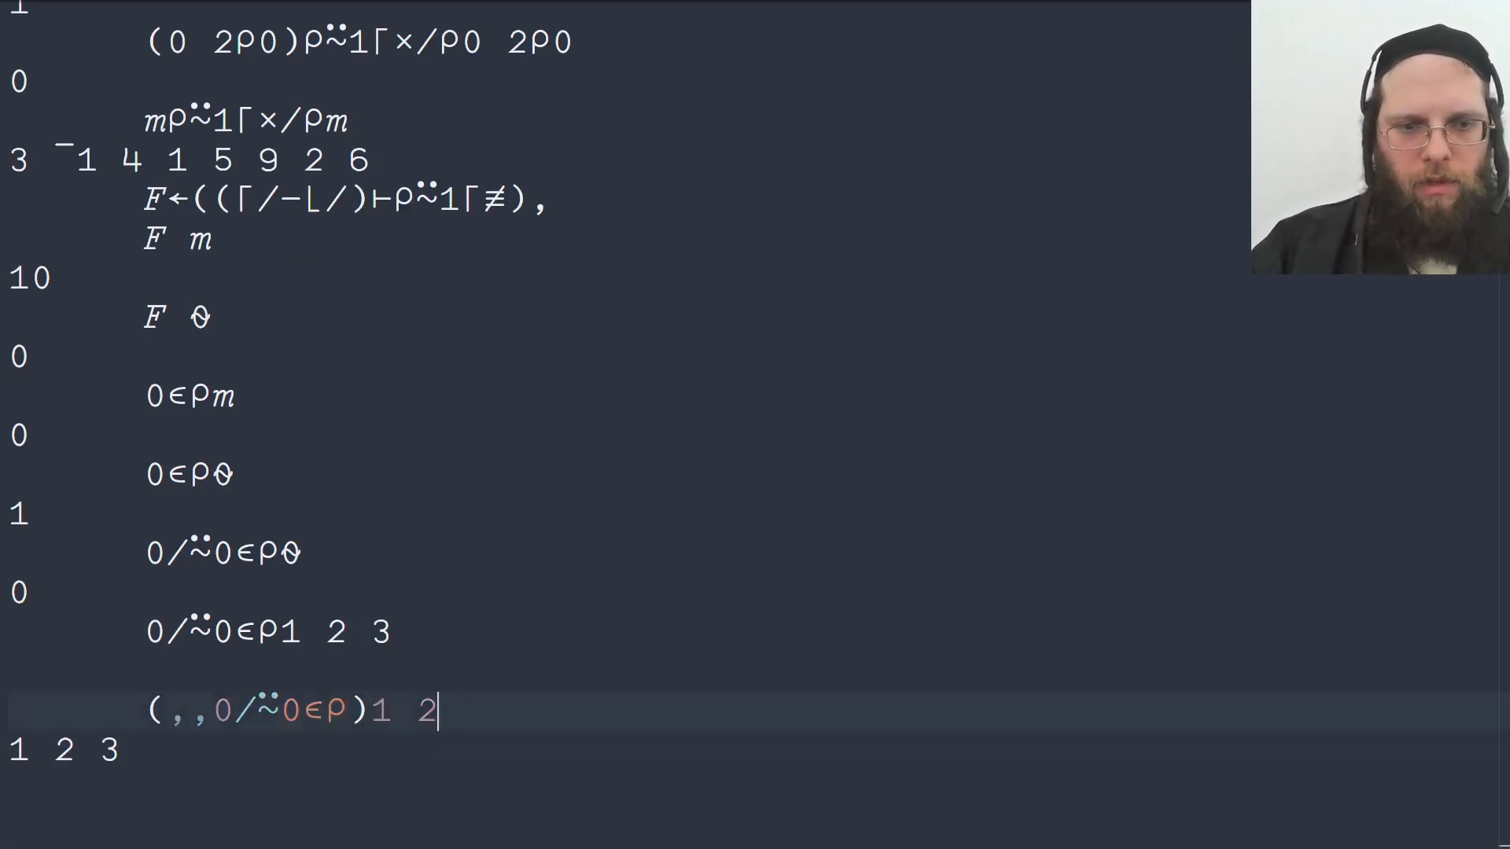
{"action": "type", "text": "0 2⍴"}
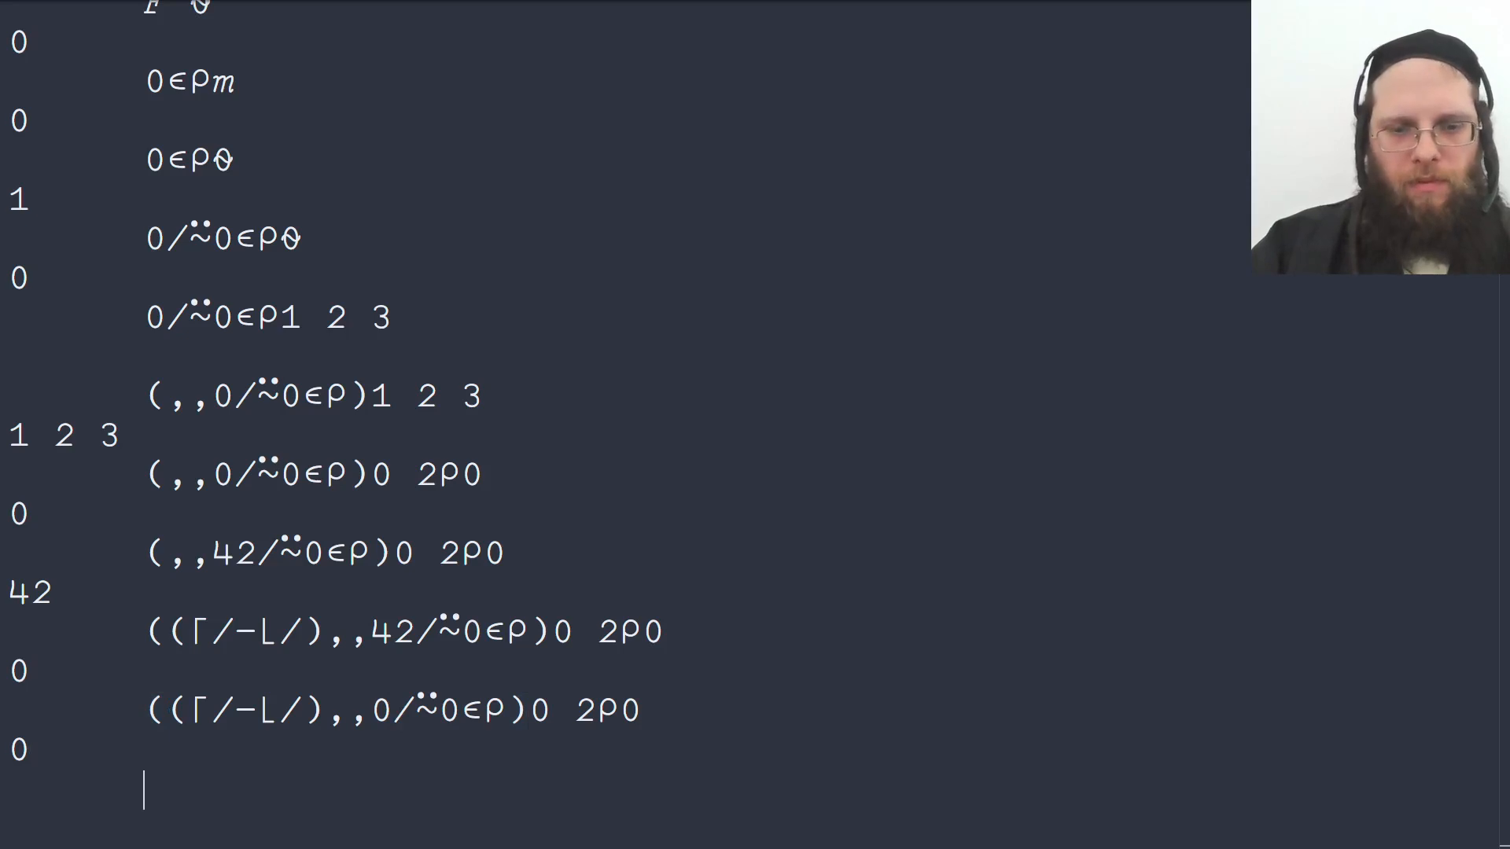
Step: Try 0∩⍴ on several shapes, then define F←(⌈/-⌊/),,0∩⍴ giving 10 for m, 0 for ⍬
{"action": "type", "text": "0 2⍴0"}
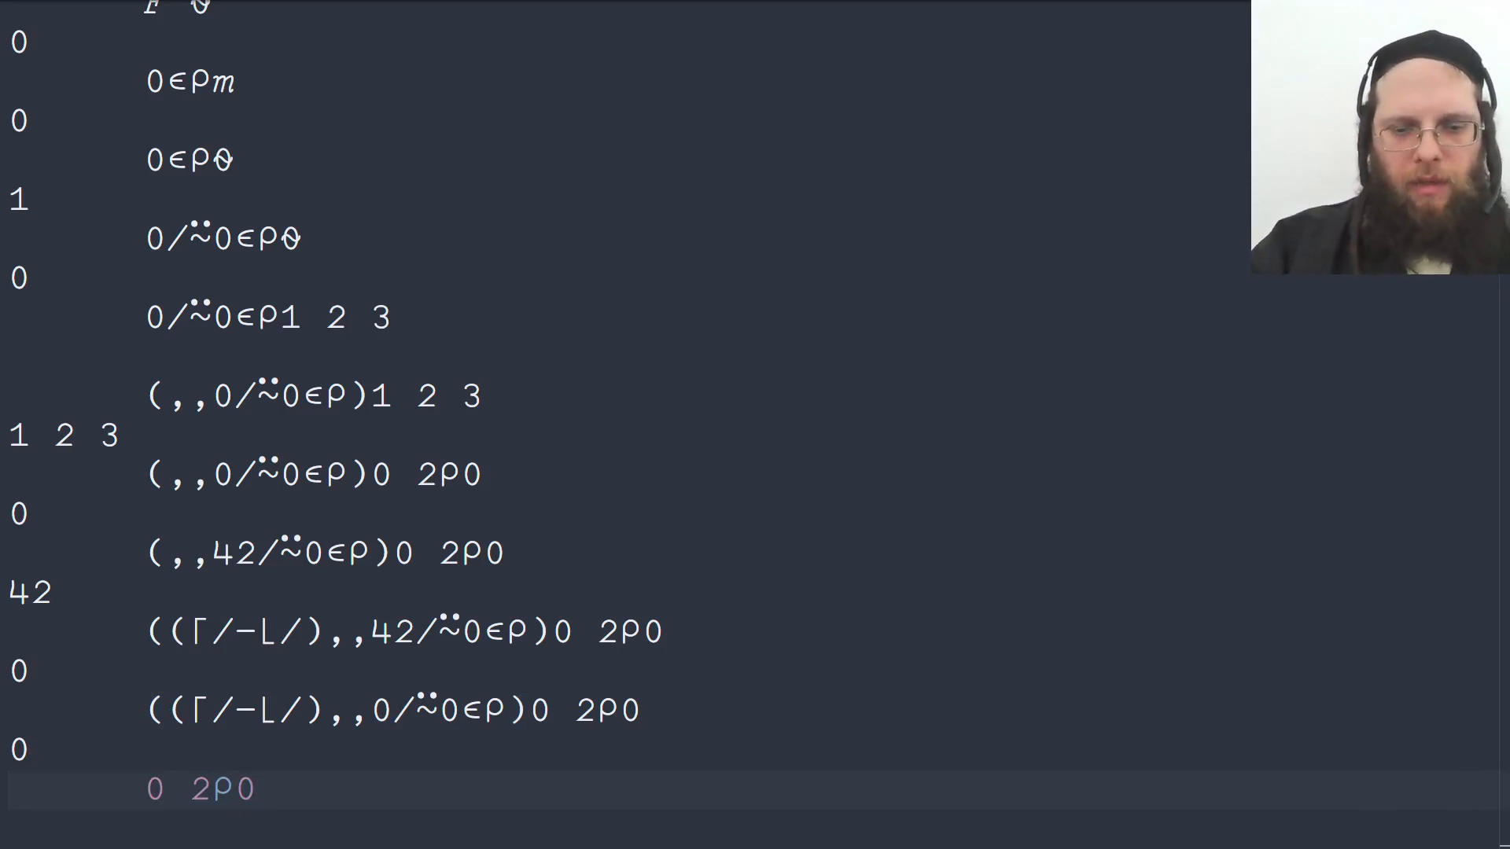
{"action": "type", "text": "∩0"}
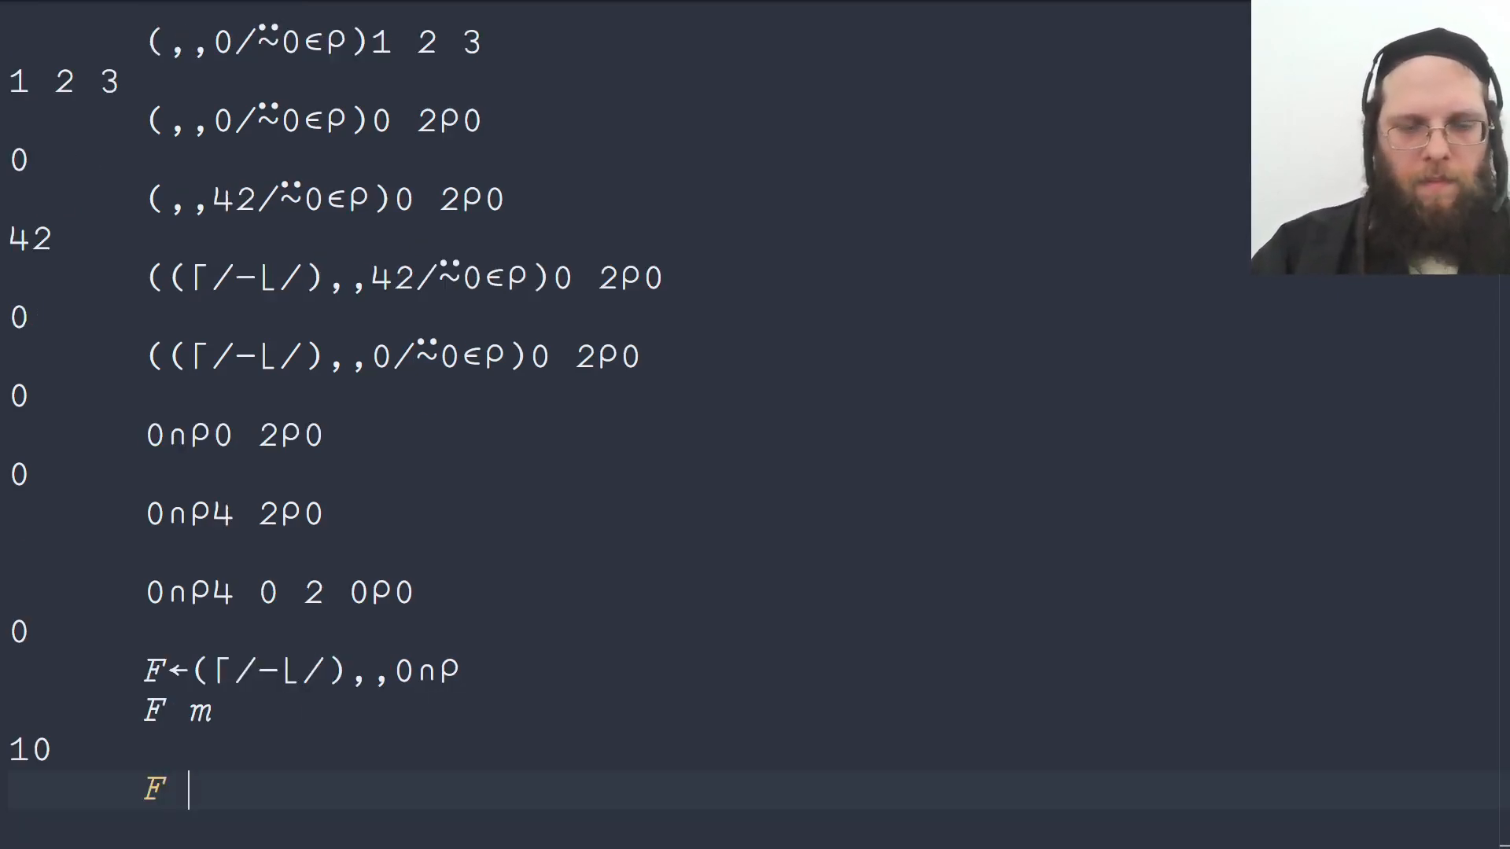
{"action": "type", "text": "⍬"}
{"action": "type", "text": "(⌈/-⌊"}
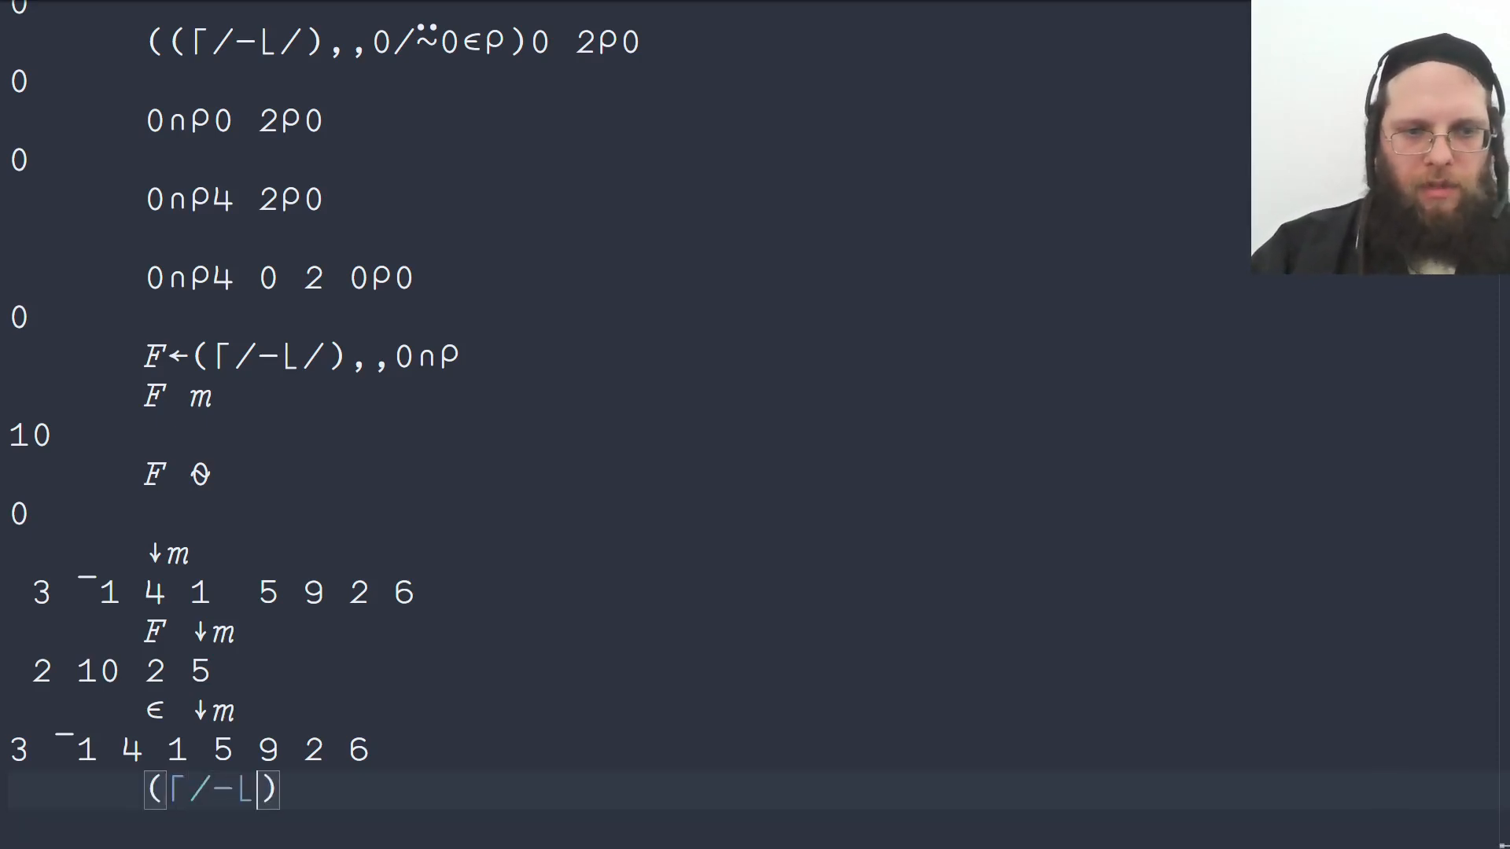
Step: Type the enlisting range definition F←((⌈/-⌊/)⊢↑⍨1⌈≢)∊ and test it on ↓m
{"action": "type", "text": "/"}
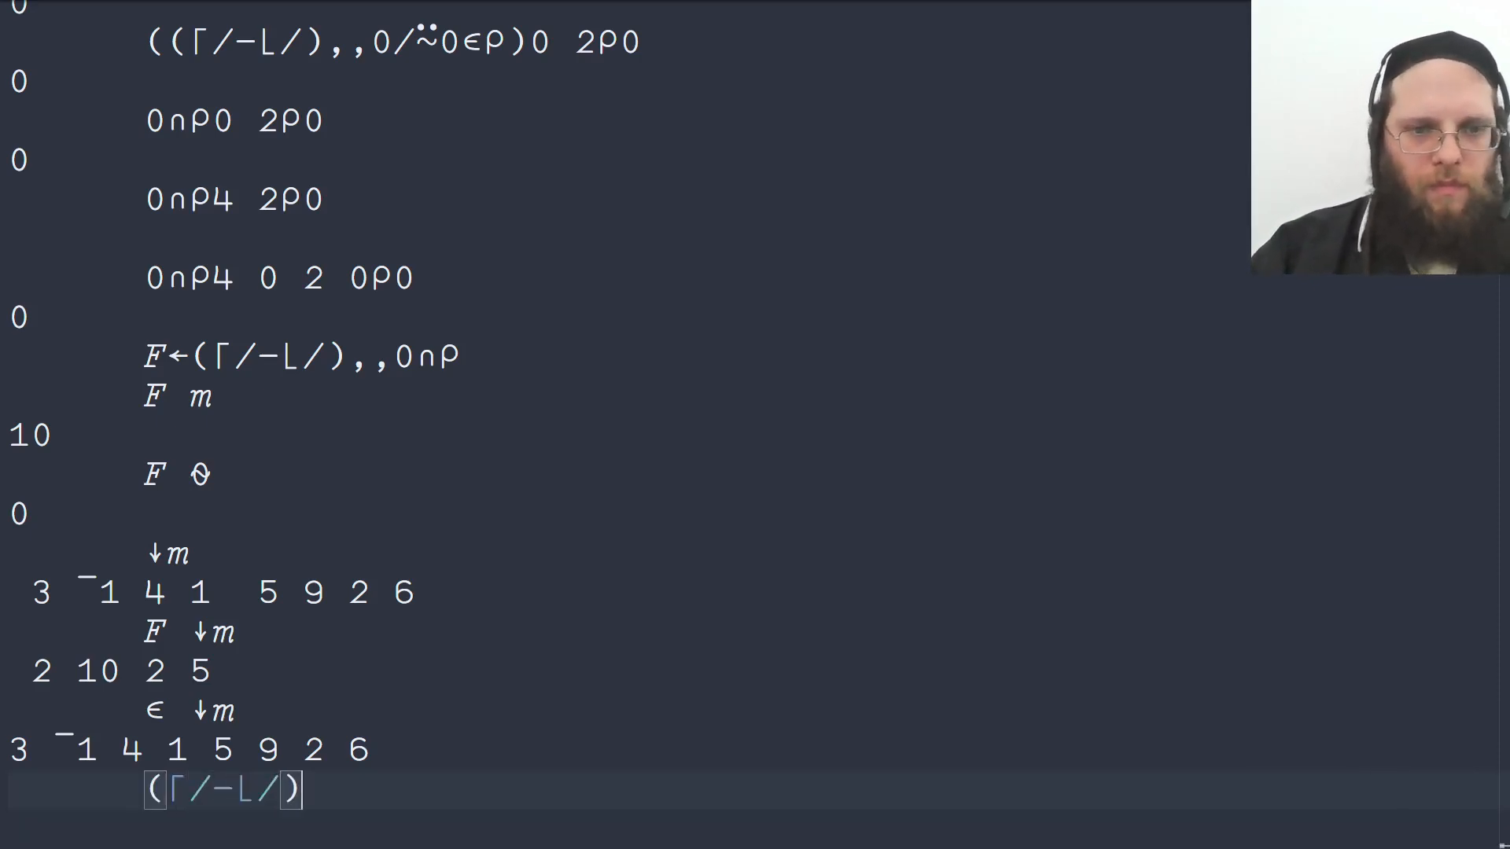
{"action": "type", "text": "⊢"}
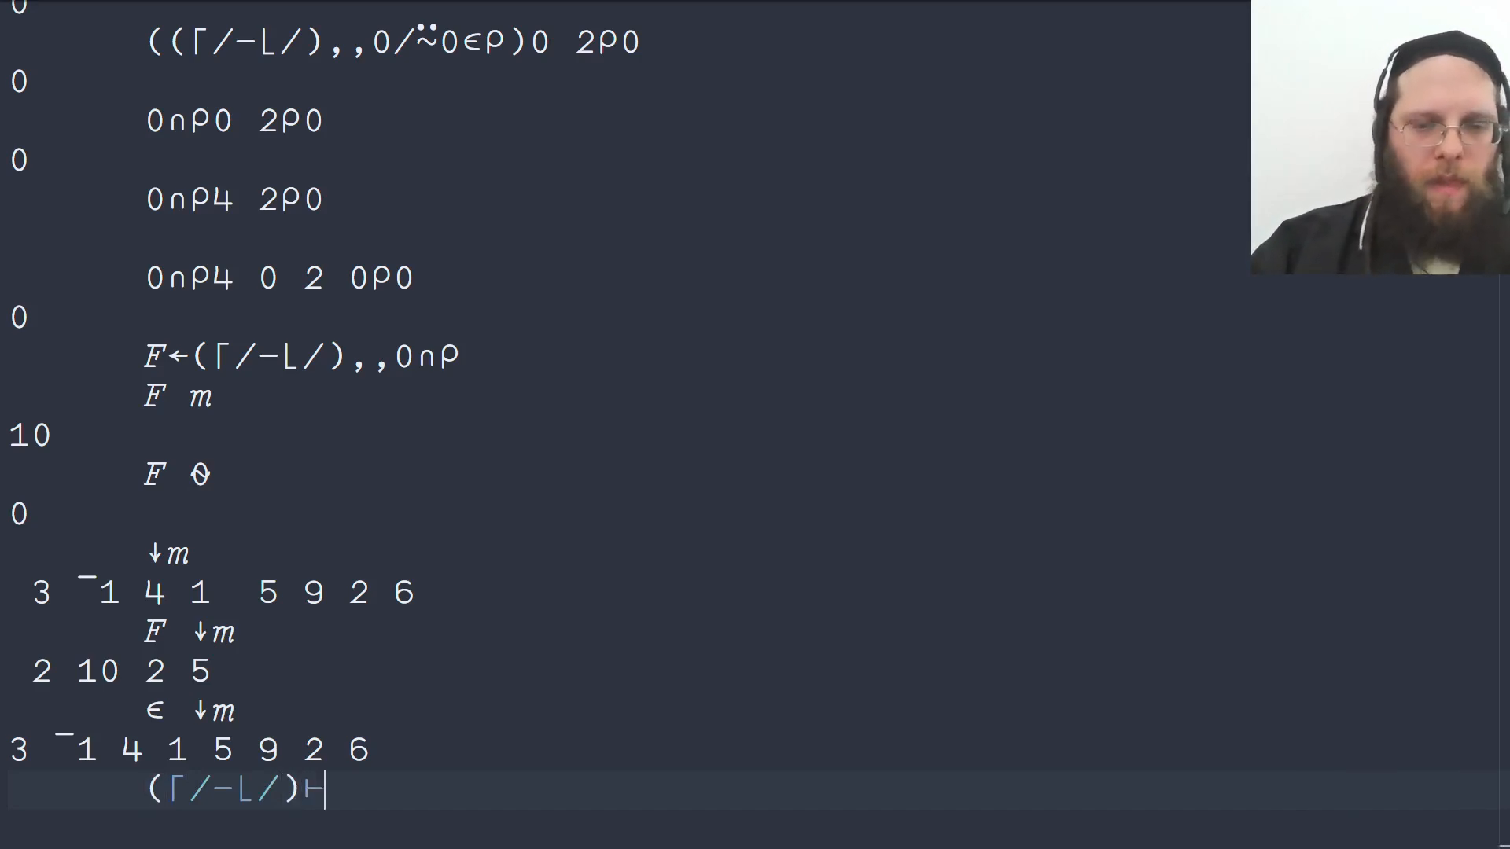
{"action": "type", "text": "↑∵"}
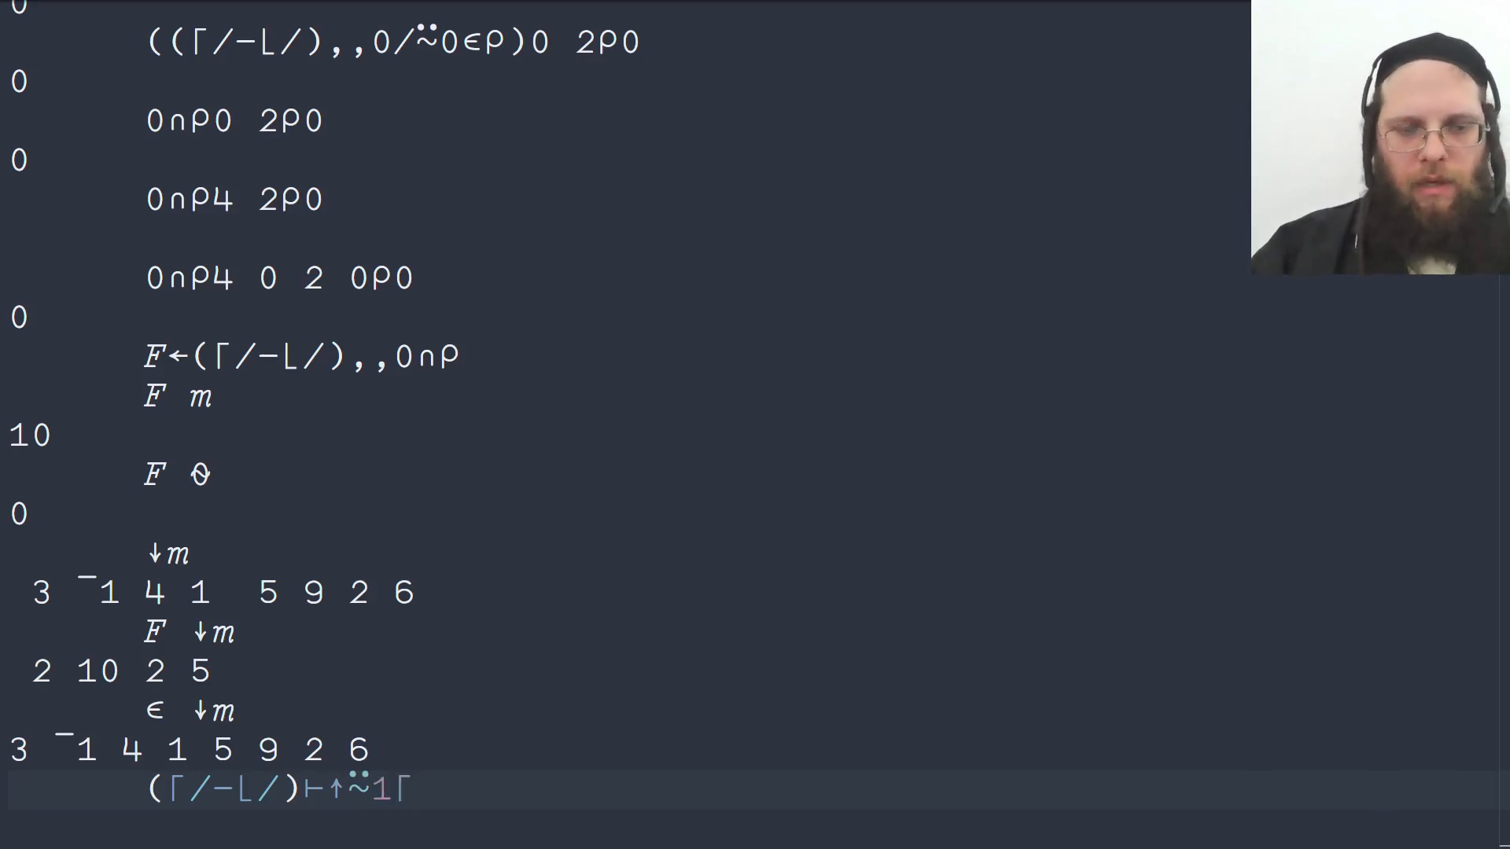
{"action": "type", "text": "≠"}
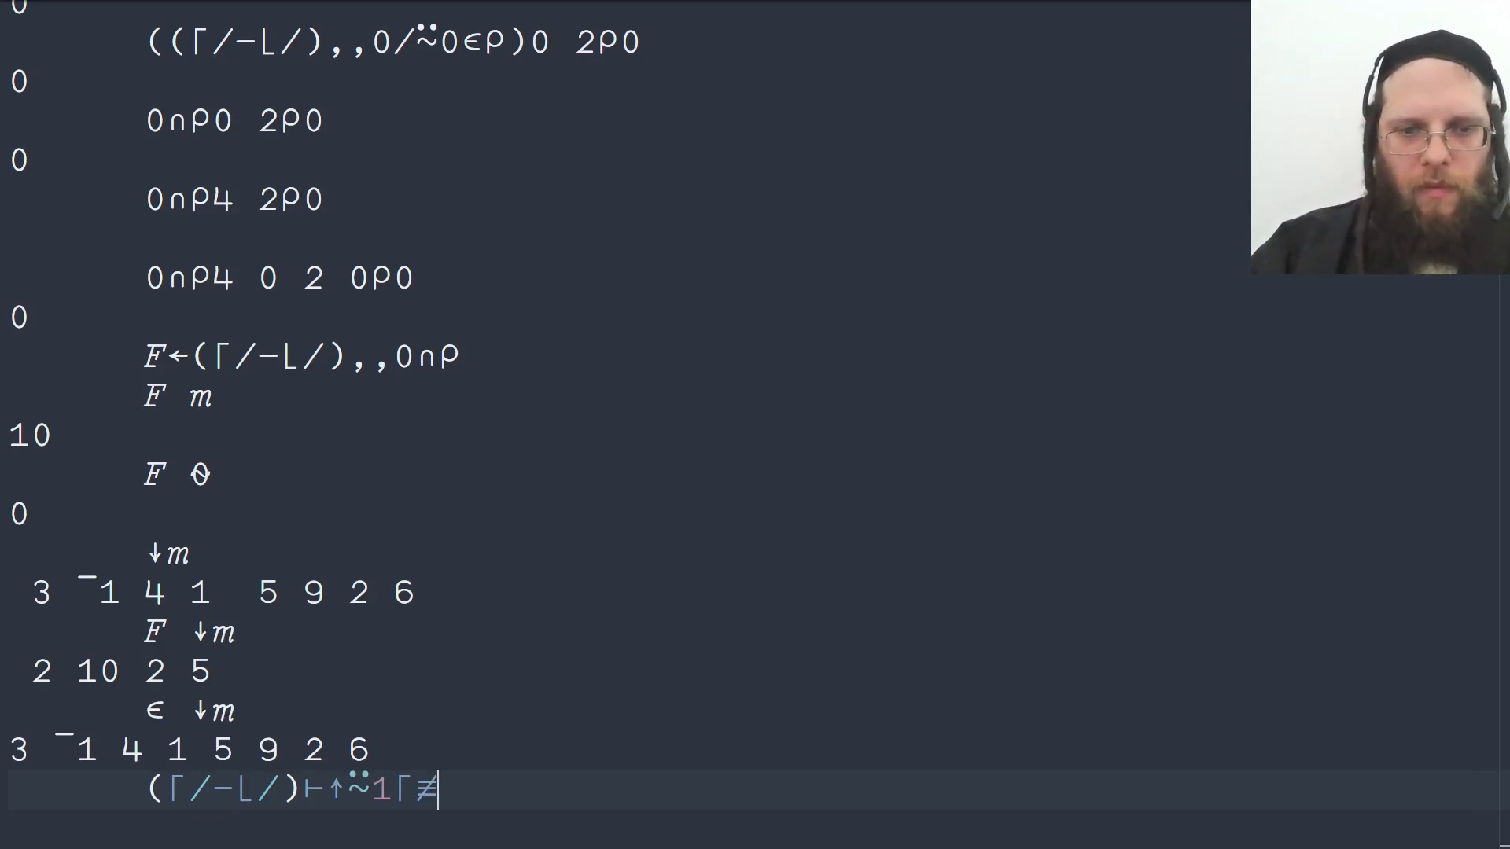
{"action": "type", "text": ")"}
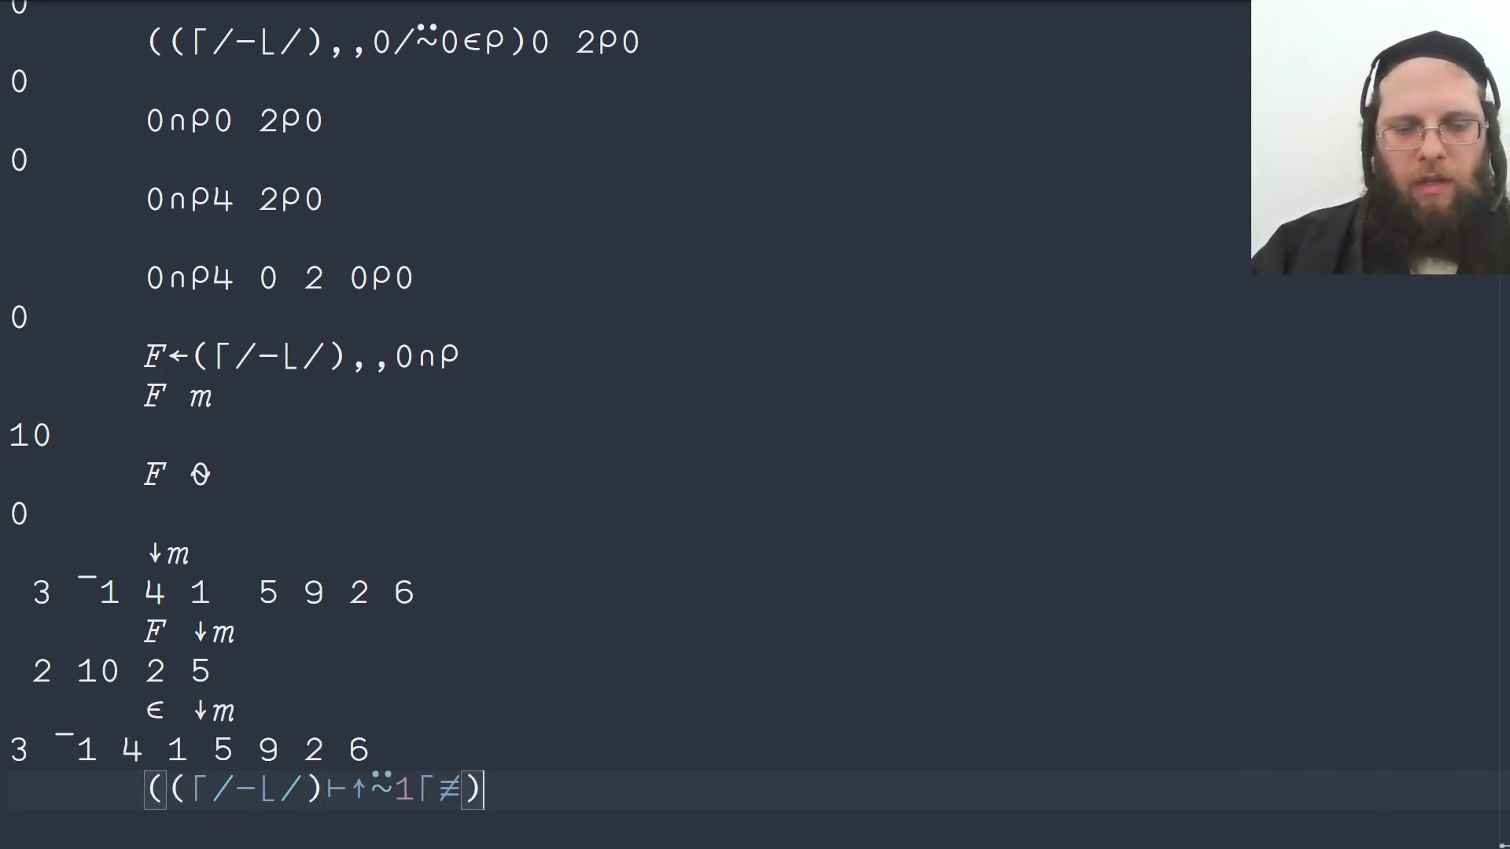
{"action": "type", "text": "∈"}
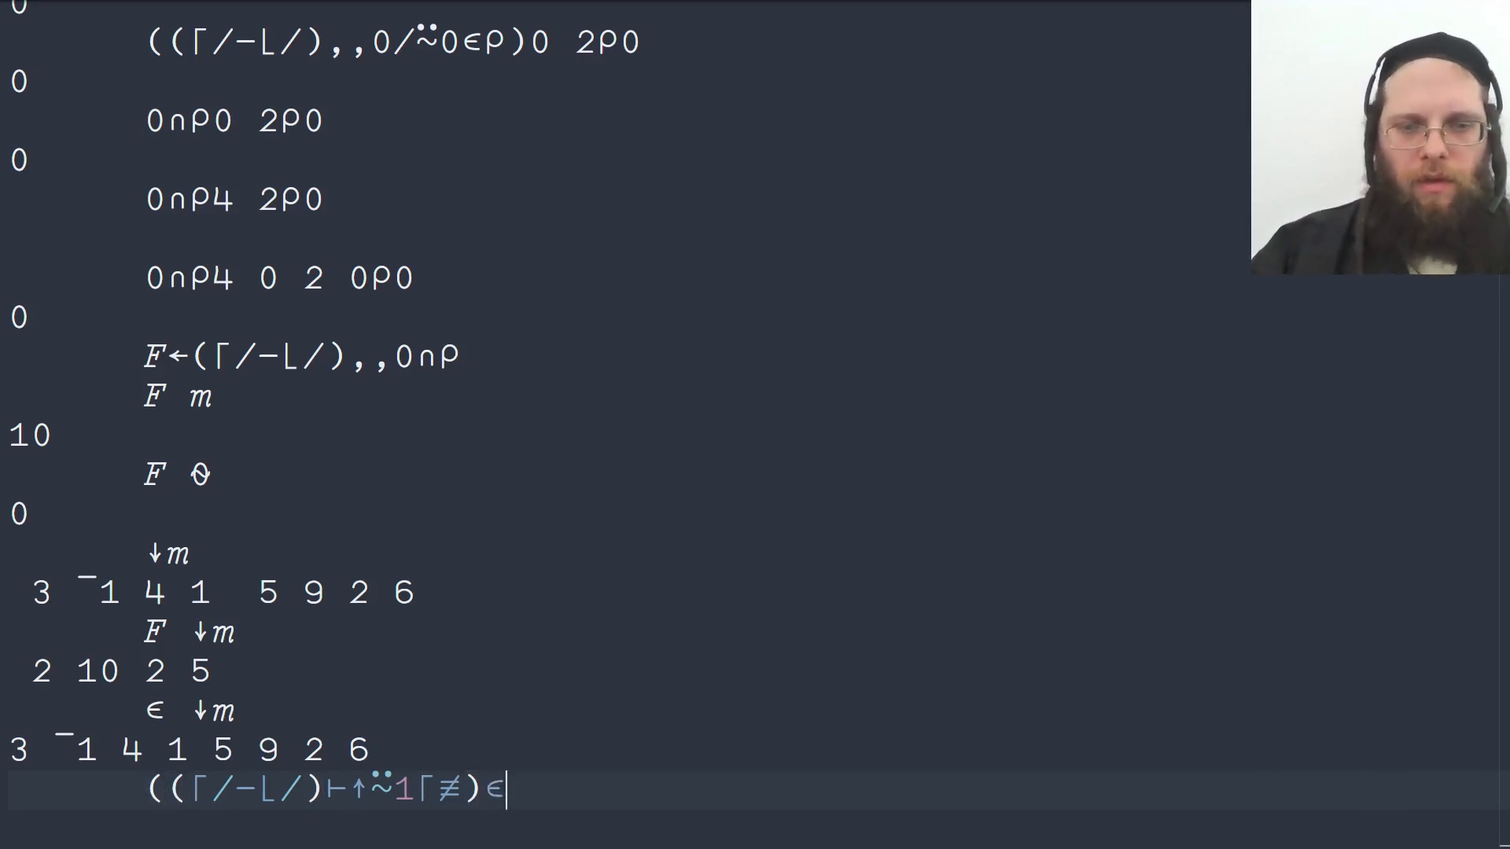
{"action": "type", "text": "F"}
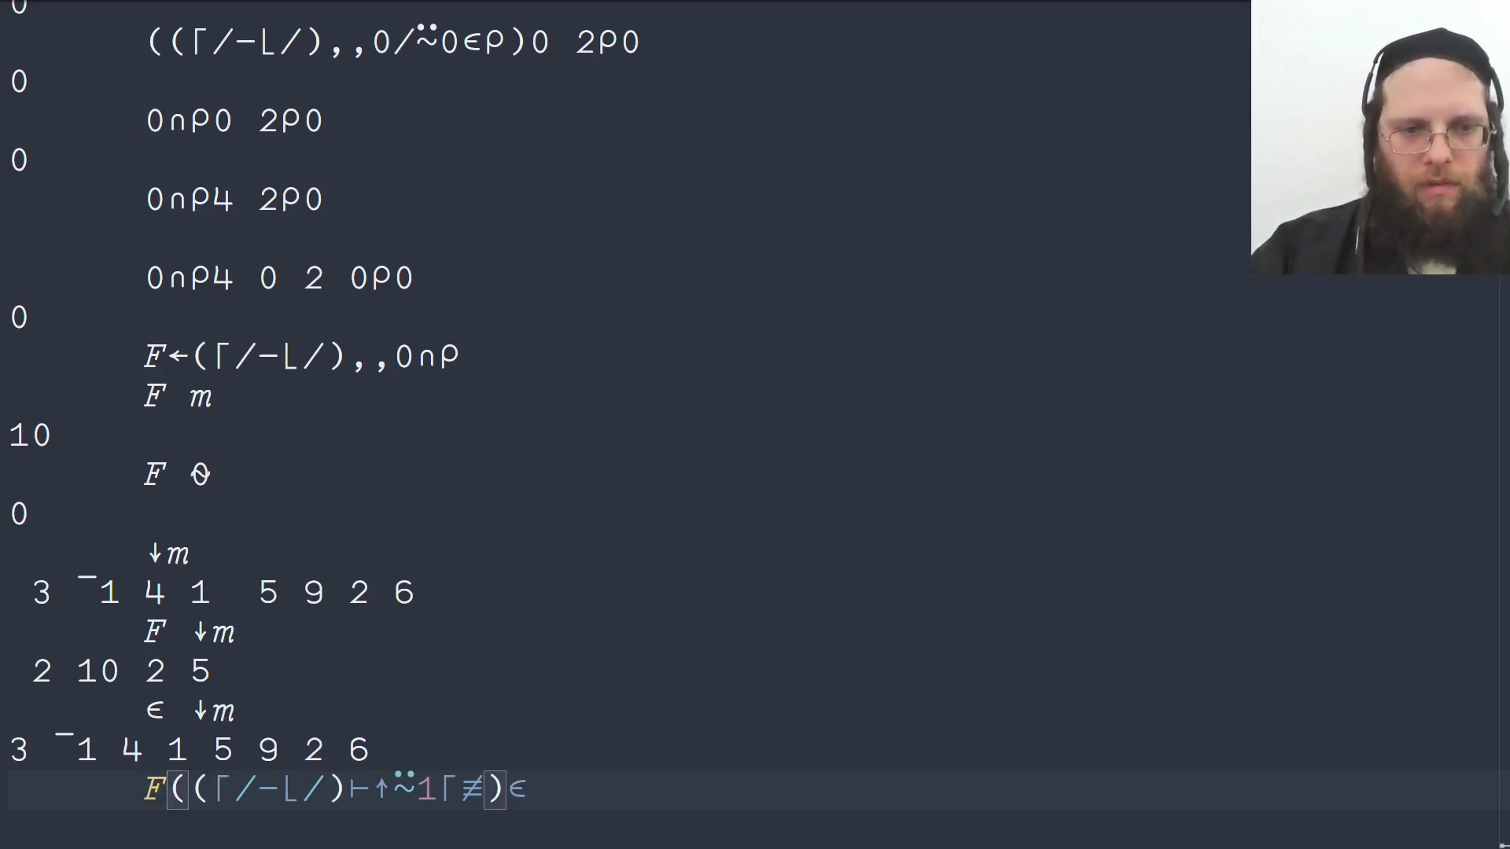
{"action": "scroll", "scroll_direction": "down", "scroll_amount": 3}
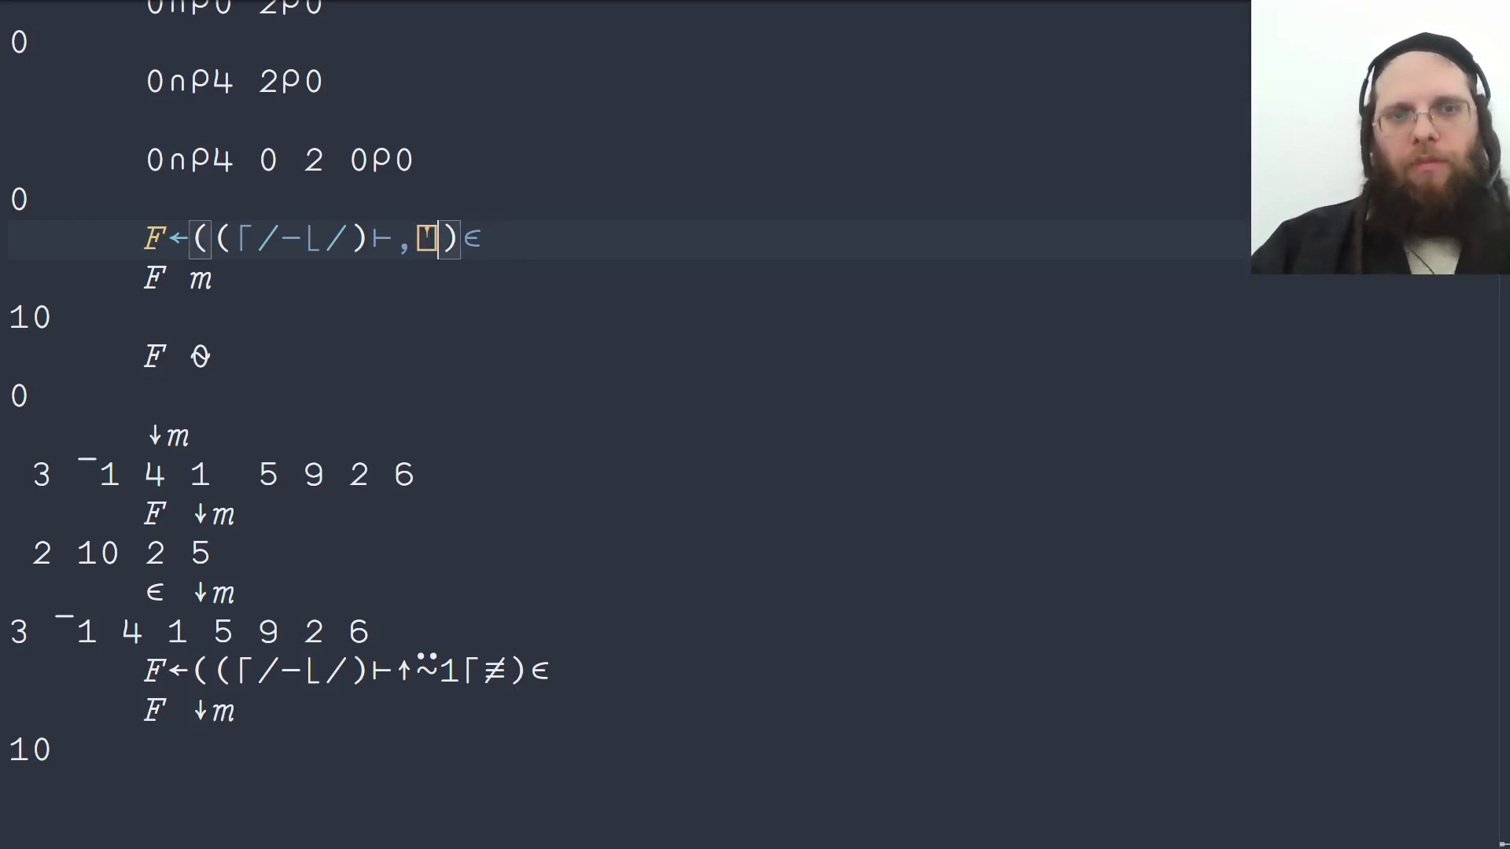
Step: Edit the recalled definition toward F←((⌈/-⌊/)⊢,0∩)∊, typing the zero-intersection part
{"action": "type", "text": "0"}
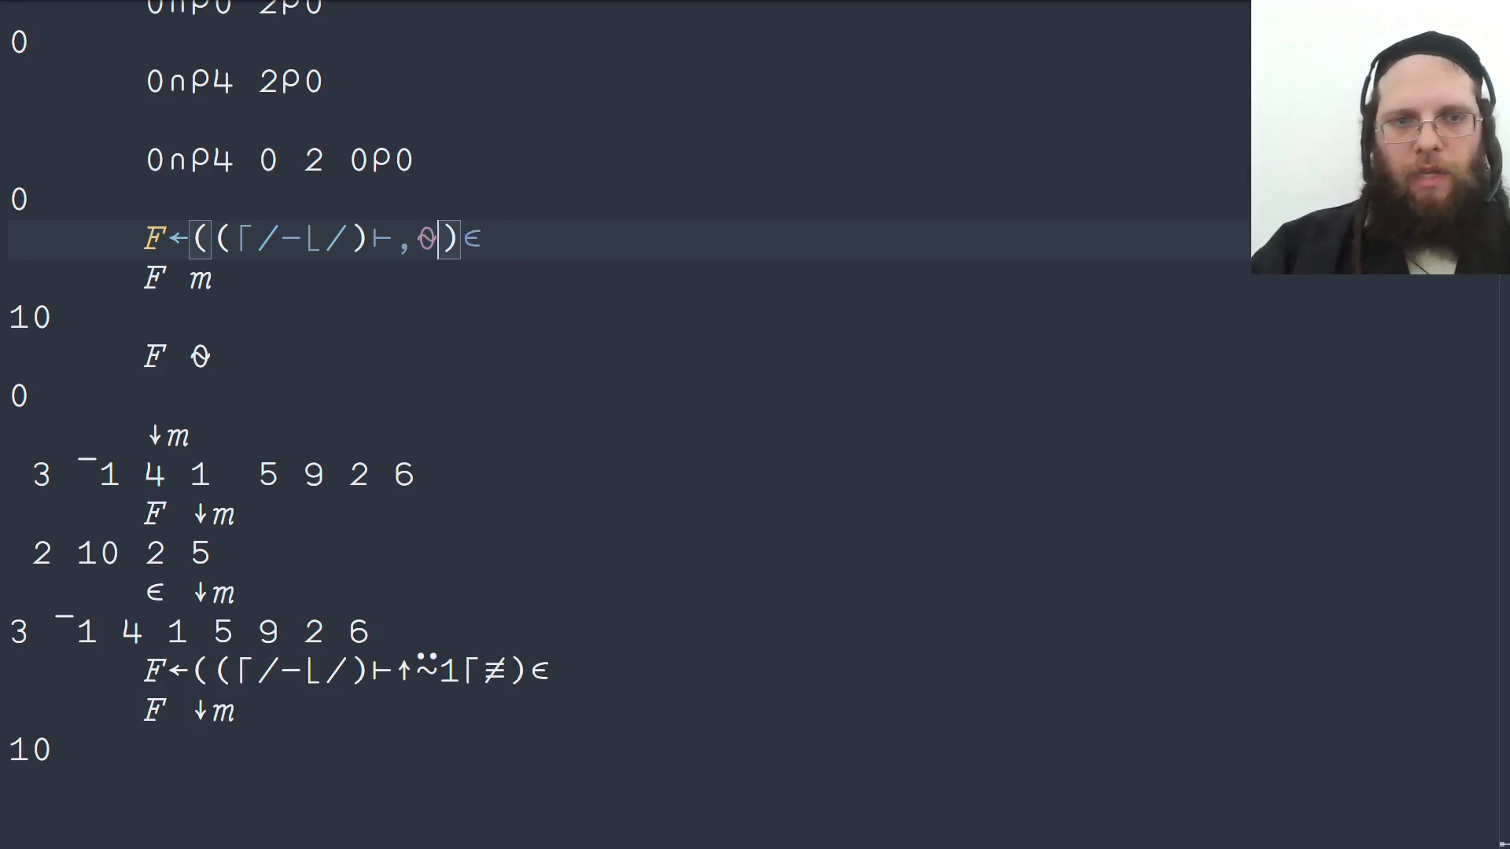
{"action": "type", "text": "≡"}
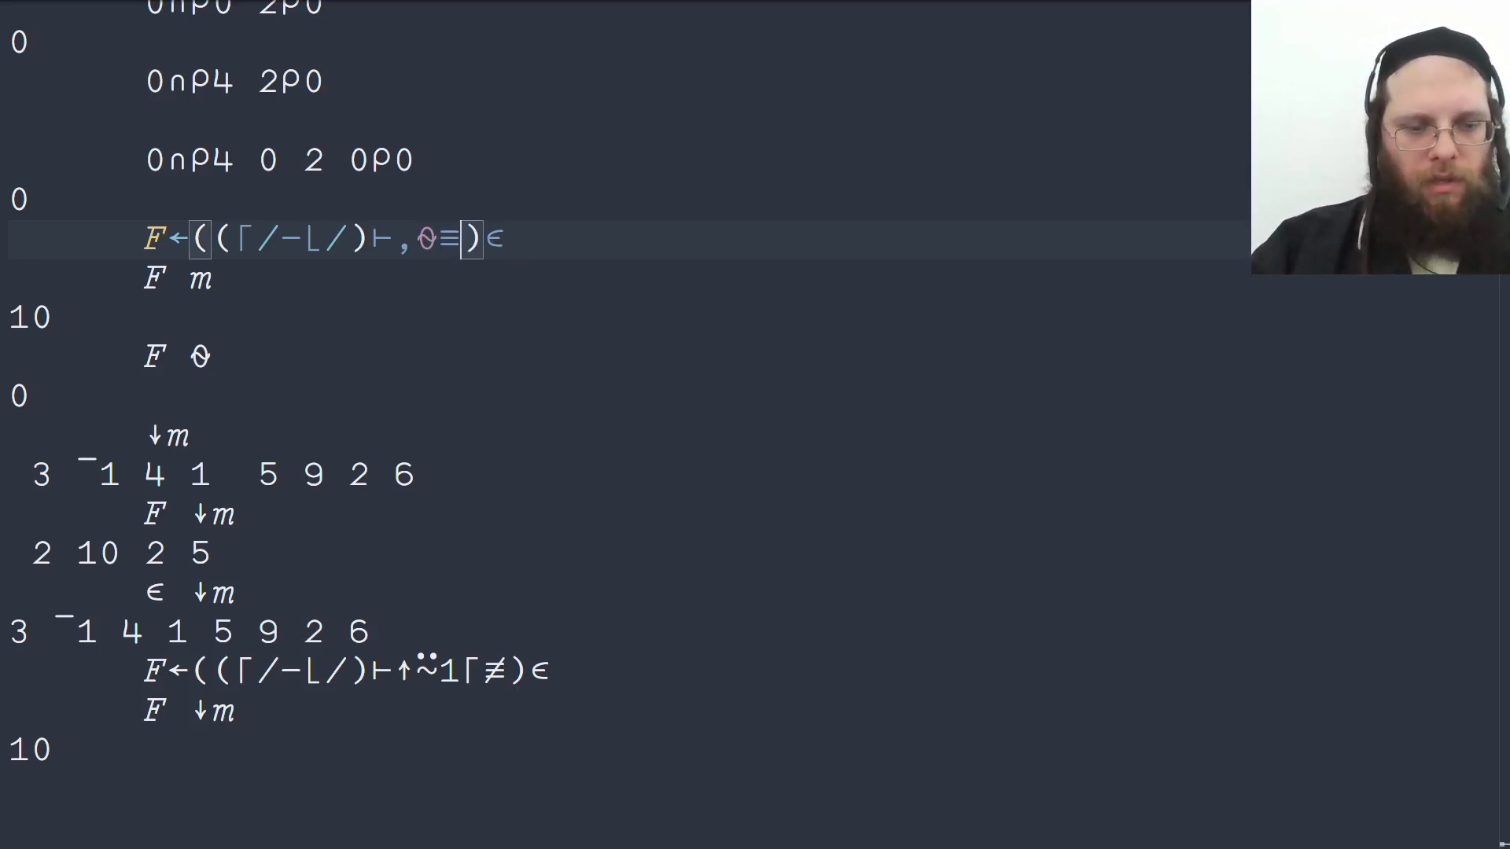
{"action": "type", "text": "⊢"}
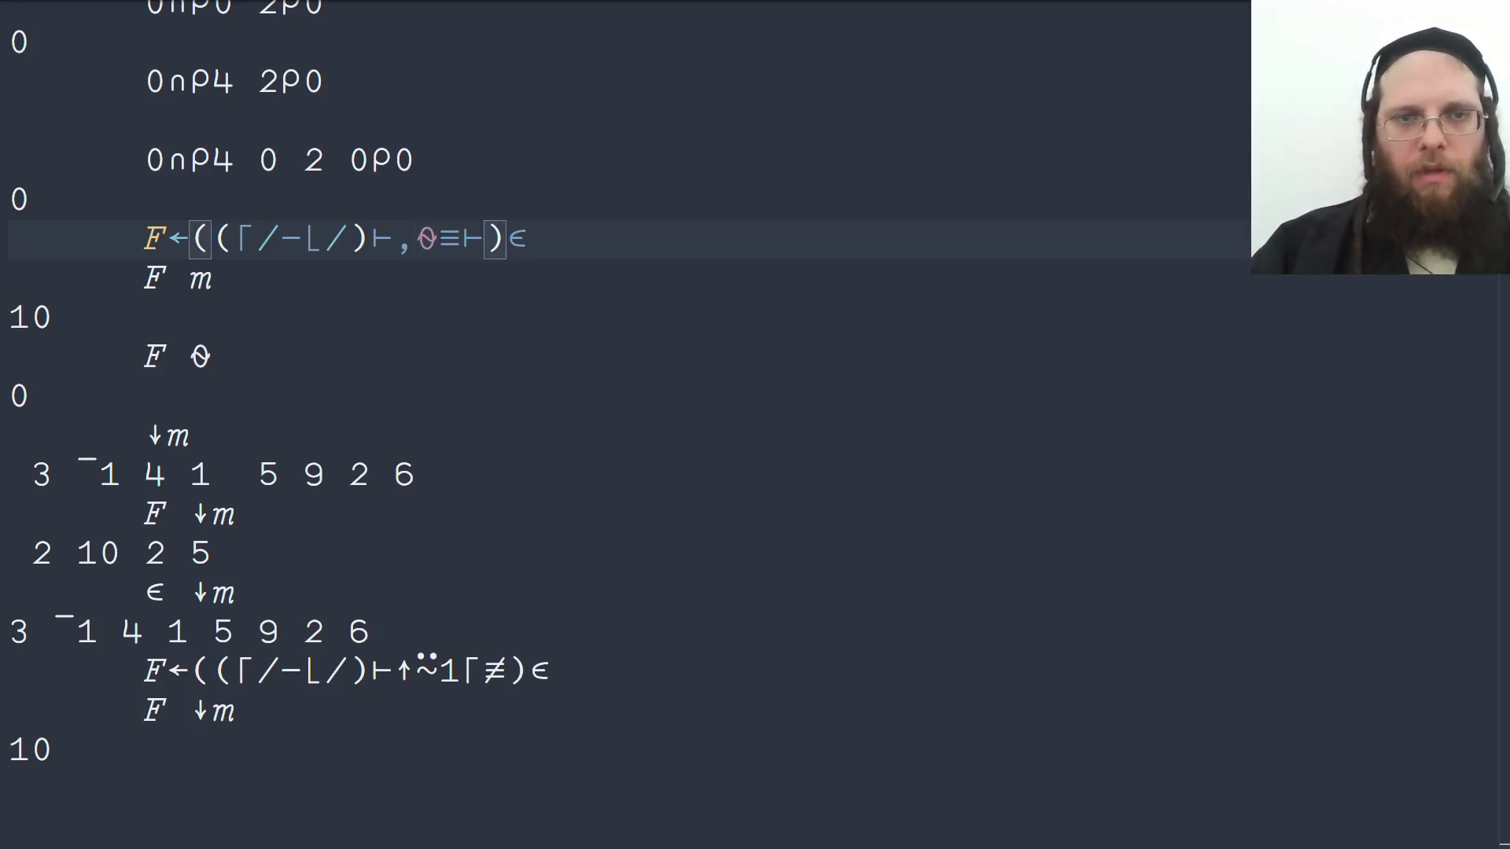
{"action": "type", "text": "0"}
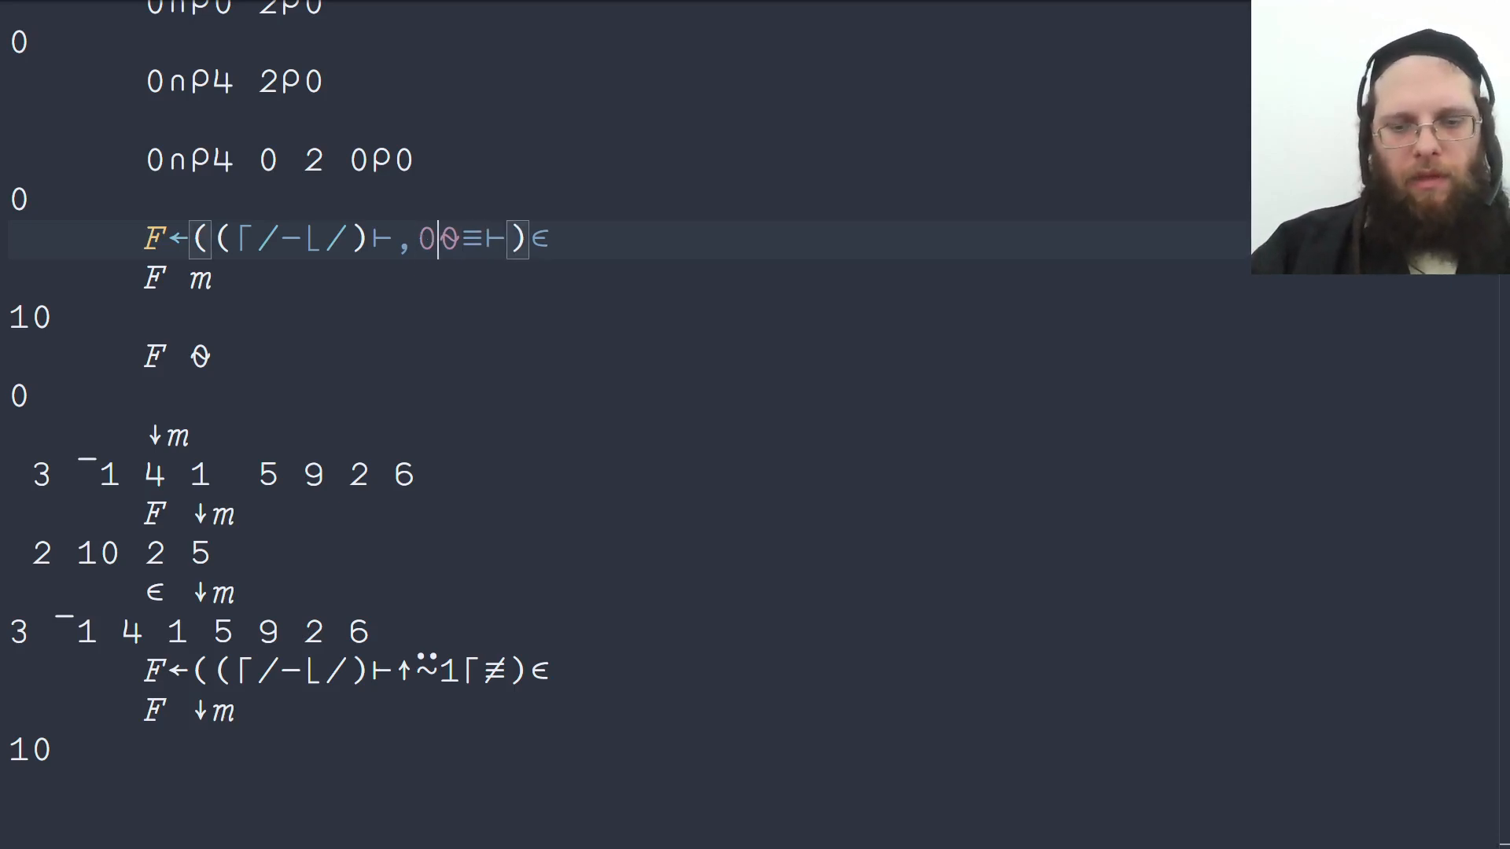
{"action": "type", "text": "/~"}
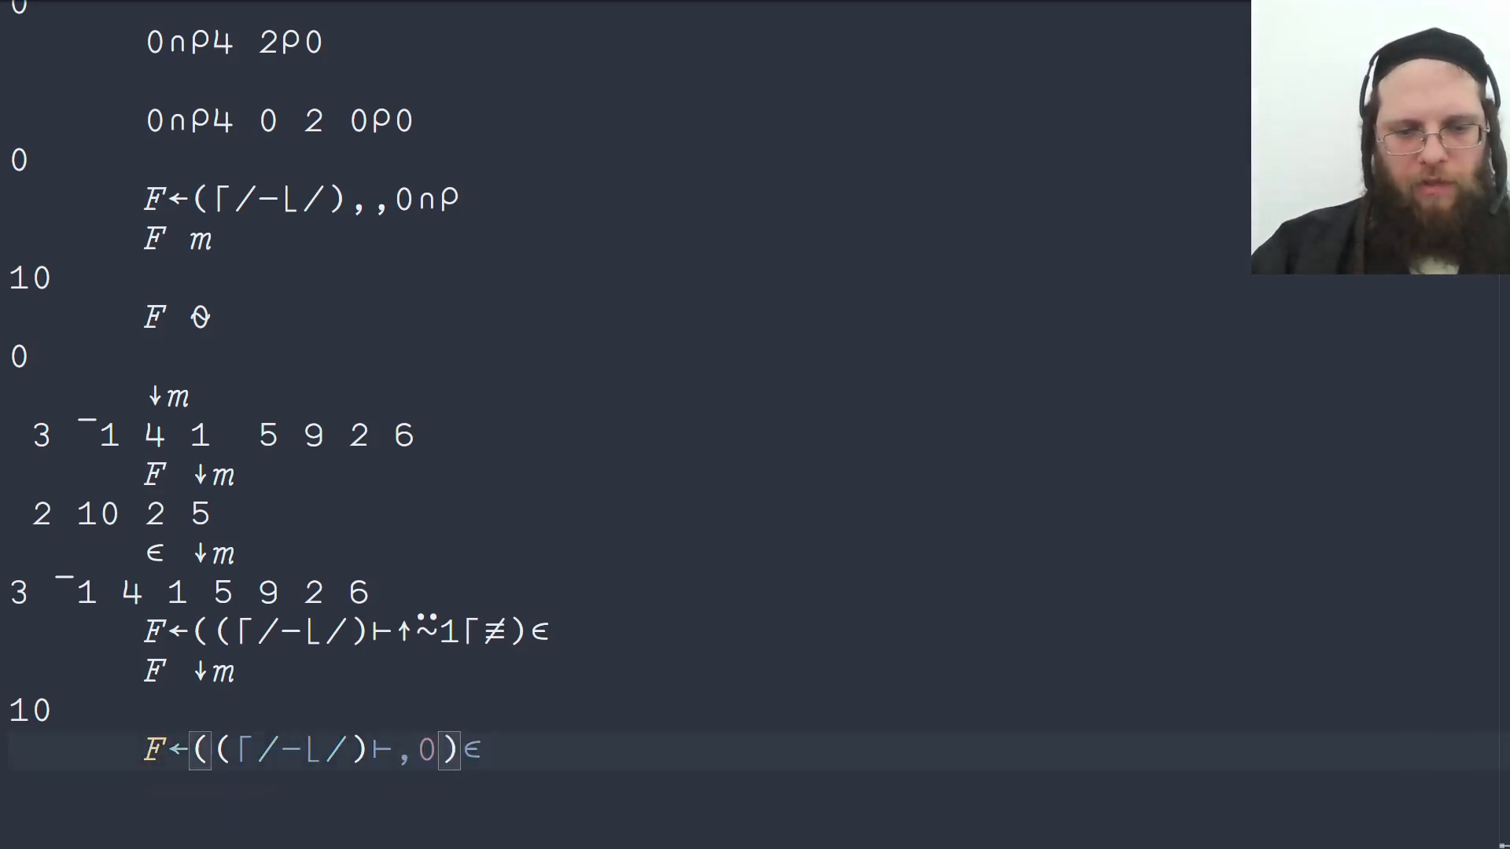
{"action": "type", "text": "∩"}
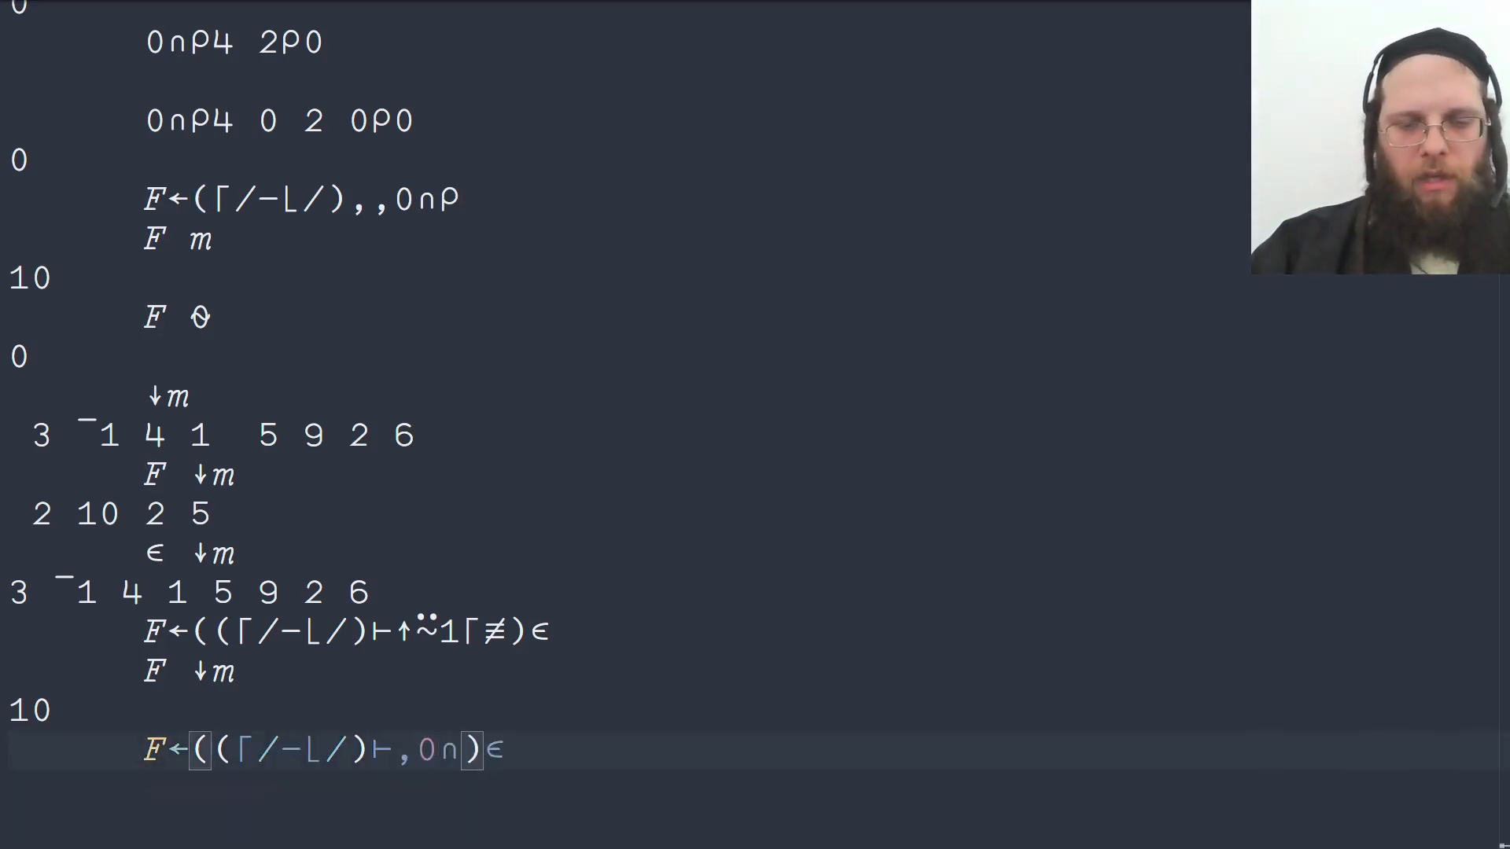